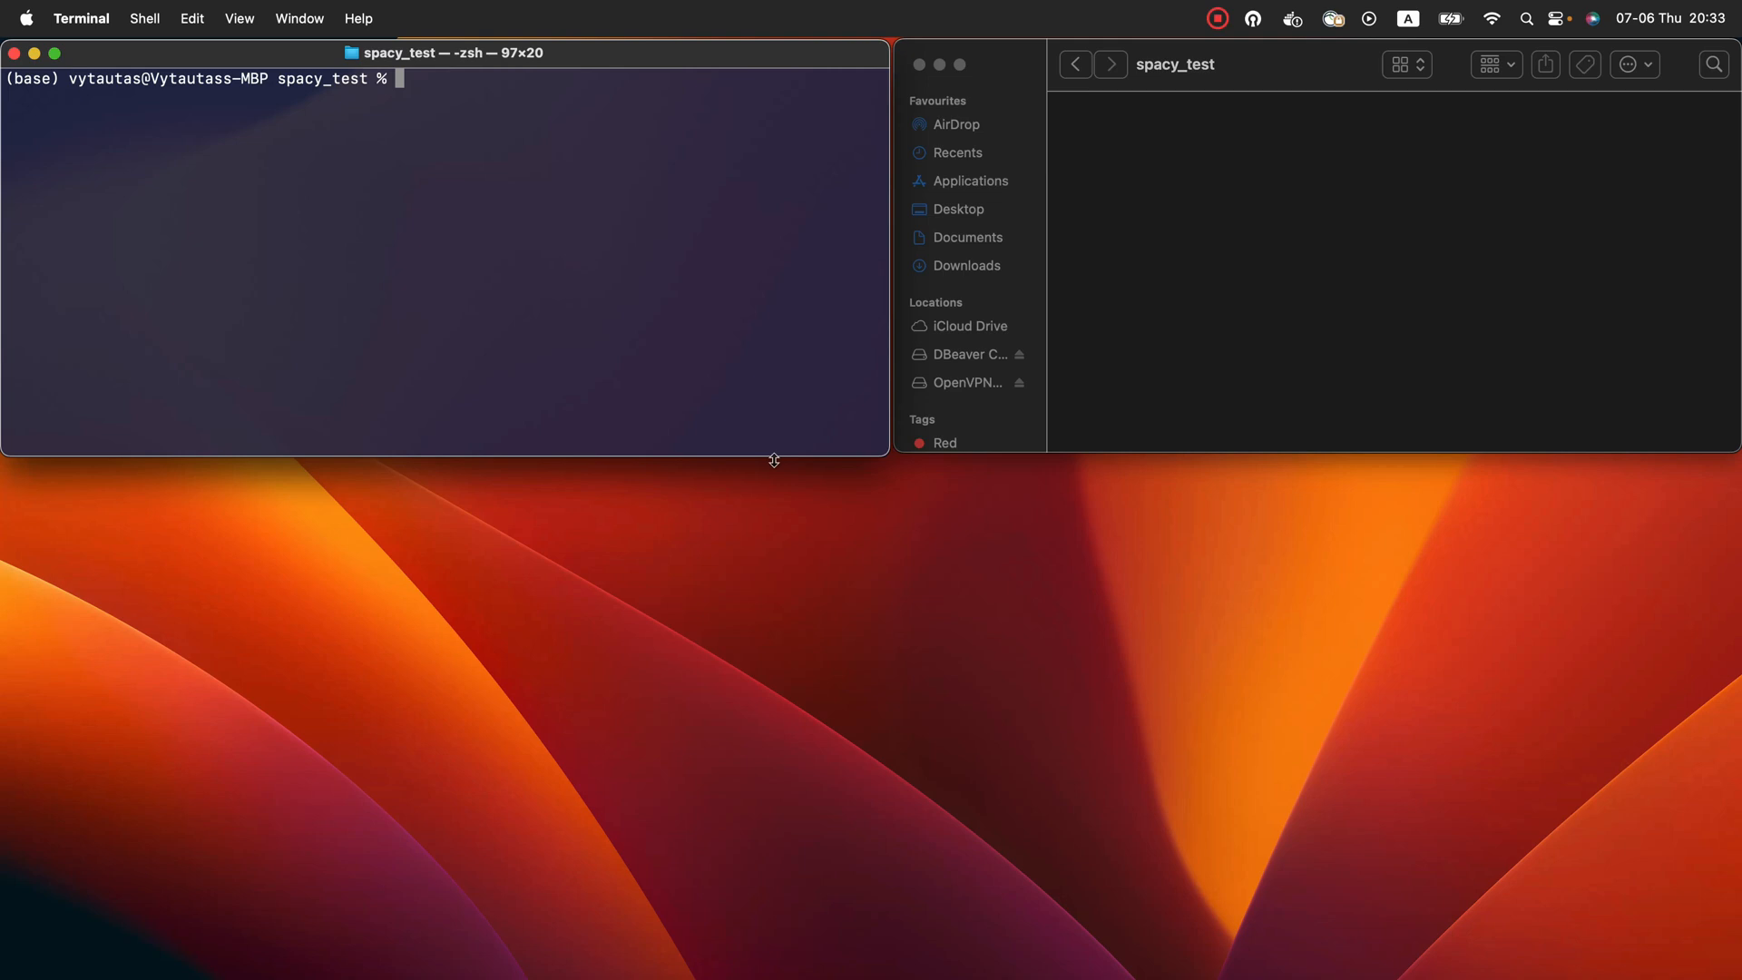
Install spacy and spacy-setfit with pip in the spacy_test environment
type("pip install spacy spacy-")
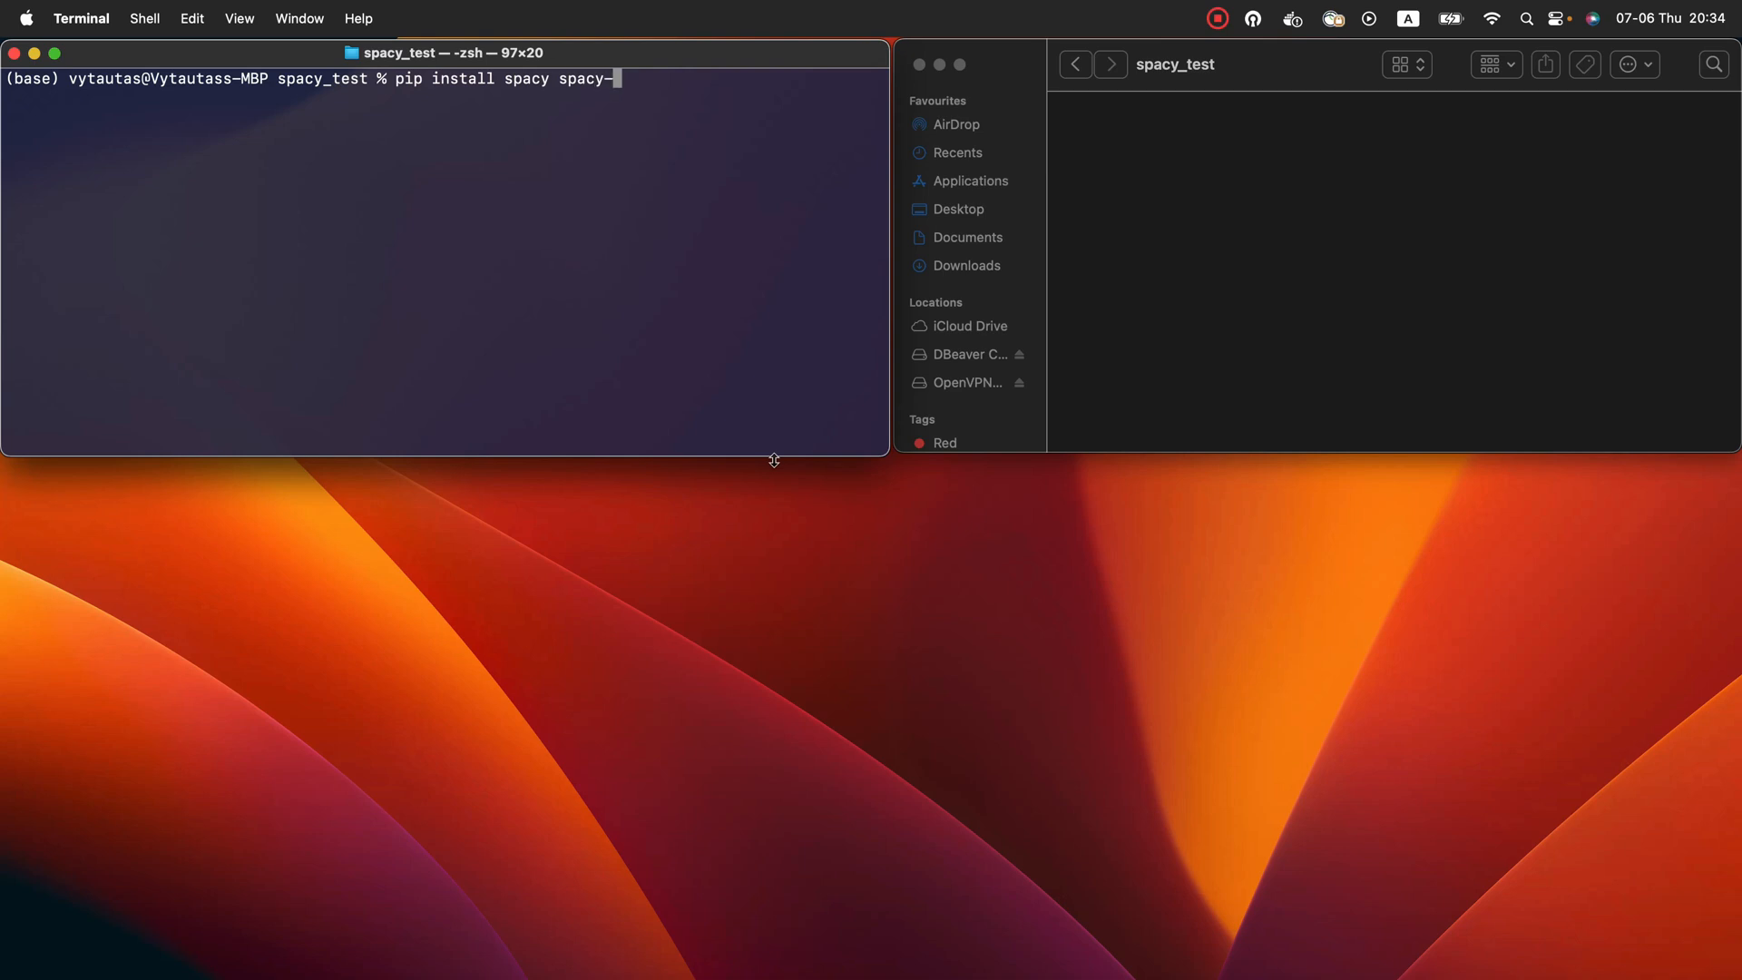
key("Return")
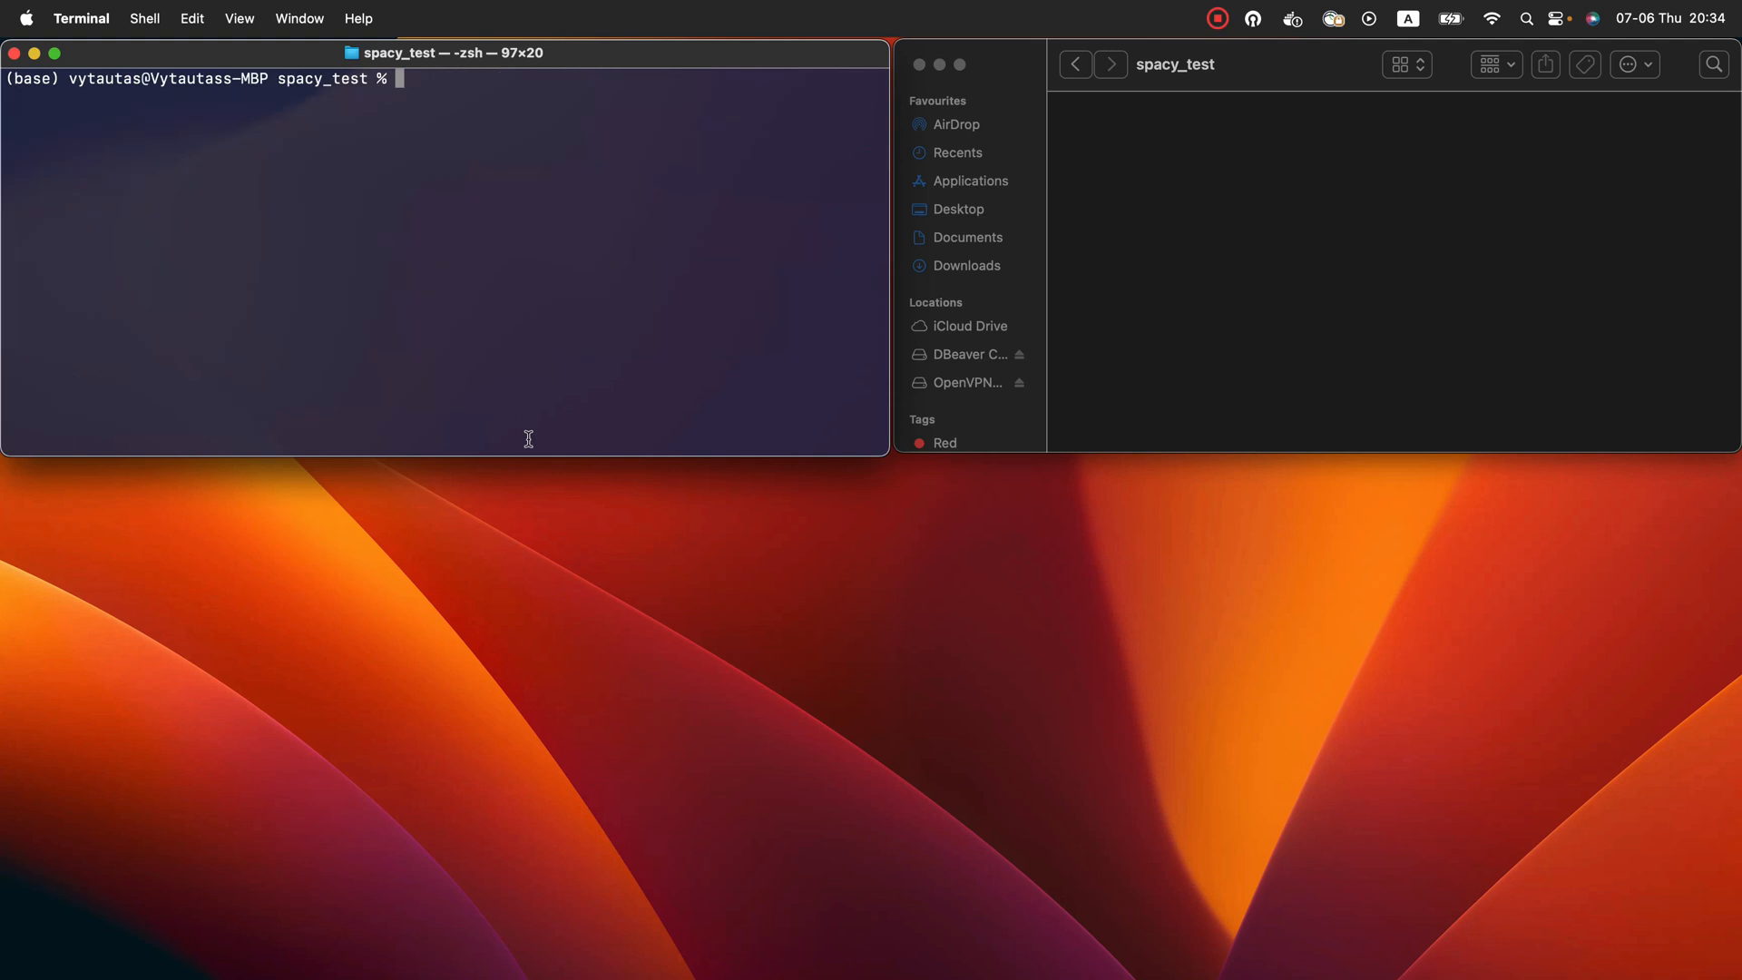
mouse_move(566, 341)
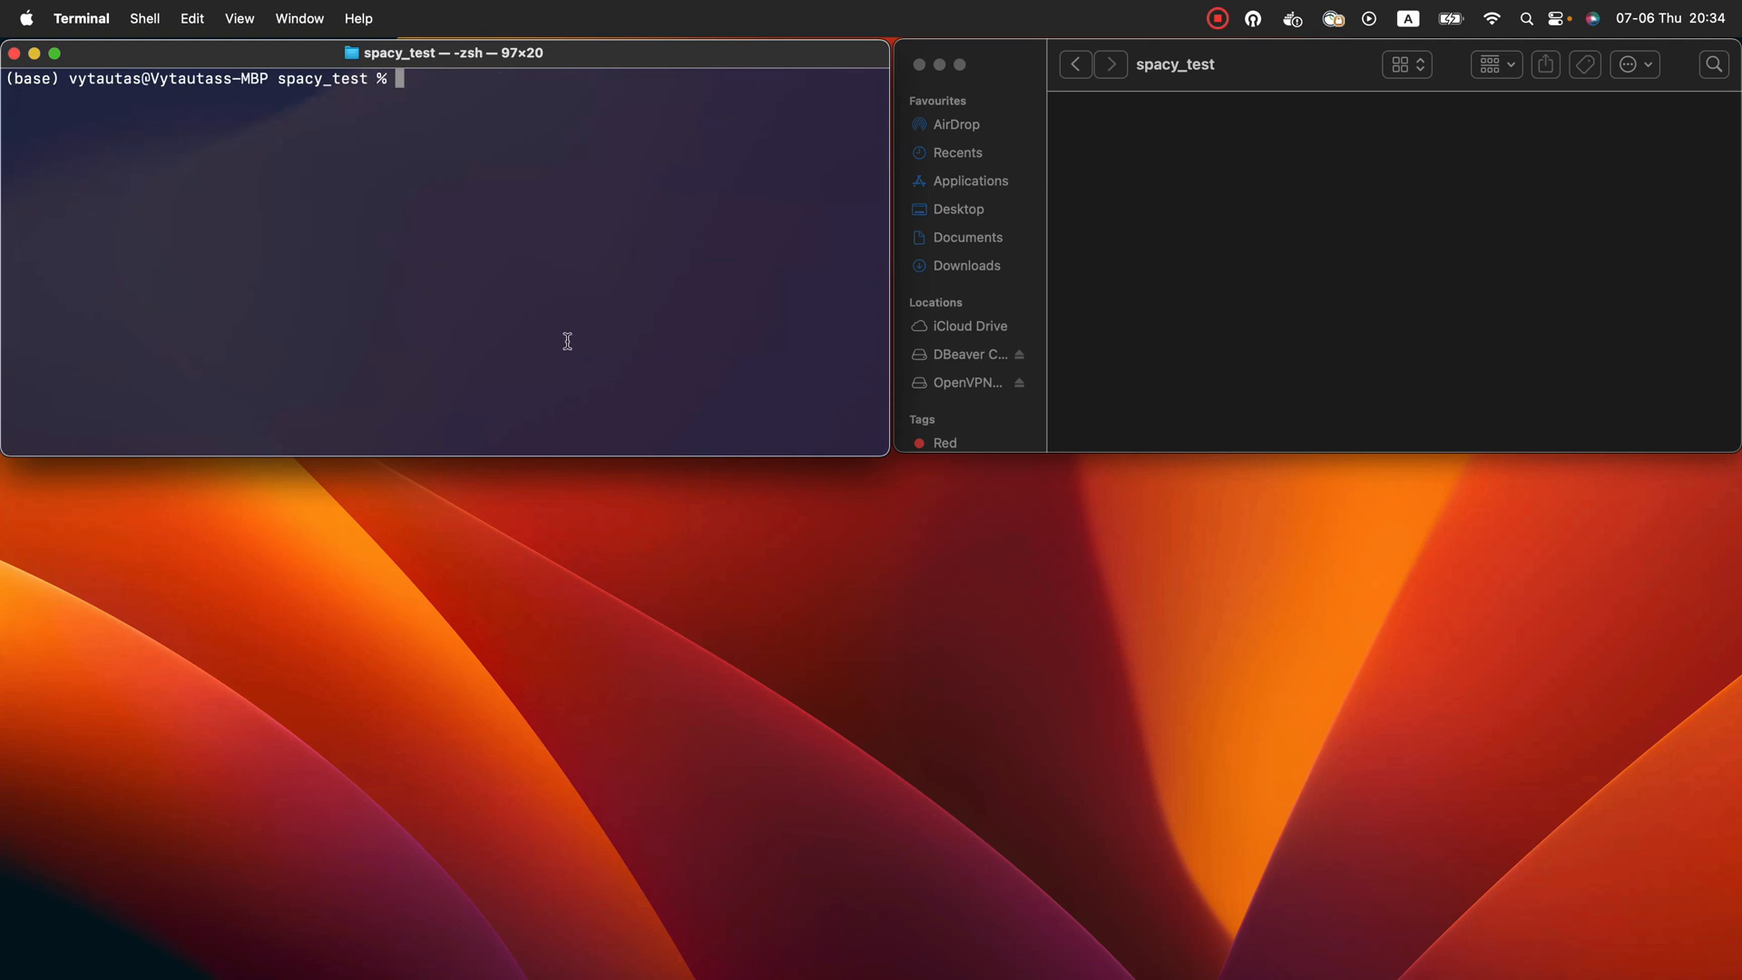
mouse_move(407, 137)
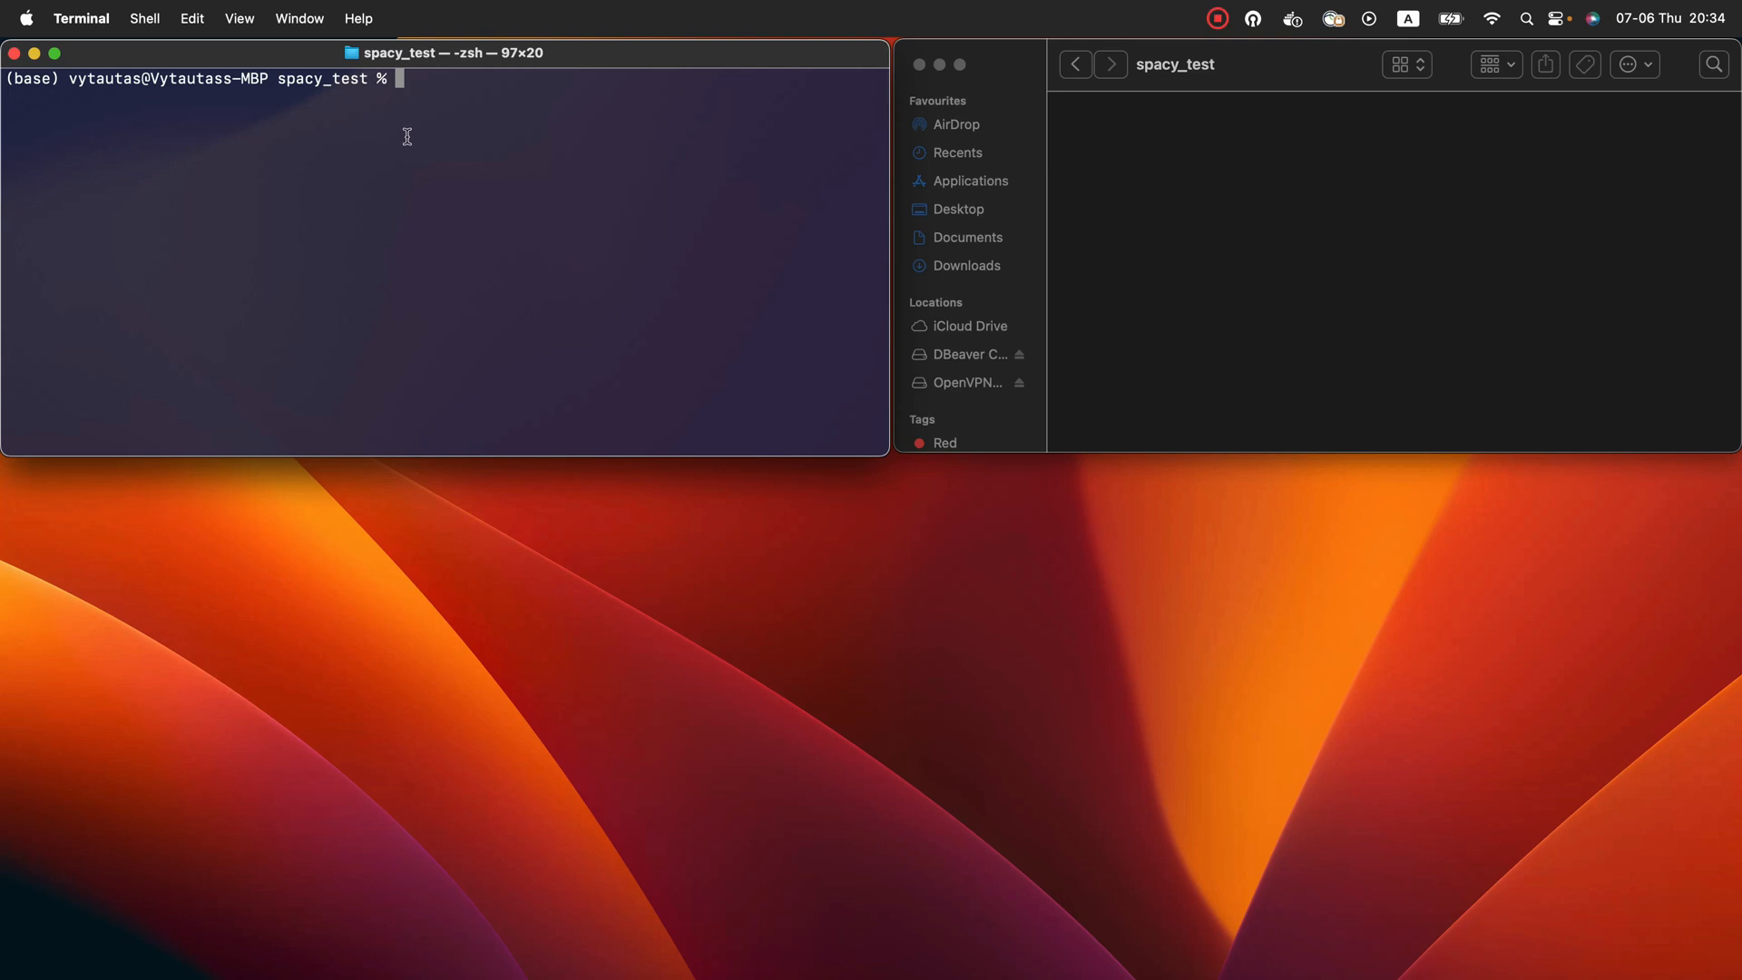
Download the en_core_web_sm model with python3 -m spacy download
type("python3")
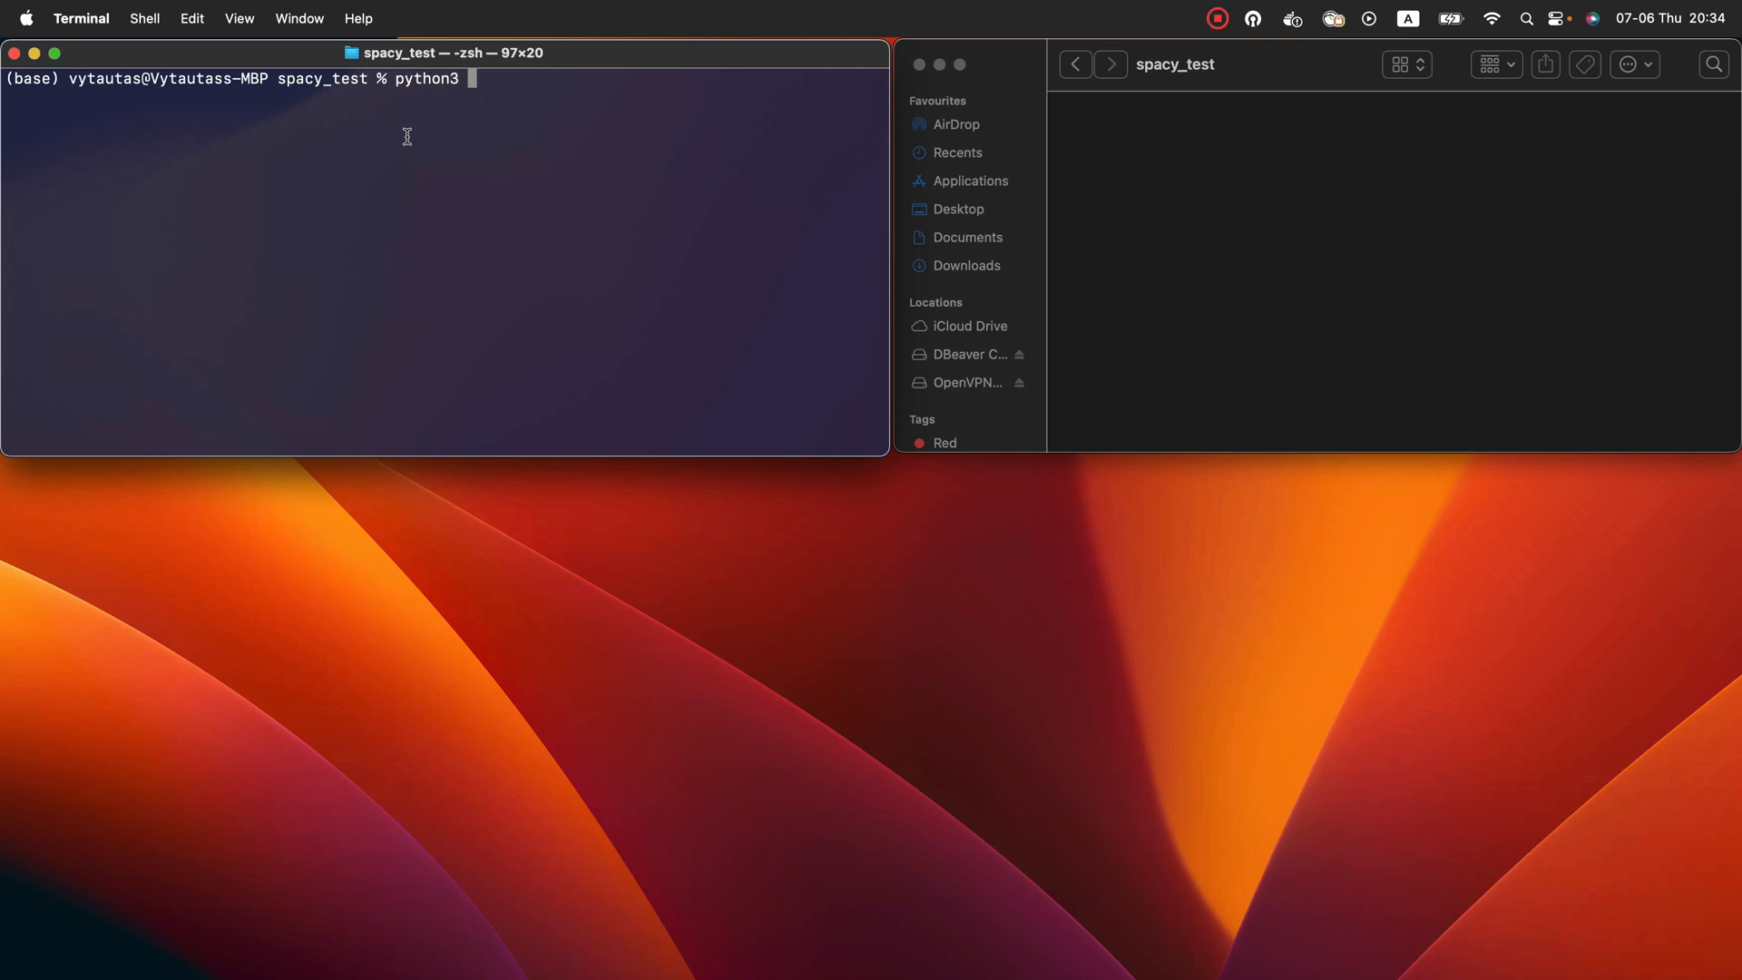
type("-m spacy downl")
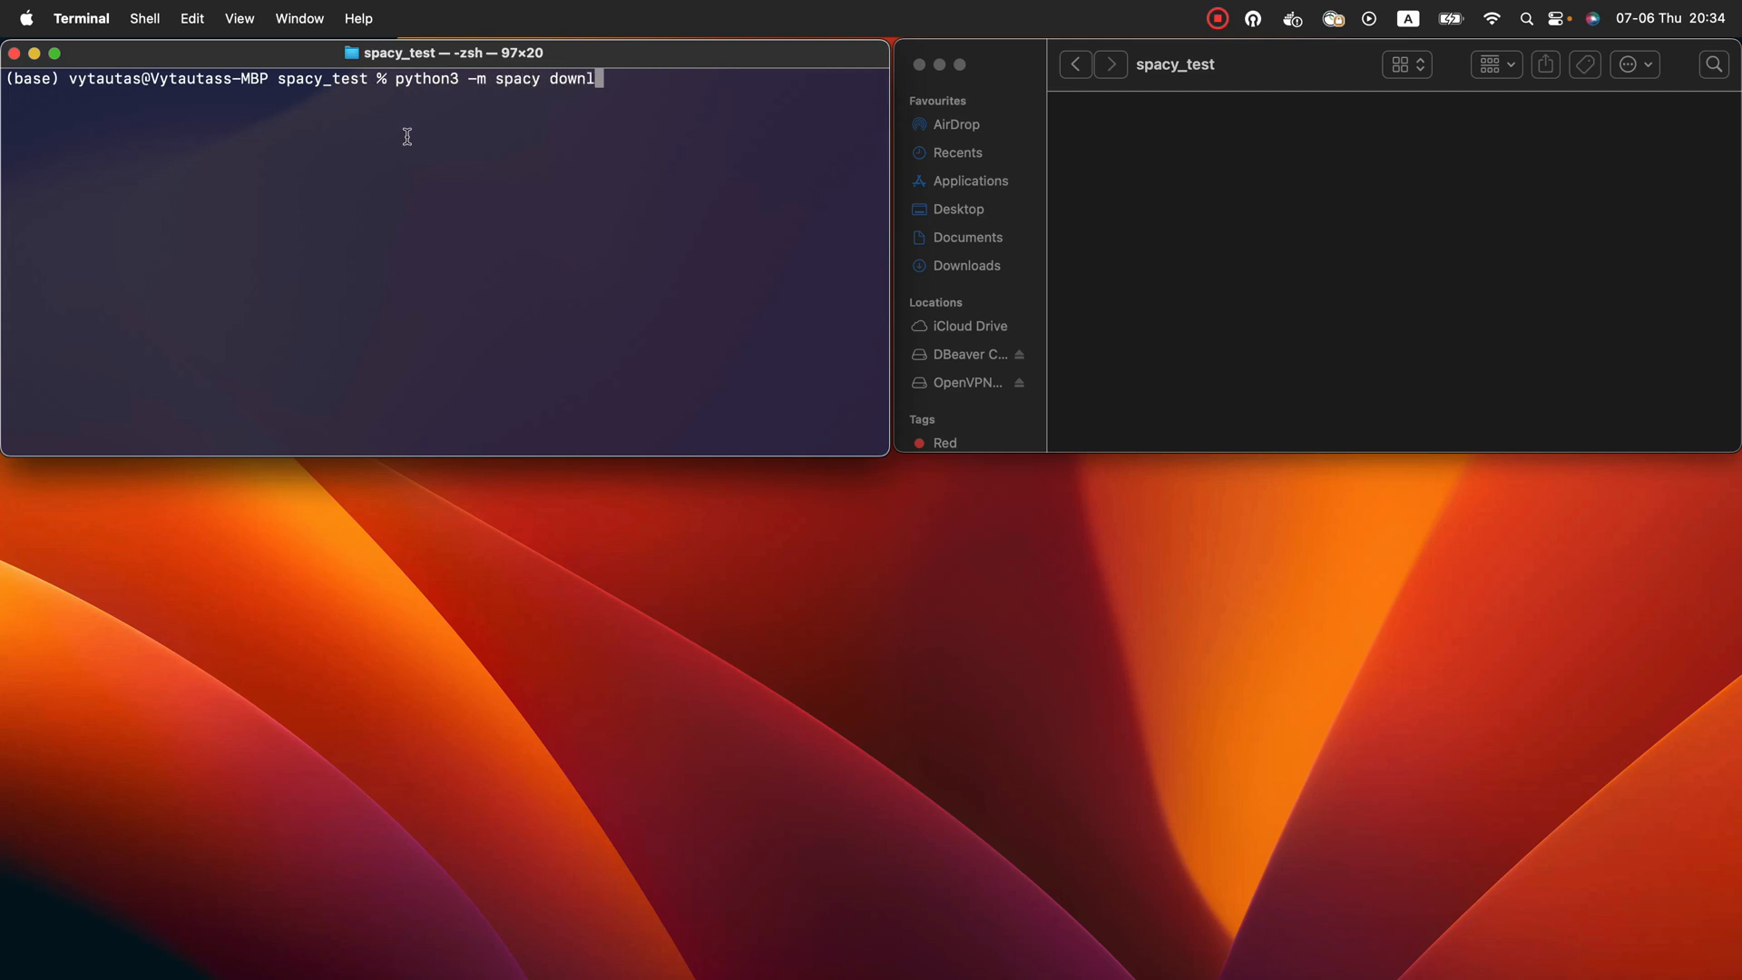
type("oad en_core_web_sm")
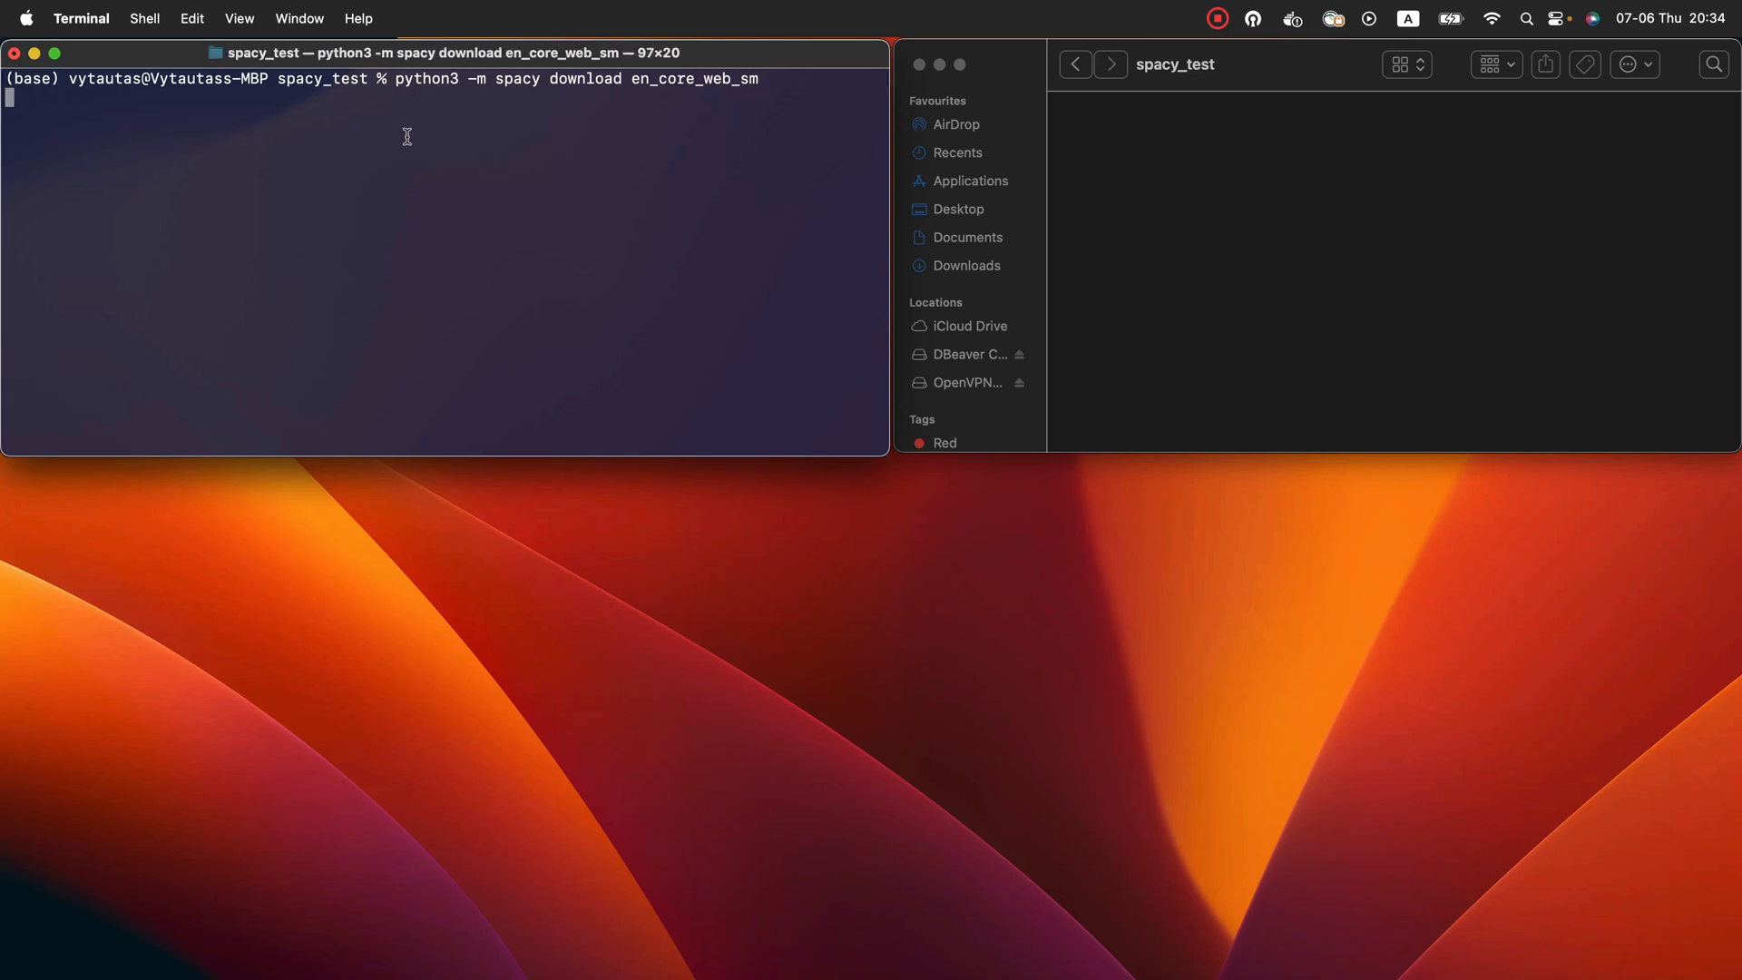
key("Return")
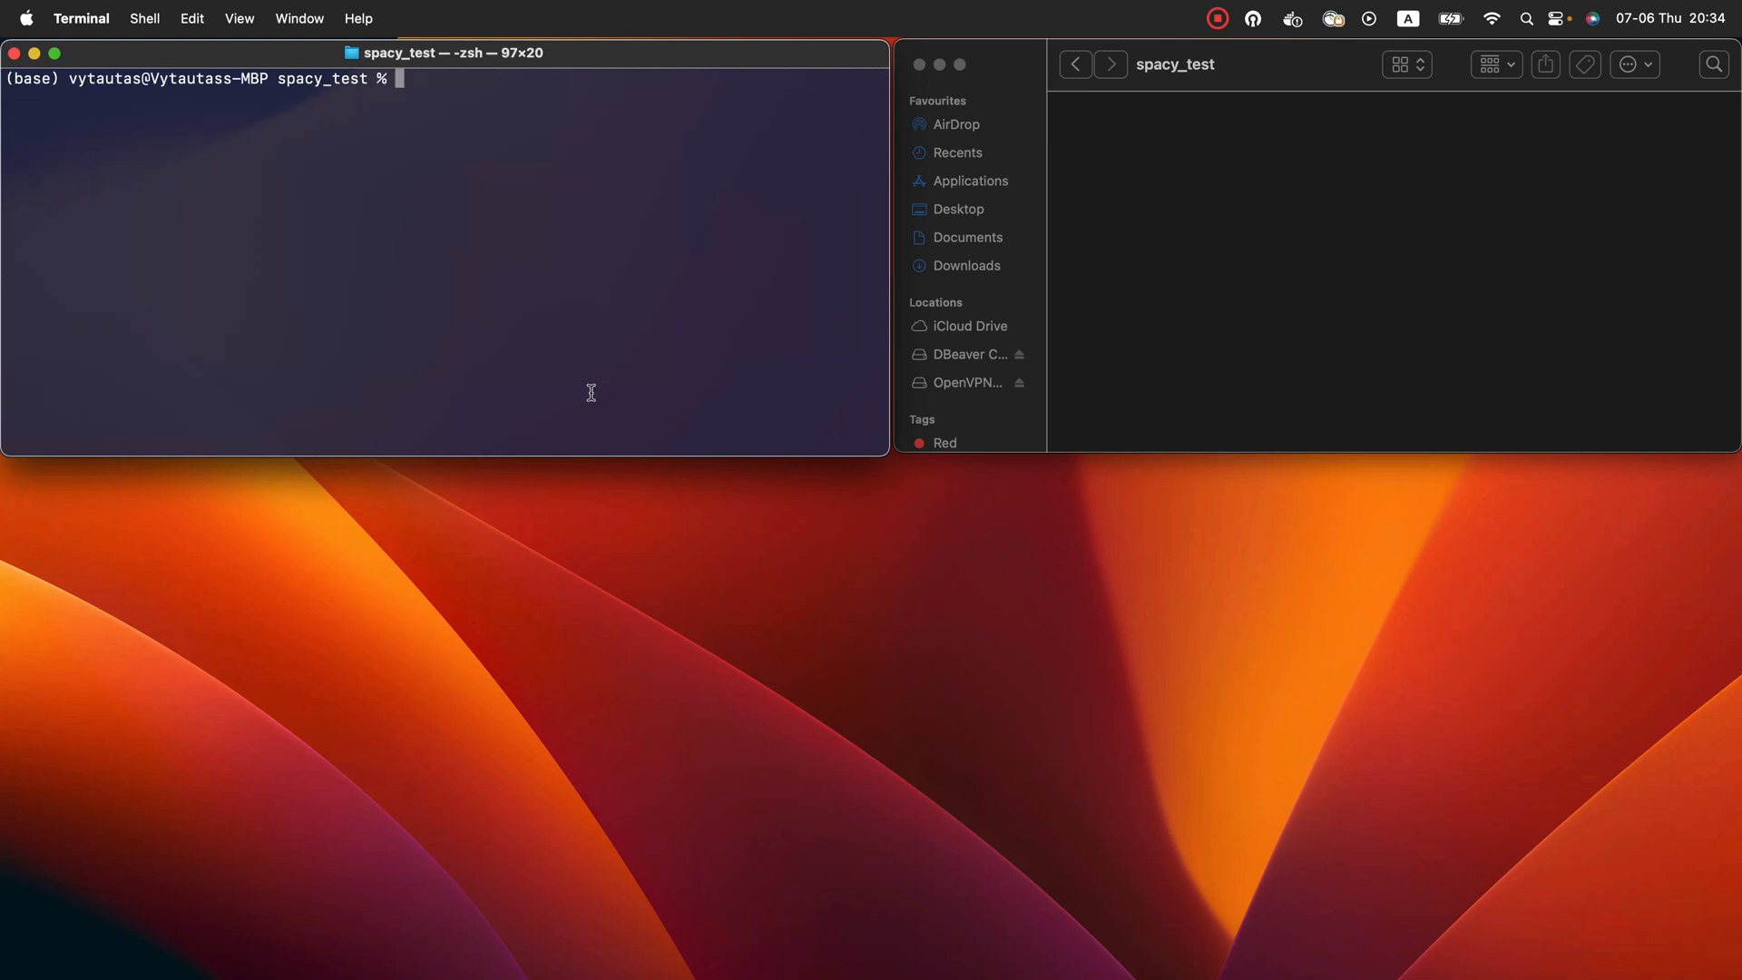
mouse_move(659, 338)
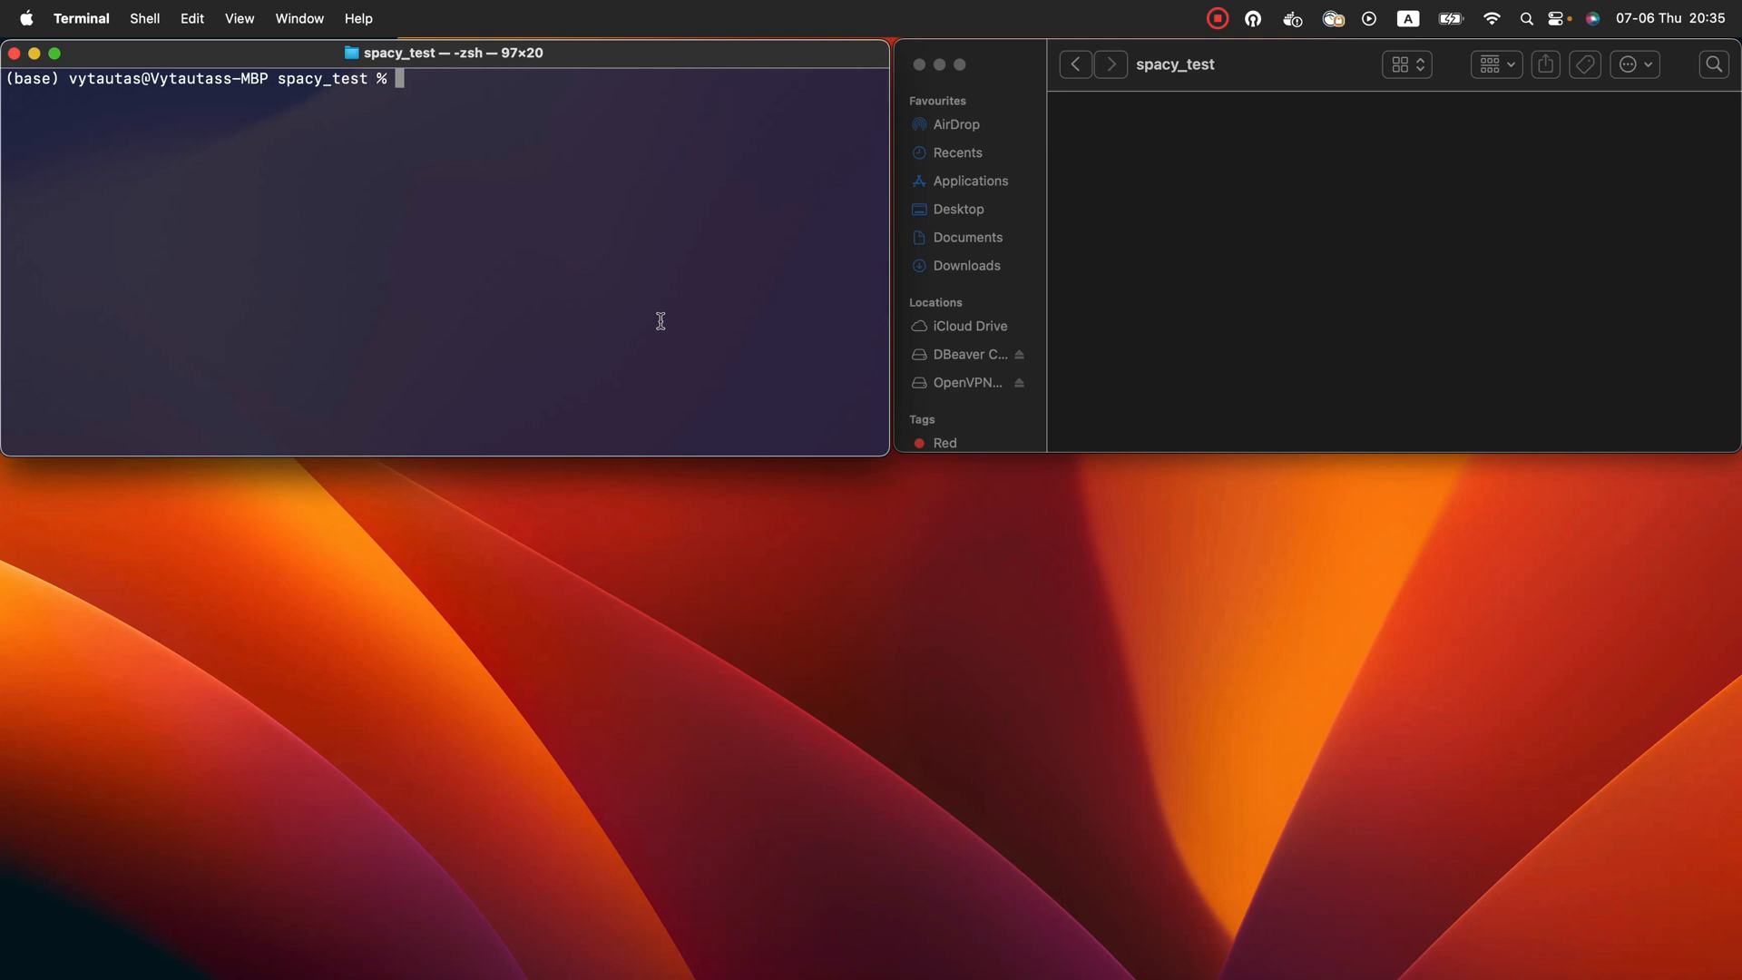
Create the empty my_nlp_spacy.py file with touch in spacy_test
type("touch")
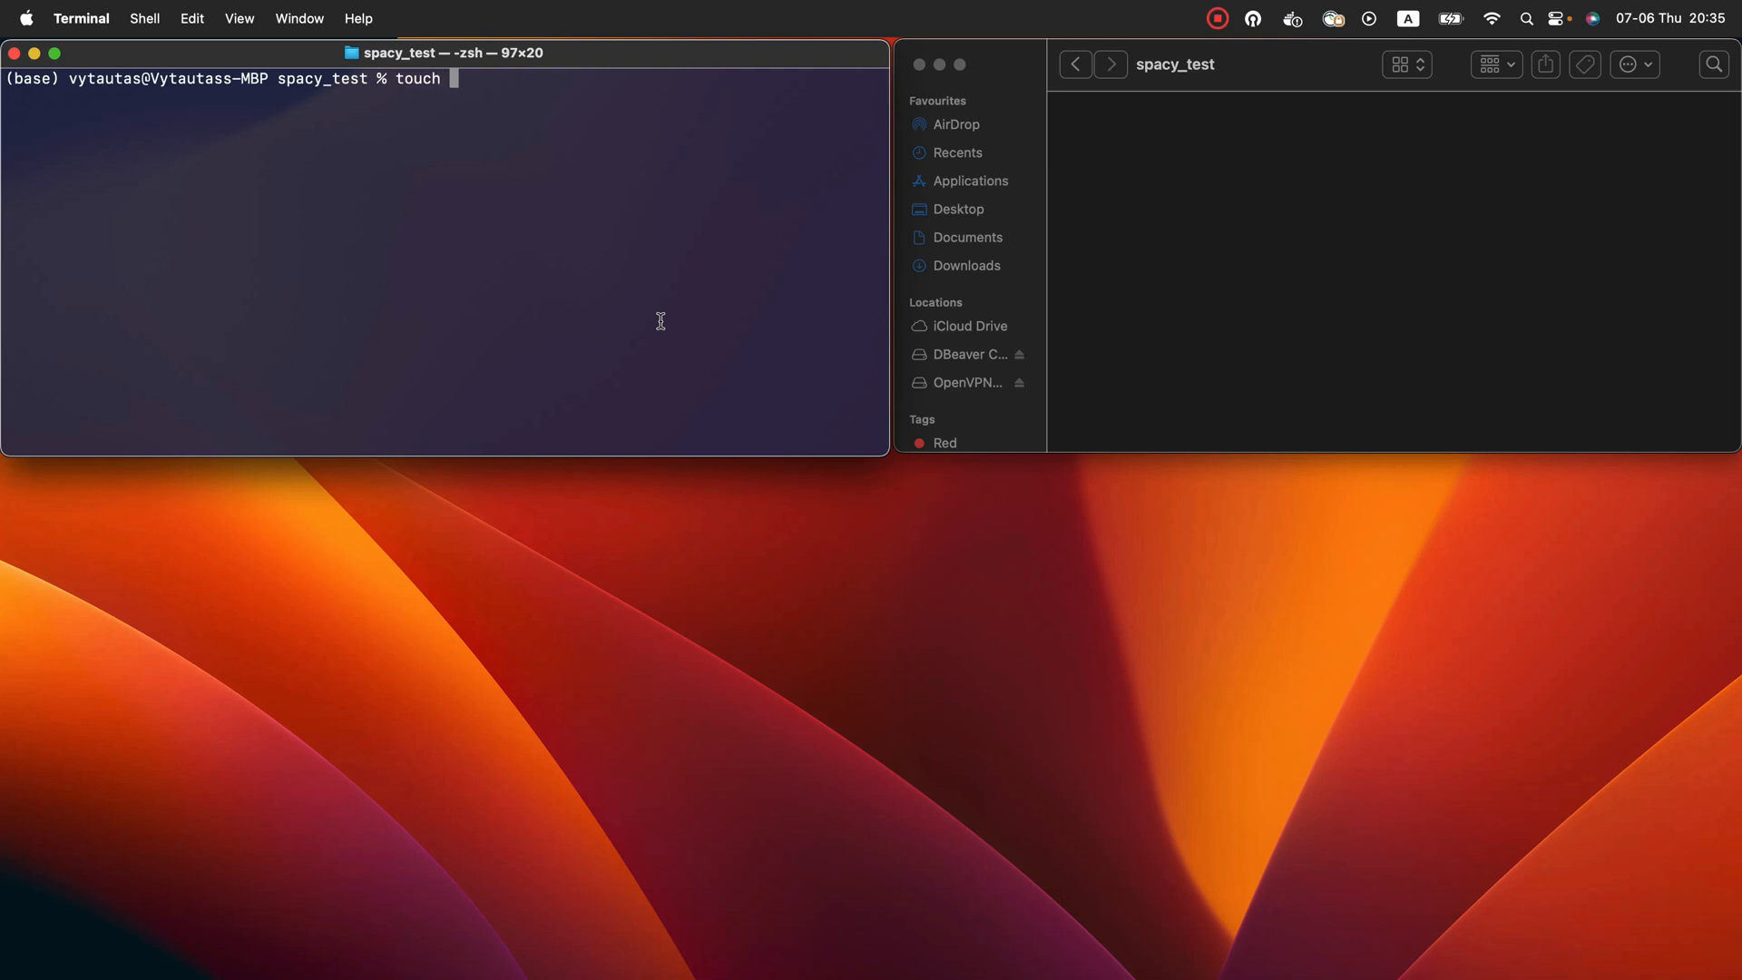
type("my_nl")
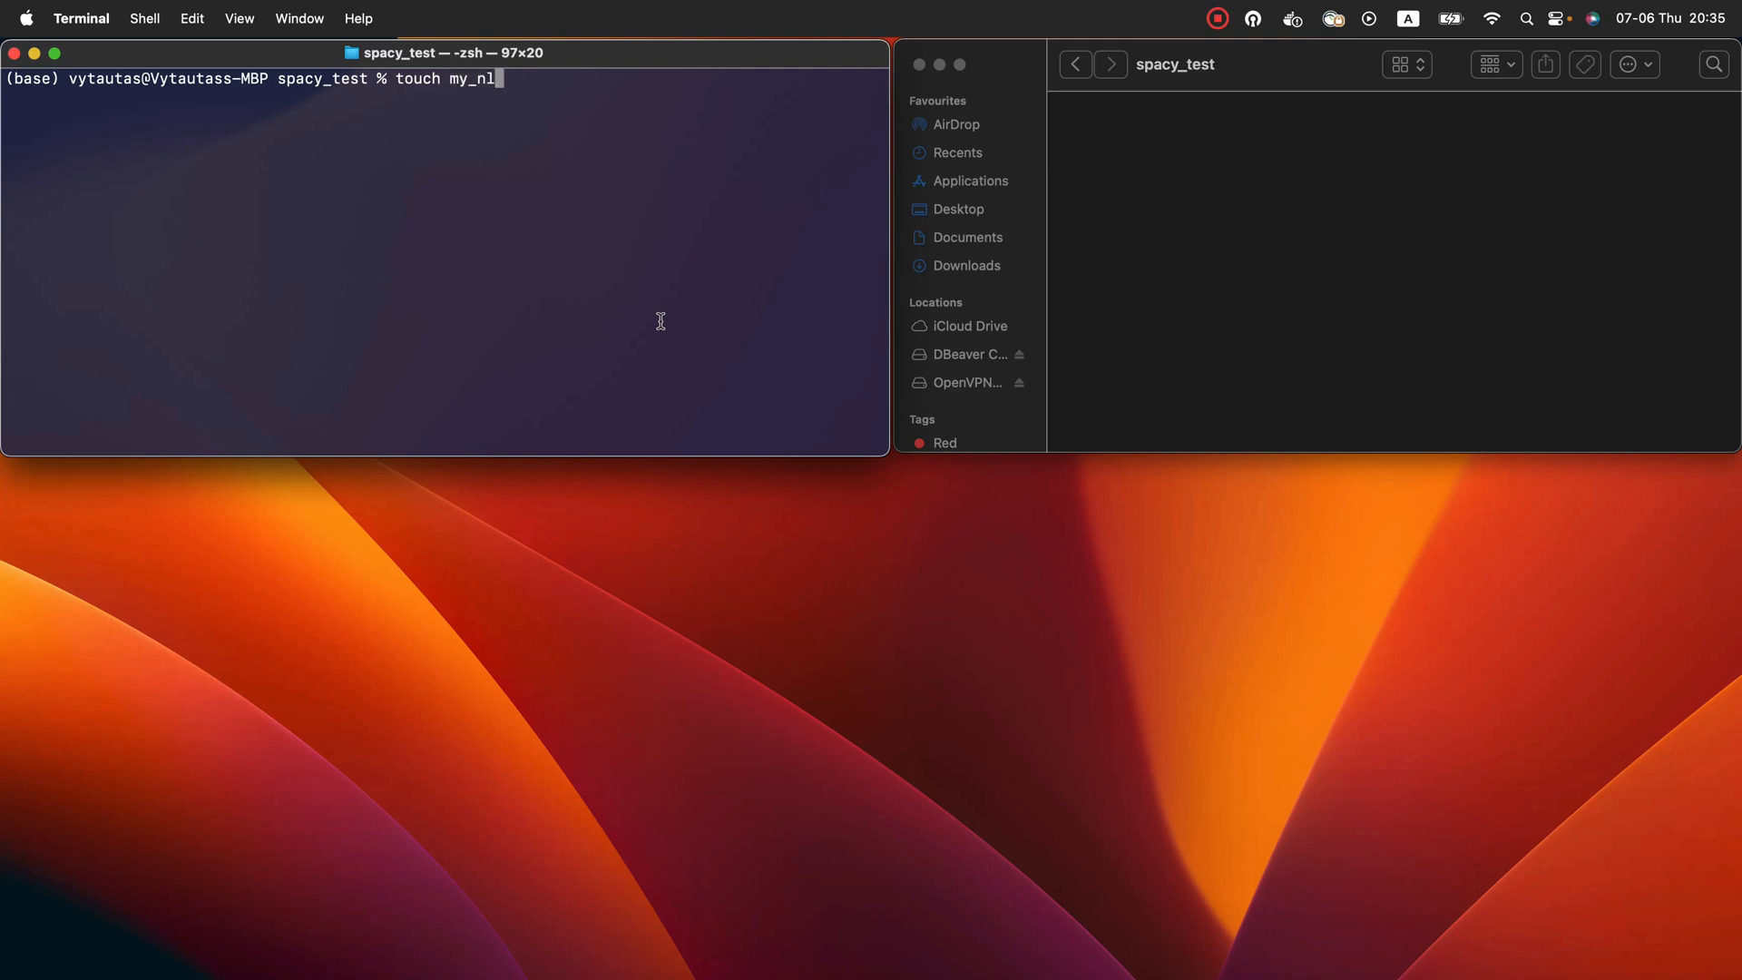
type("p_spacy")
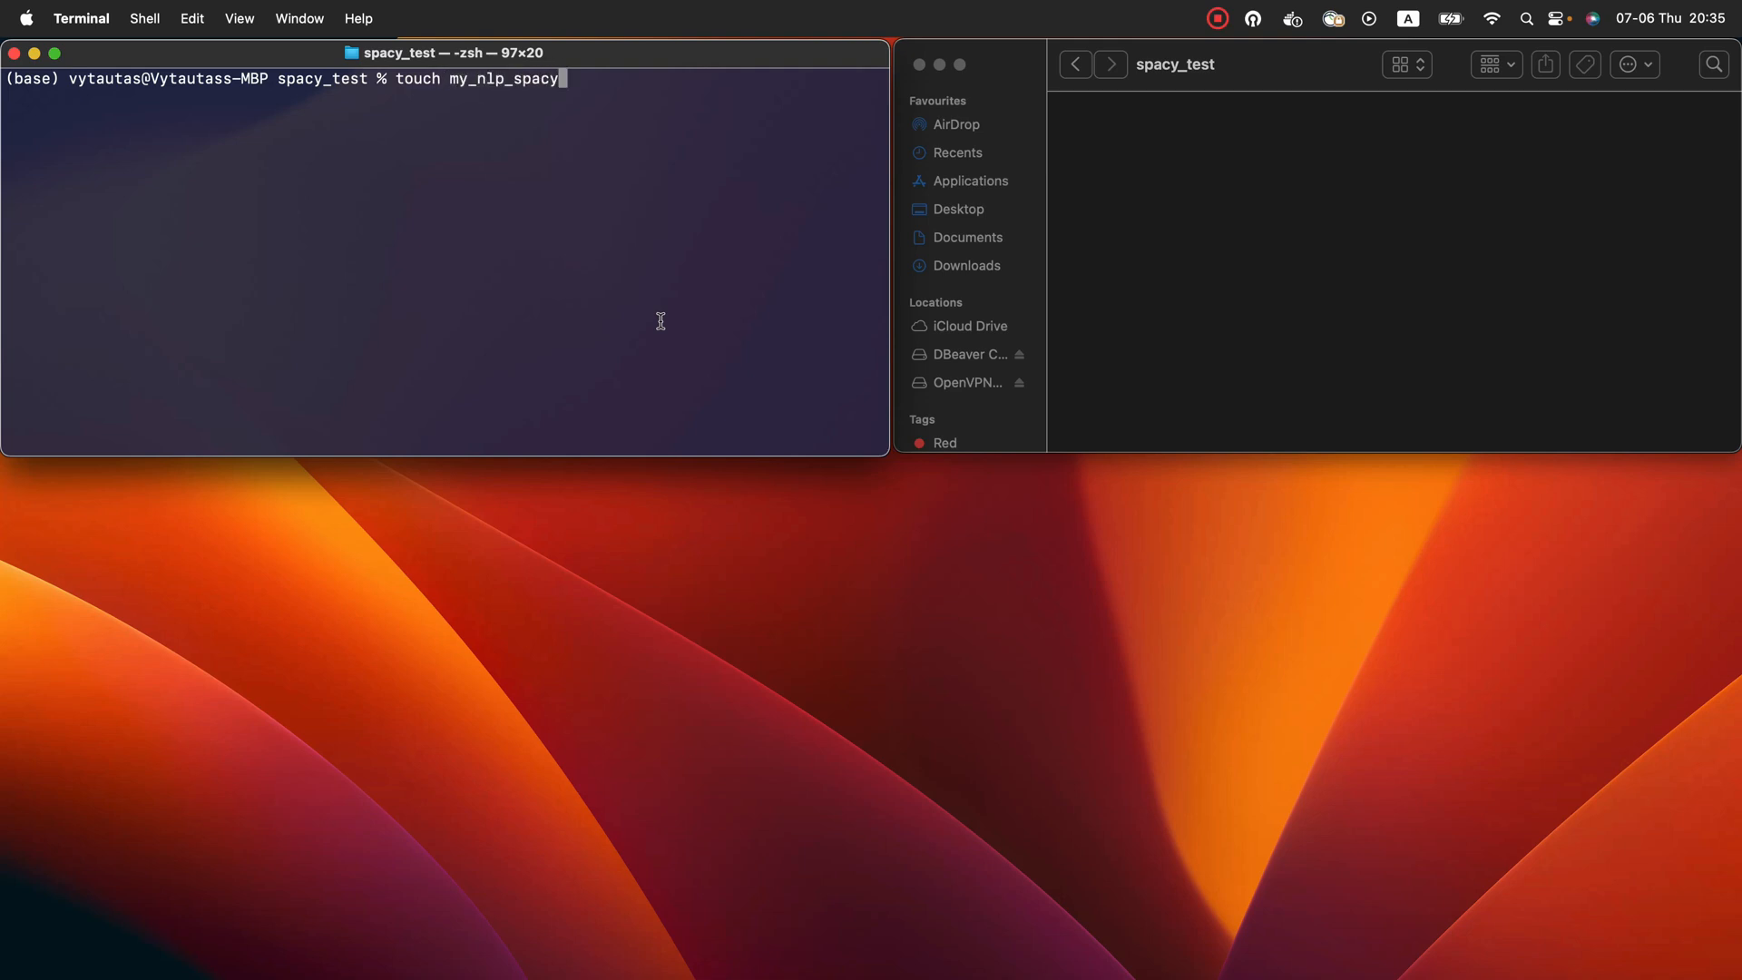
type(".py")
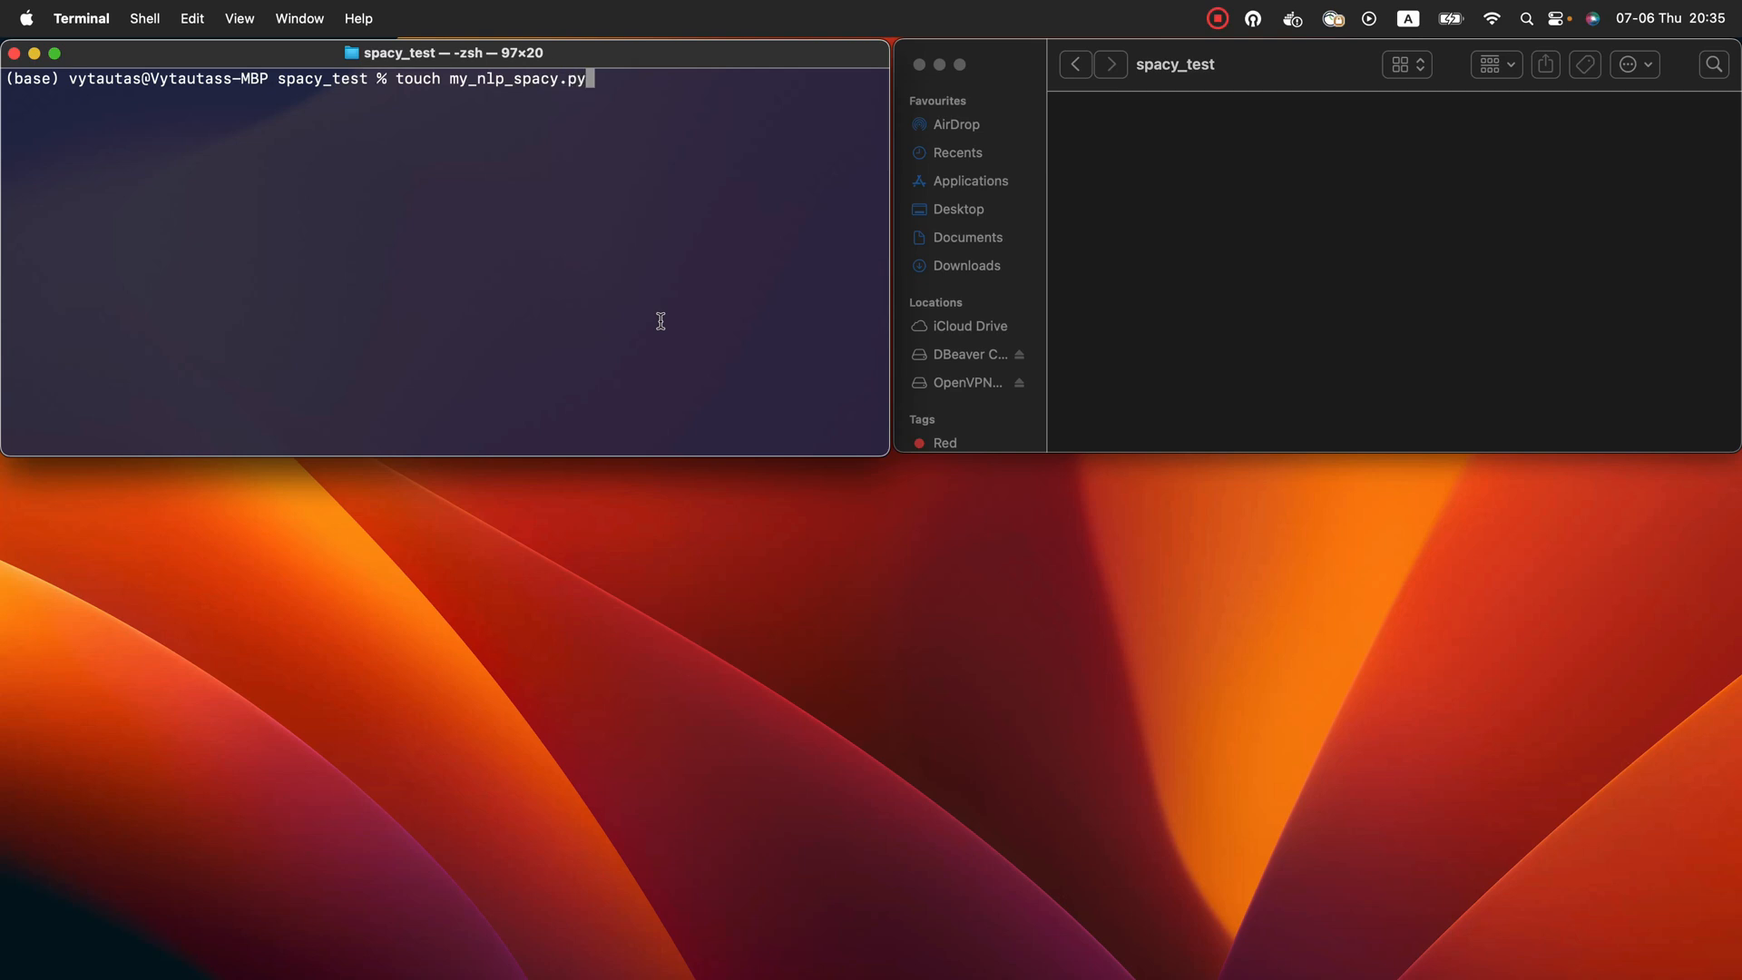
key("Return")
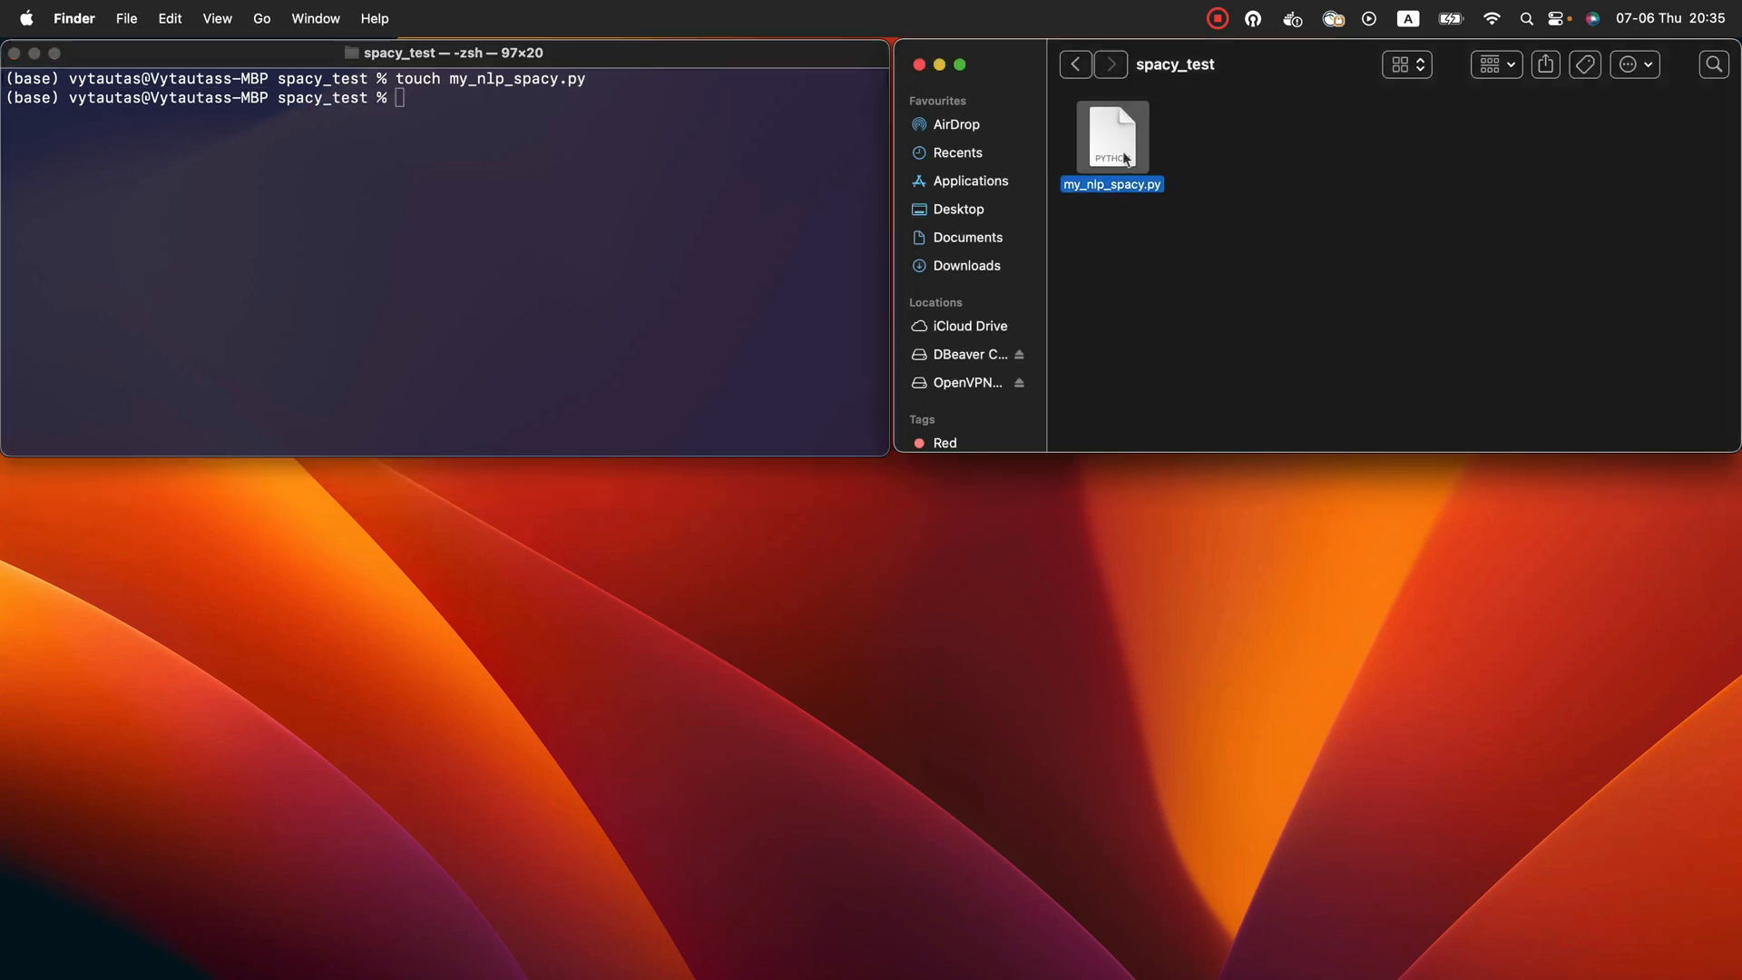
mouse_move(1118, 200)
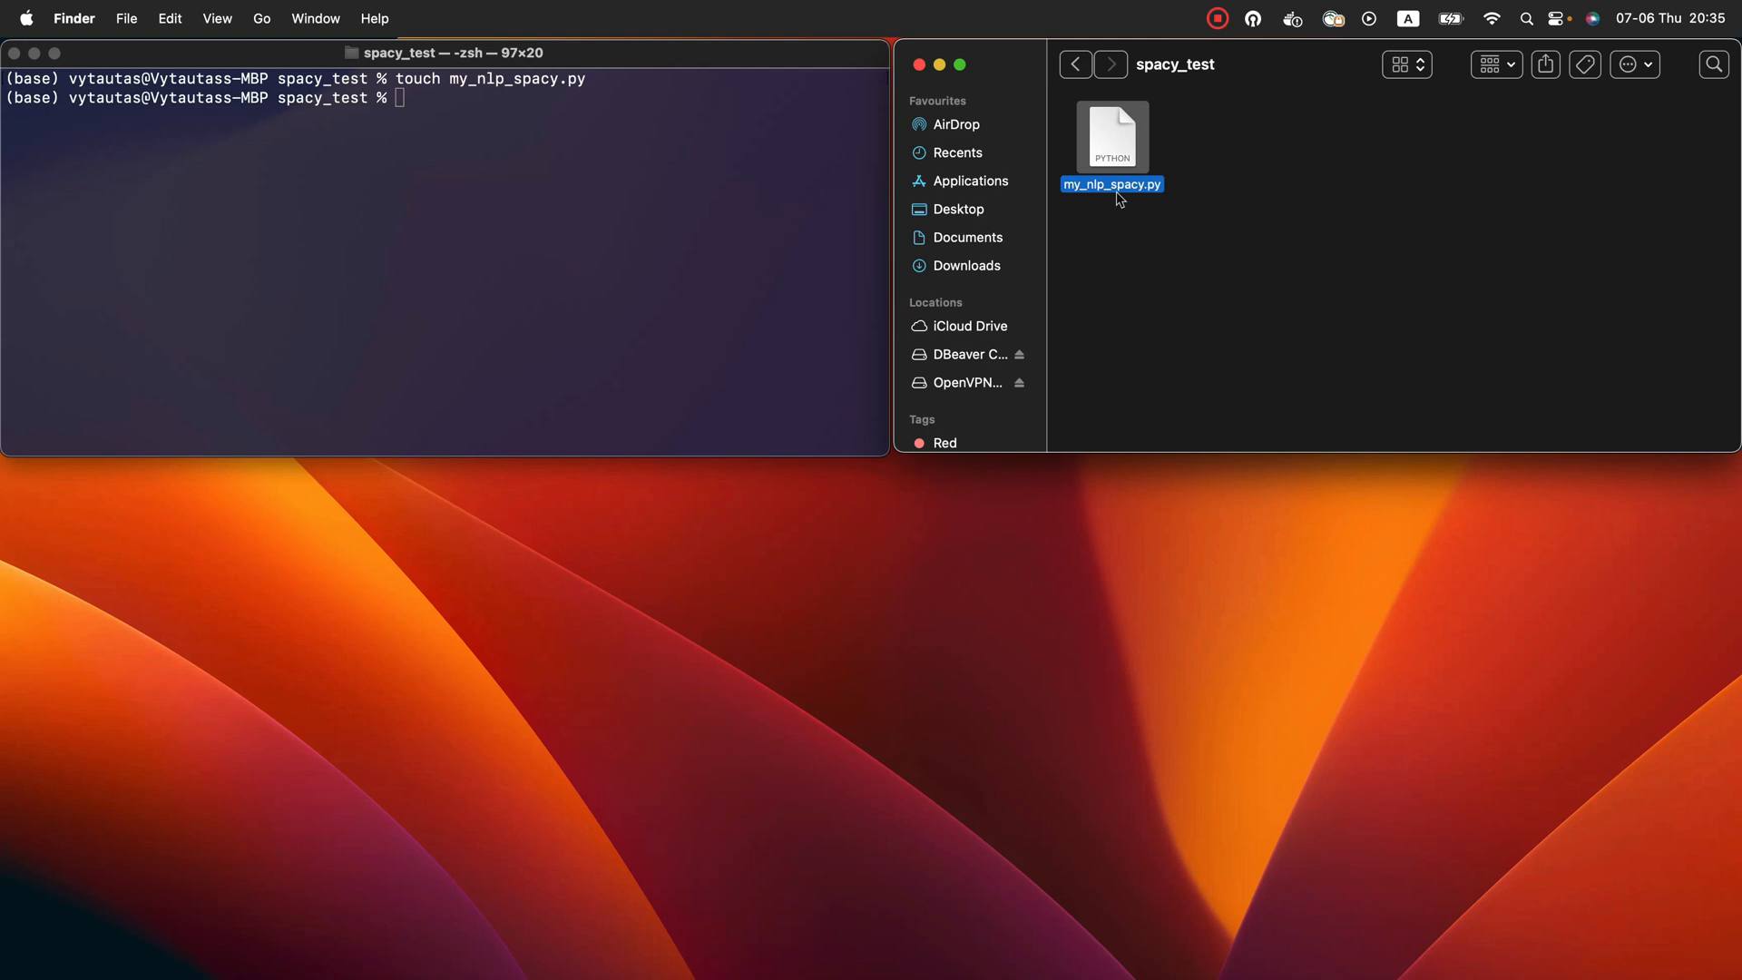
mouse_move(1138, 169)
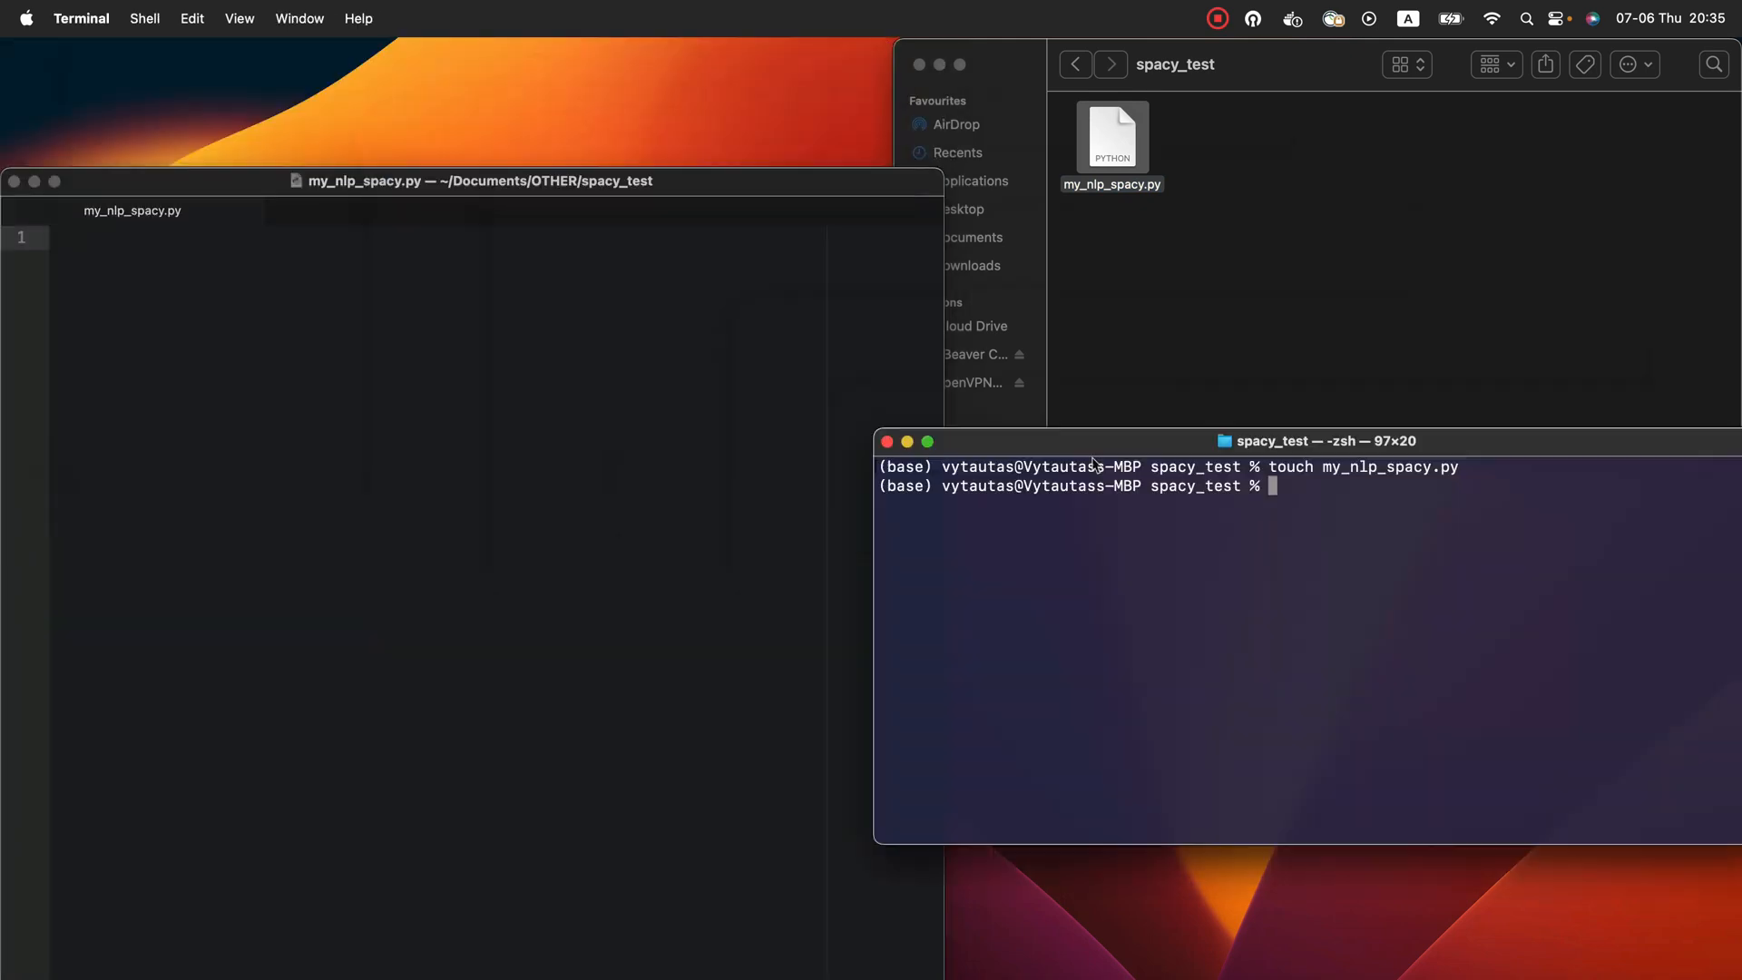
Write 'import spacy' and 'import spacy_setfit' at the top of the empty script
left_click(985, 264)
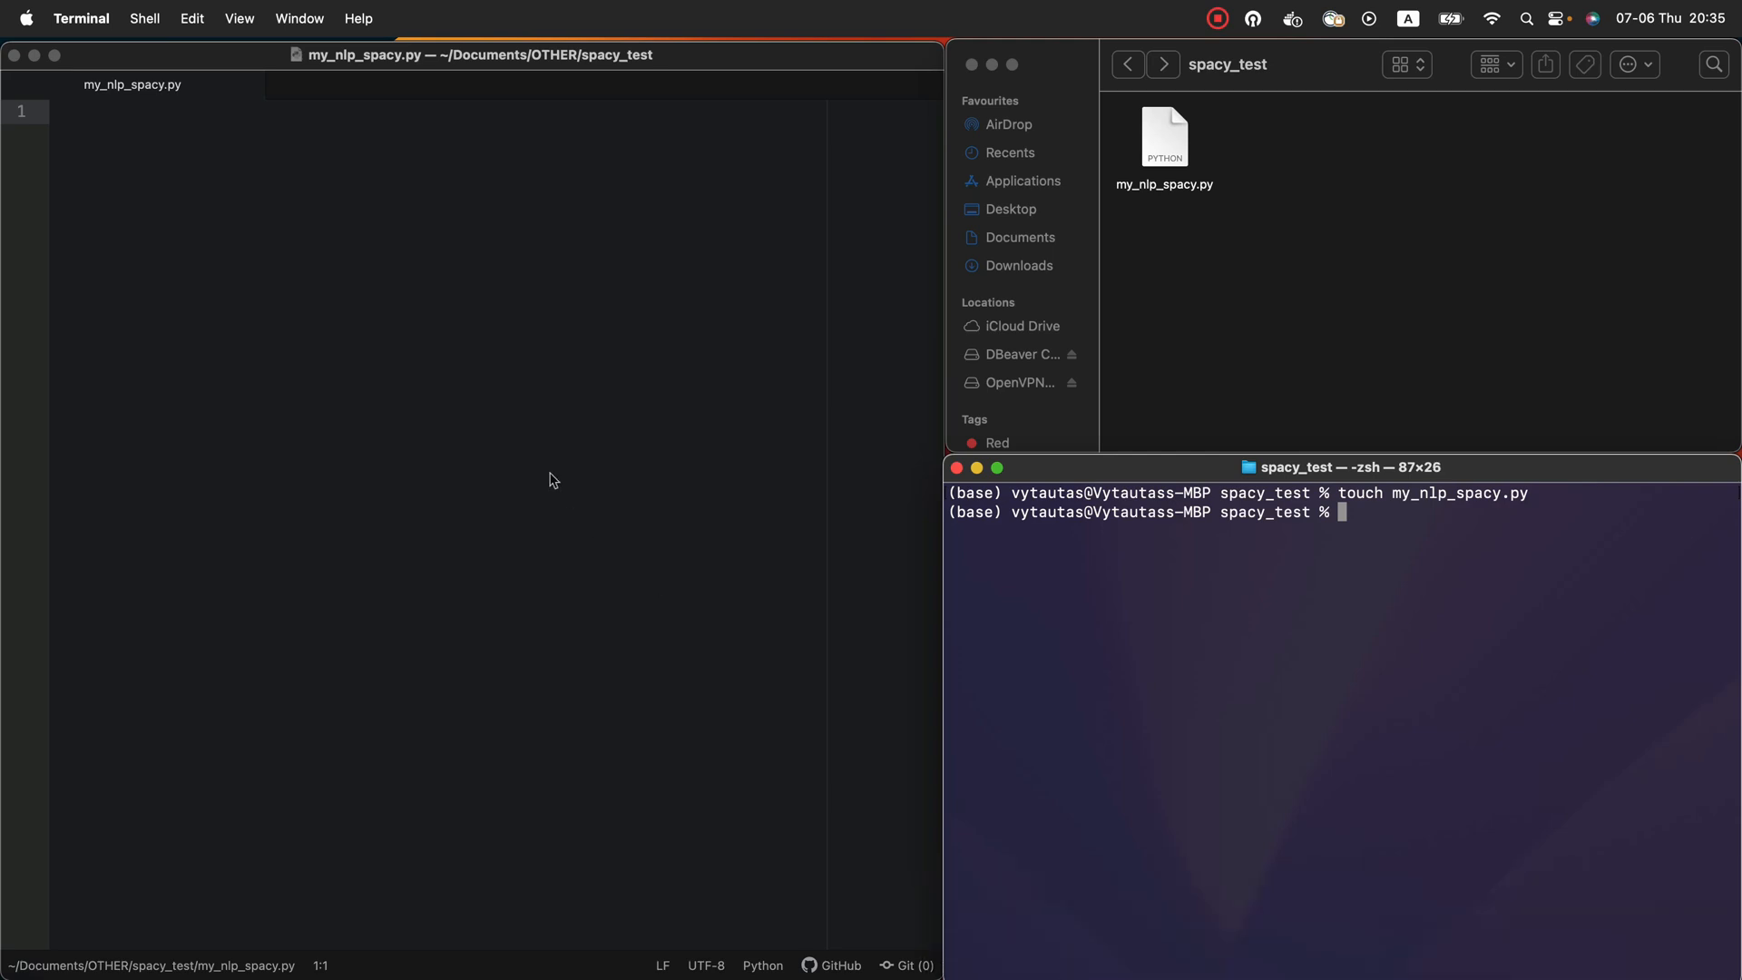
type("import s")
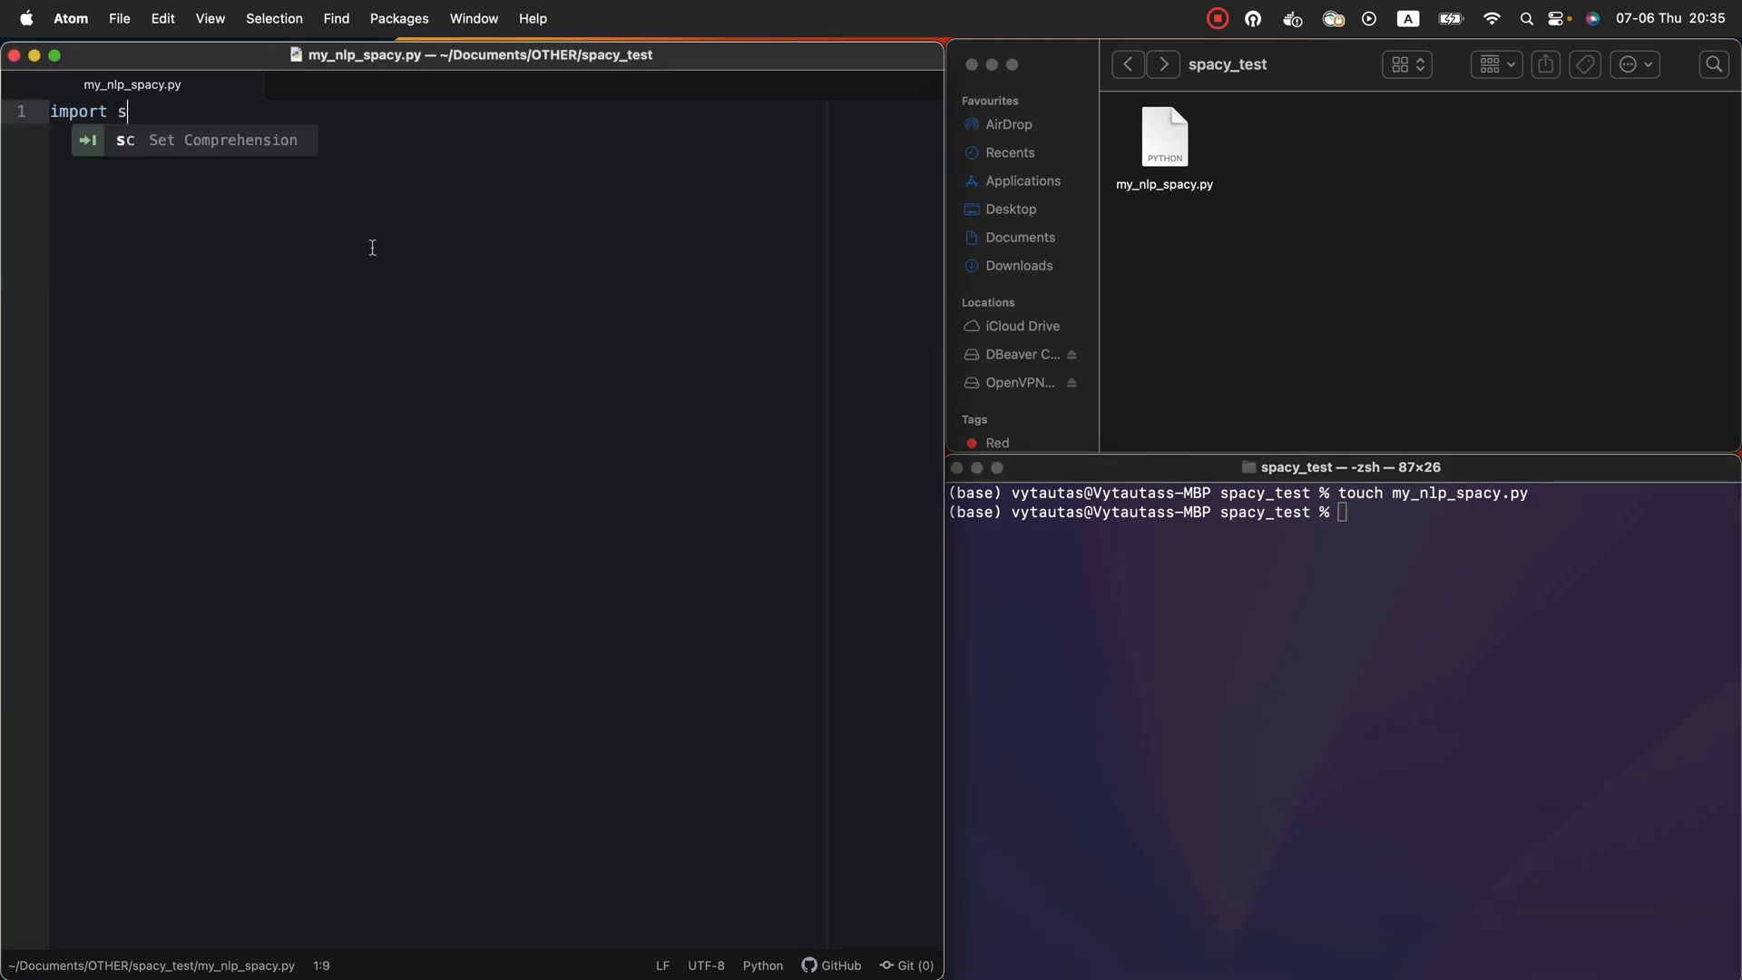
type("pacy")
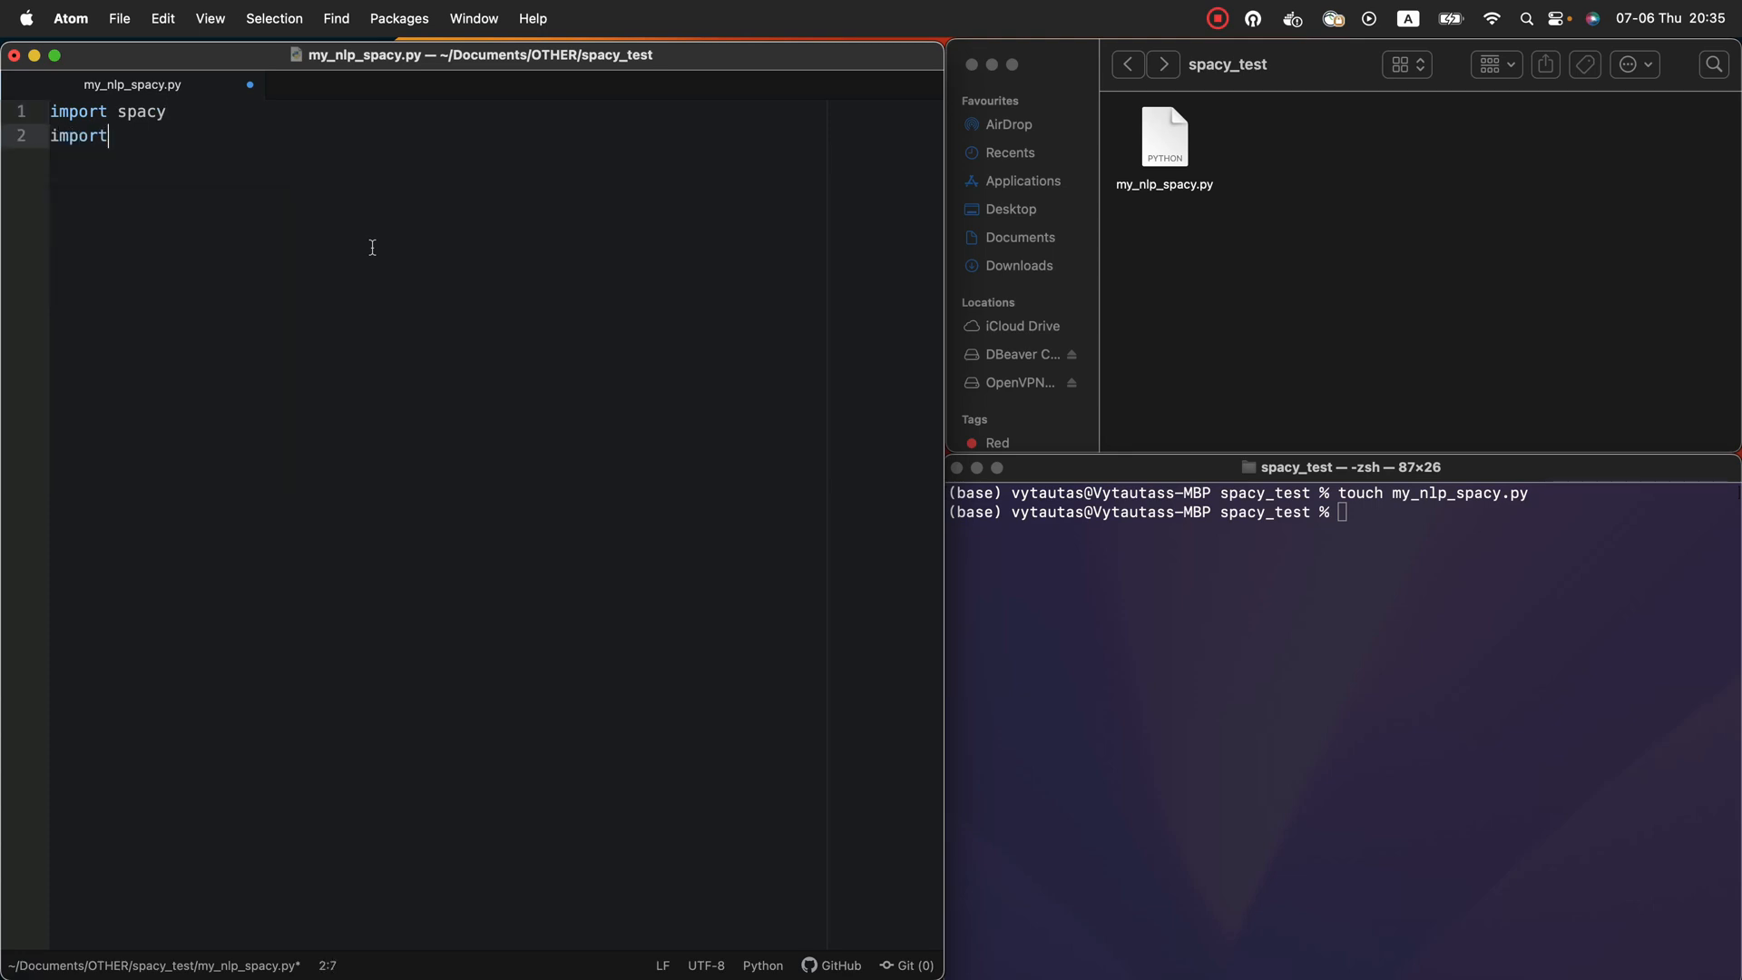
type("spacy_setfit")
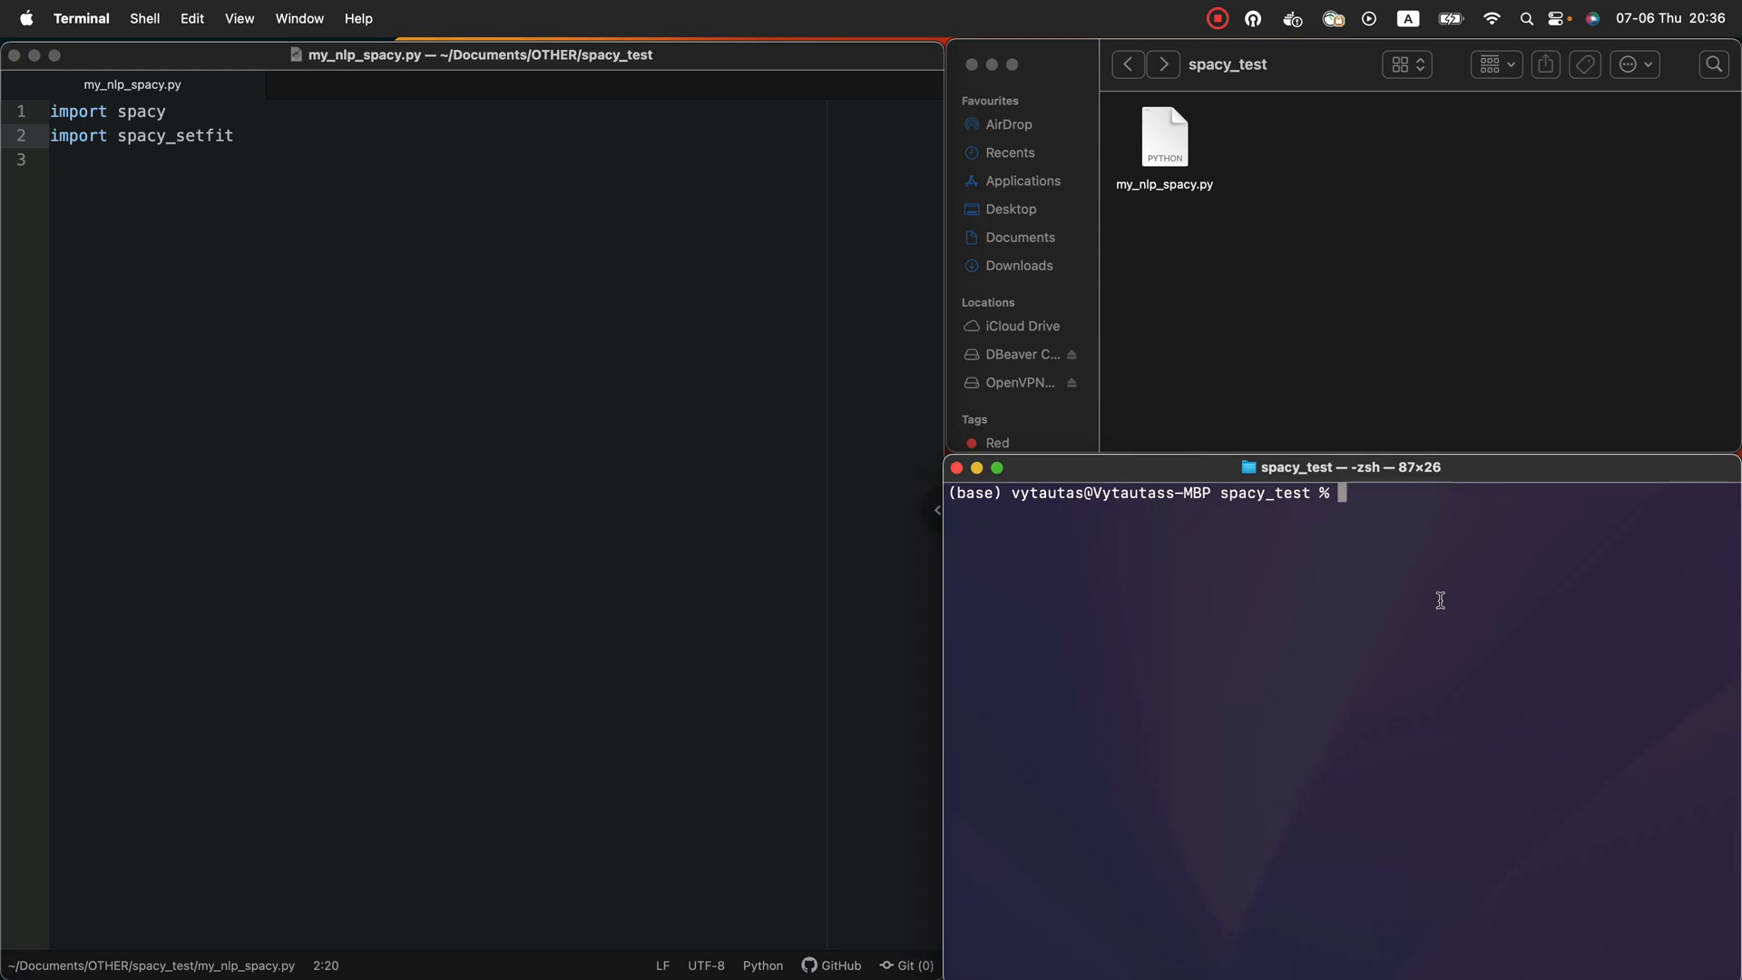
Run python3 my_nlp_spacy.py to check the imports, then return to Atom
type("pytho")
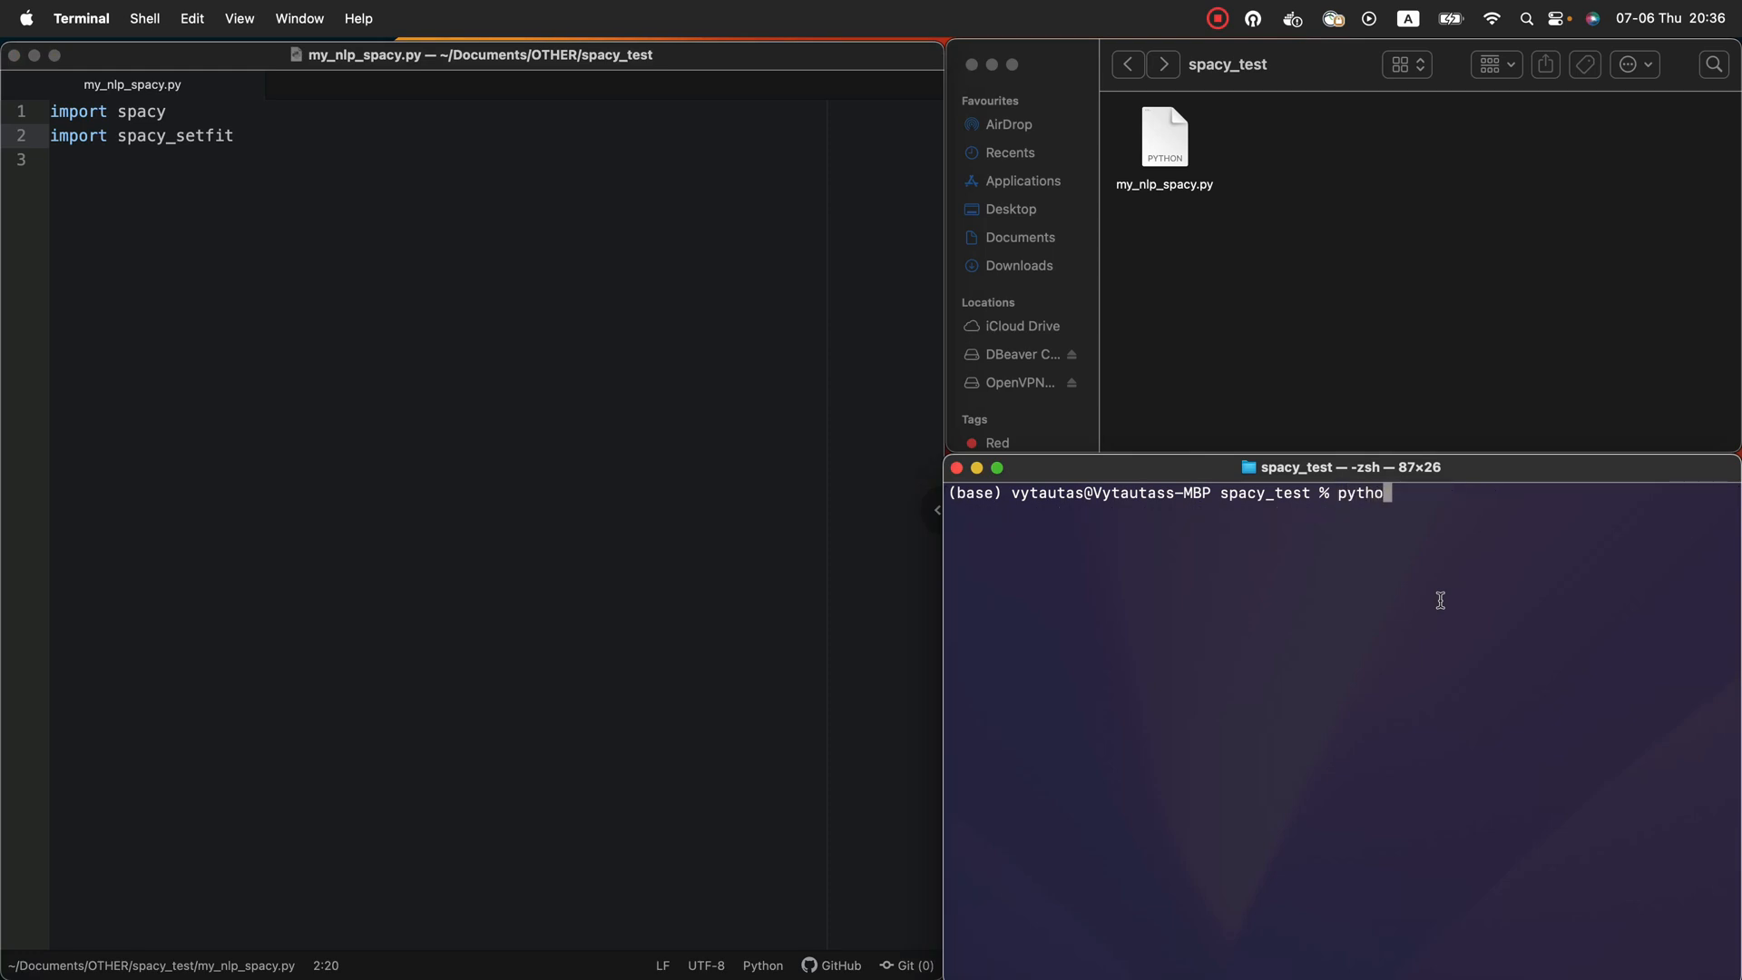
type("n3 my_nlp_spacy.py")
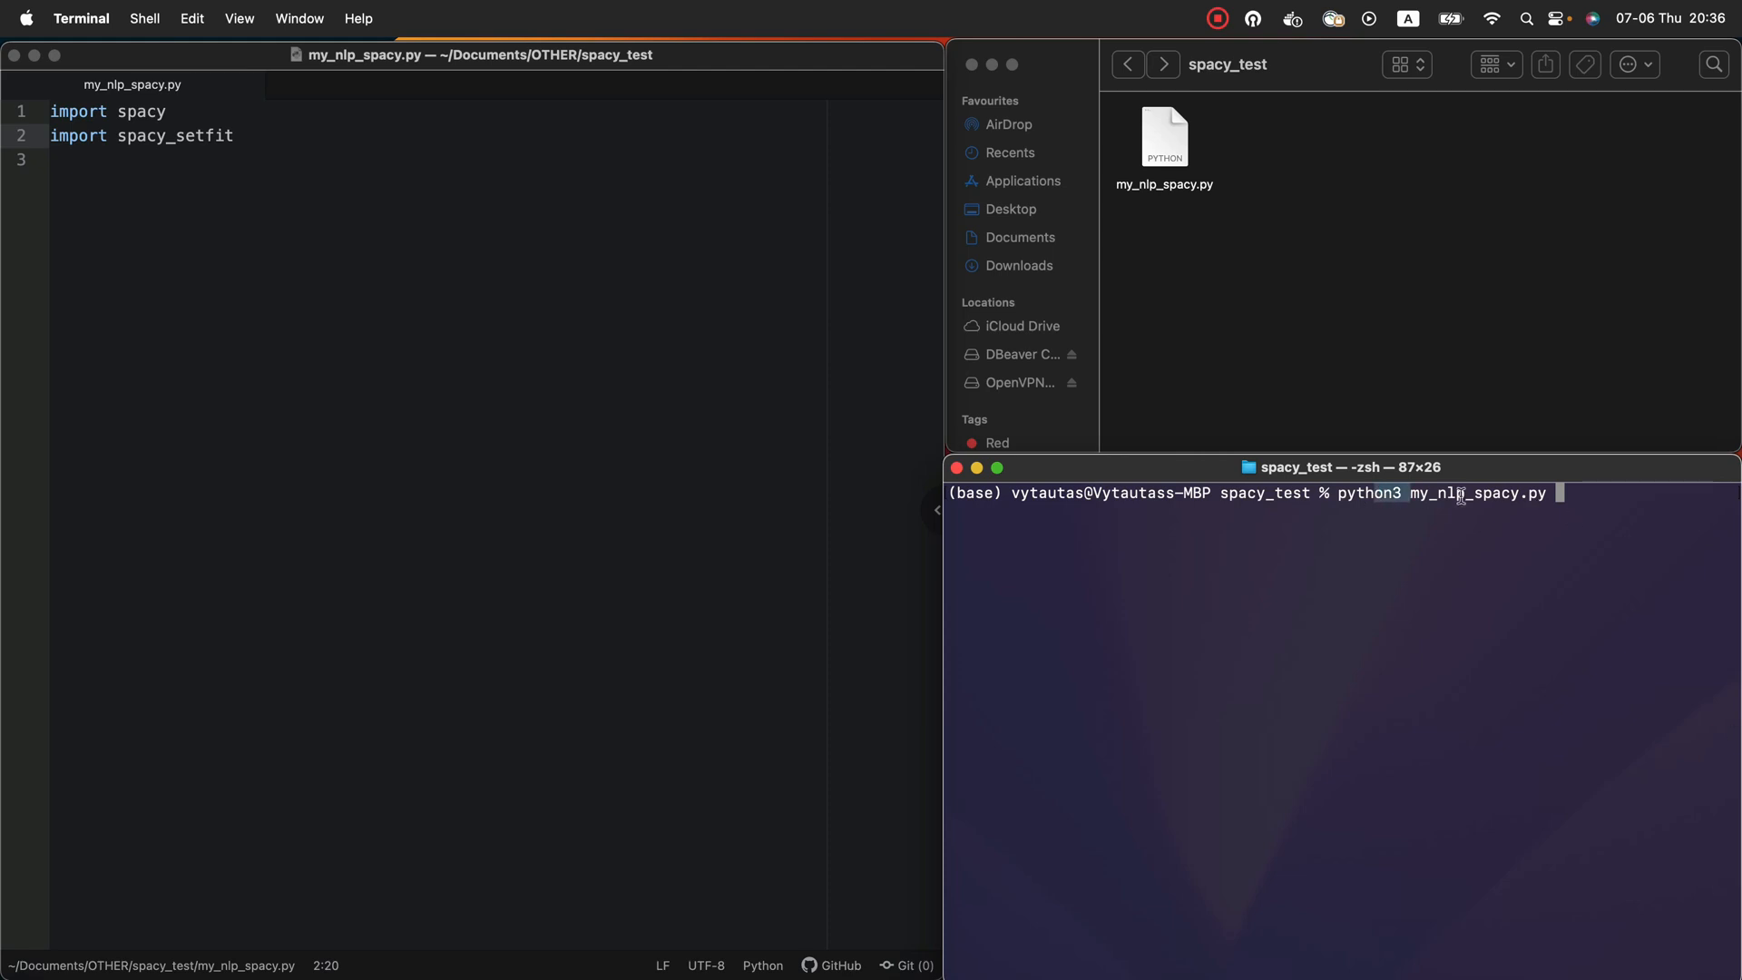
key("Return")
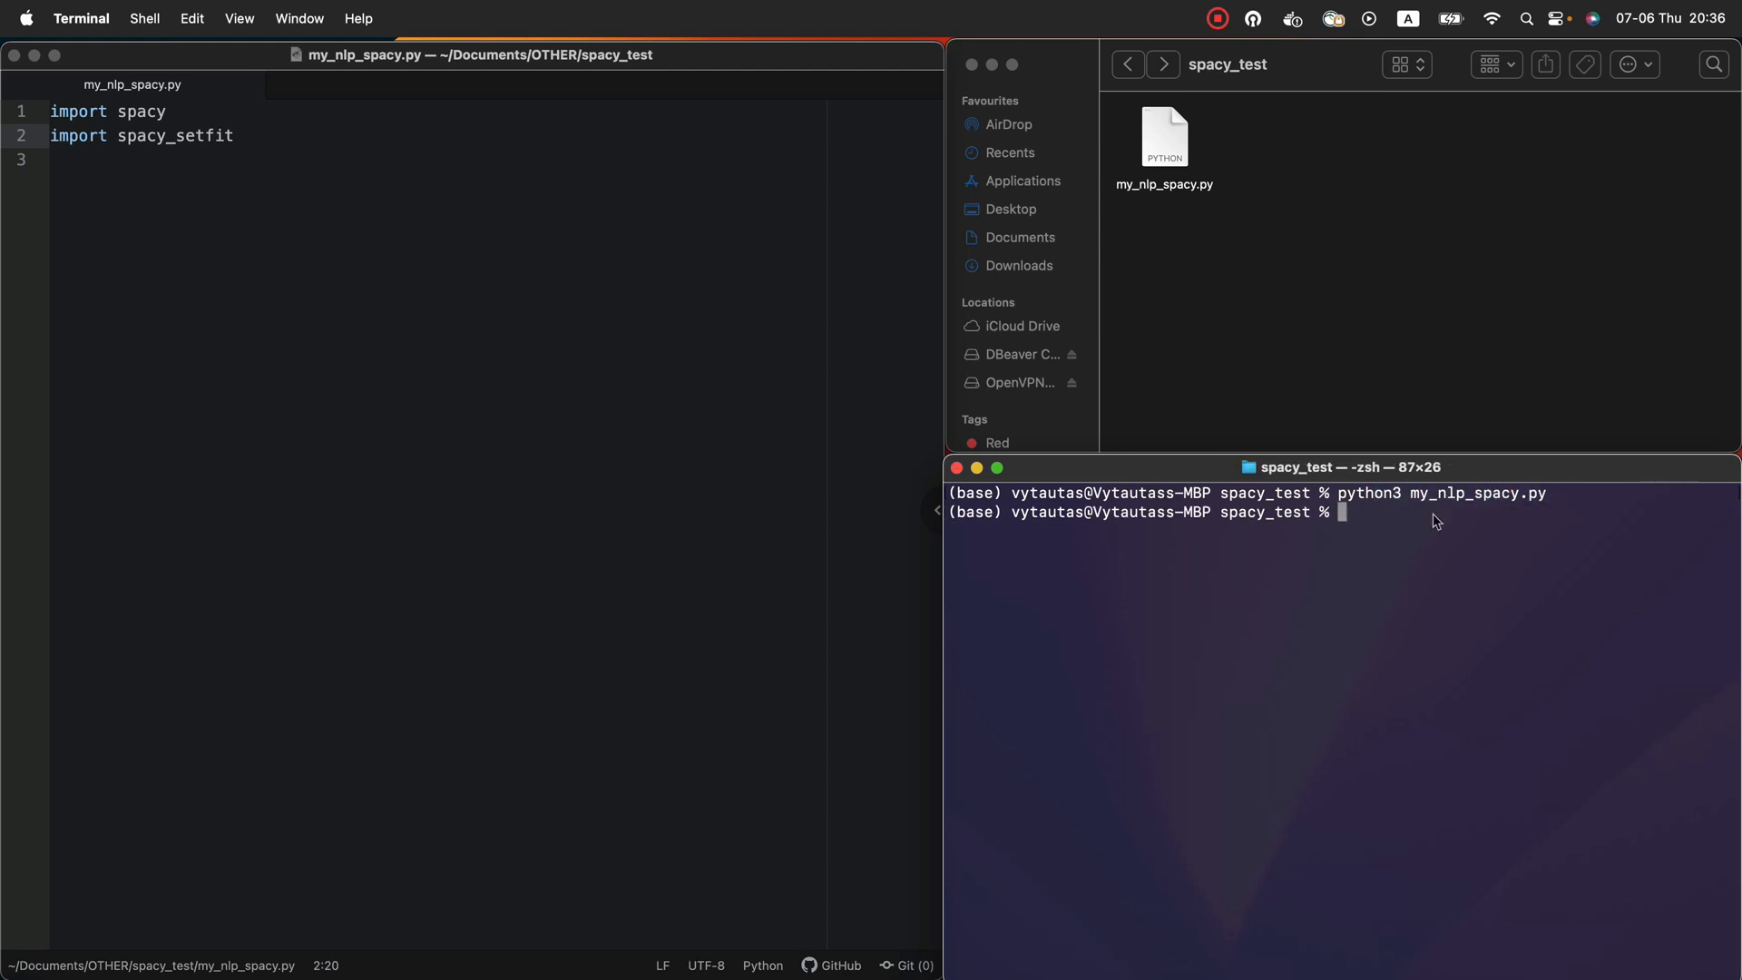
left_click(351, 179)
type("# Create some example data")
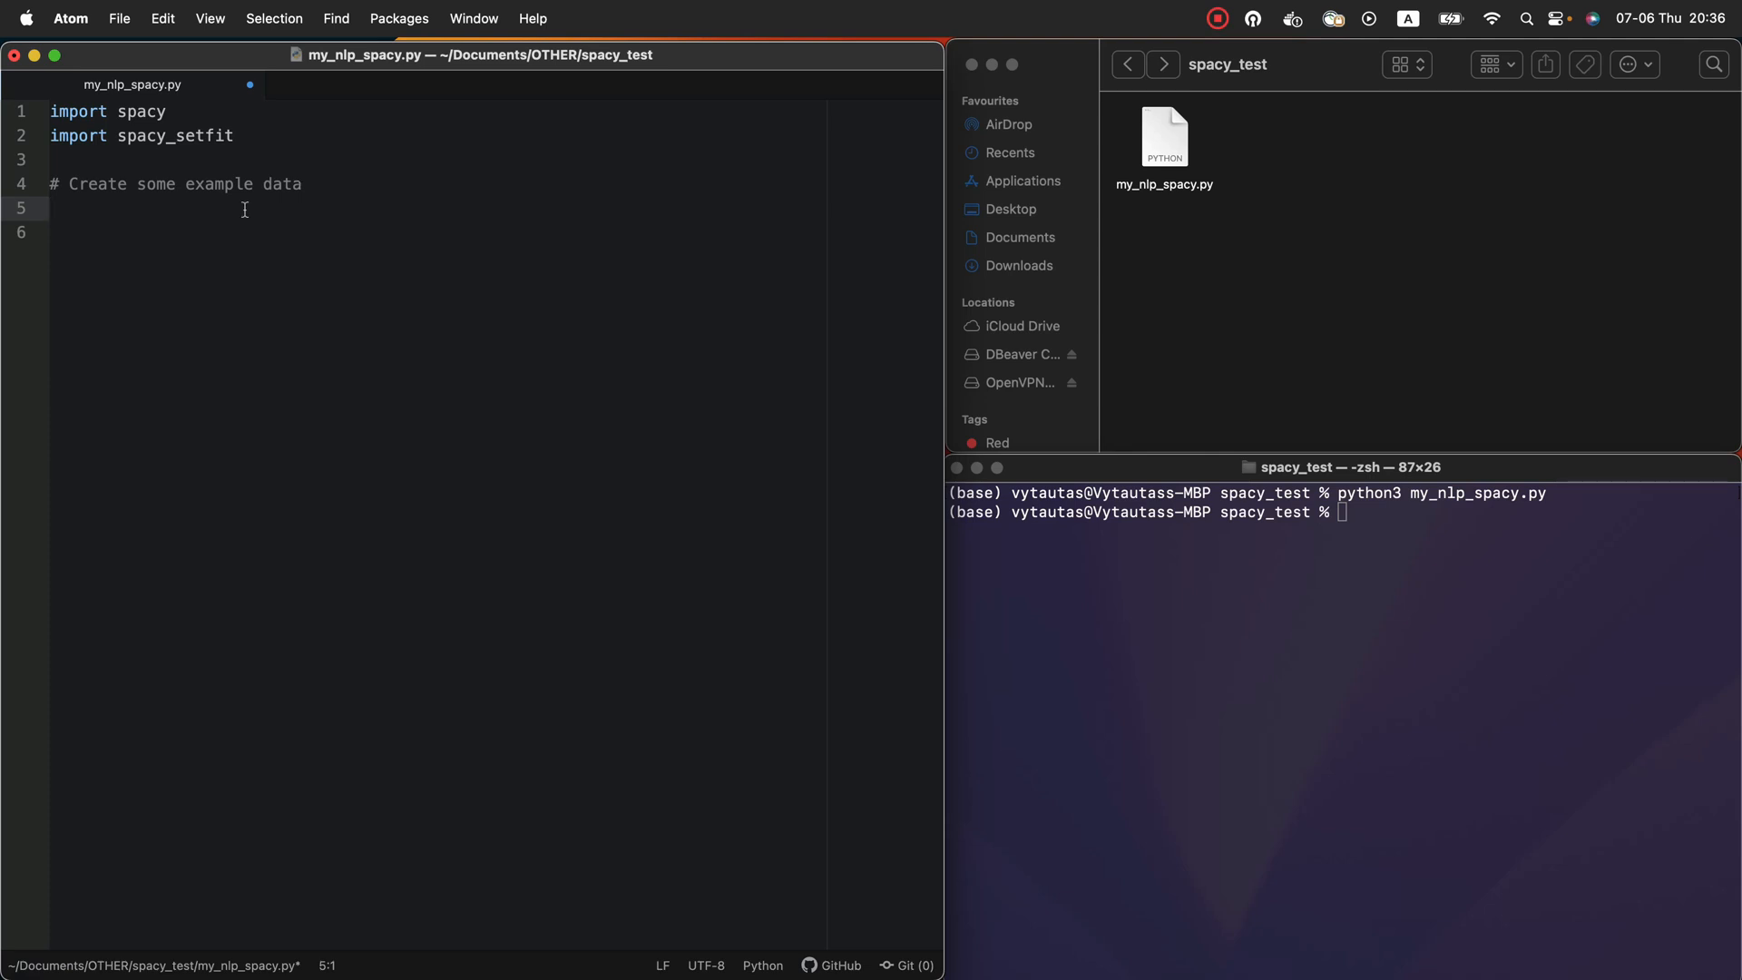
Type the train_dataset dictionary skeleton with 'inlier' and 'outlier' keys
type("train_datas")
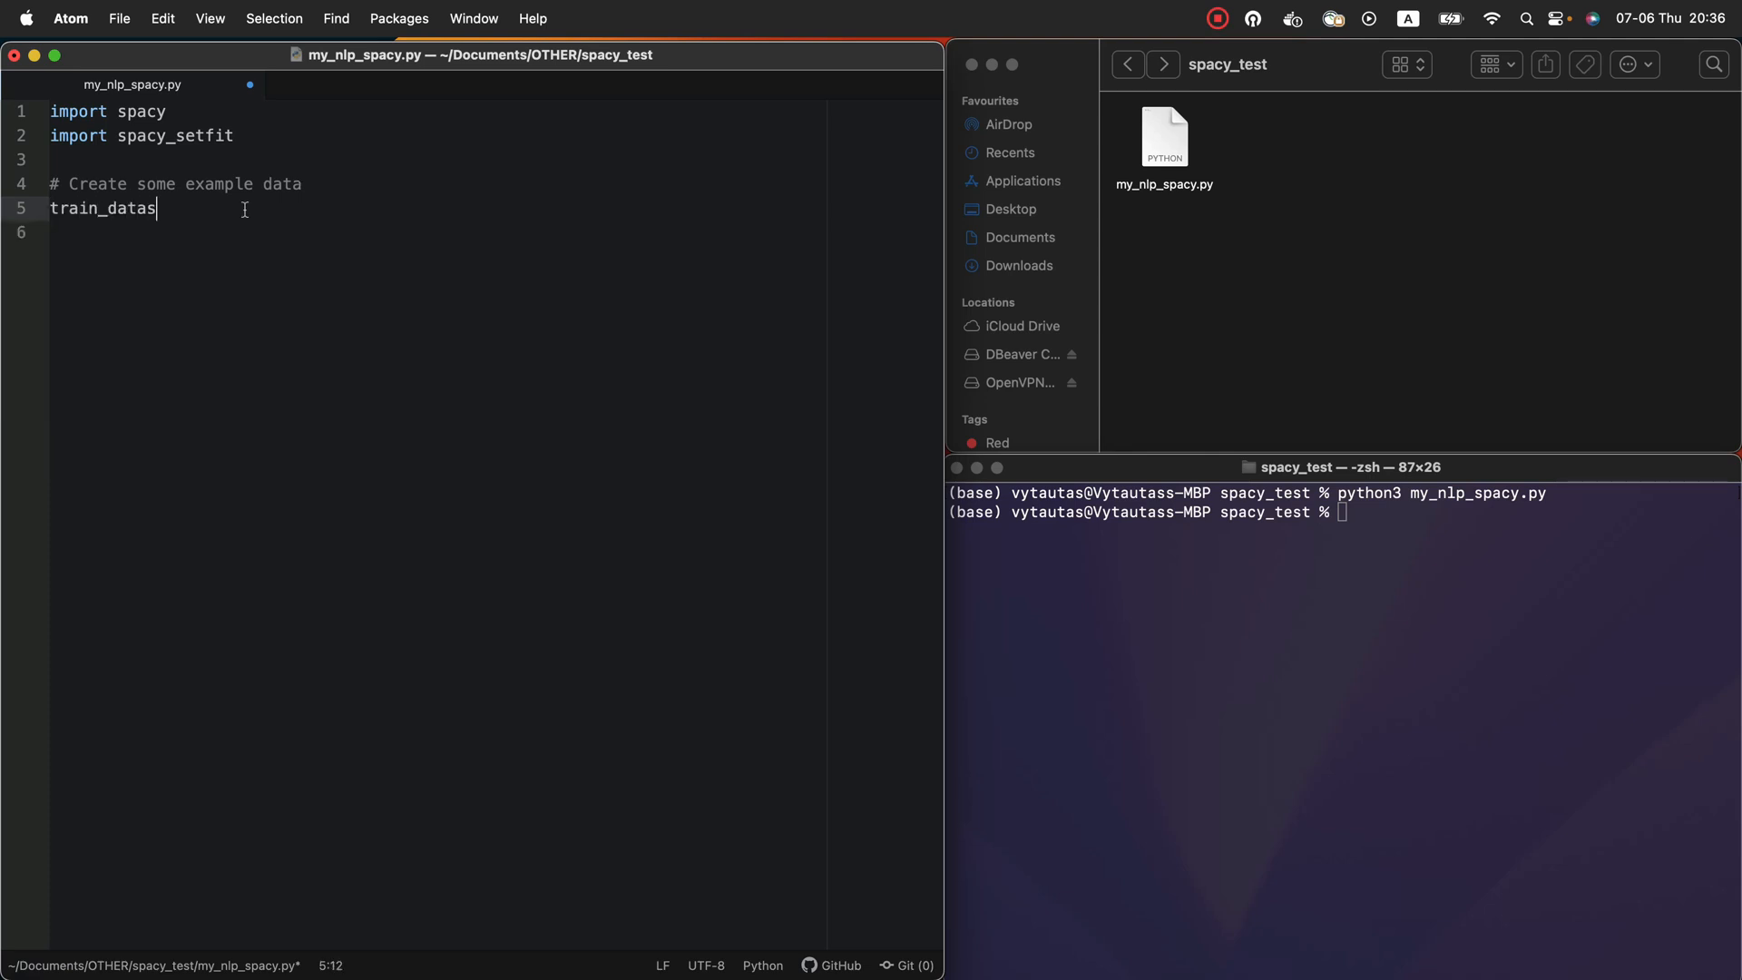
type("et = {}")
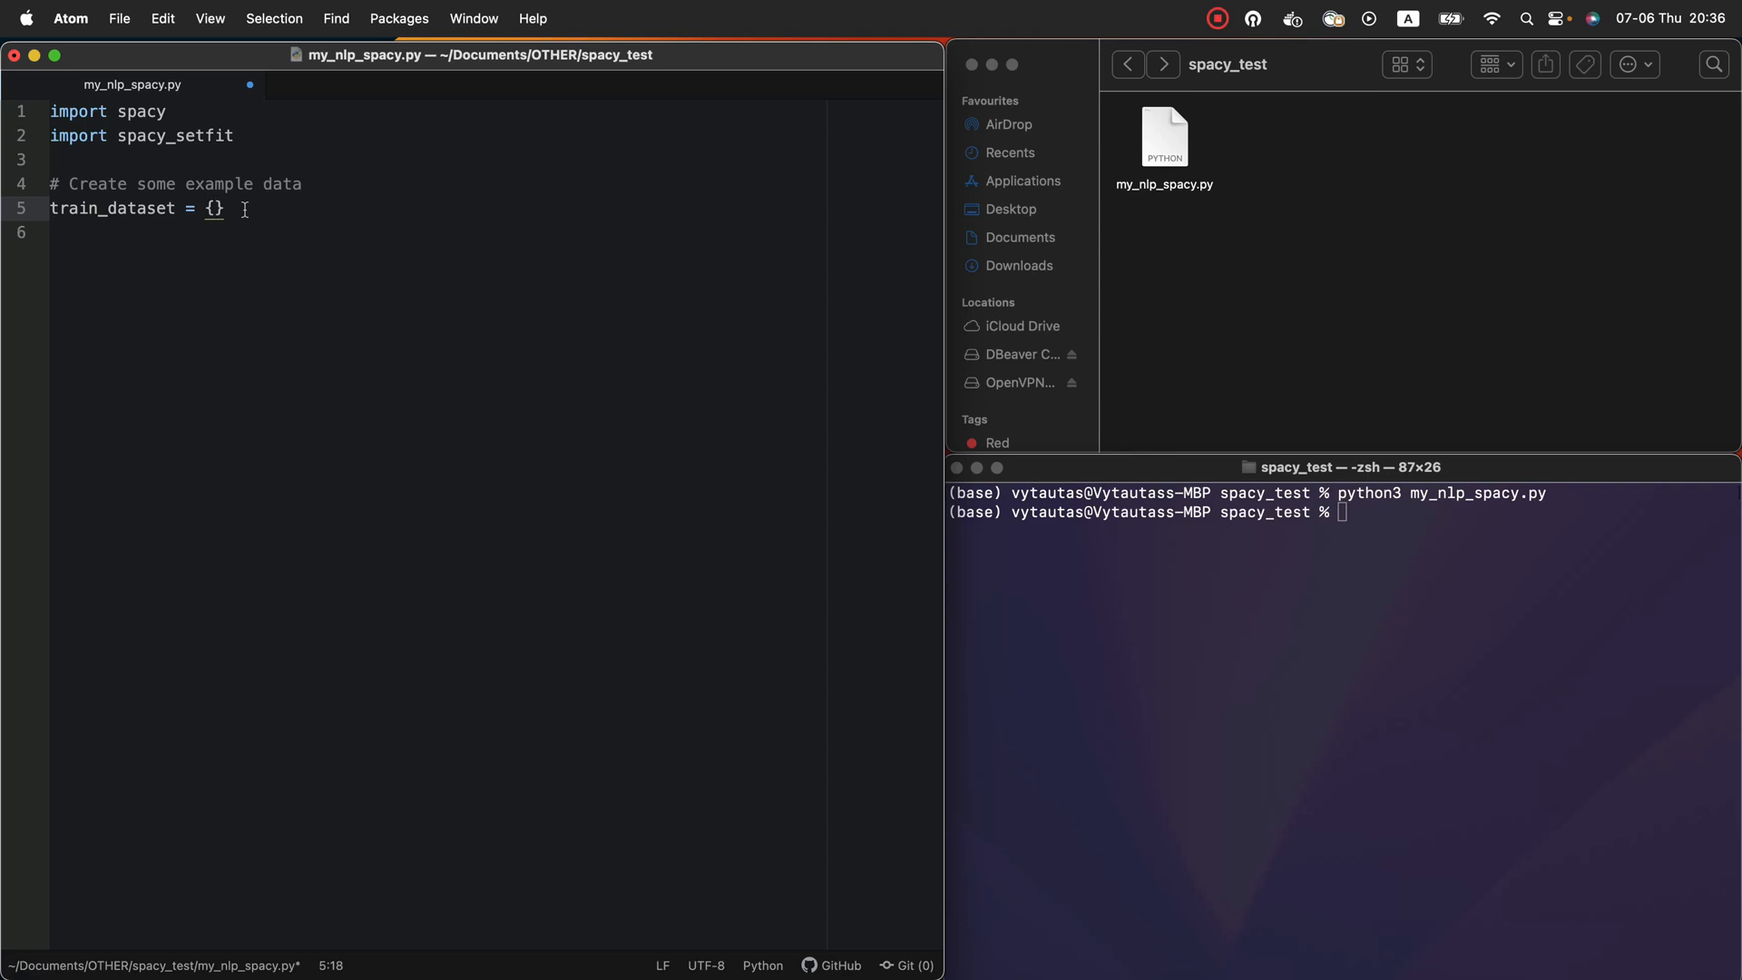
key("enter")
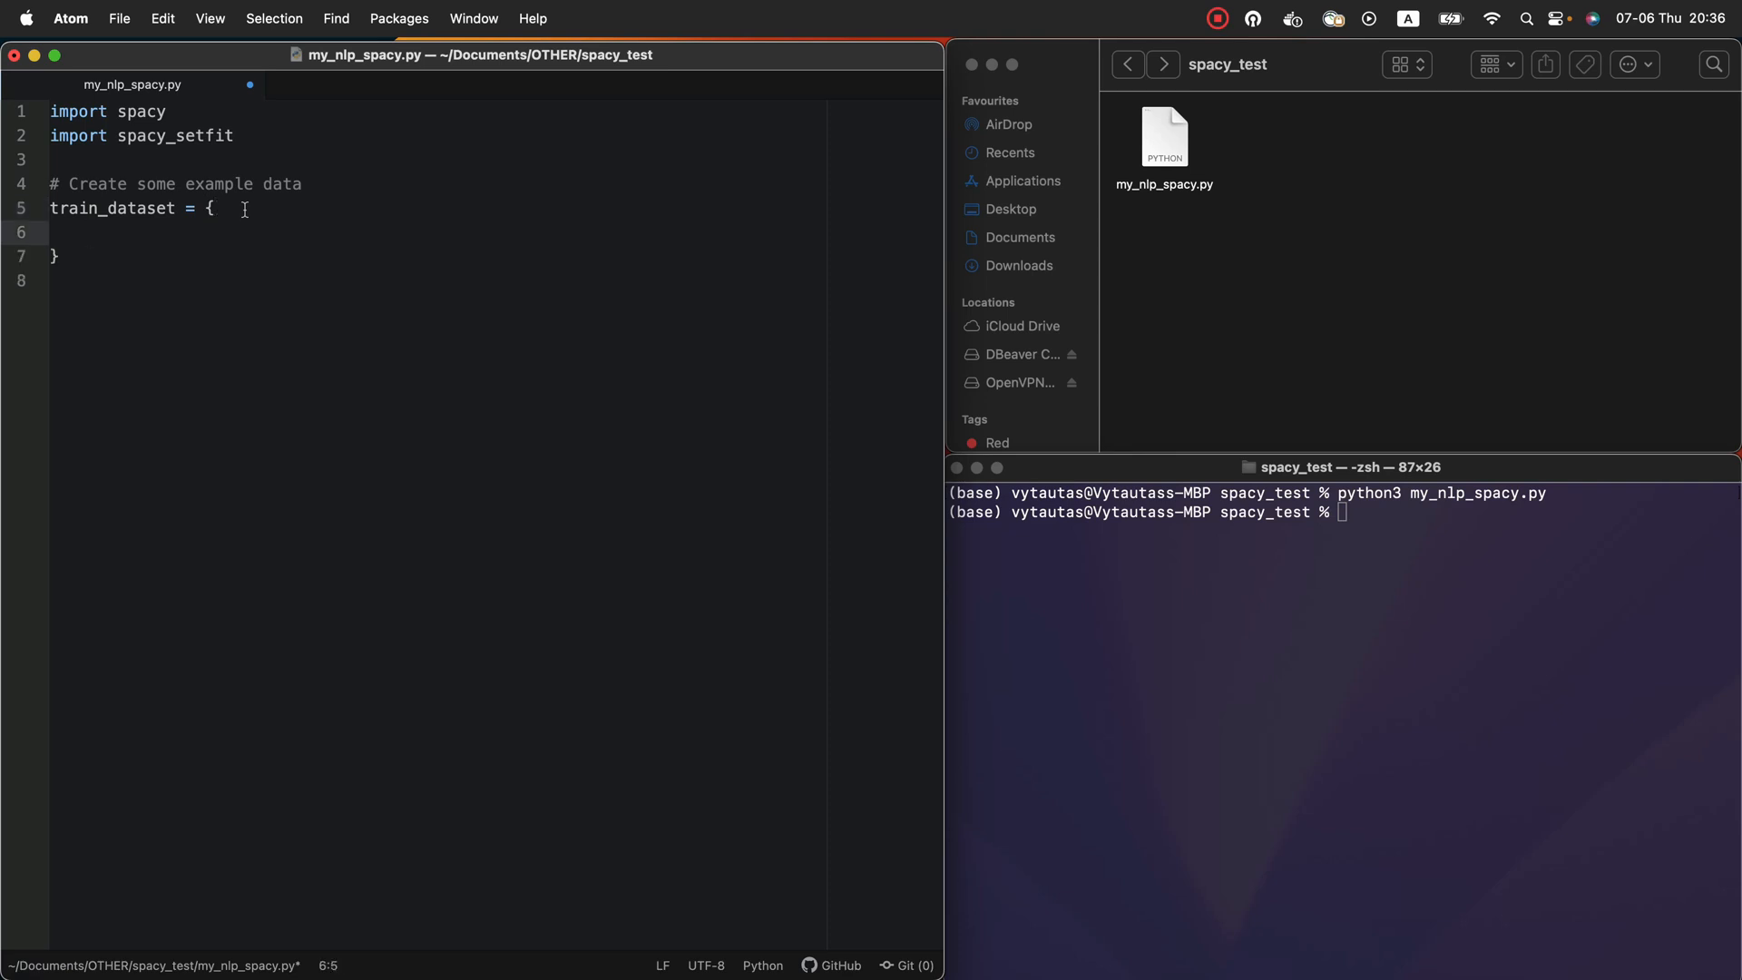
type("'")
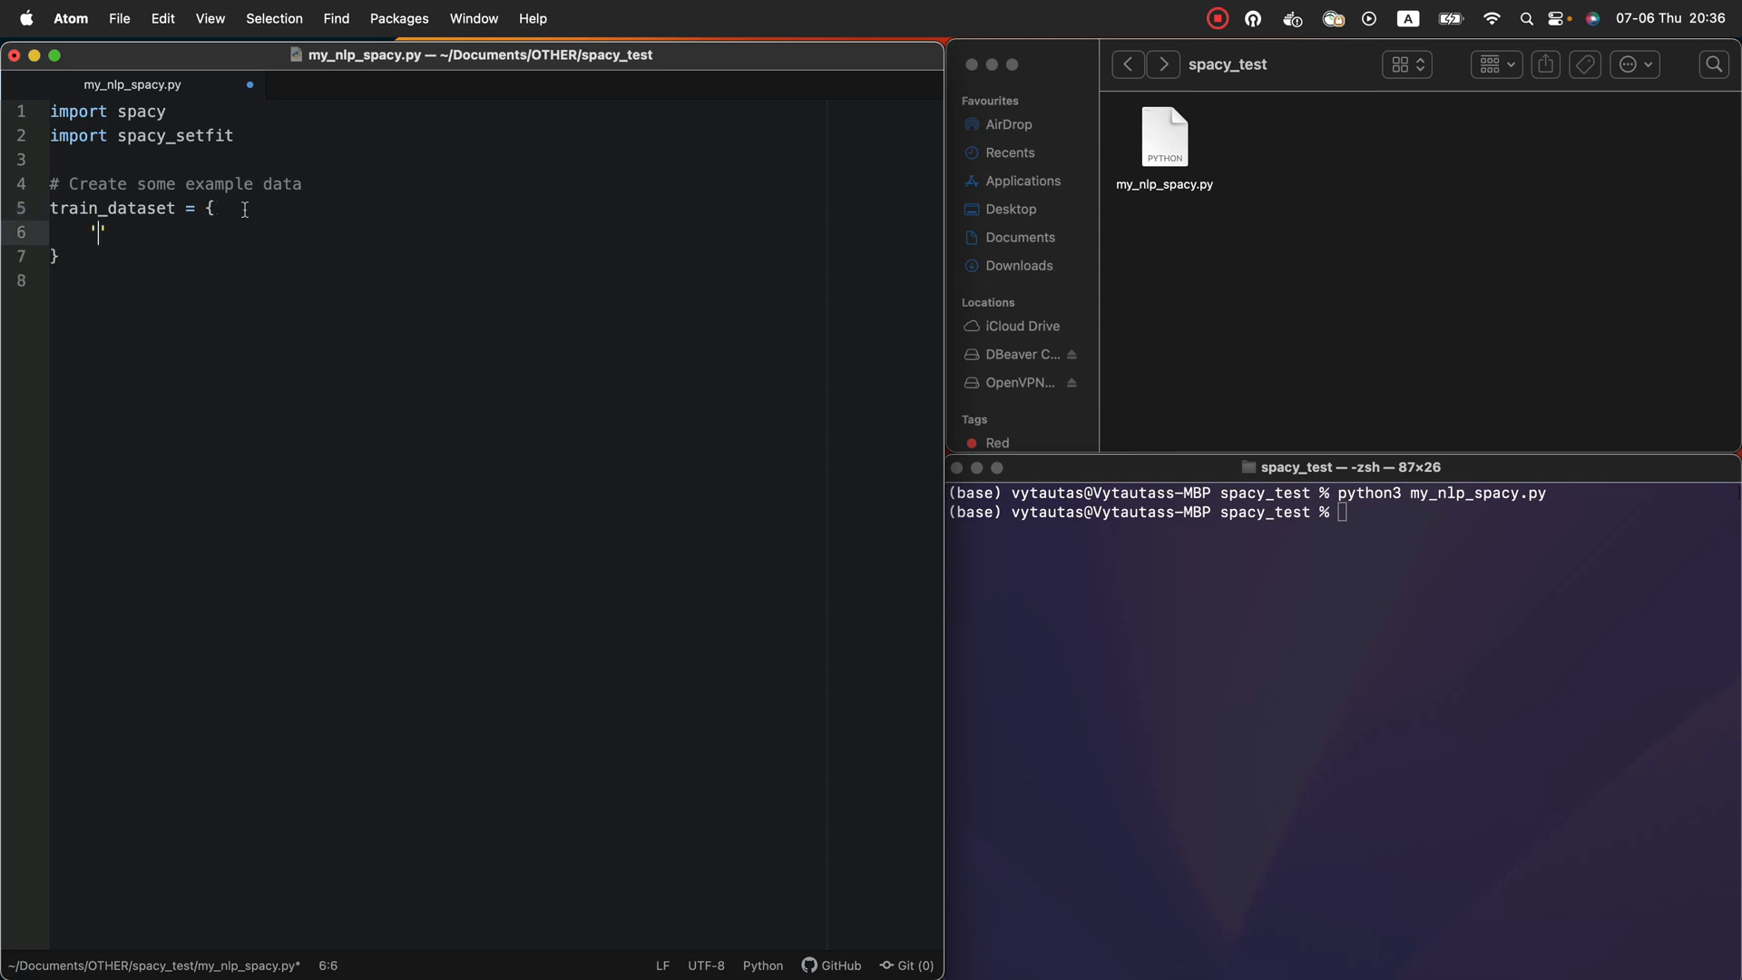
type("inlier")
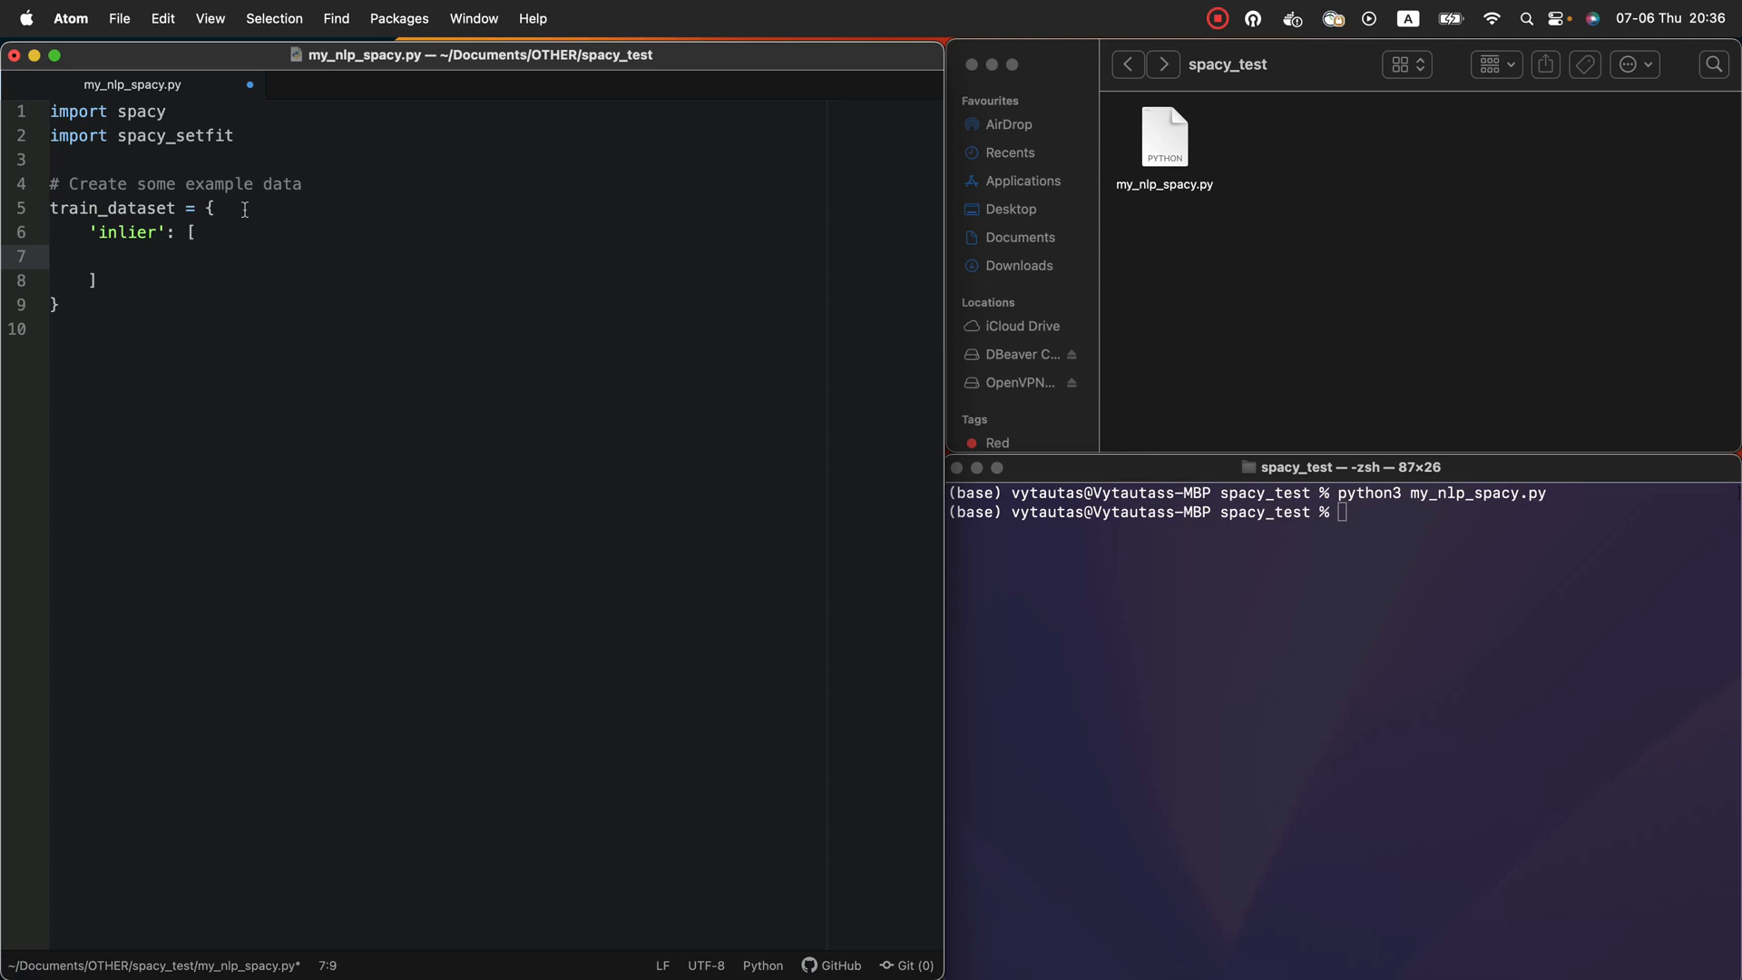
type(",")
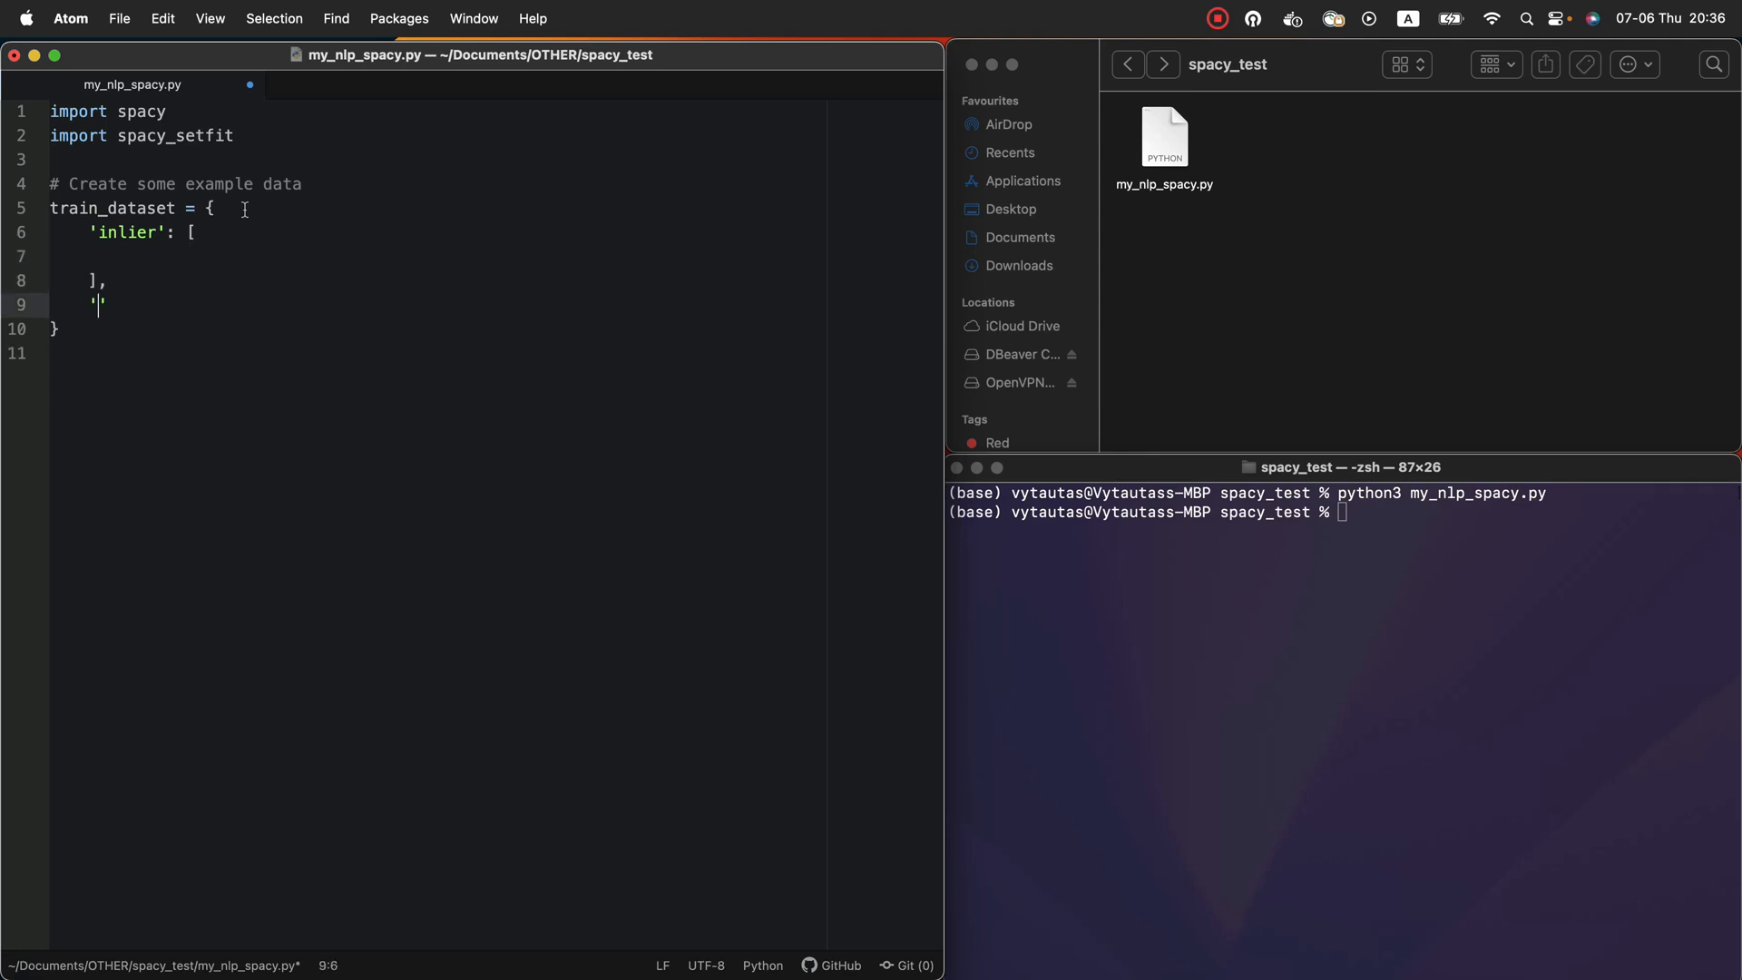
type("outlier': [")
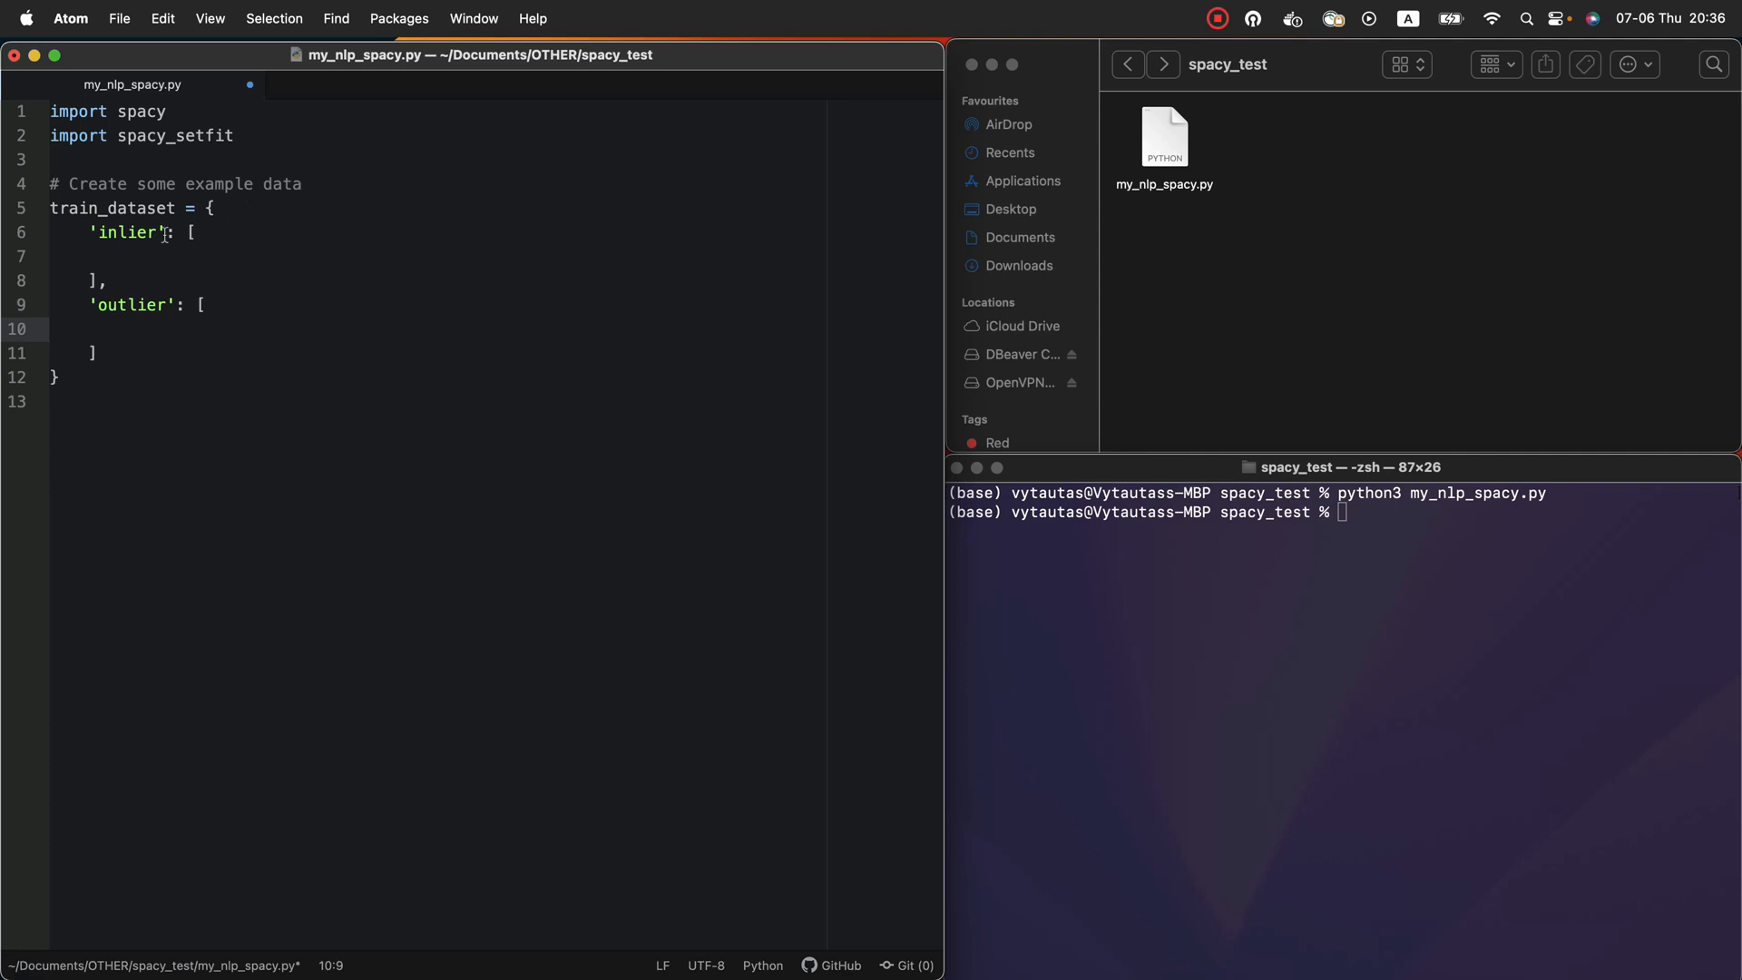
Fill the inlier list with three furniture sentences, including television and new sofa
left_click(194, 233)
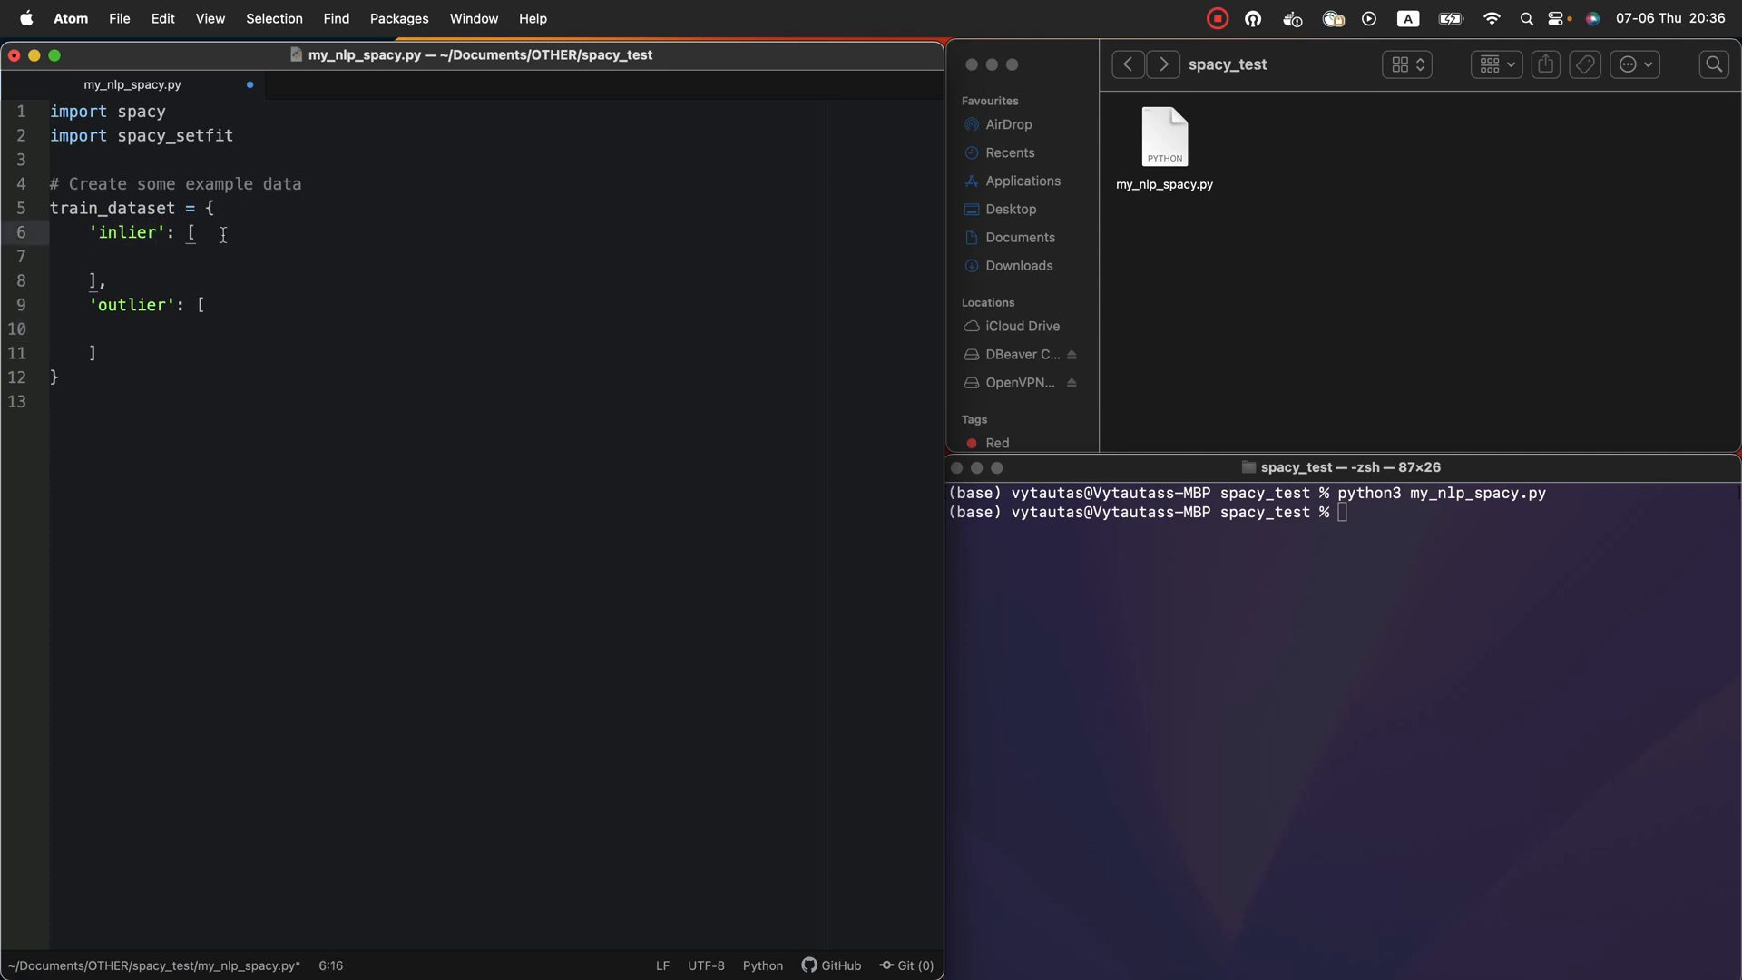
type("''")
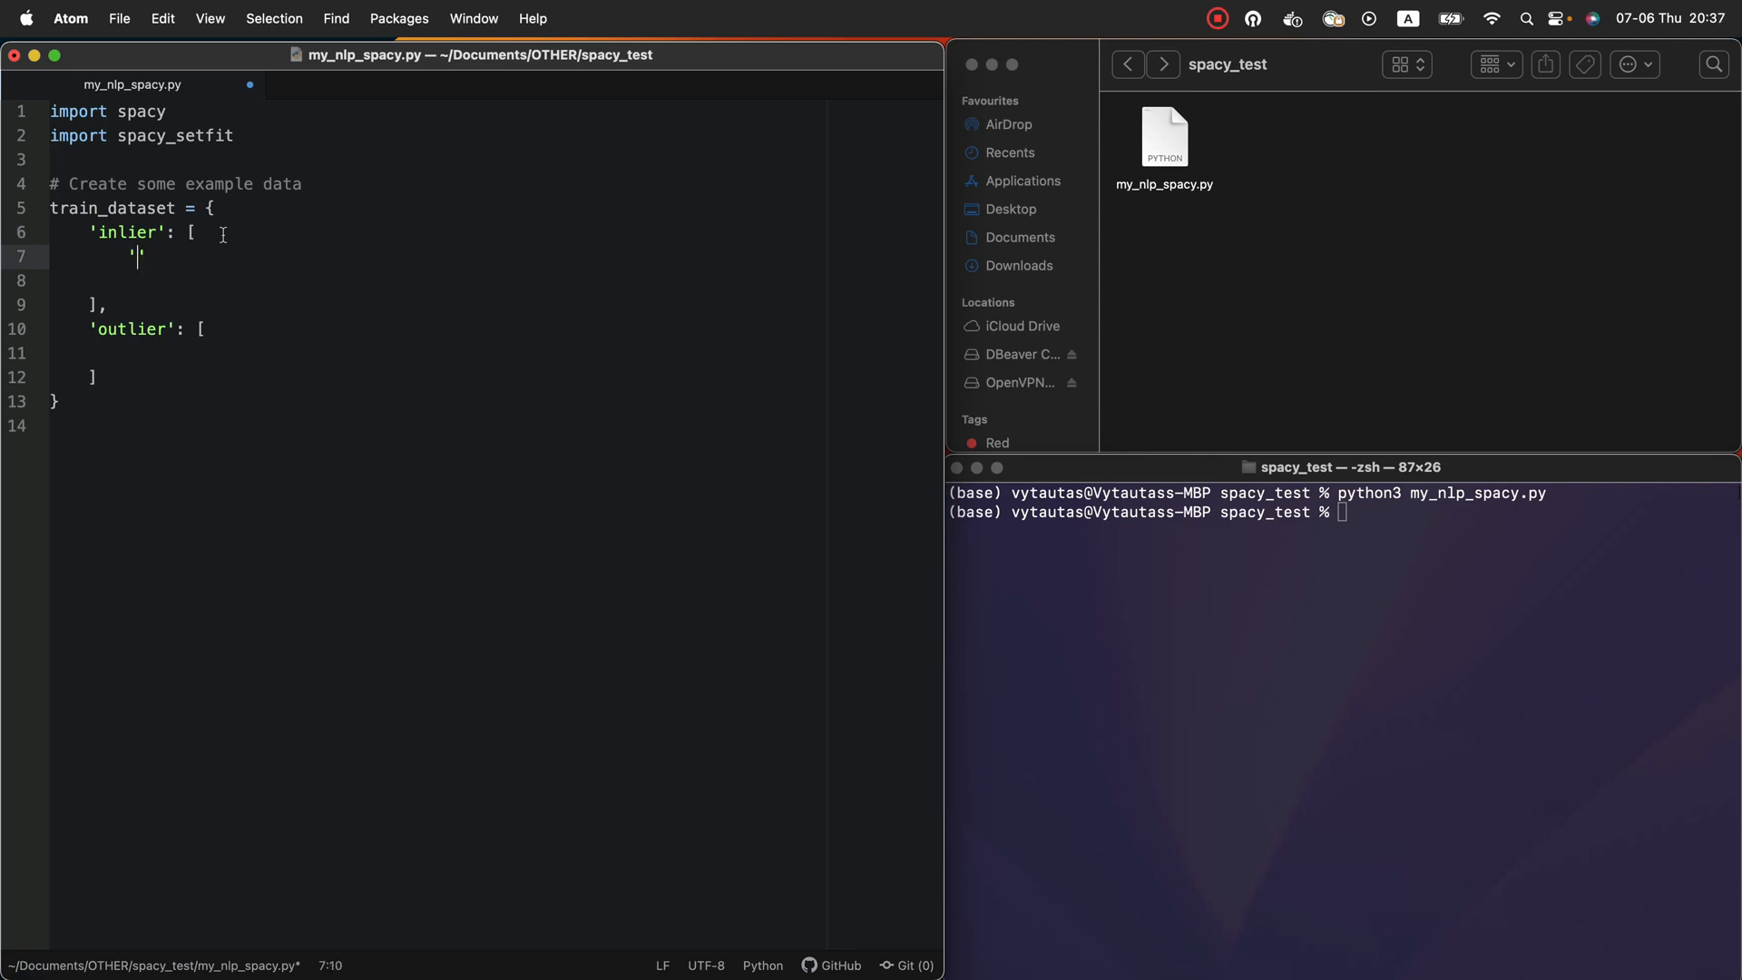
key("backspace")
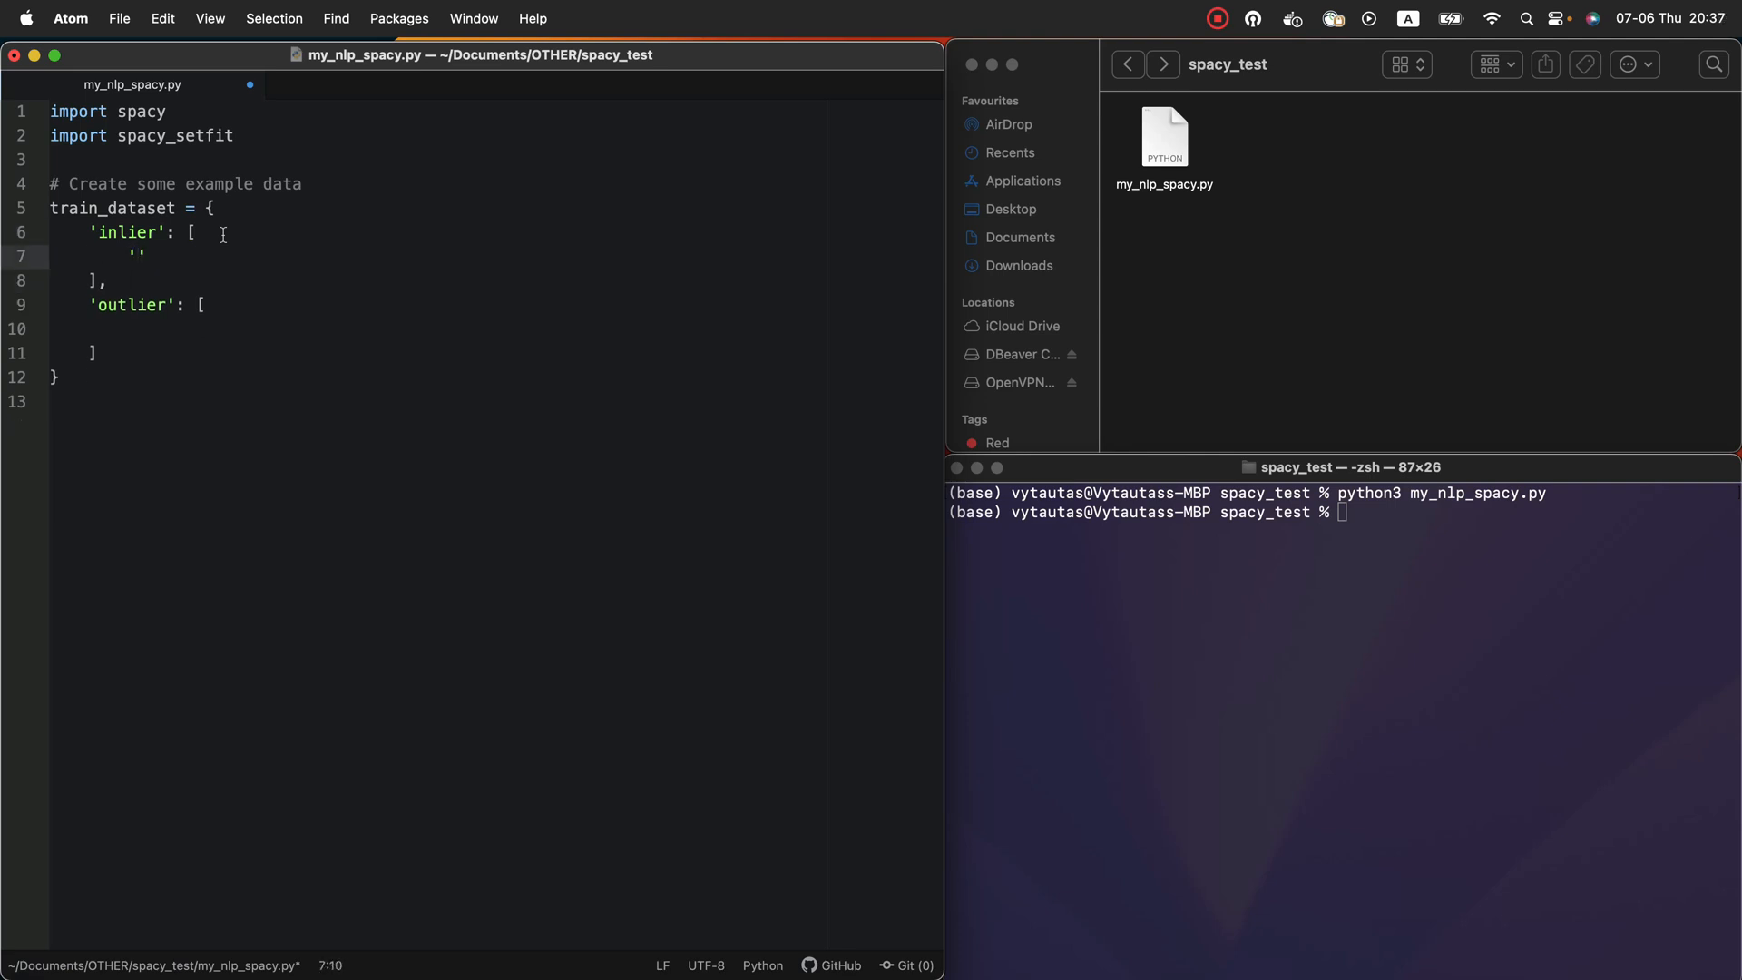
type("This text is about chairs")
type("'Couches, benches and te")
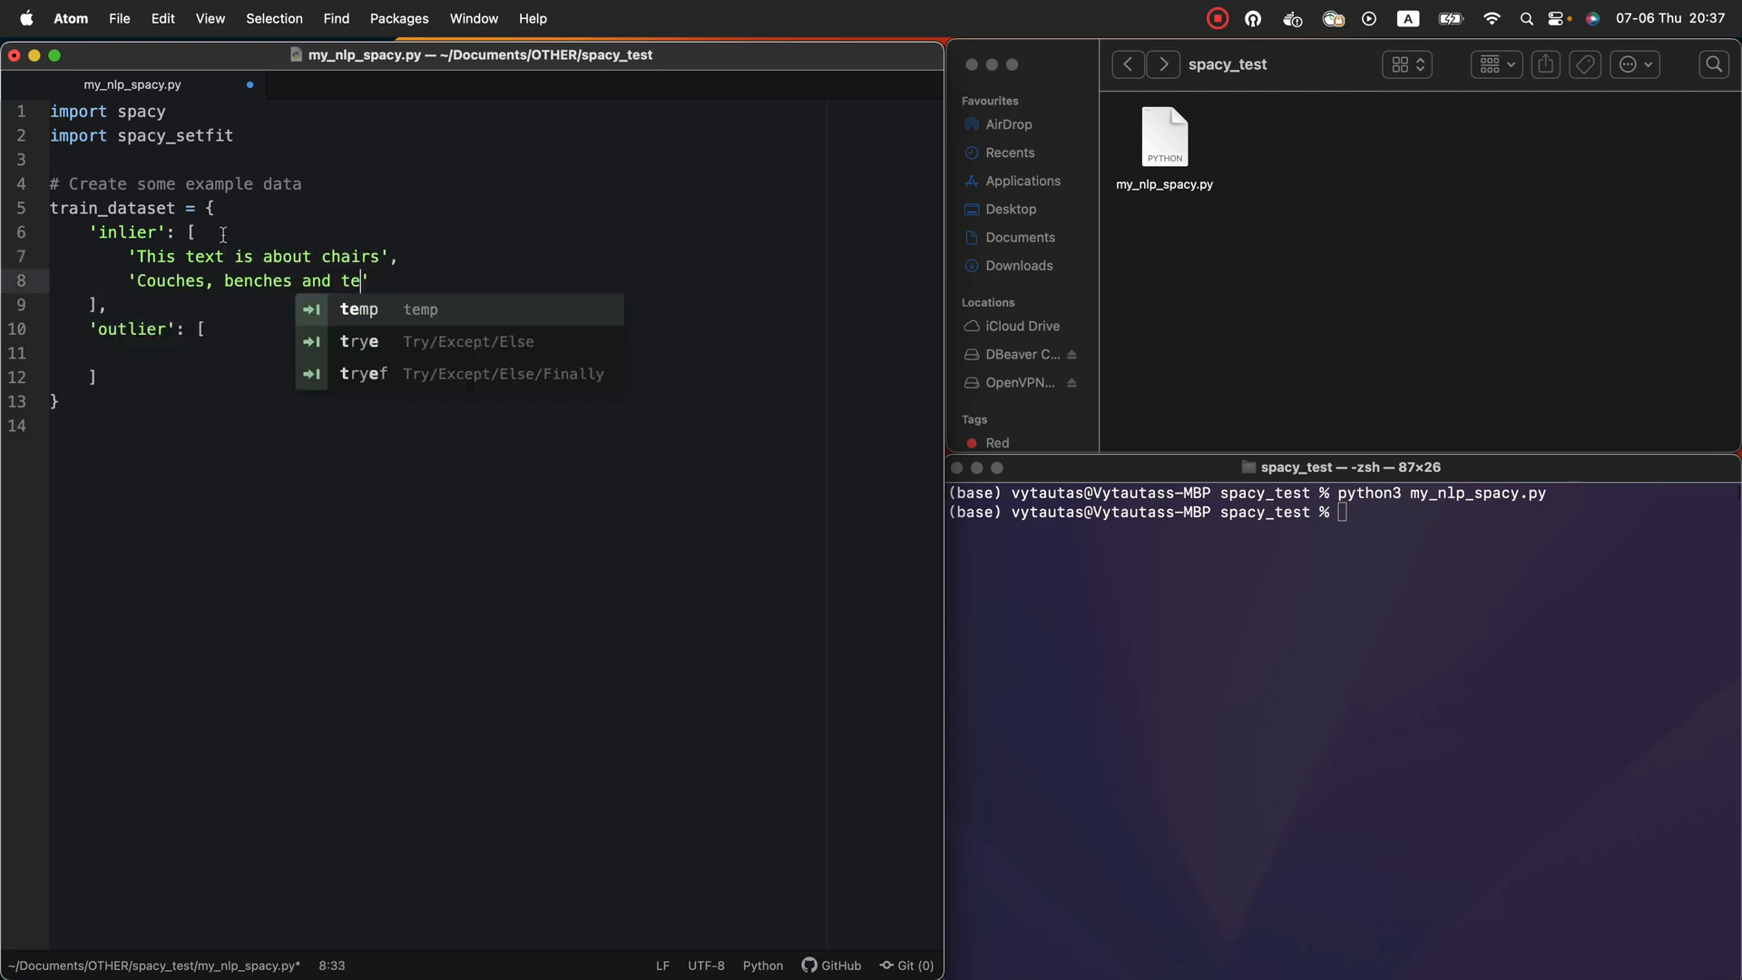
type("levision',")
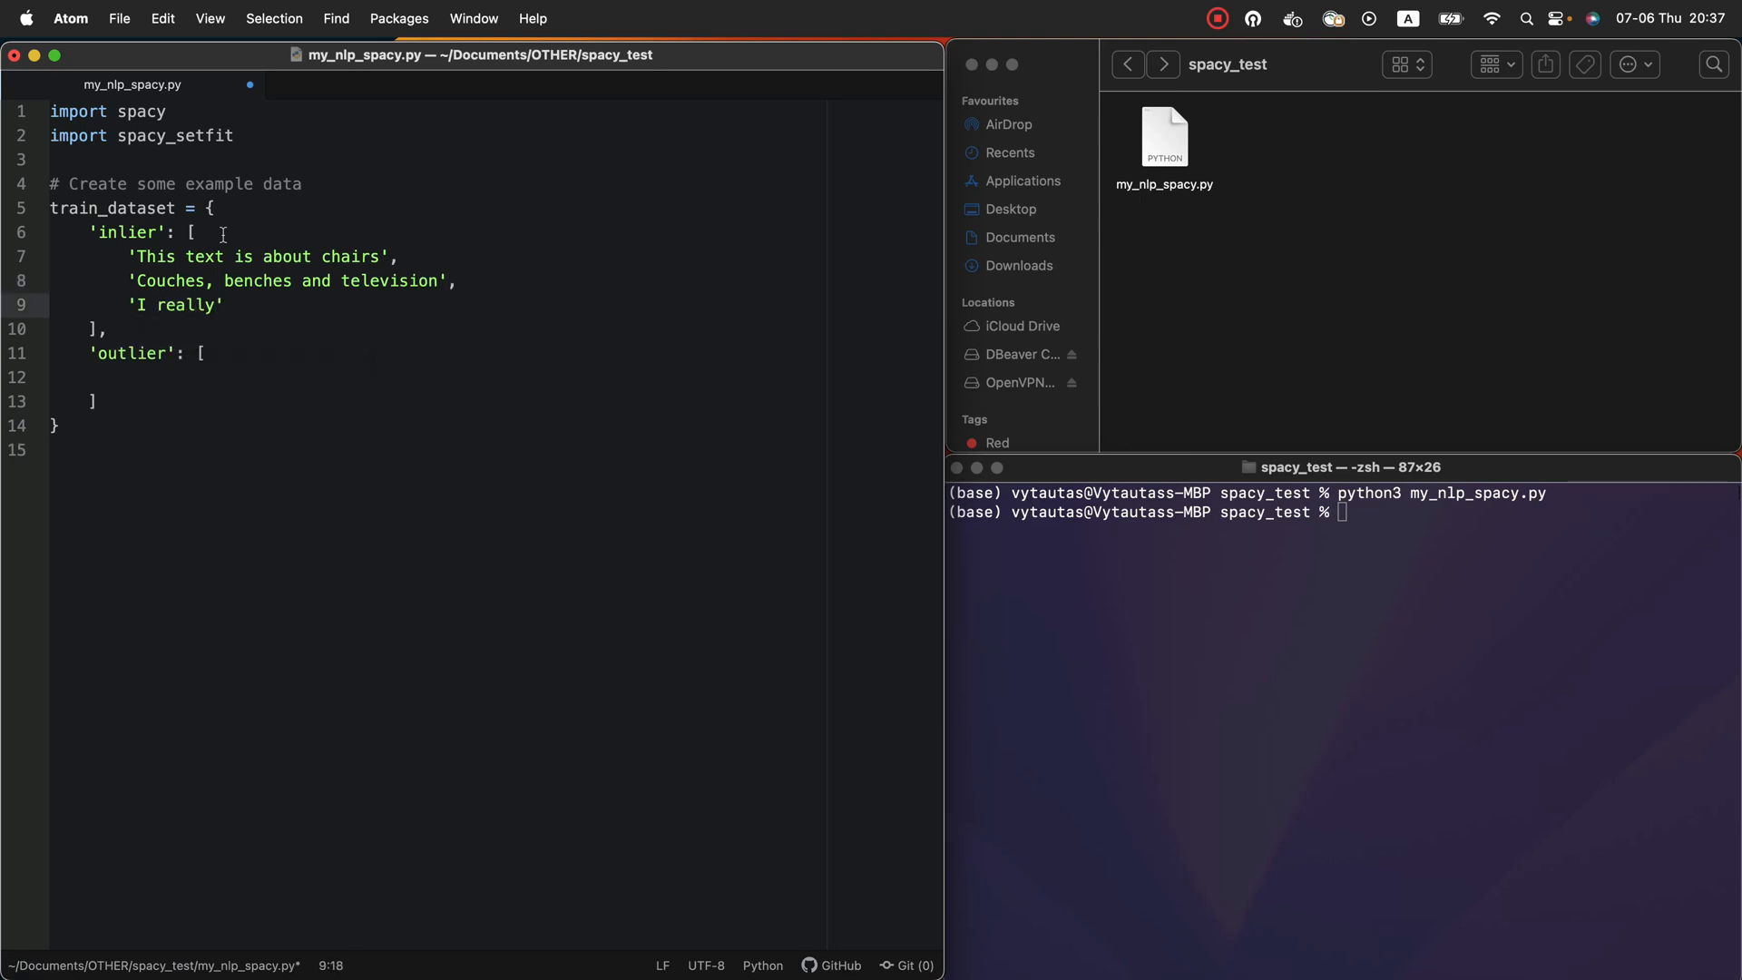
type("need to get new sofa")
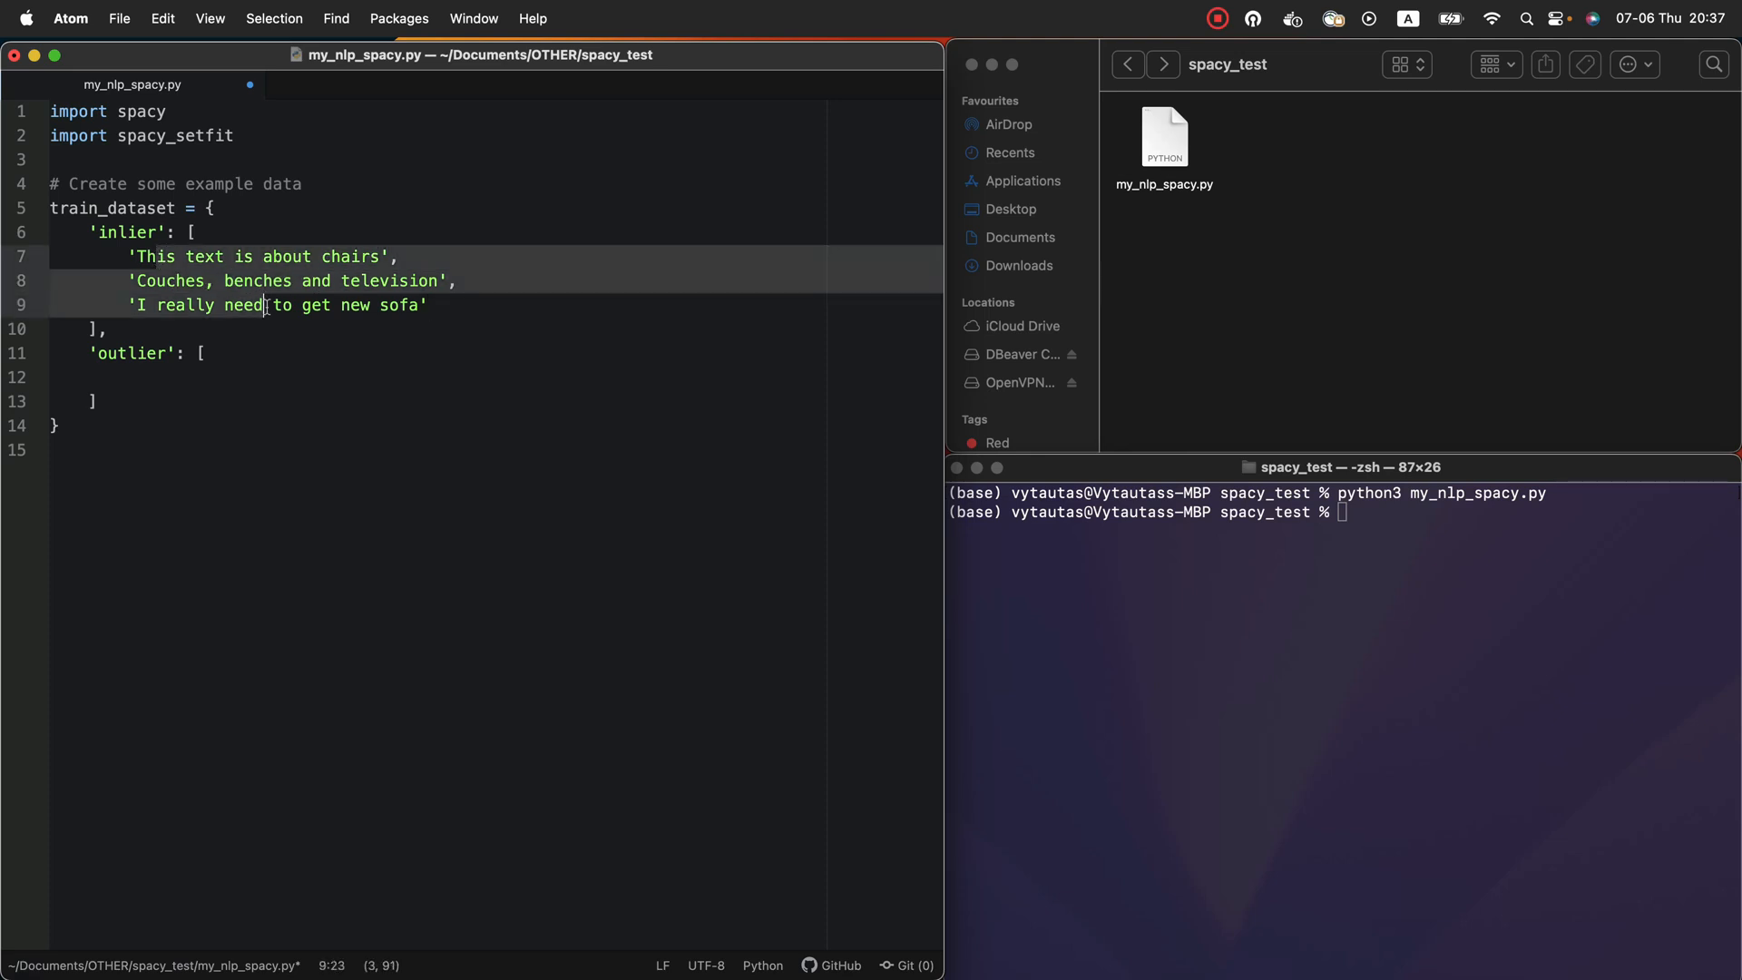
left_click(93, 232)
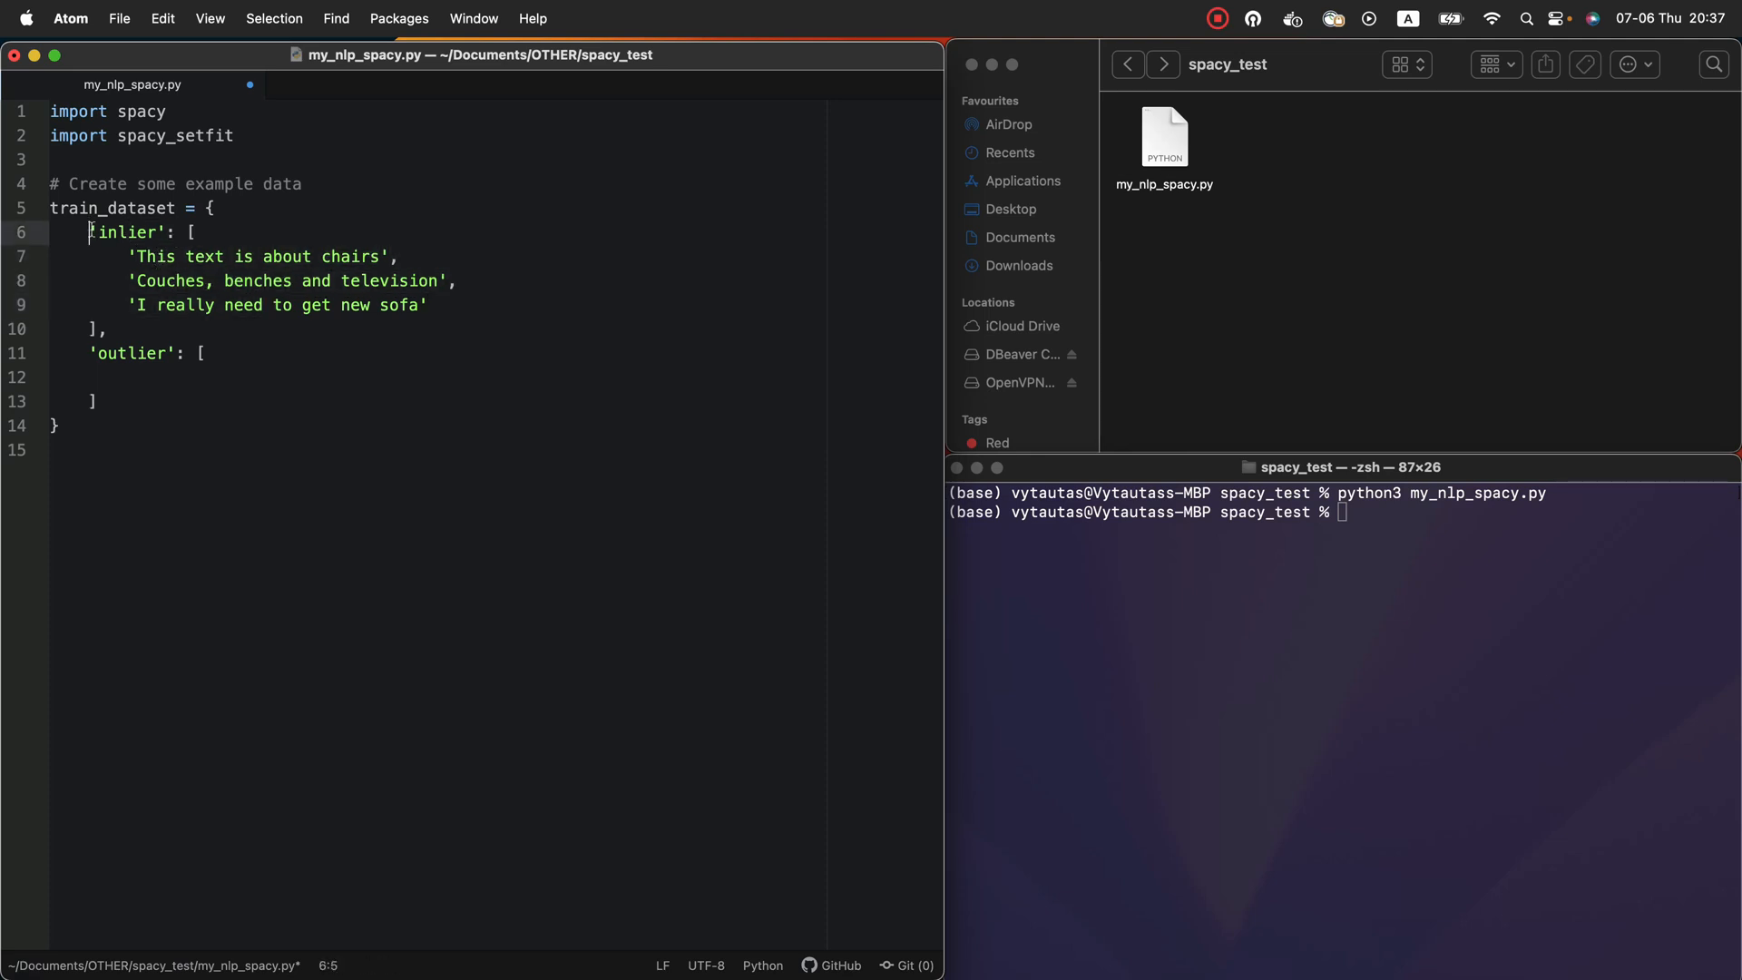
left_click(234, 321)
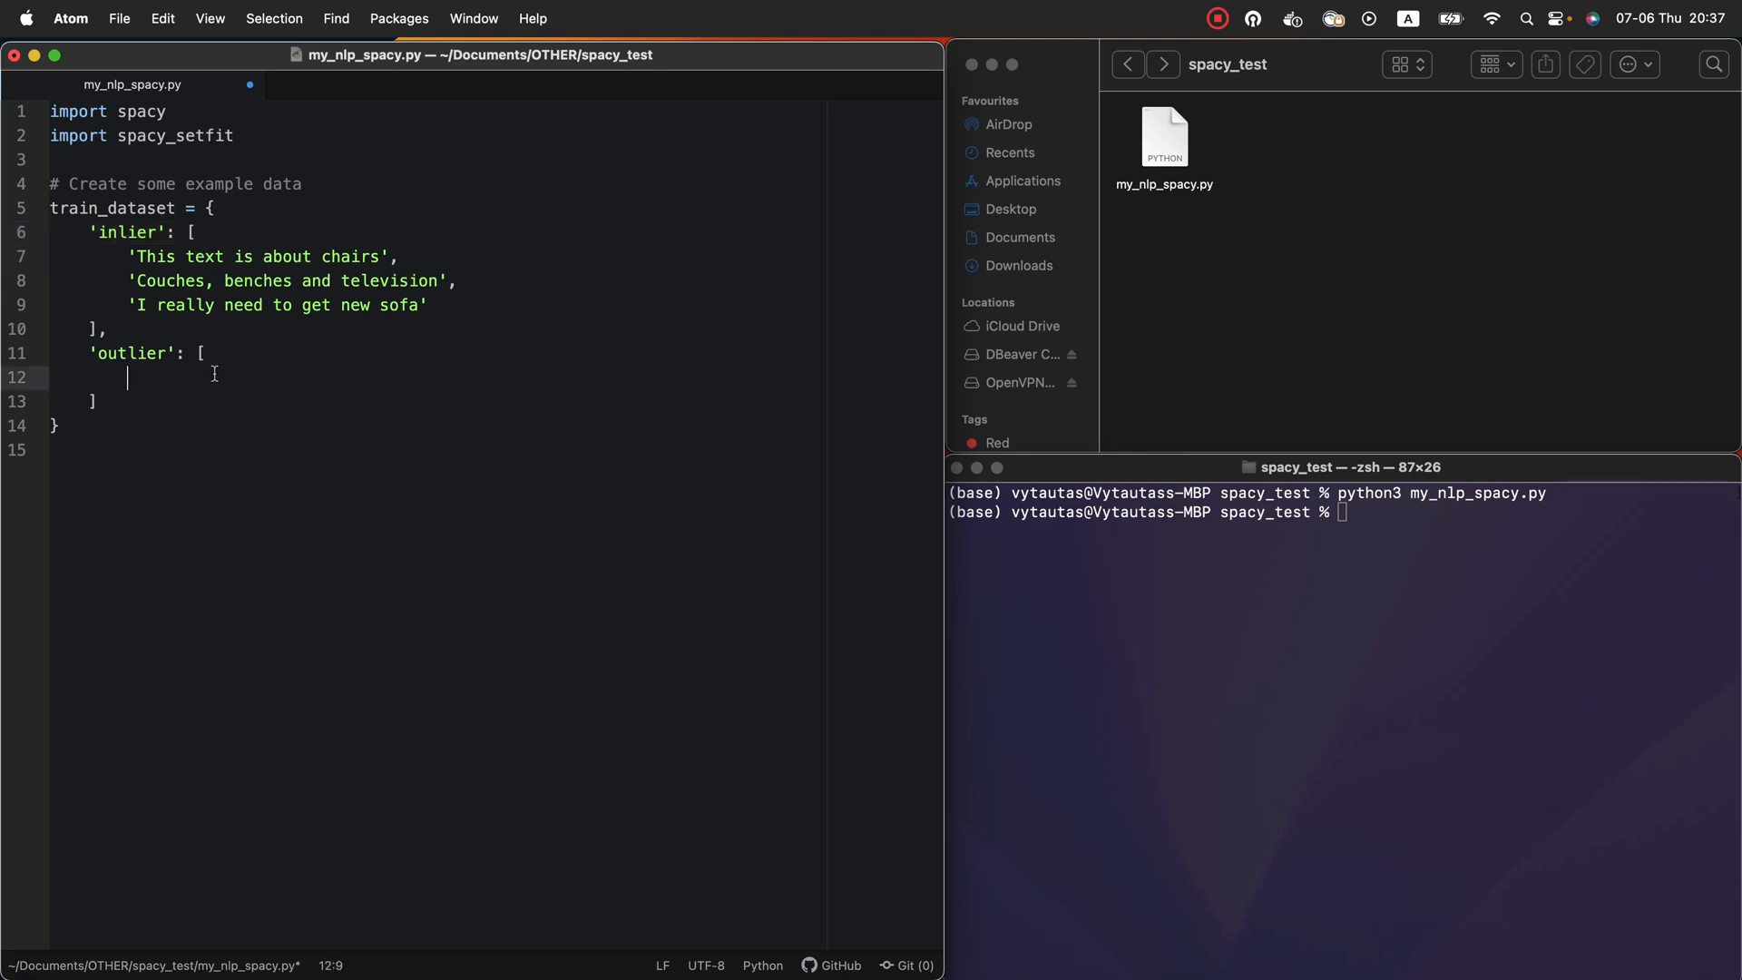
Add outlier sentences about politics and 'Comments about AI and stuff'
type("'Text about kitchen equipment',")
type("'This te")
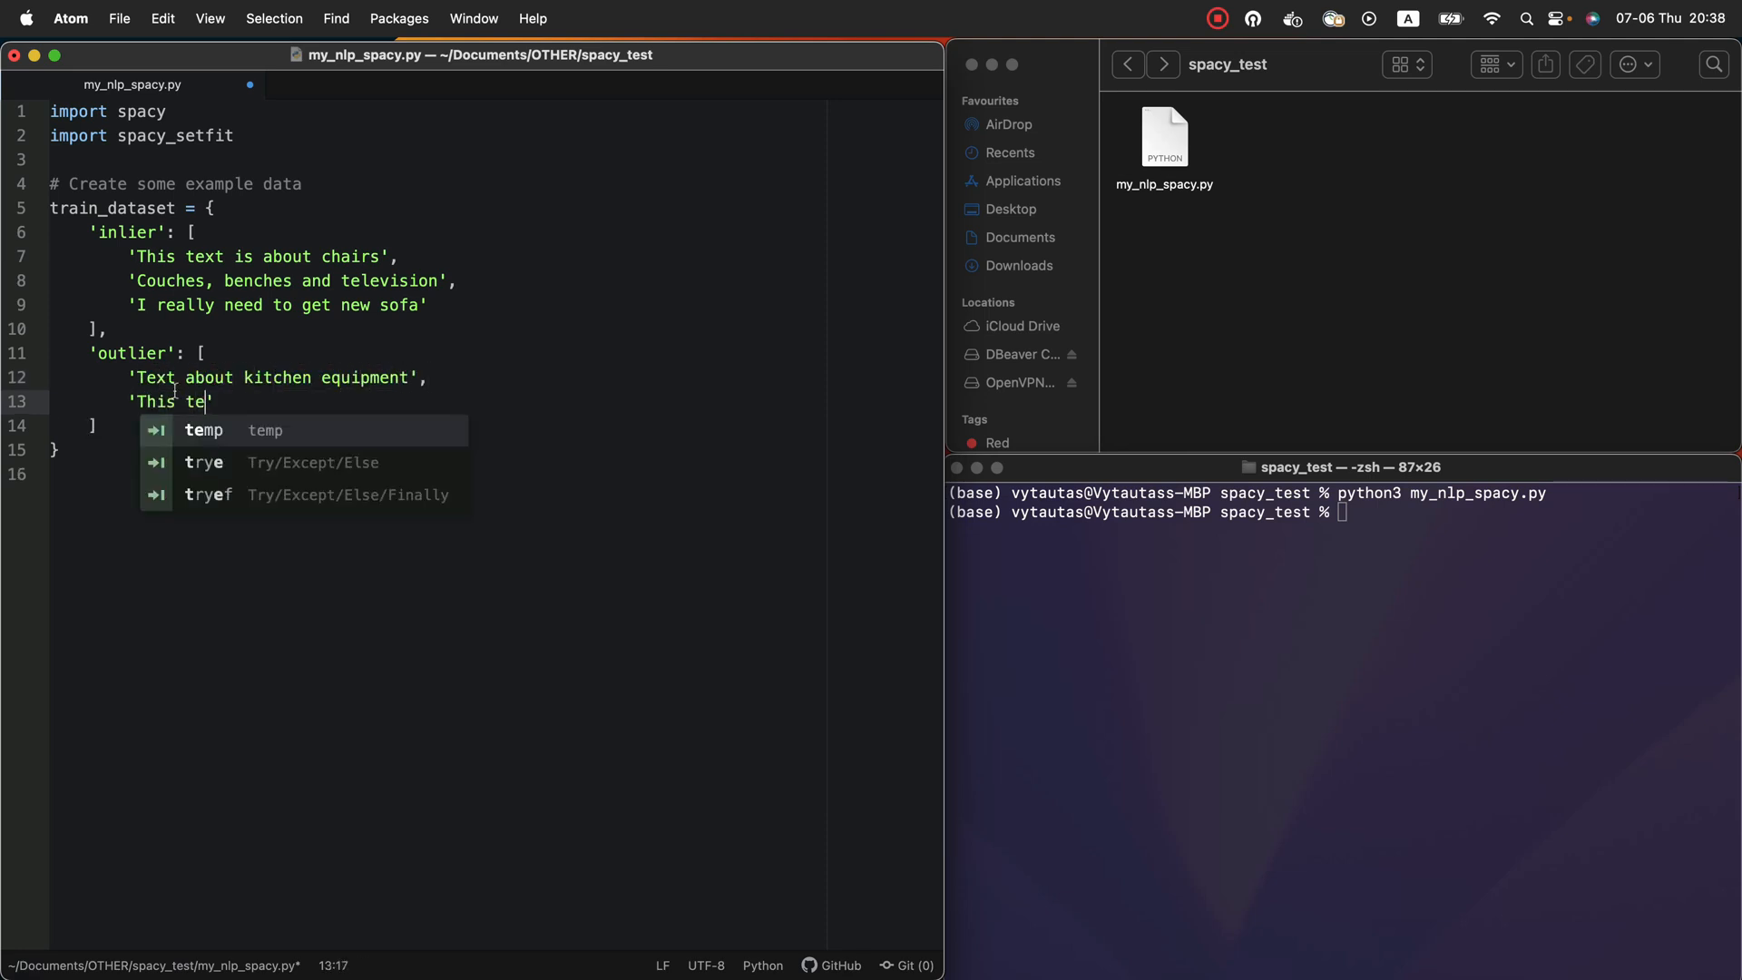
type("xt is about politics',")
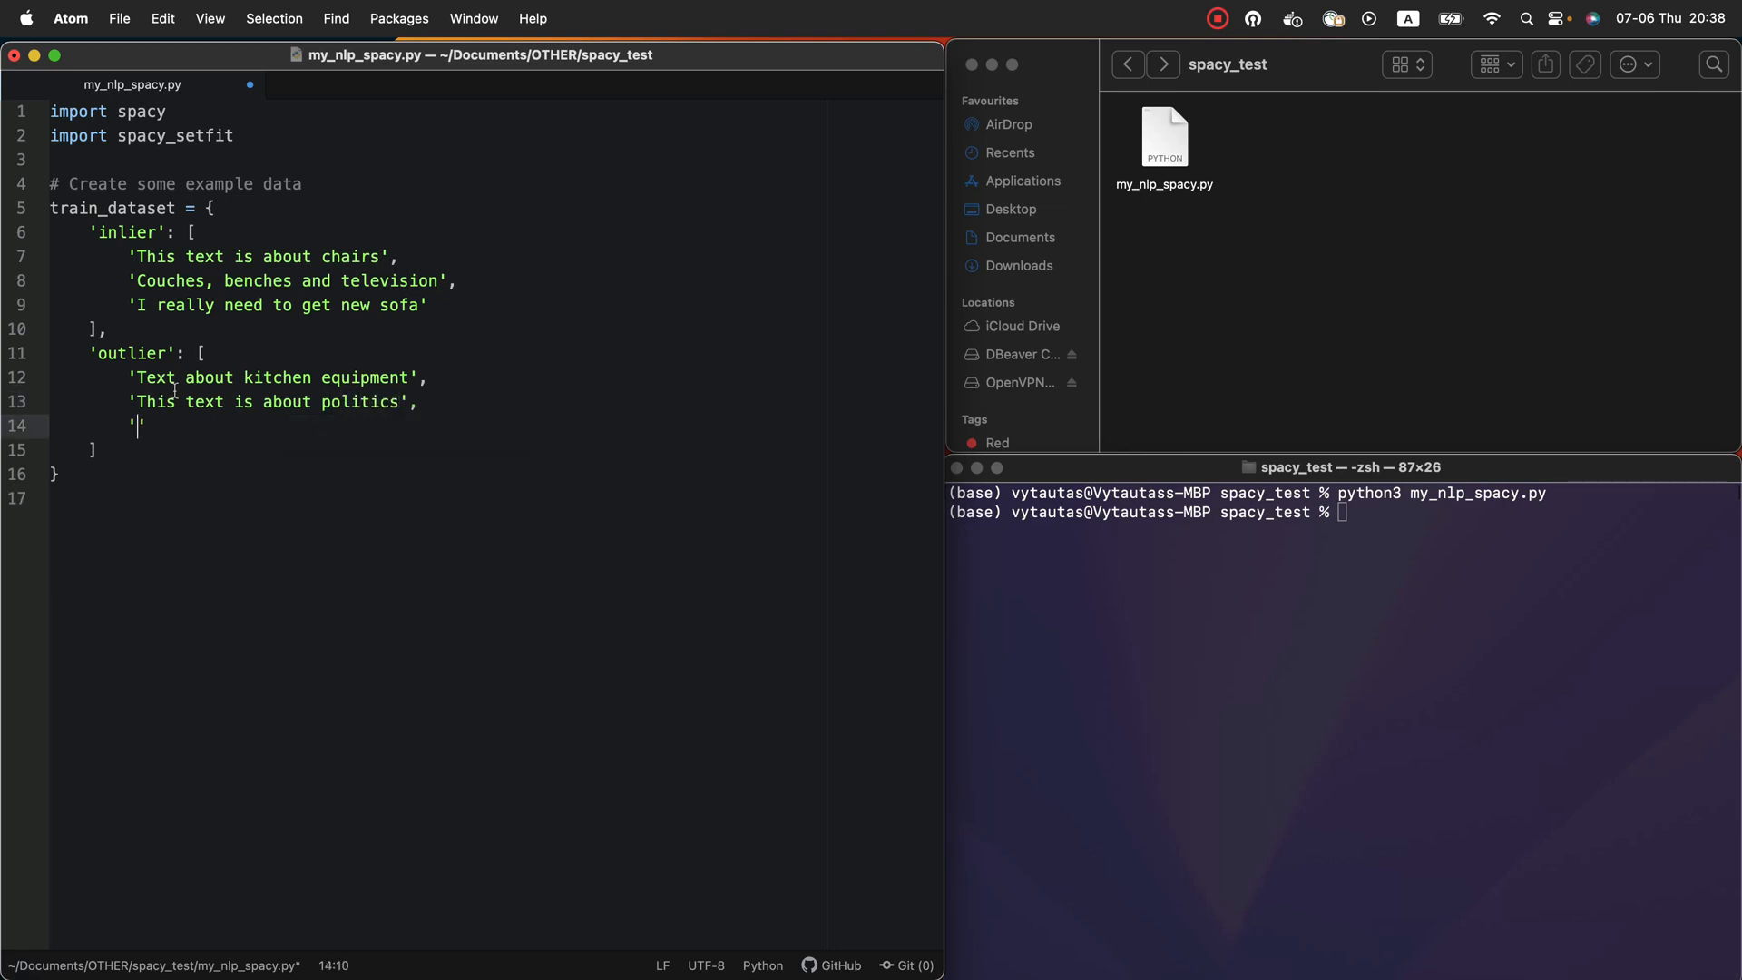
type("Comments about AI and")
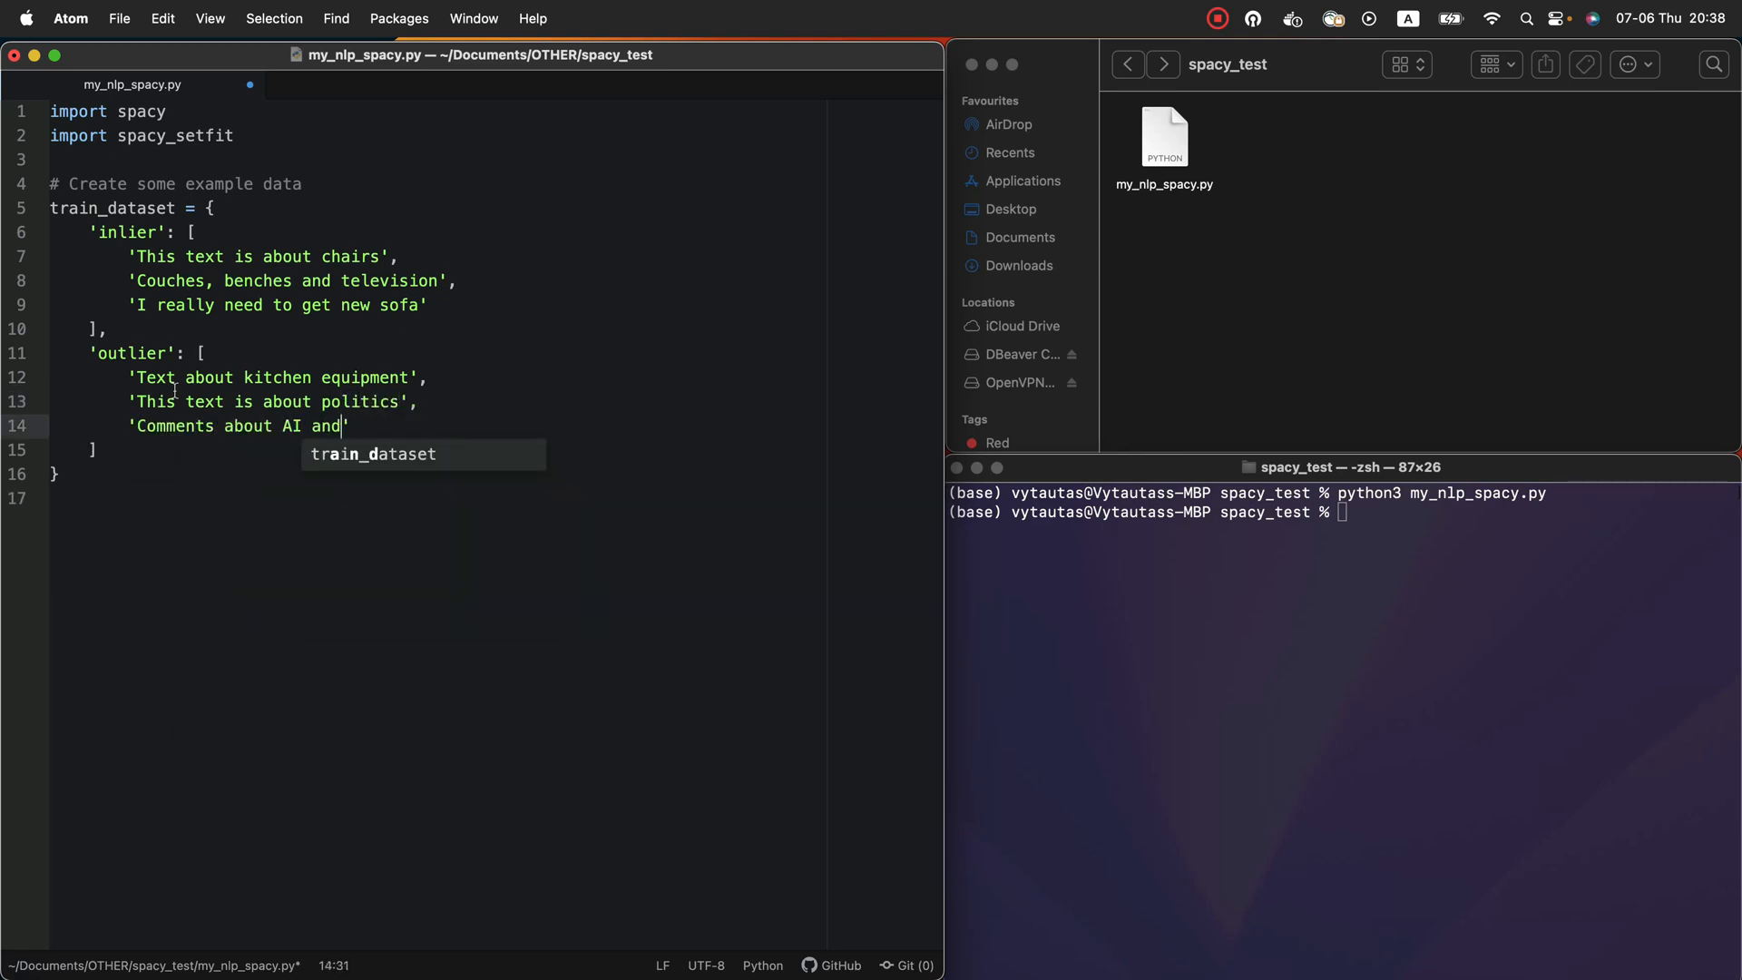
type("stuff'")
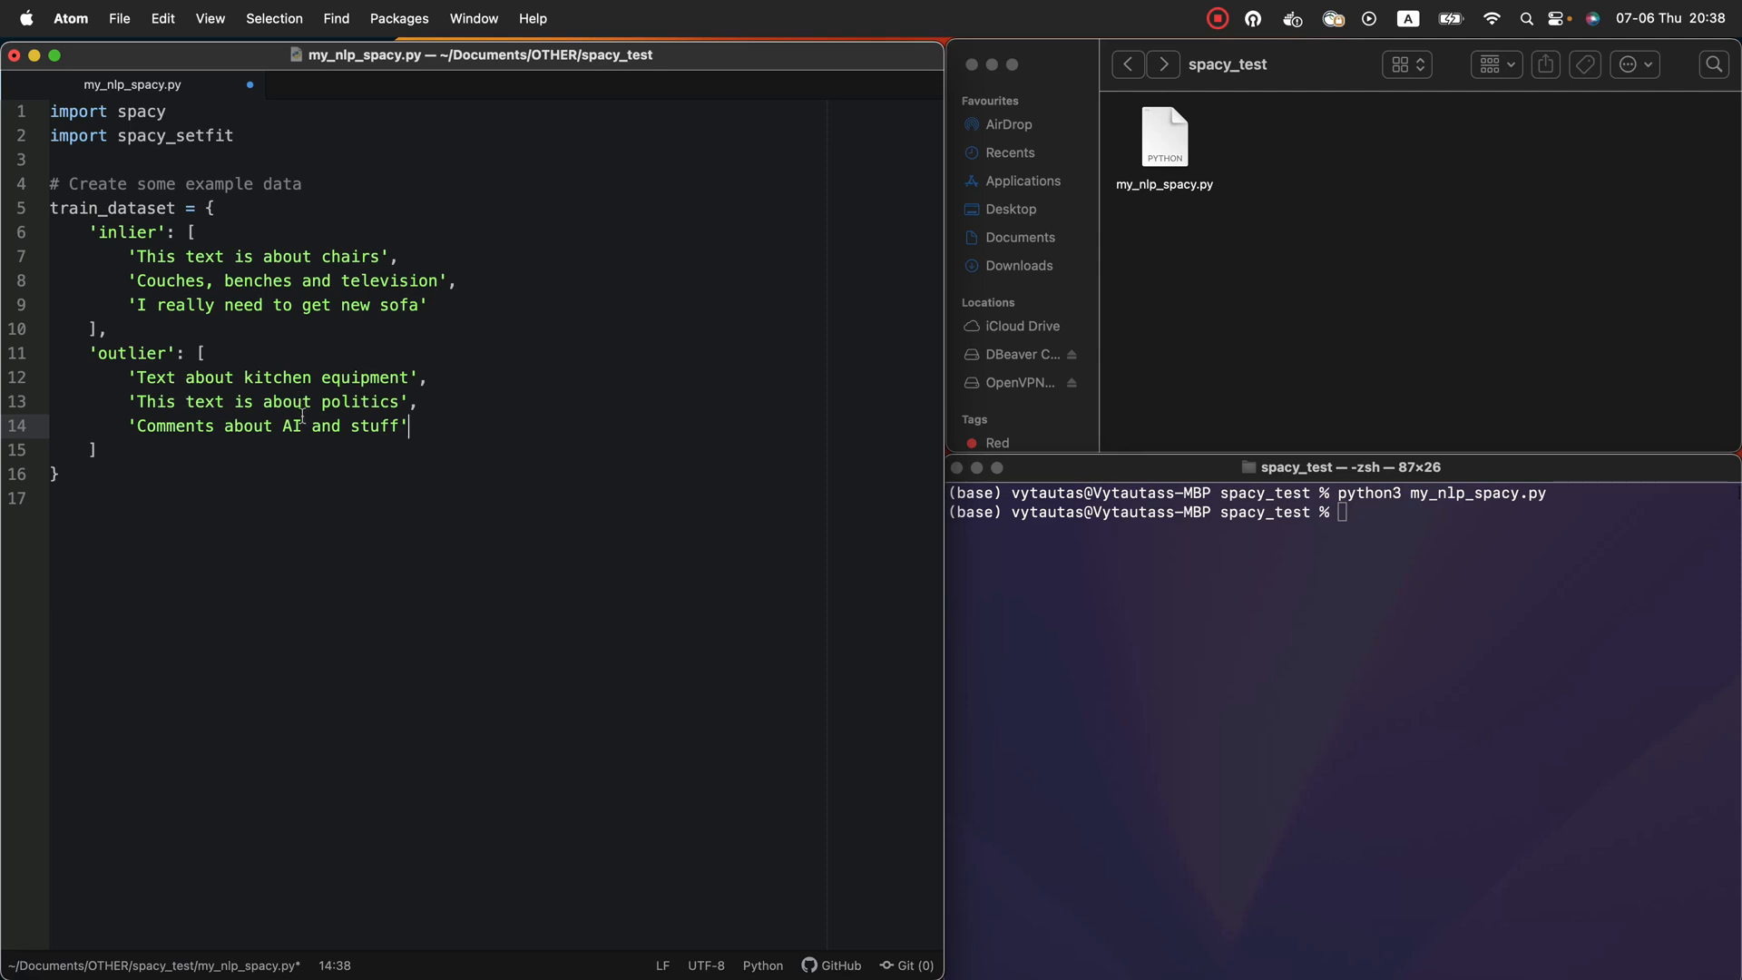
Highlight the inlier and outlier examples, then switch to Terminal
left_click(133, 208)
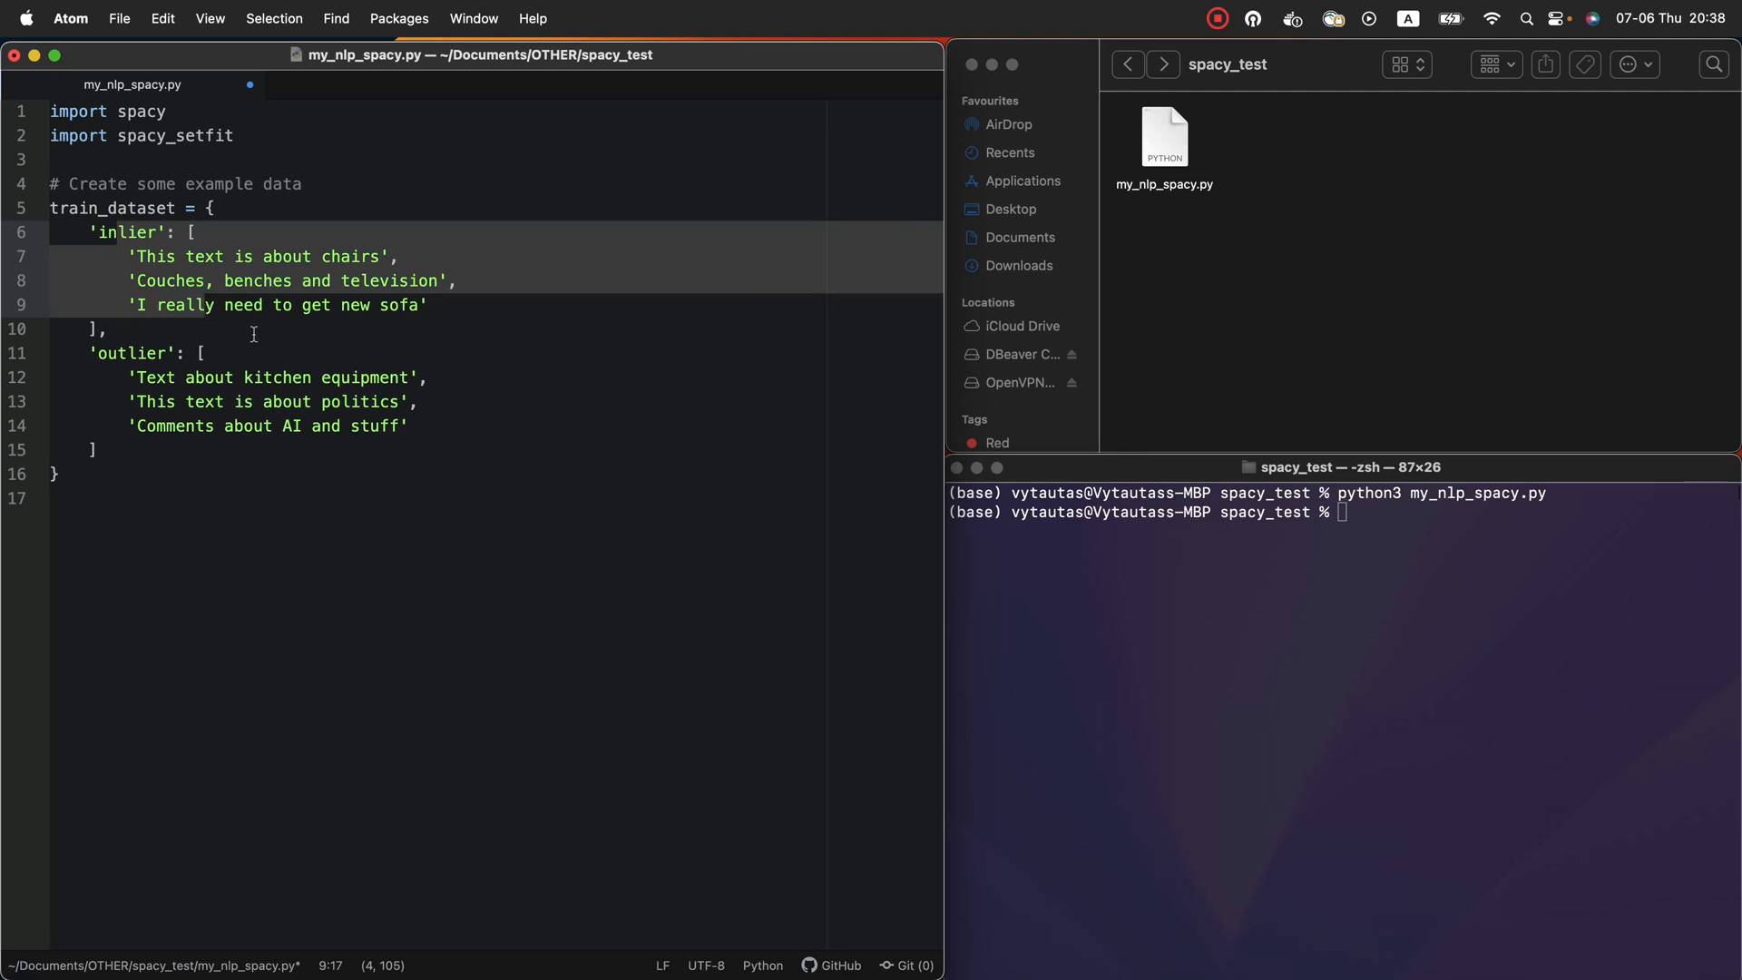
left_click(267, 426)
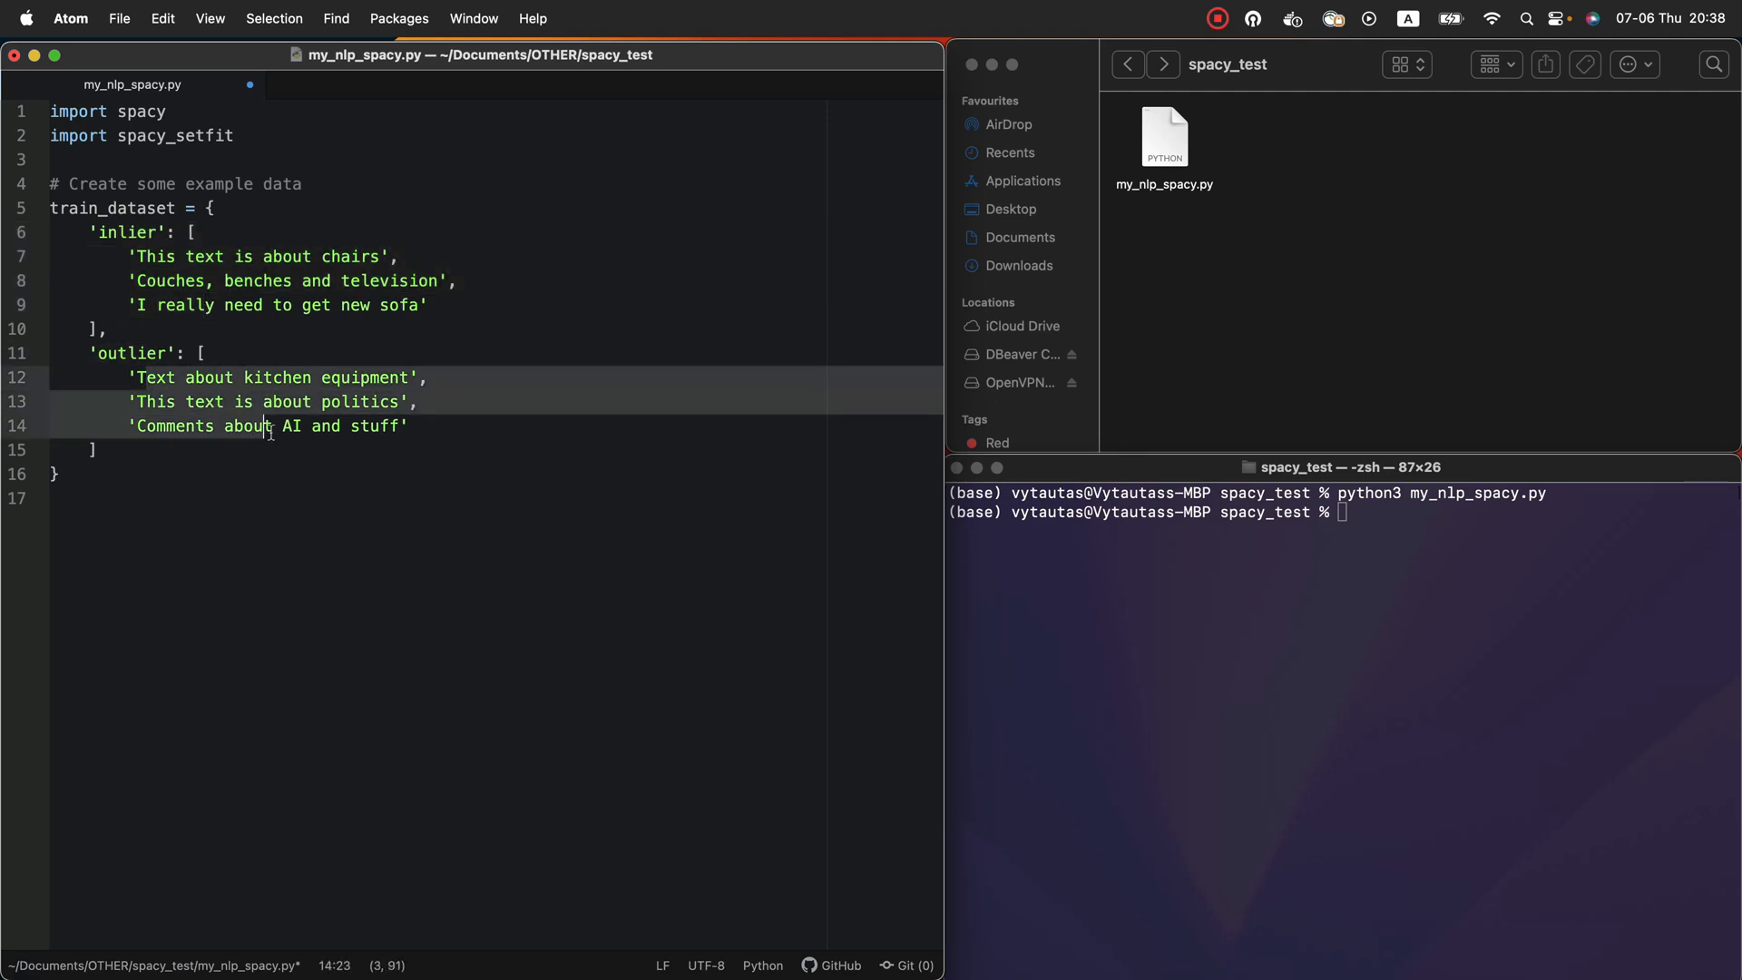
left_click(94, 450)
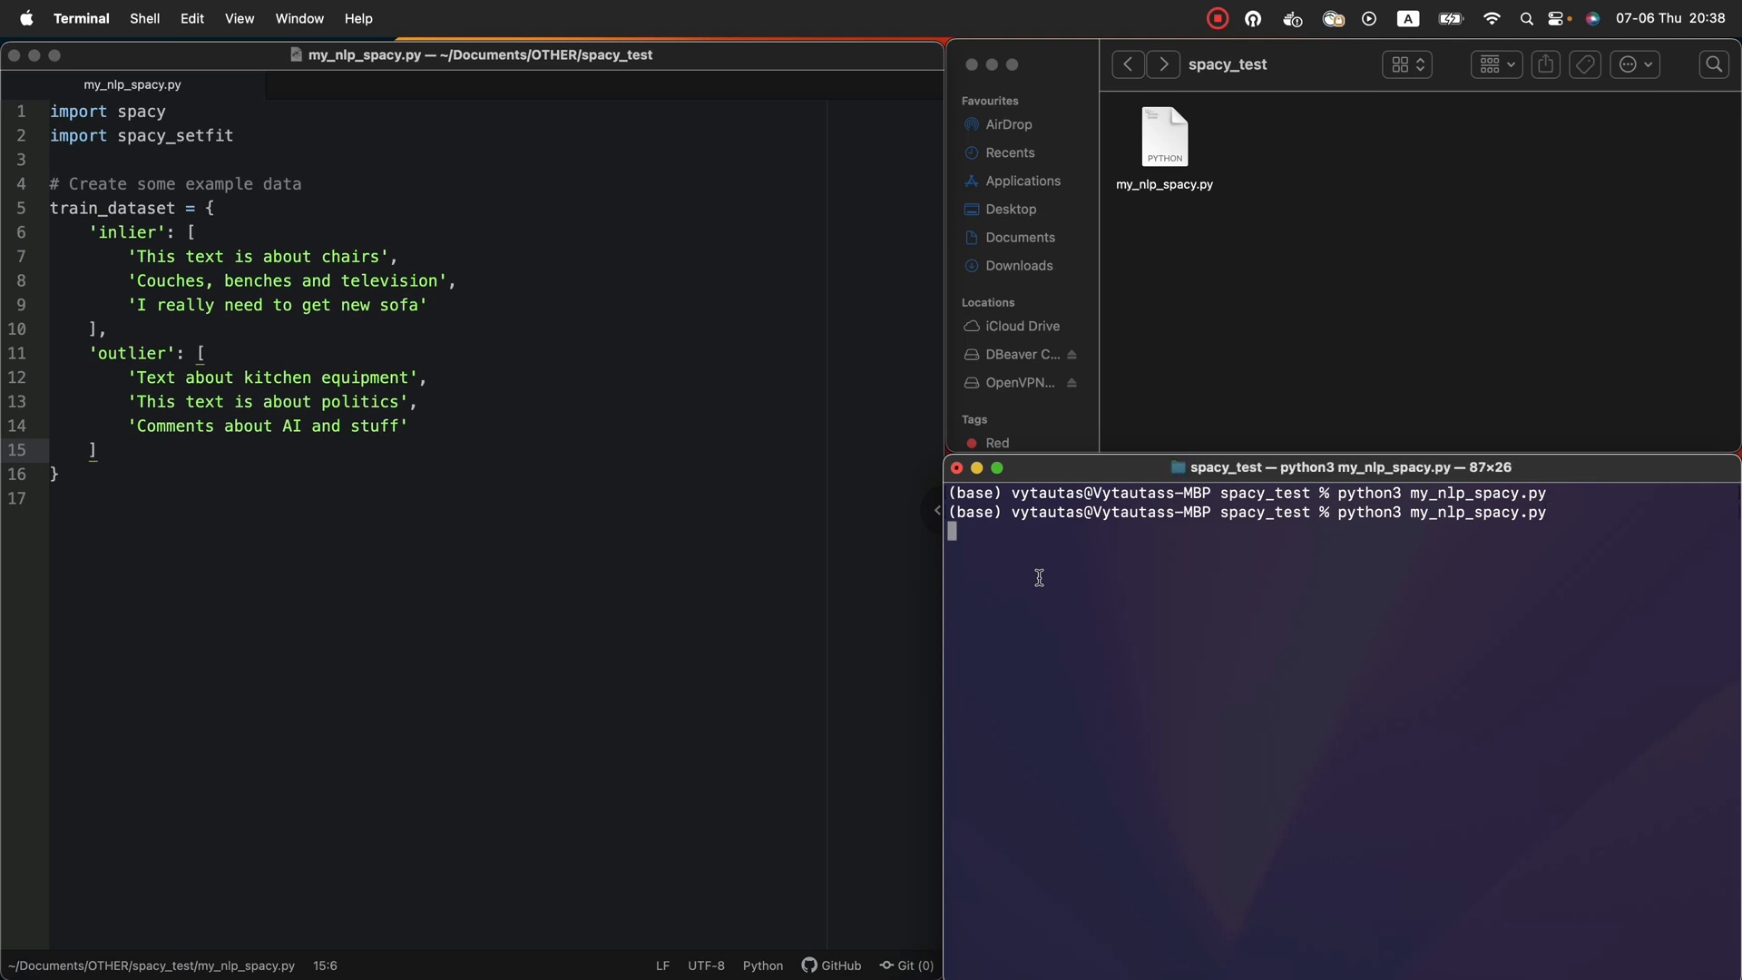
Rerun python3 my_nlp_spacy.py, then return to the script
key("Return")
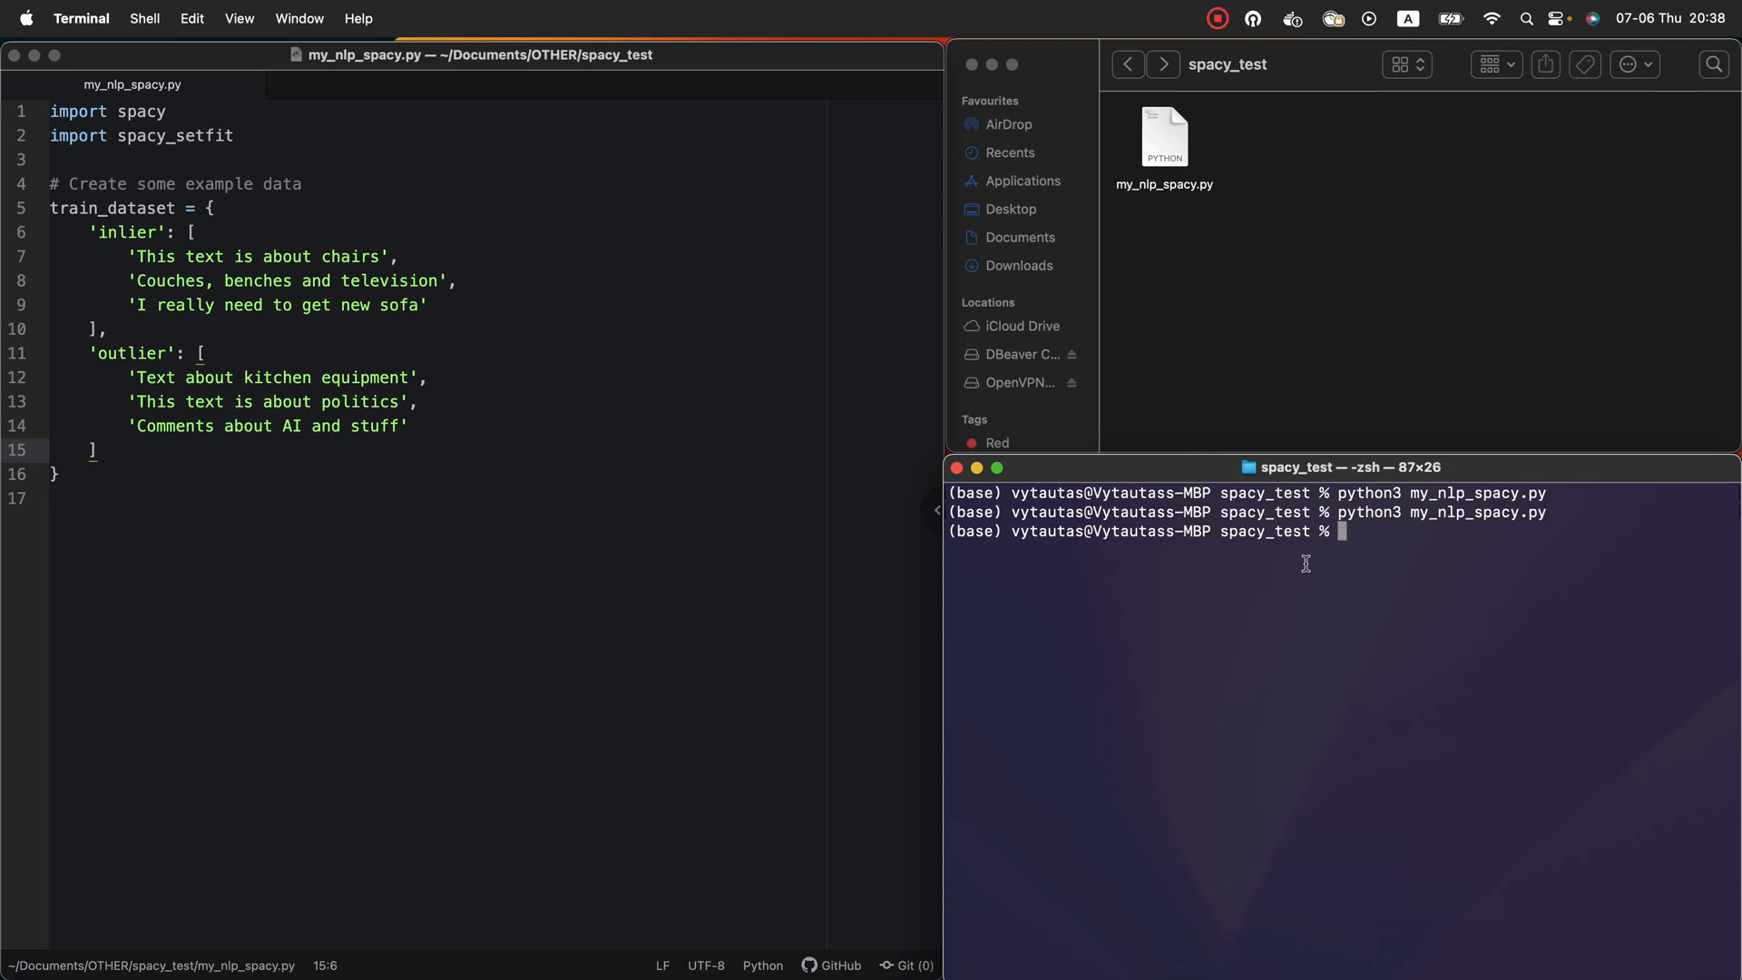
left_click(595, 397)
type("# Load the Spacy languag")
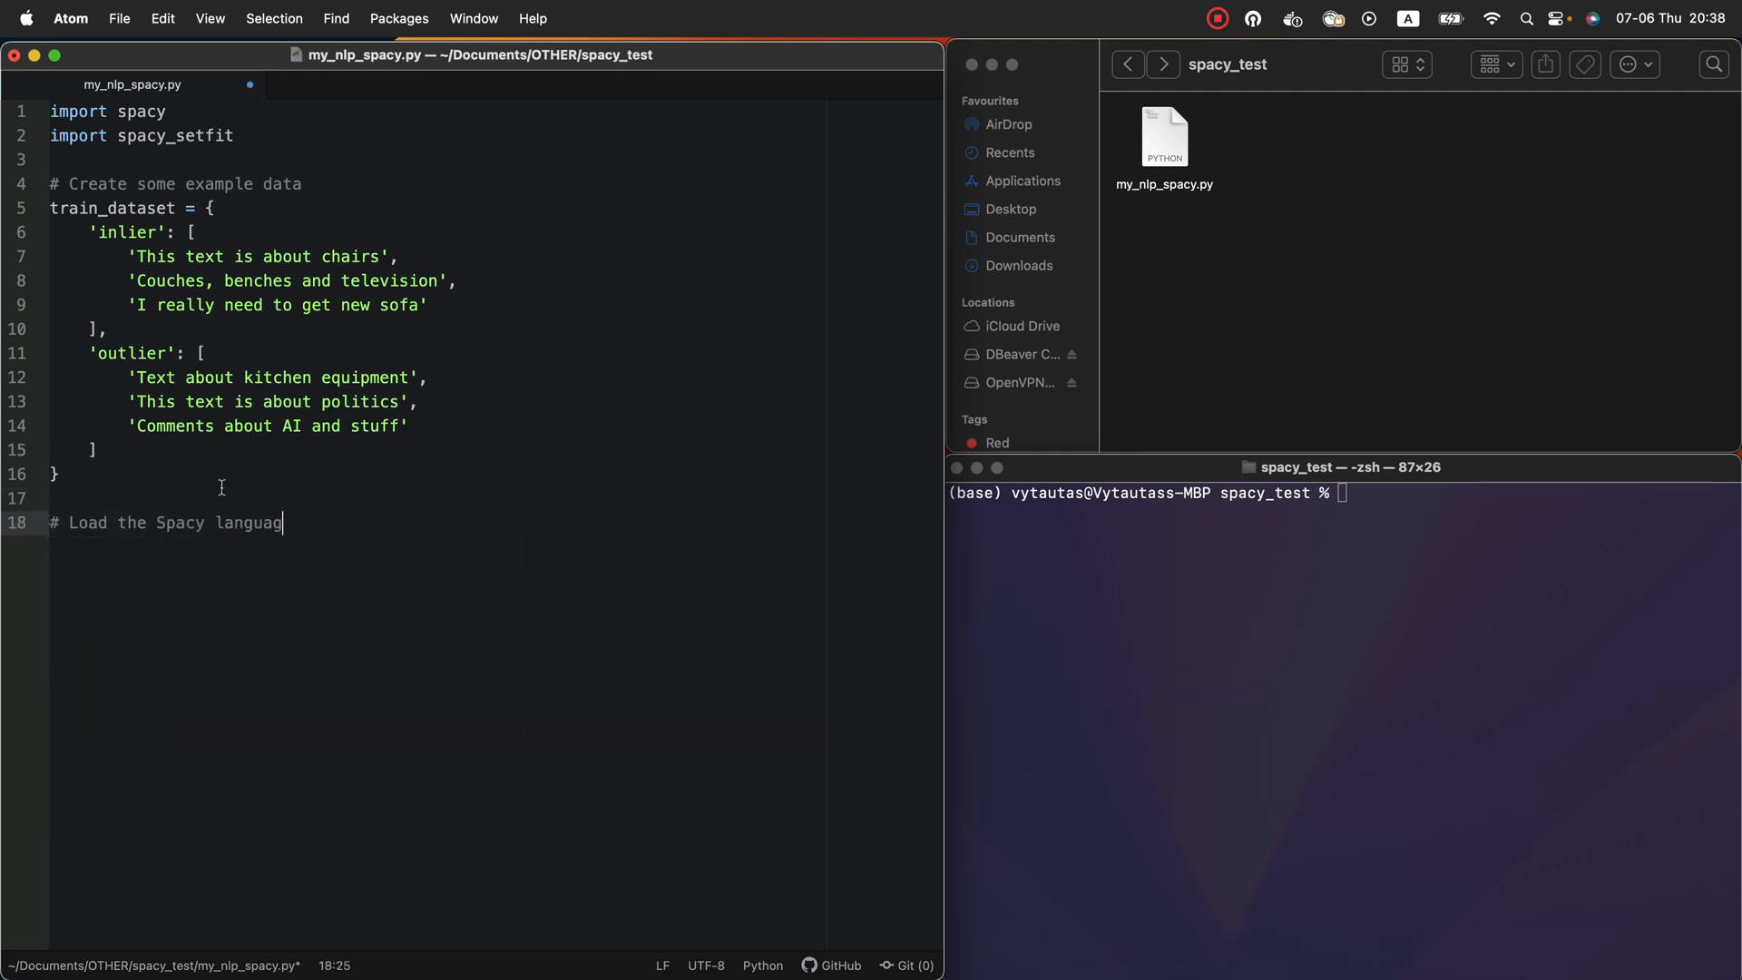
Load 'en_core_web_sm' into nlp with spacy.load, then rerun the script
type("e model")
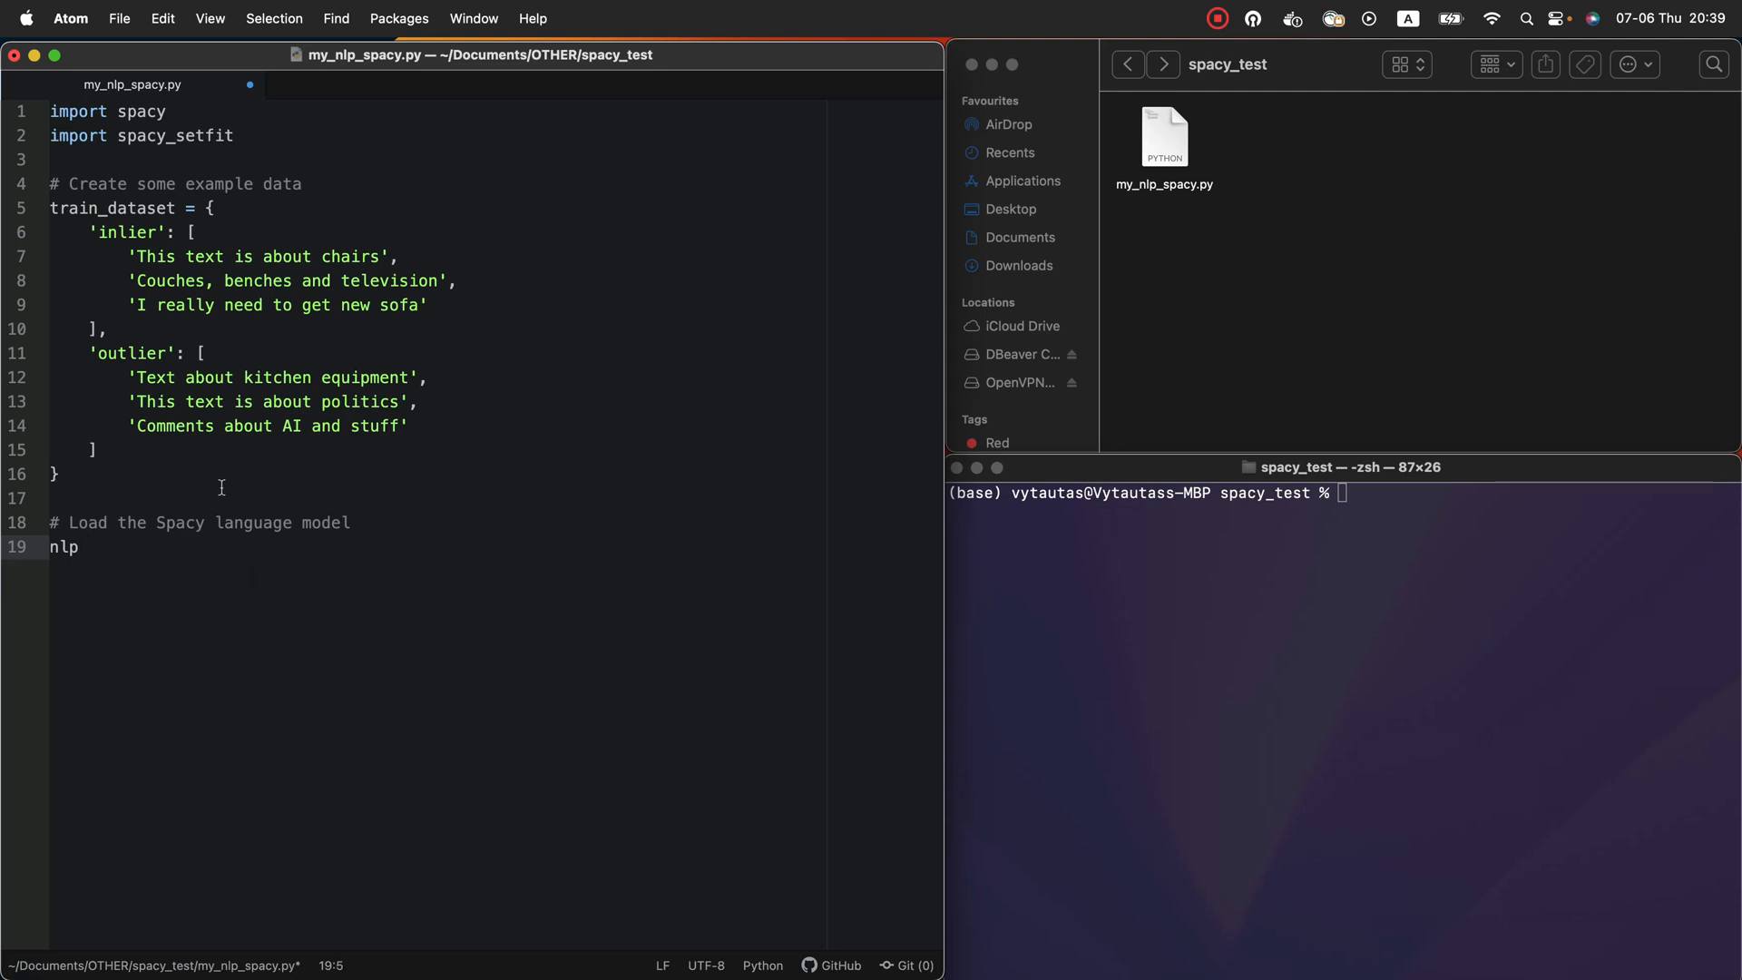
type("= spacy.load('")
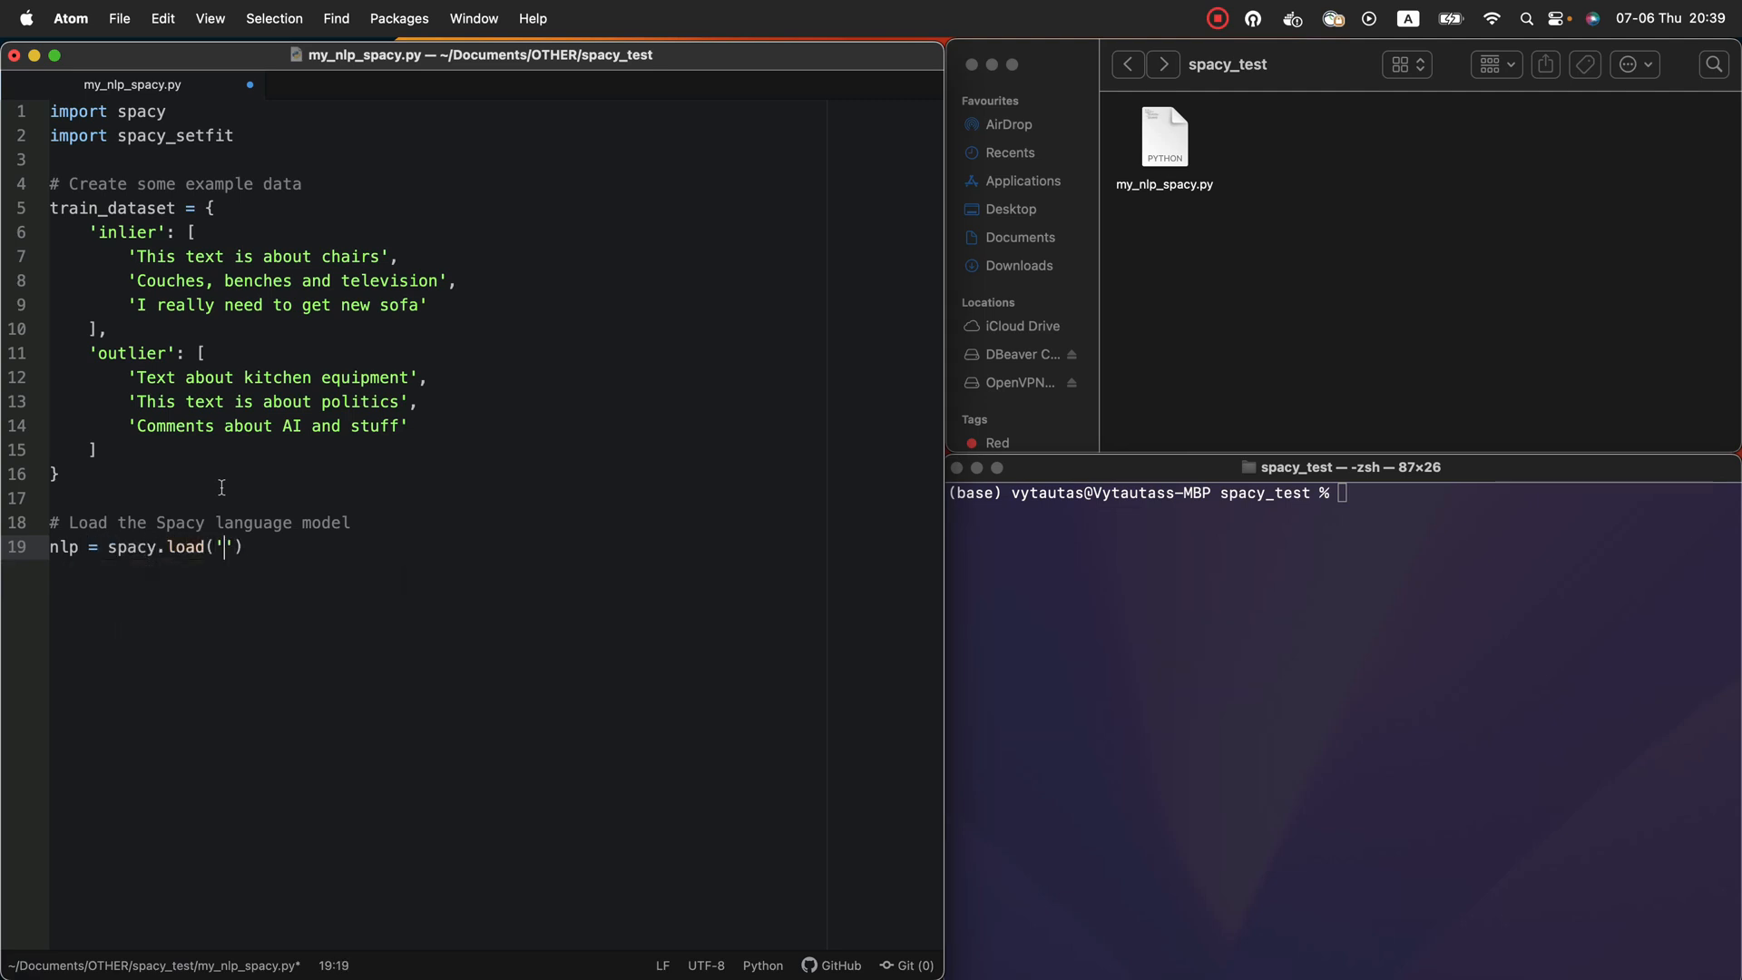
type("en_core_web")
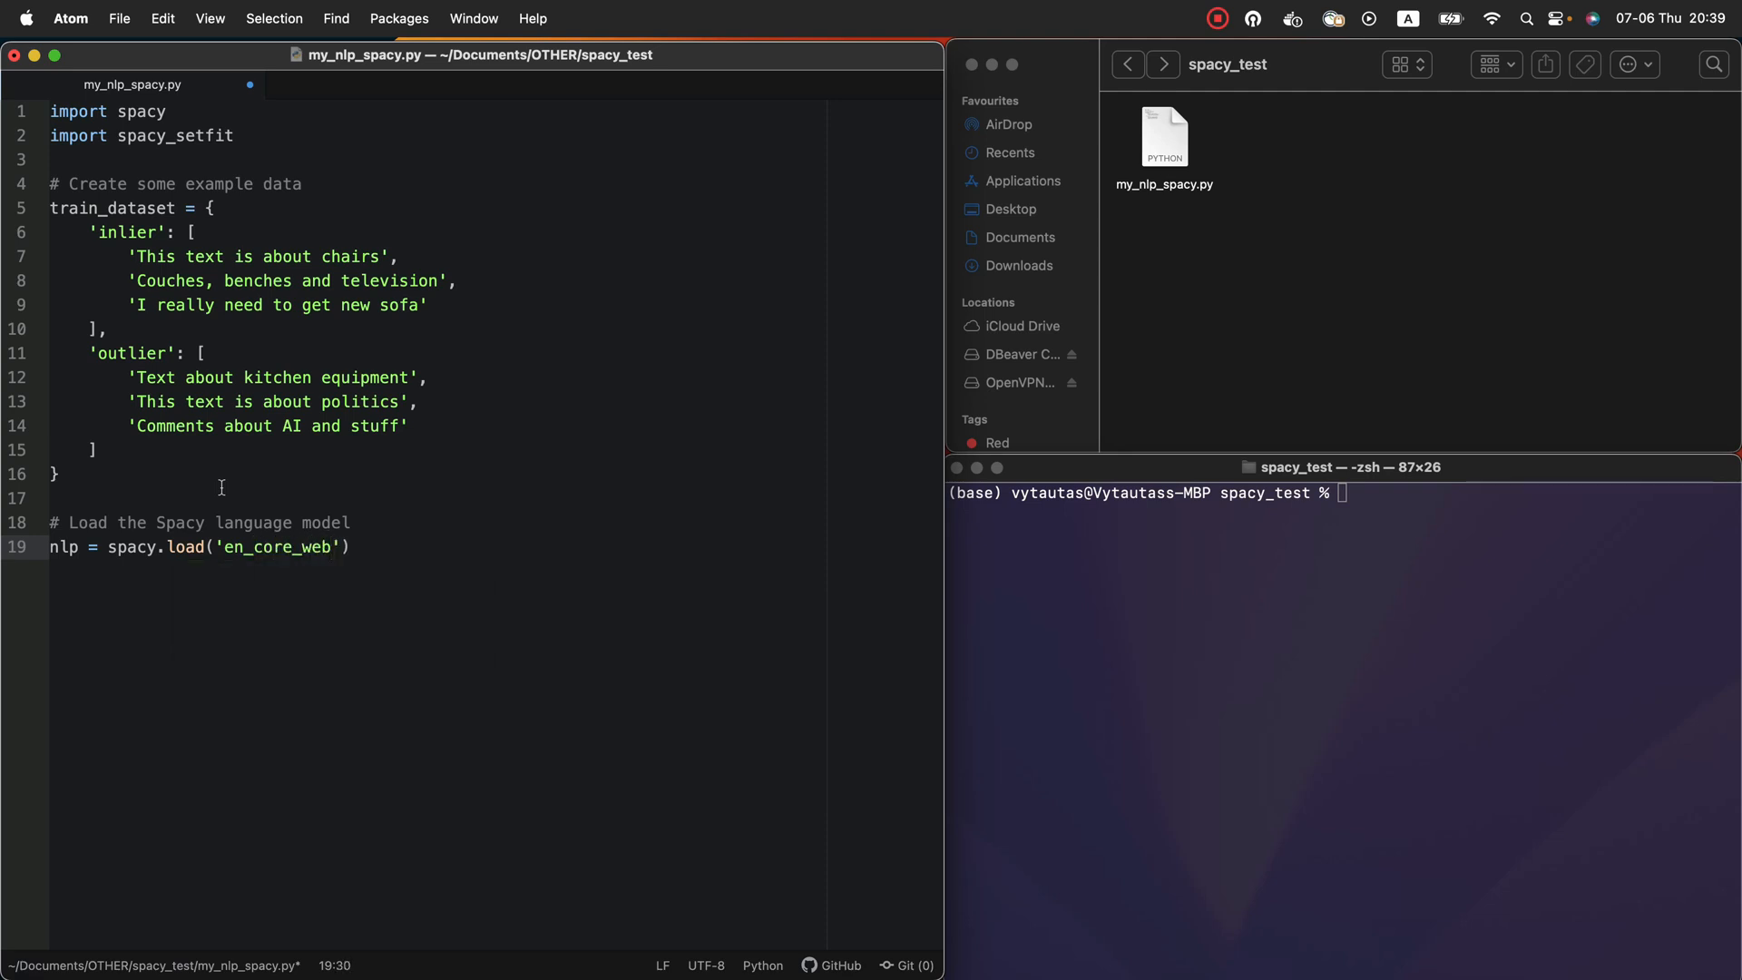
type("_sm")
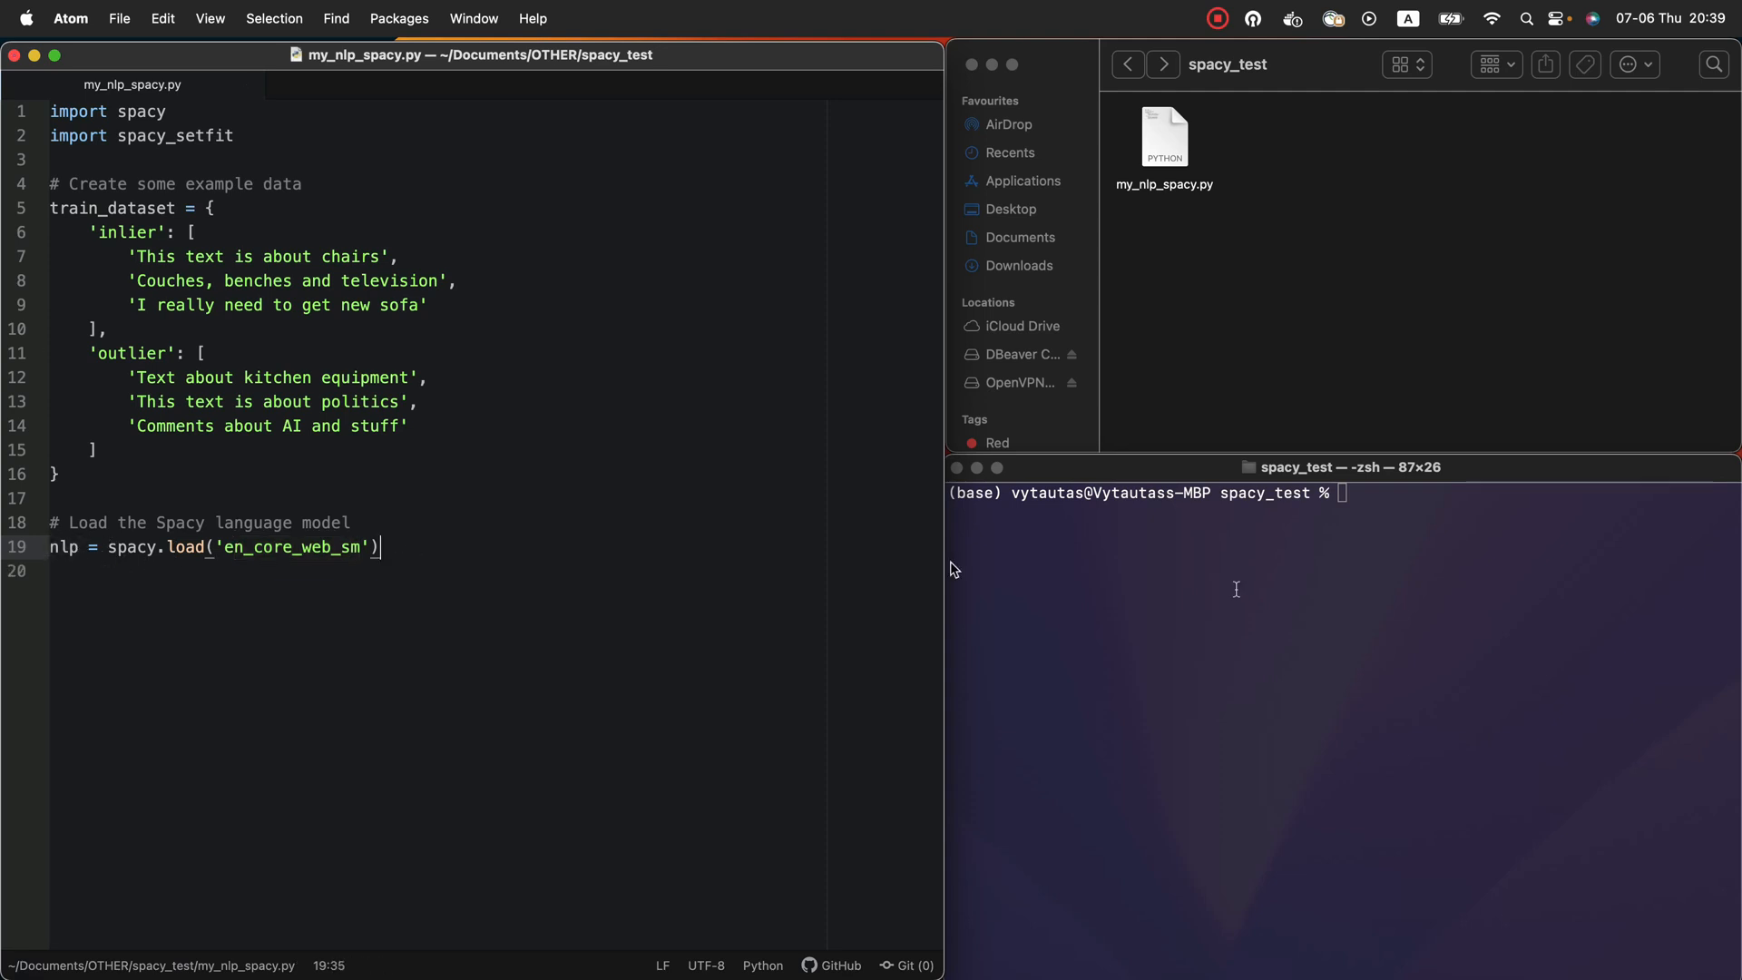
type("python3 my_nlp_spacy.py")
type("# Add the text_categor")
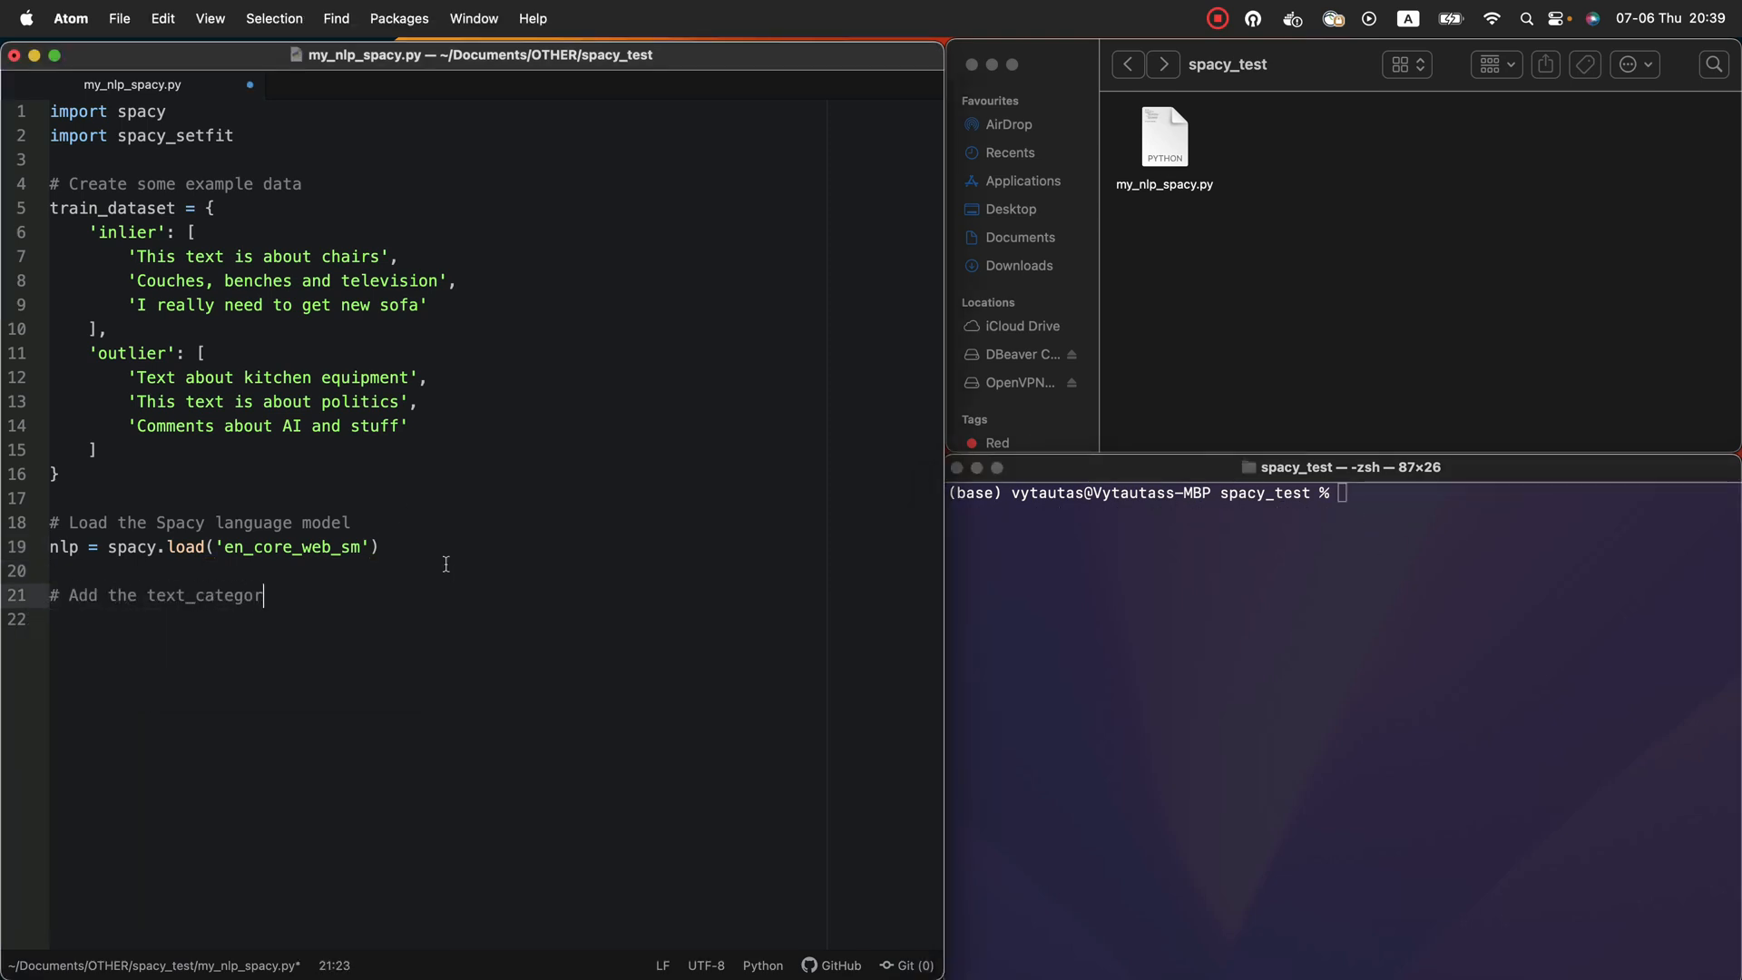
Comment: add the text_categorizer pipeline component and configure it with Setfit parameters
type("izer pipeline component")
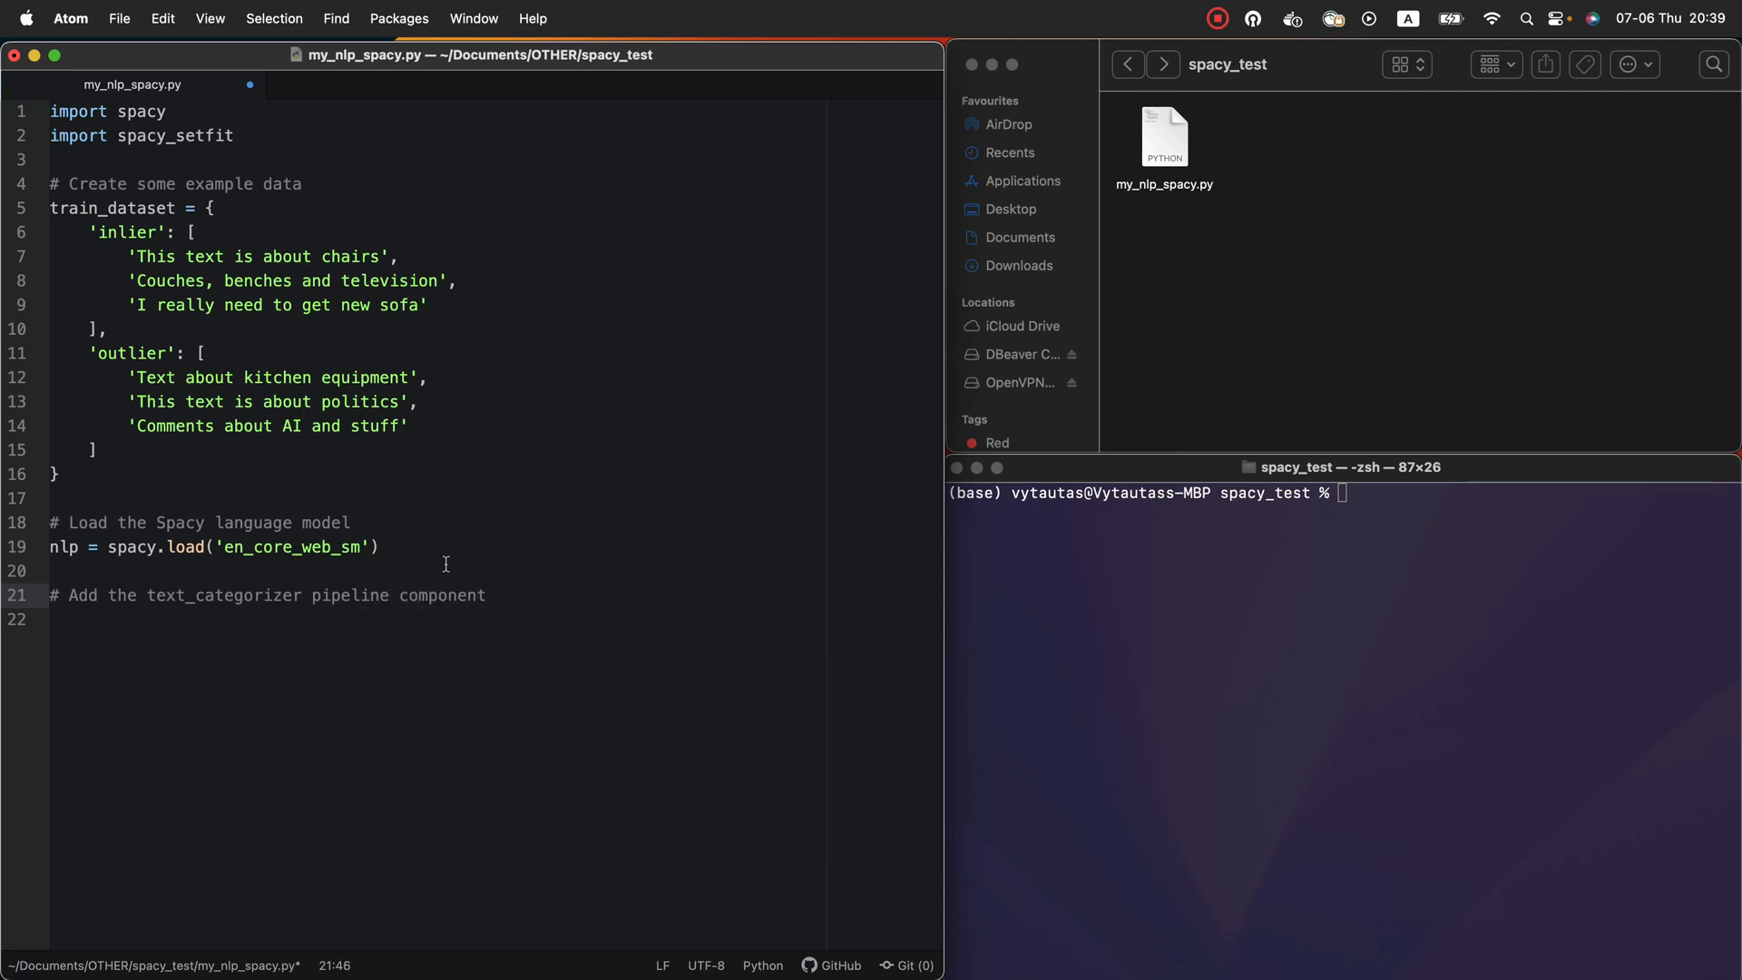
type("to the Spacy model,")
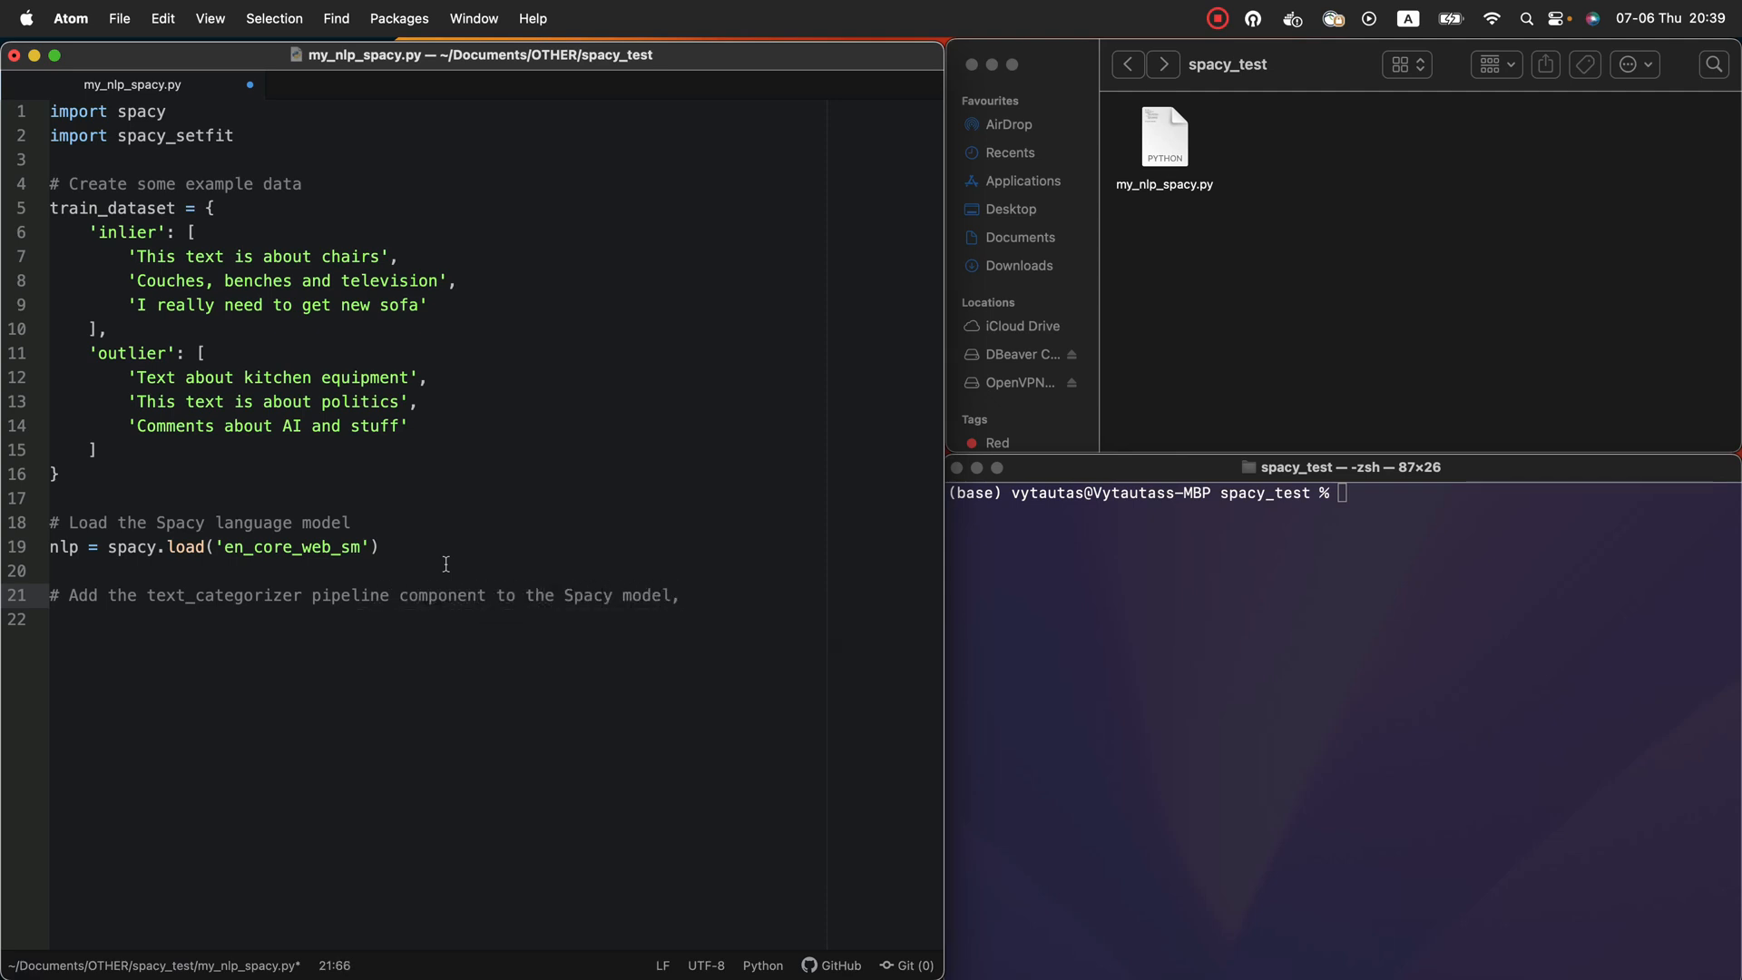
type("# and configure it with S")
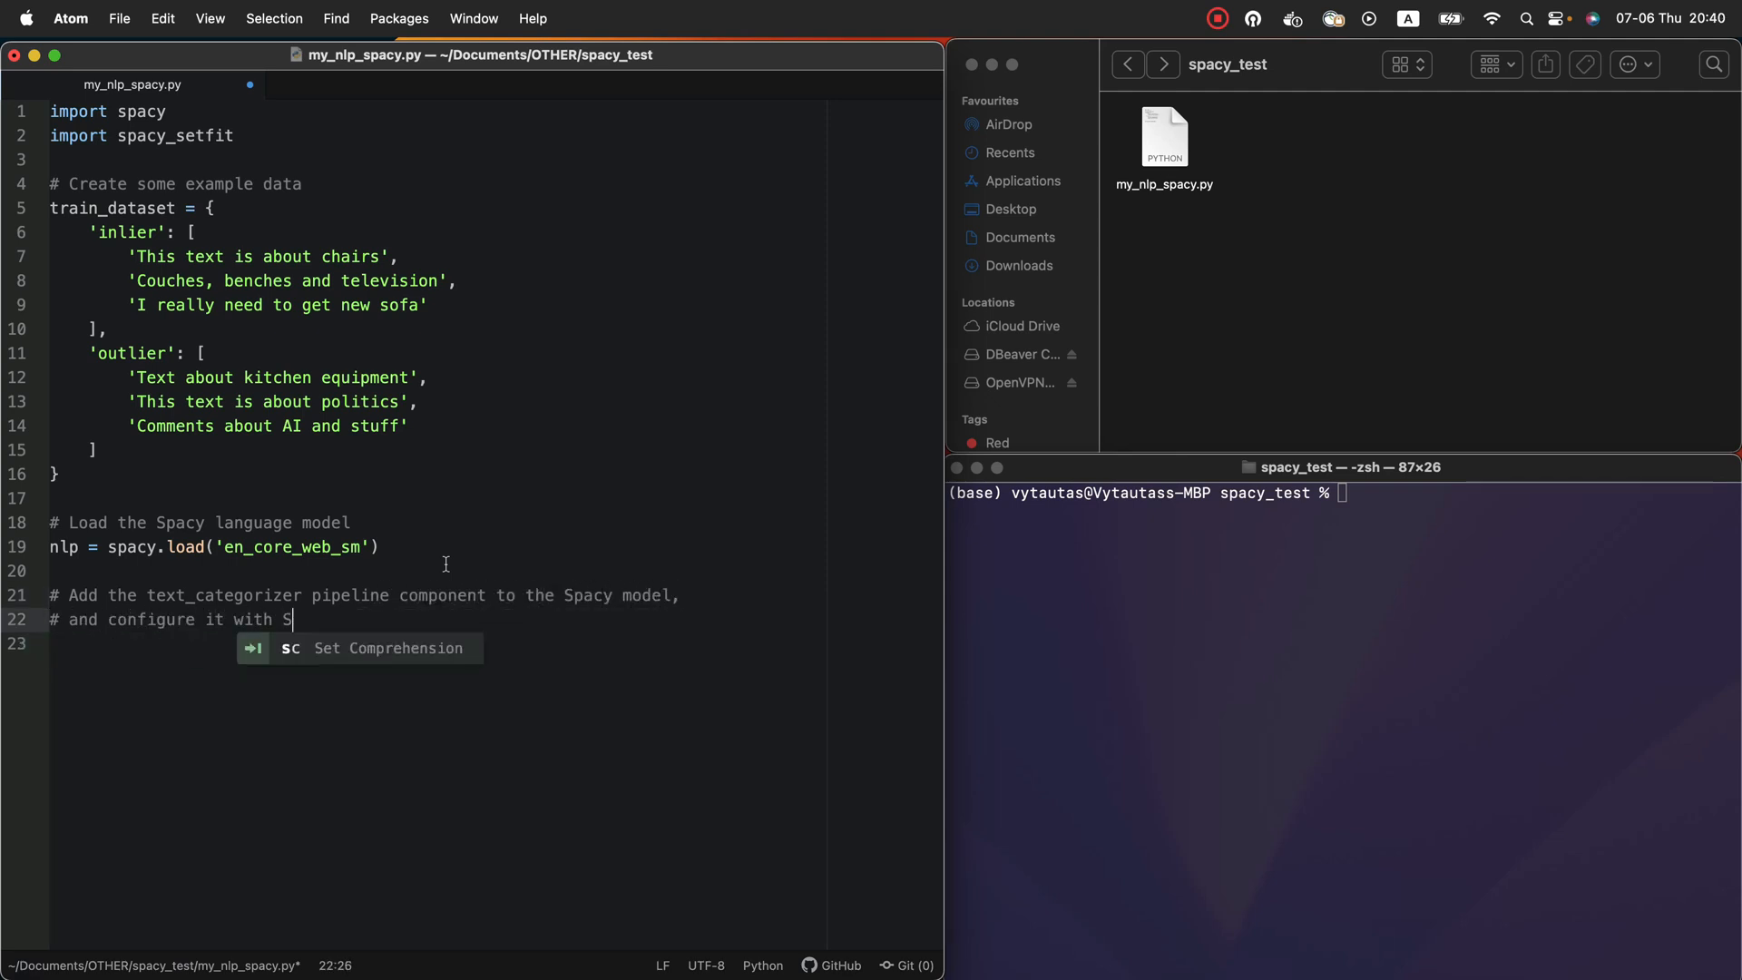
type("etfit parameter")
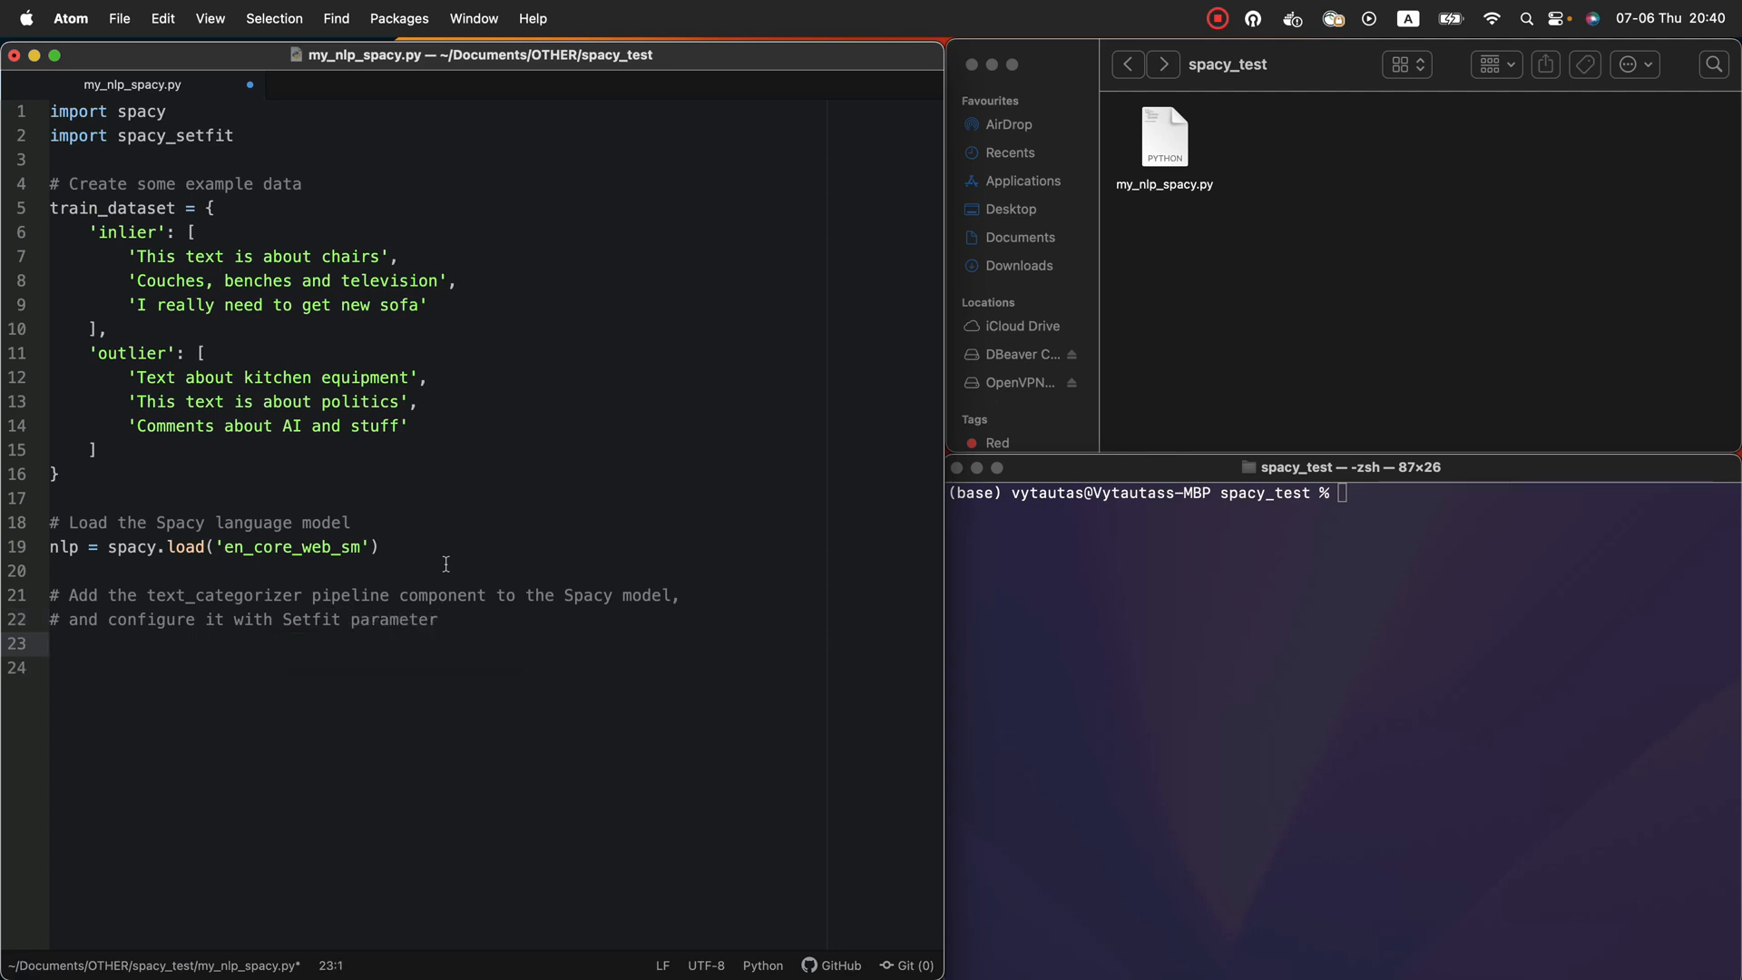
mouse_move(334, 648)
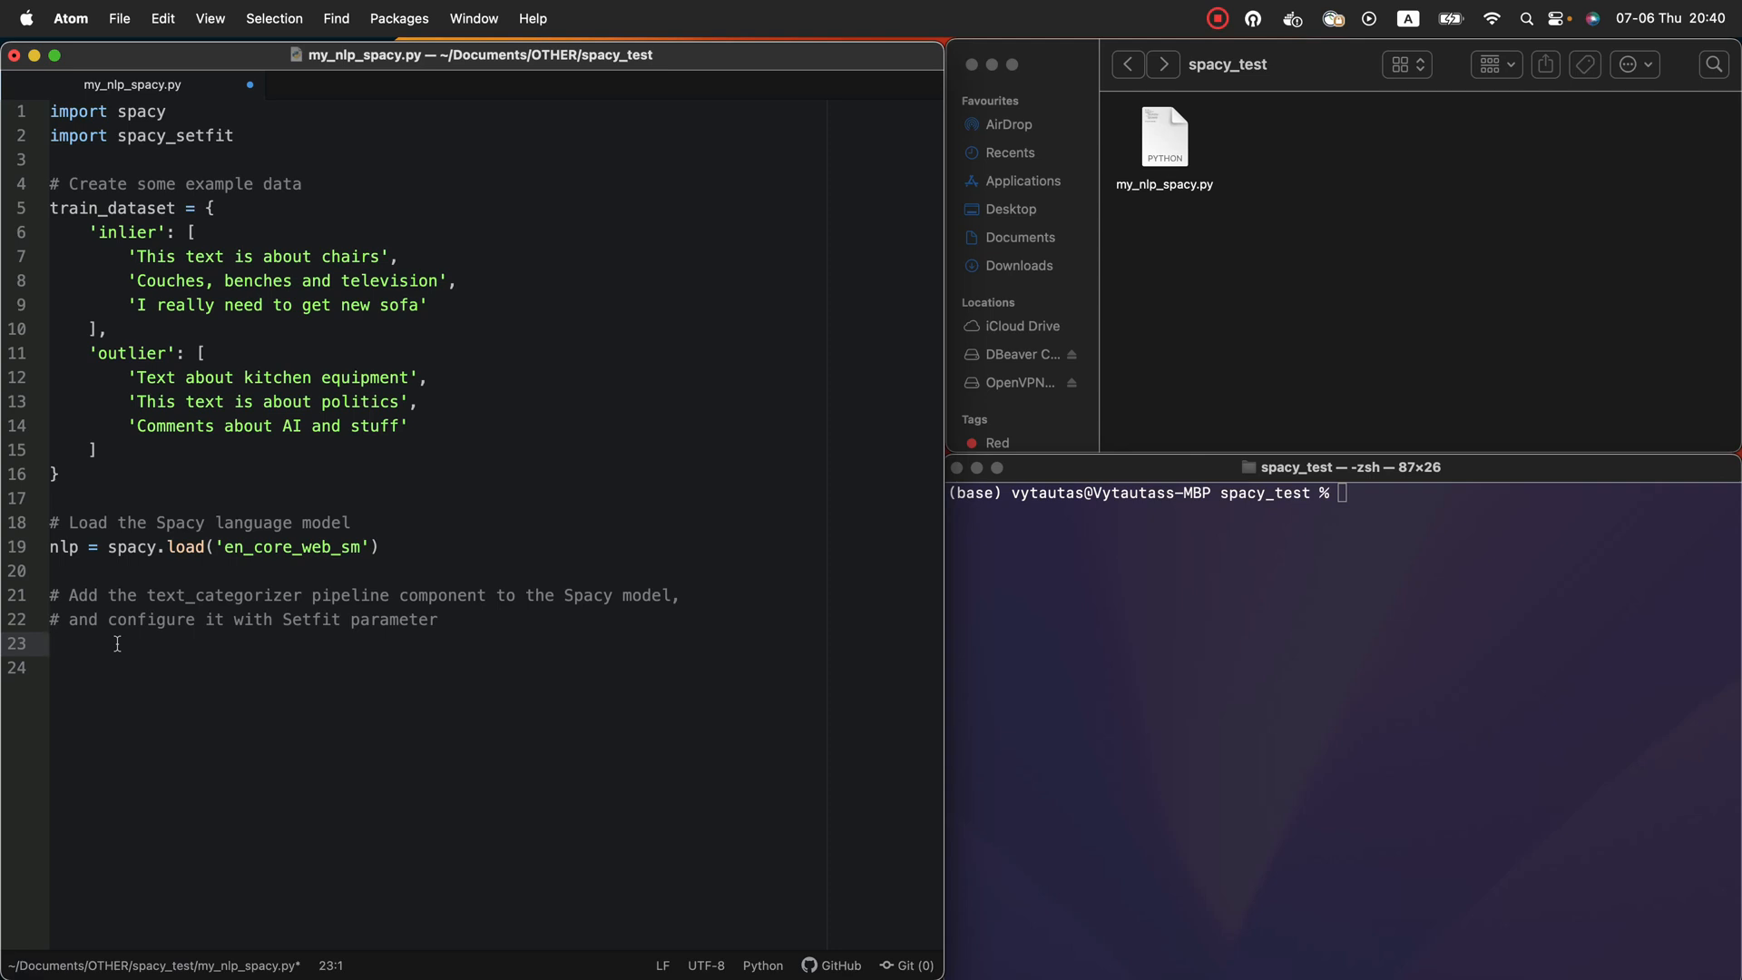
Call nlp.add_pipe('text_categorizer', config=...) in the script, autocompleting text_categorizer
type("nlp")
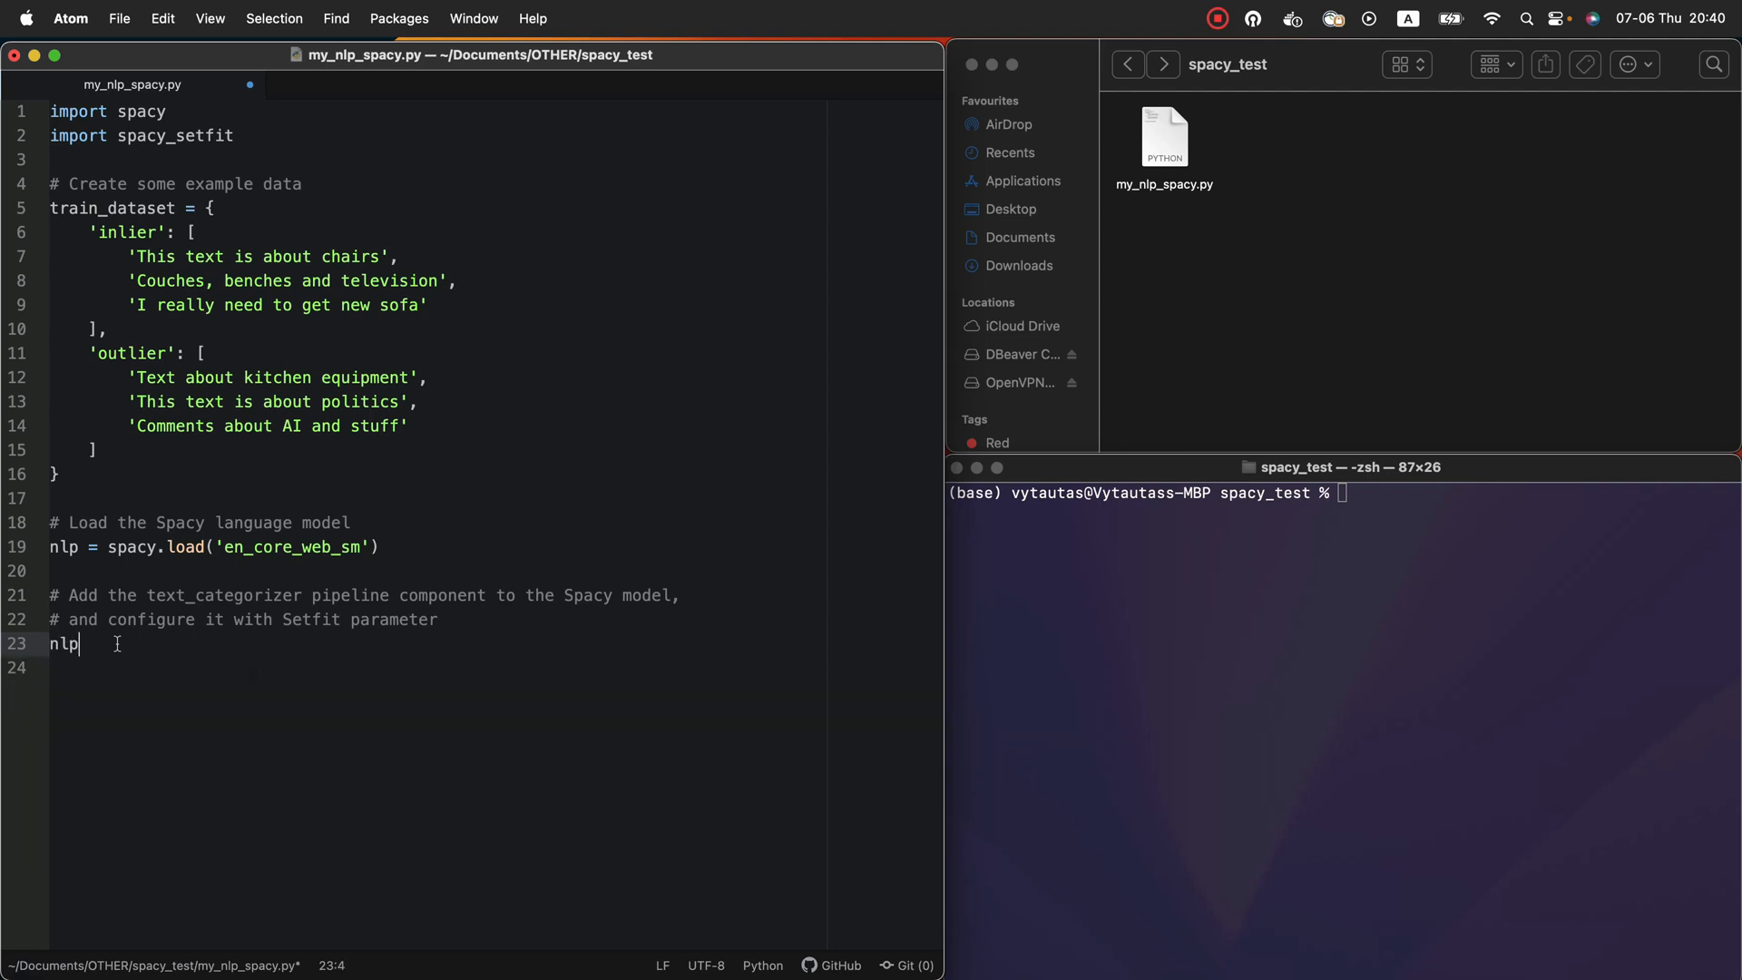
type(".")
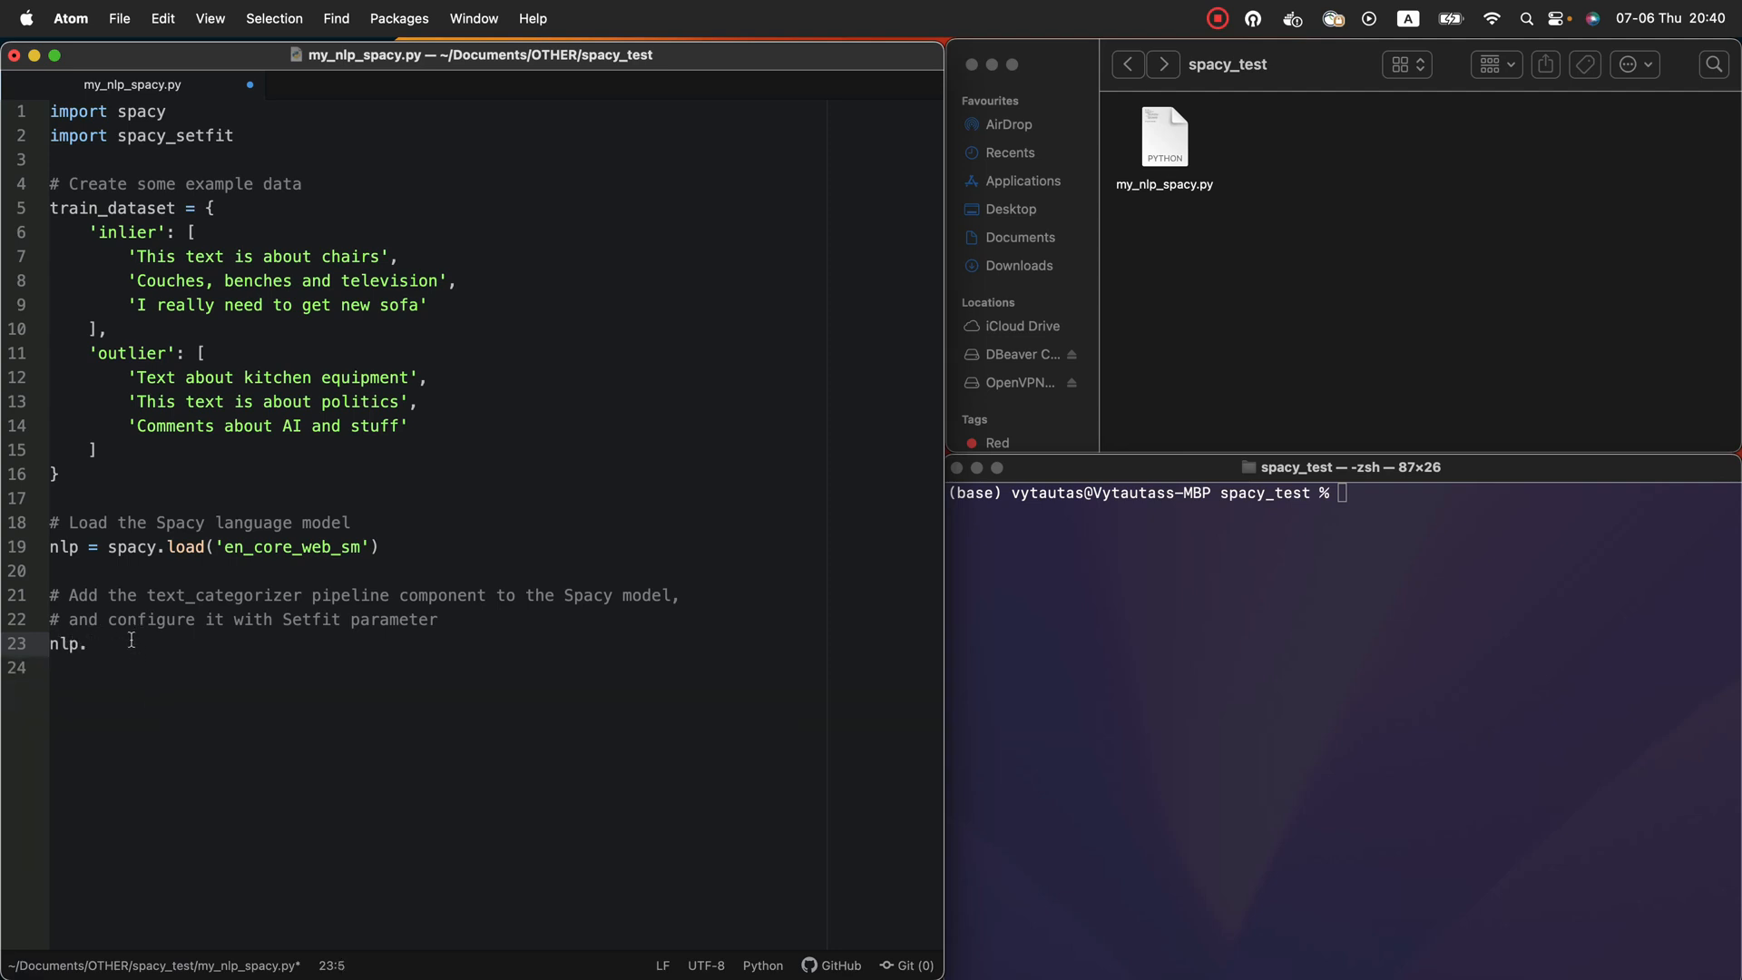
left_click(64, 546)
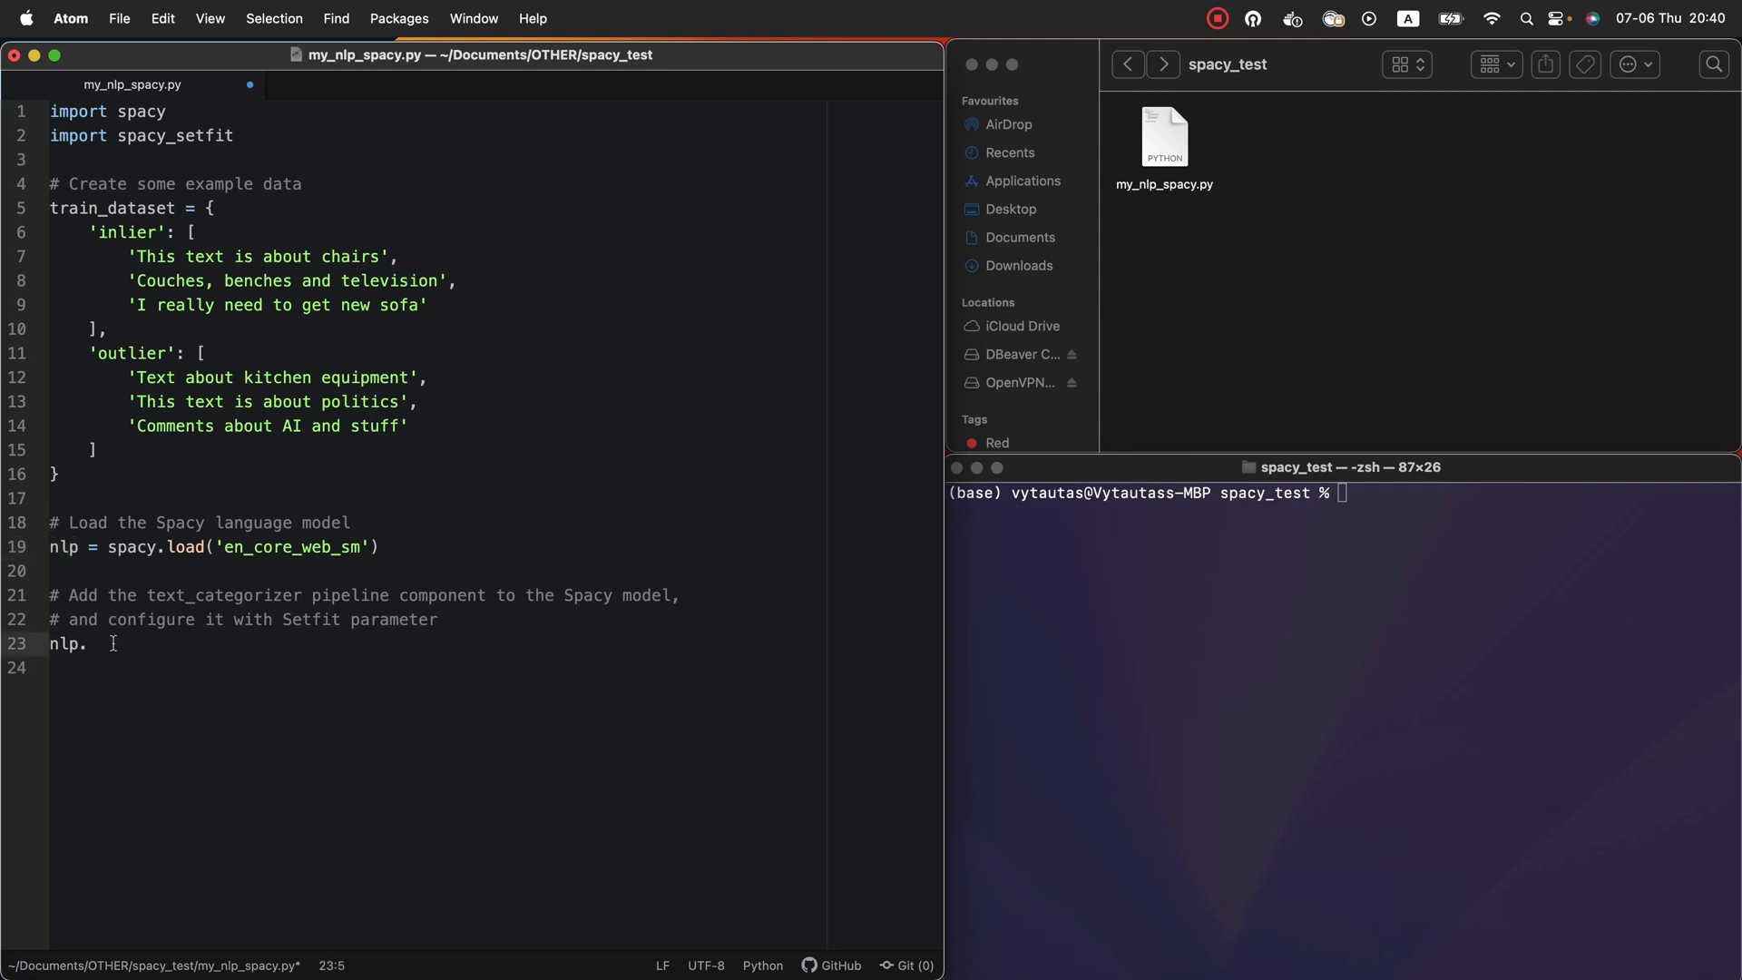
type("add_pipe")
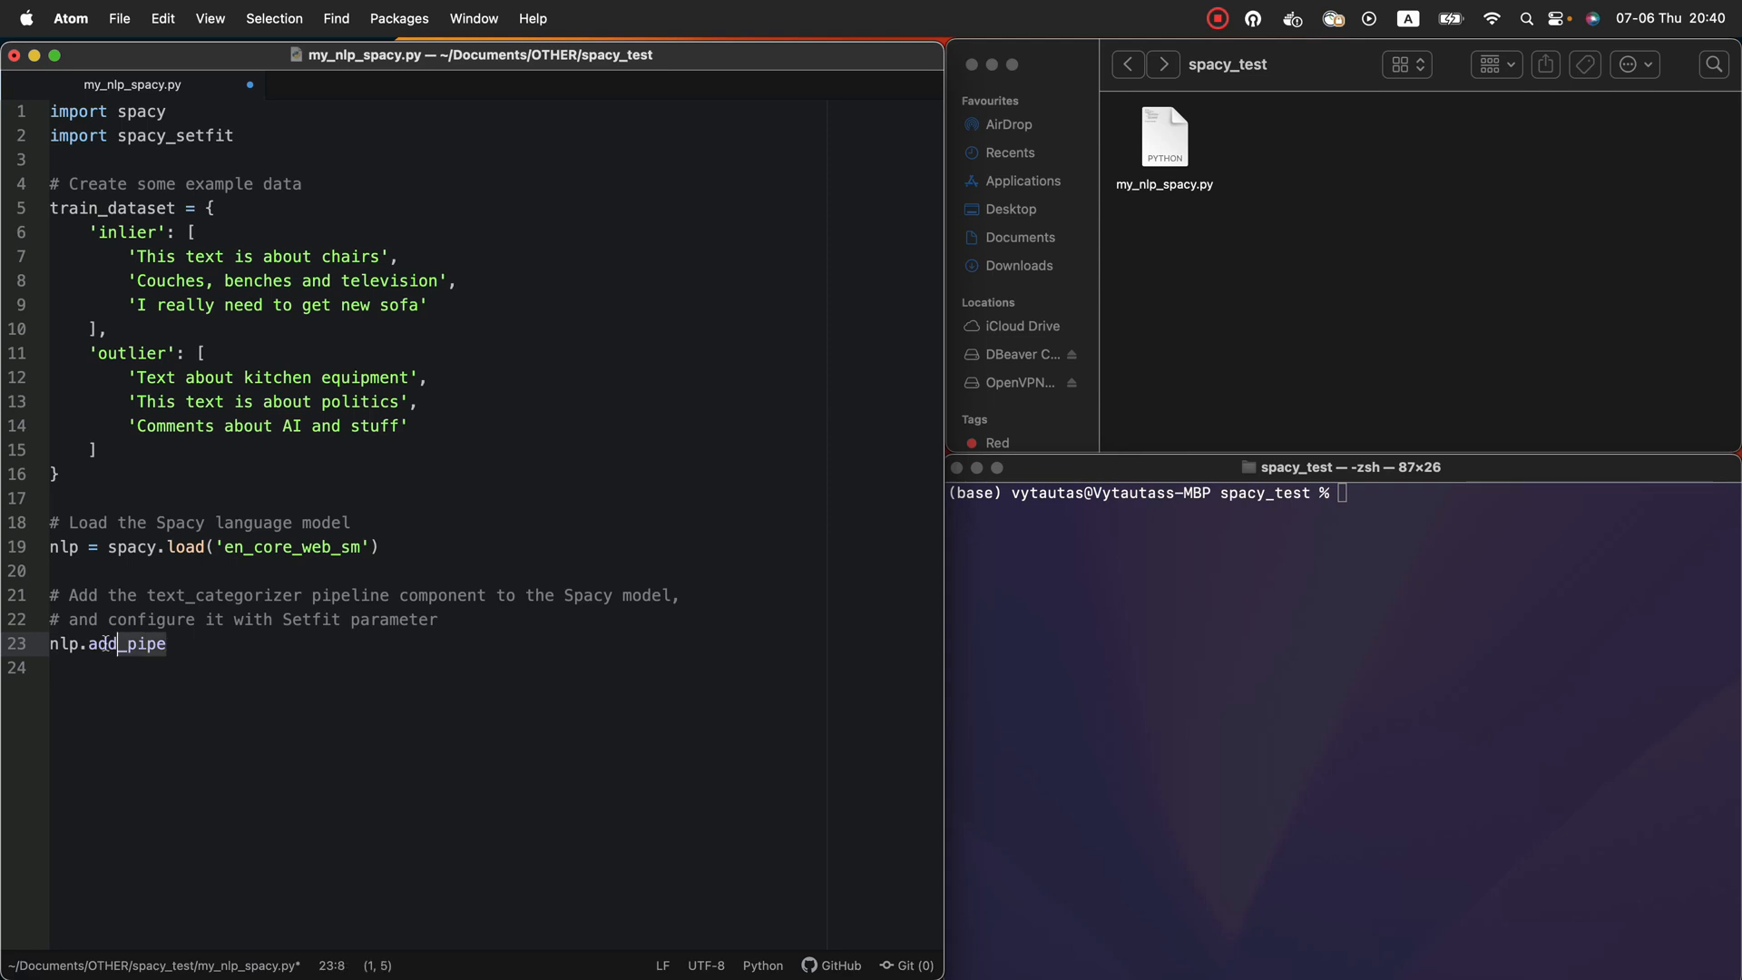
type("('")
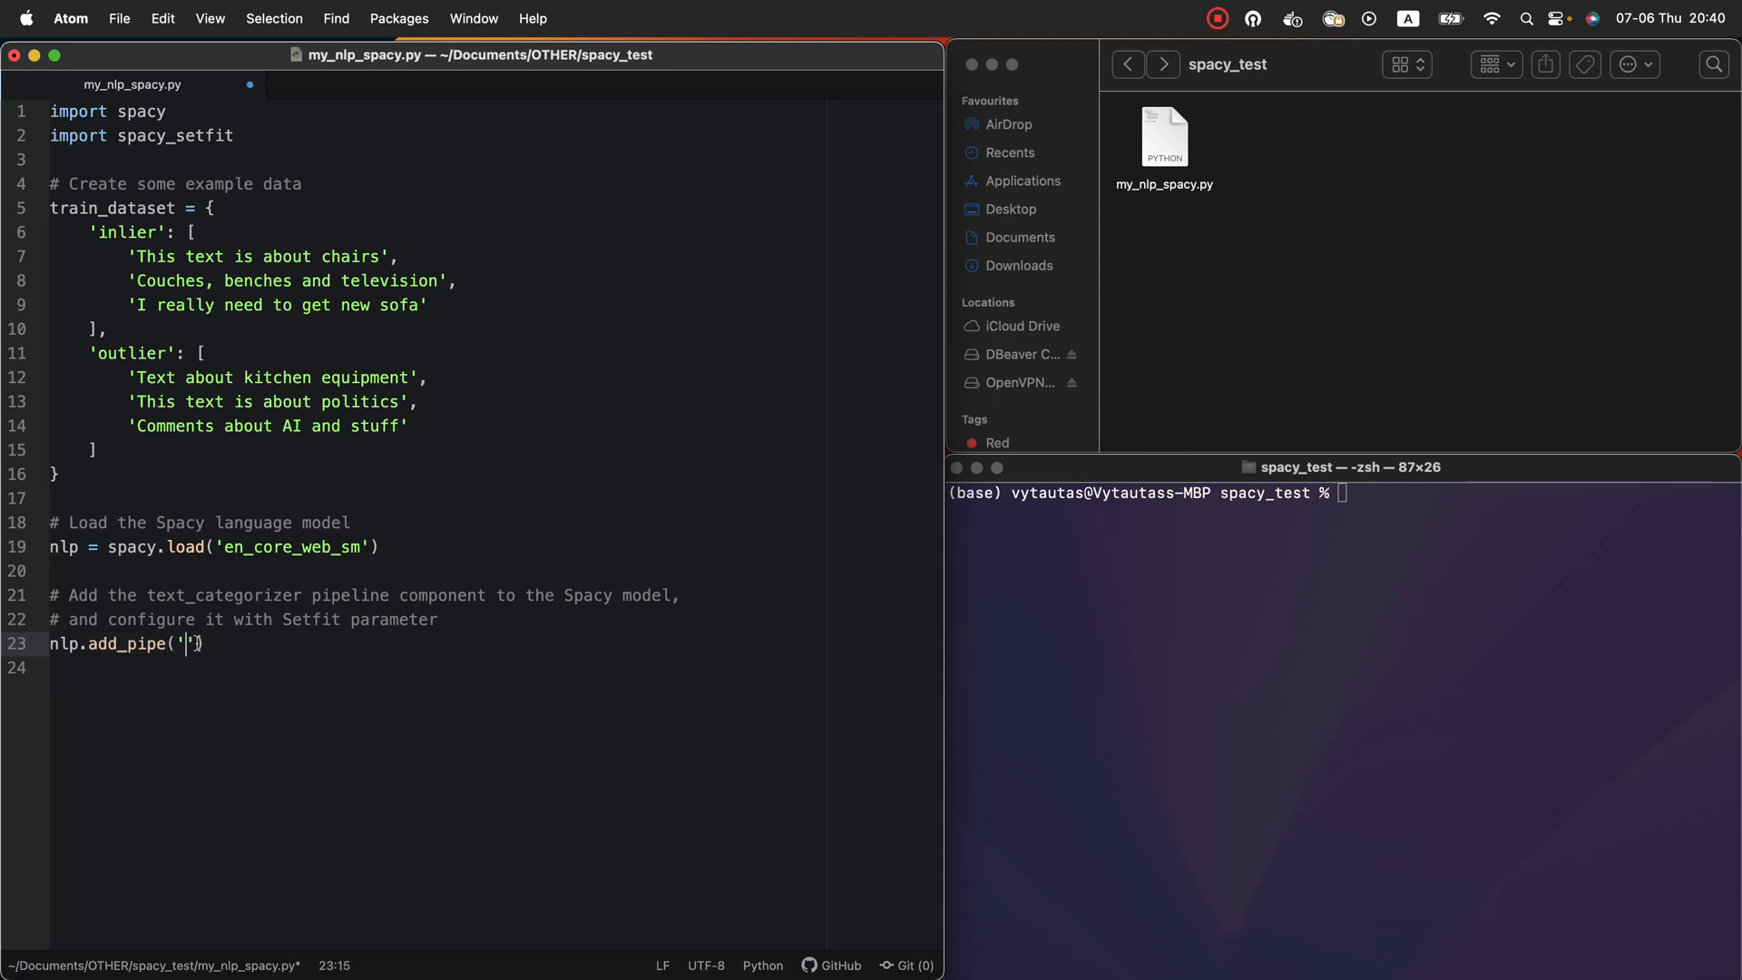
type("text_categoriz")
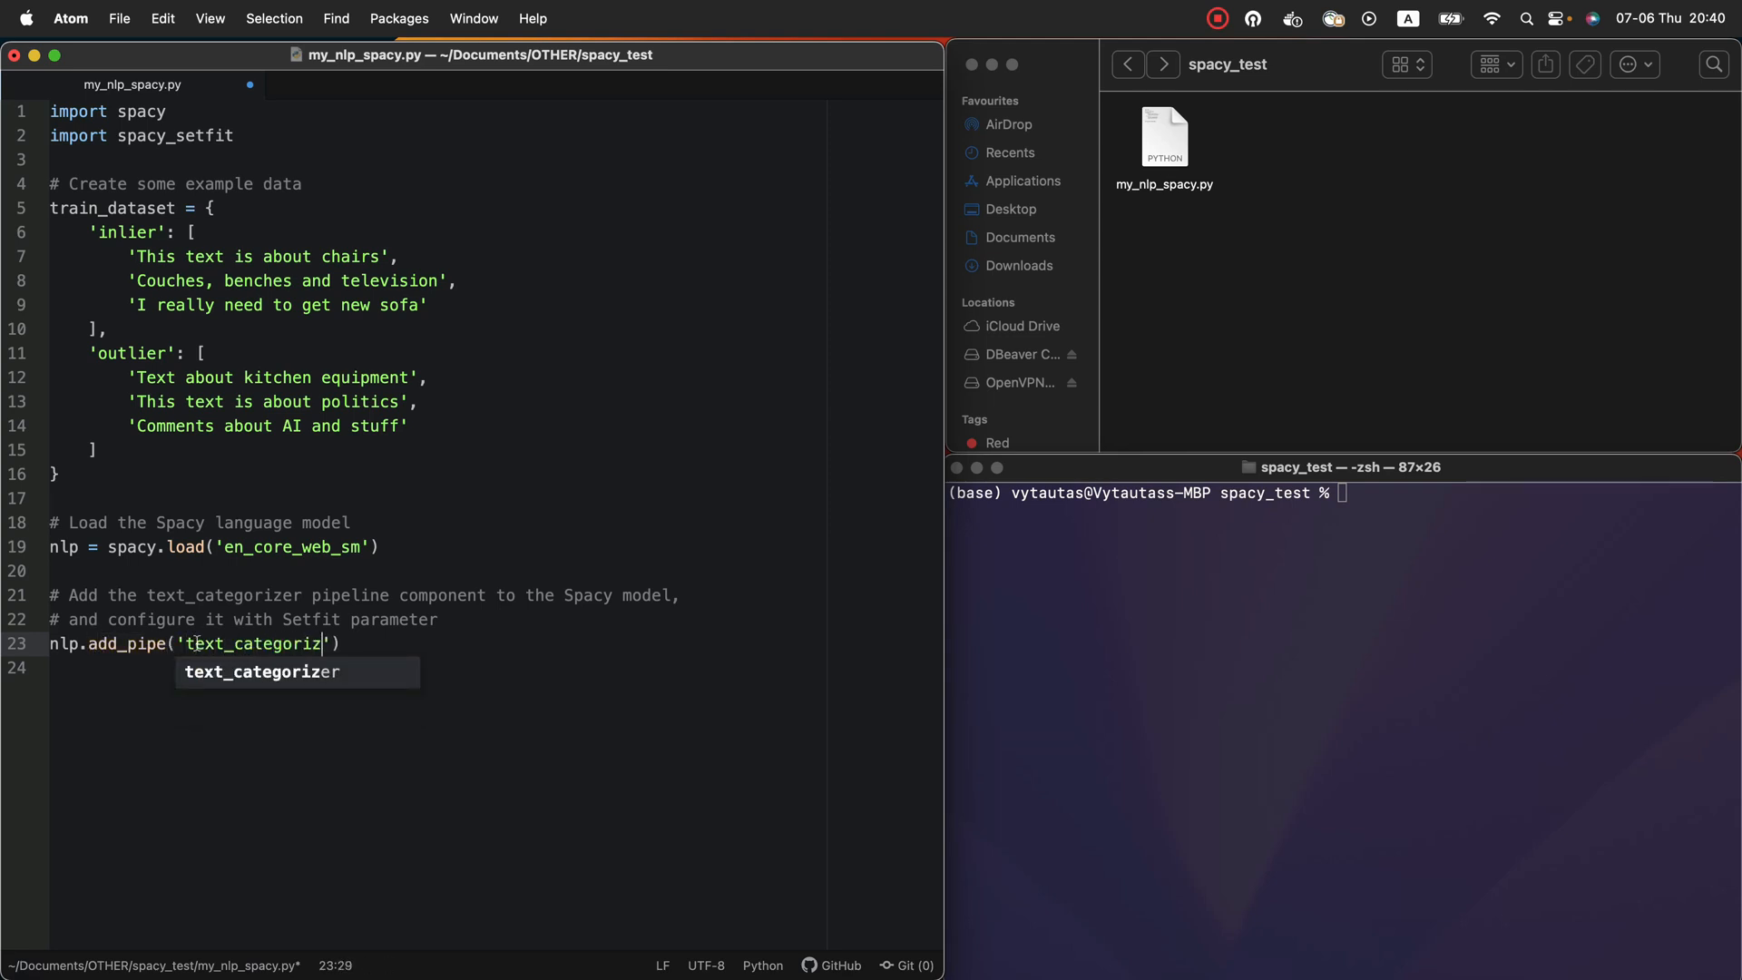
type("er', config={")
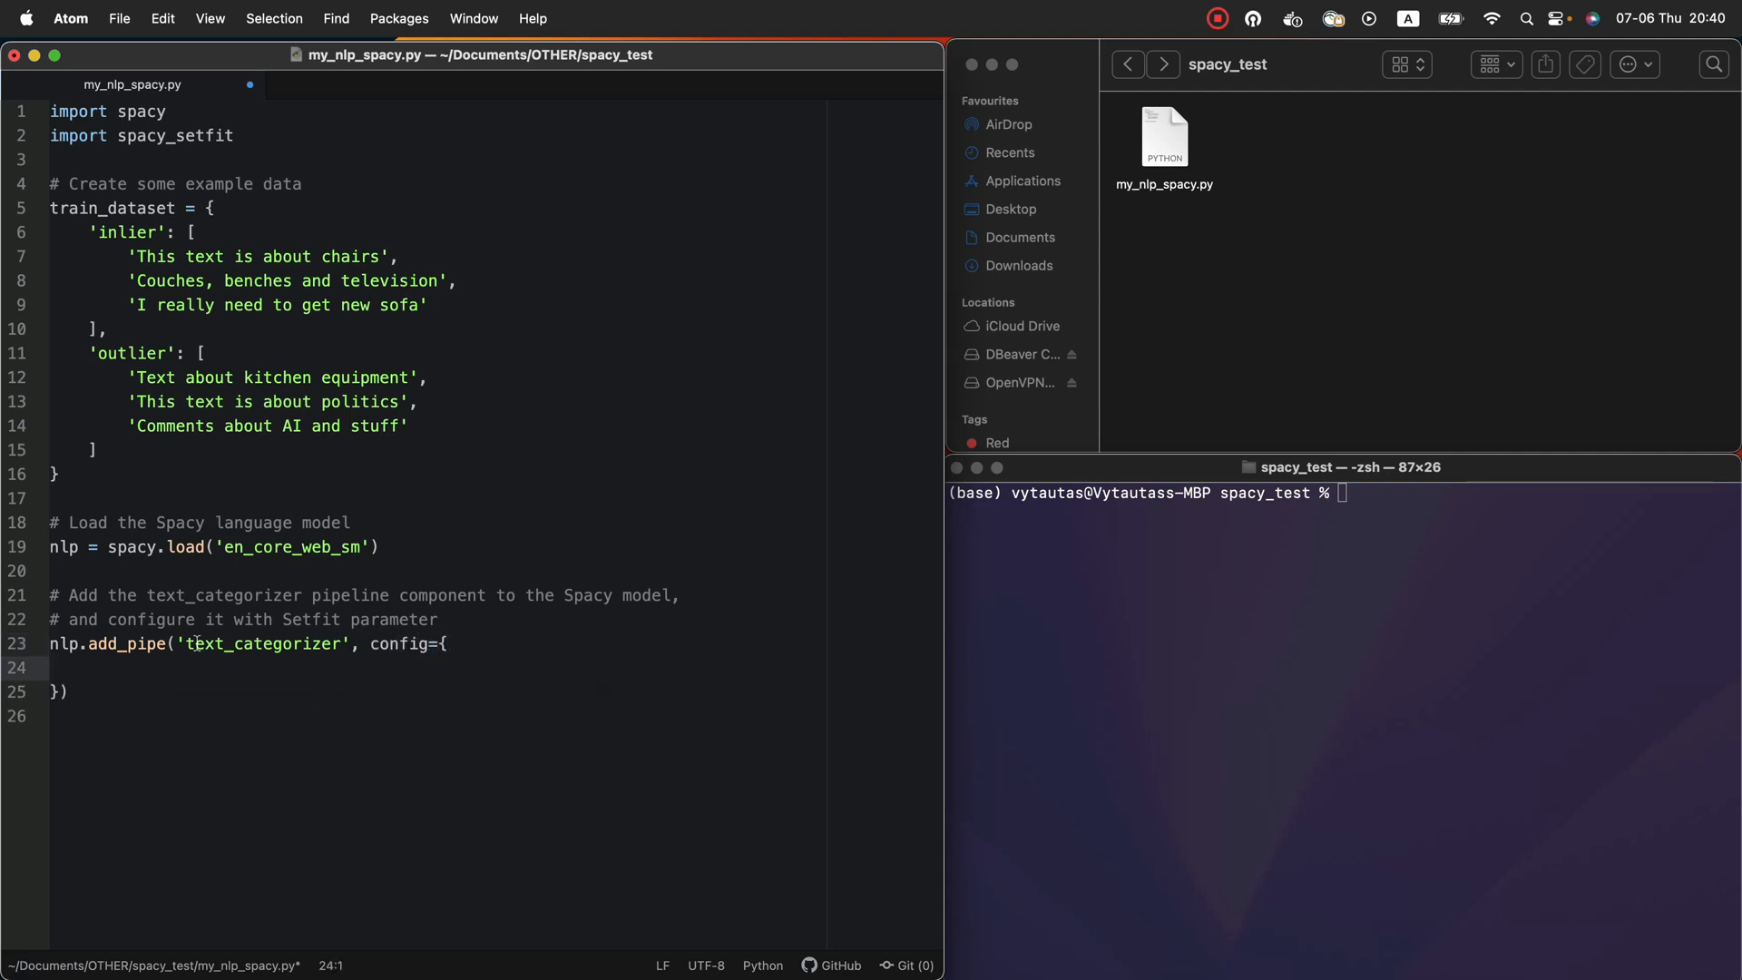
Set the config's 'pretrained_model_name_or_path' to 'paraphrase-MiniLM-L3-v2'
type("'pretrained_")
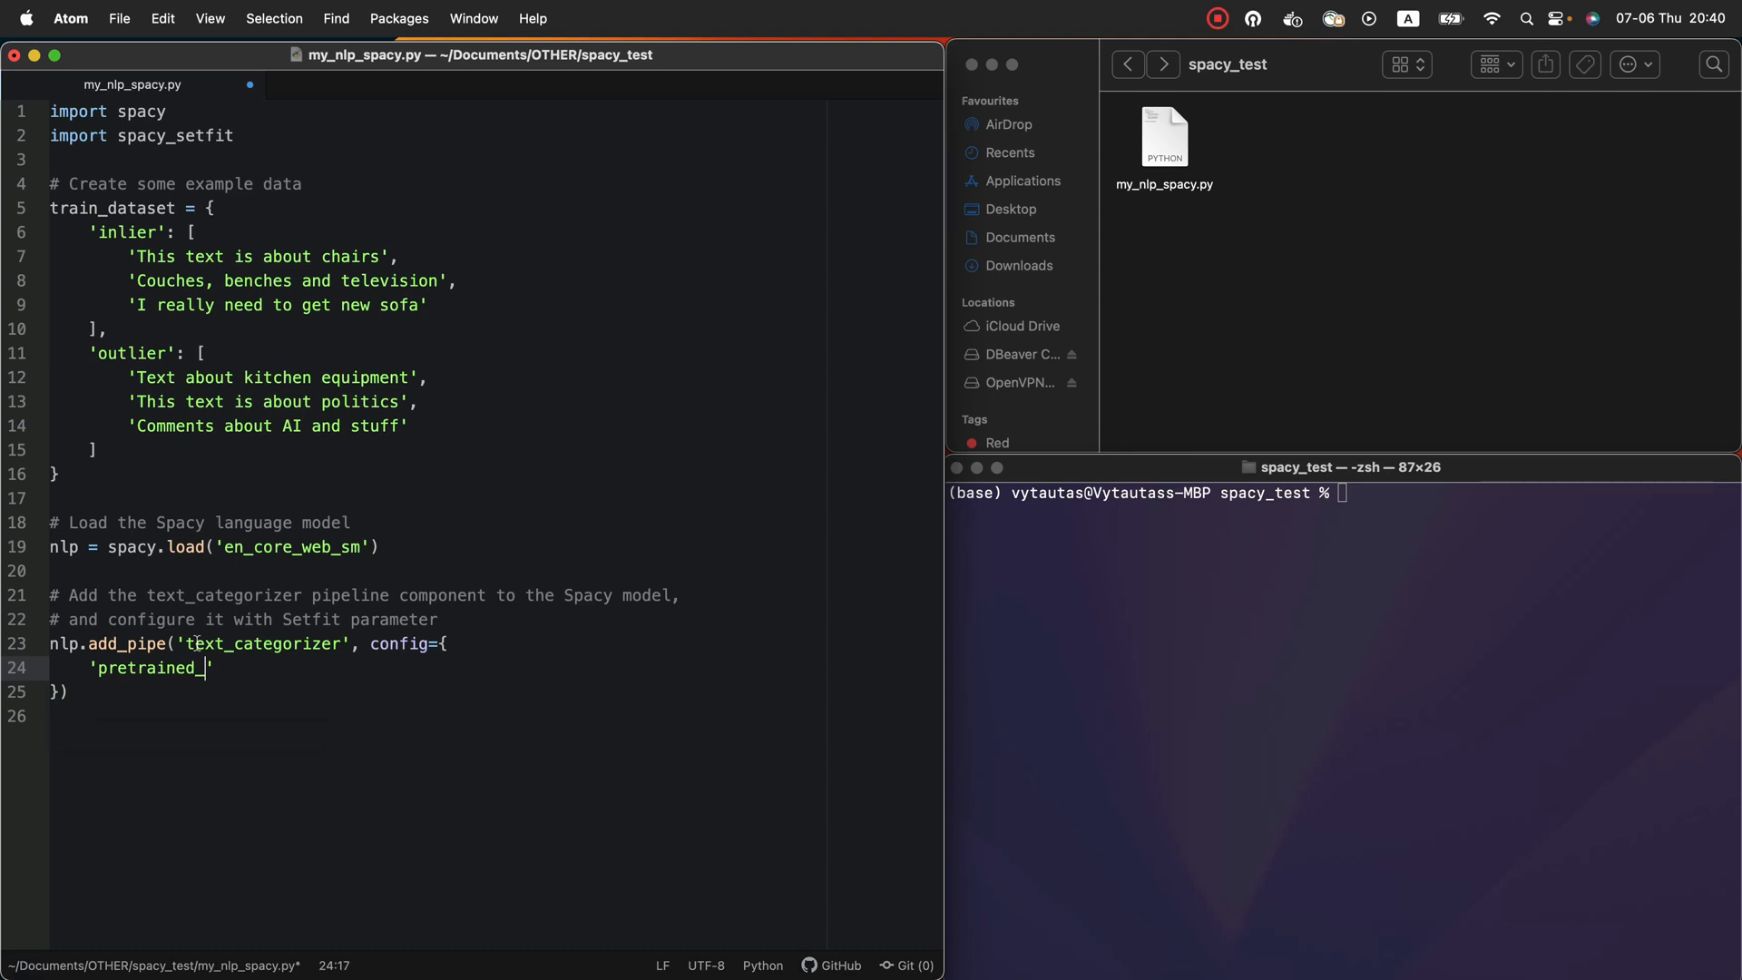
type("model_name_or_")
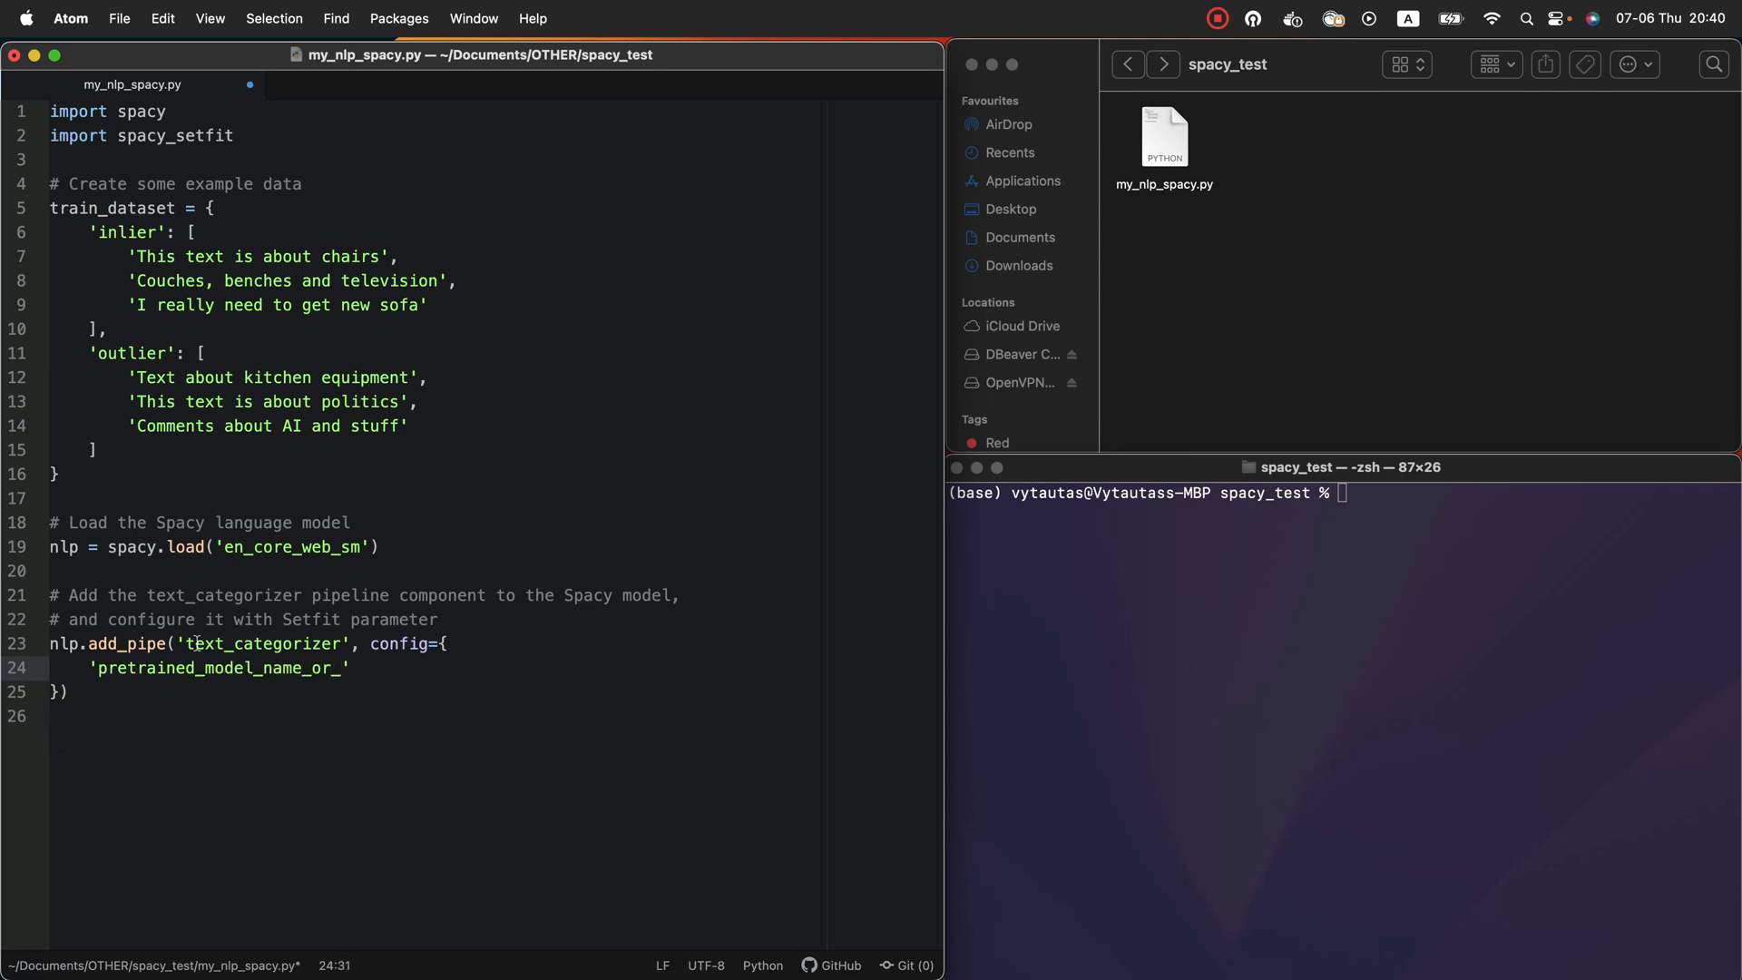
type("path': '")
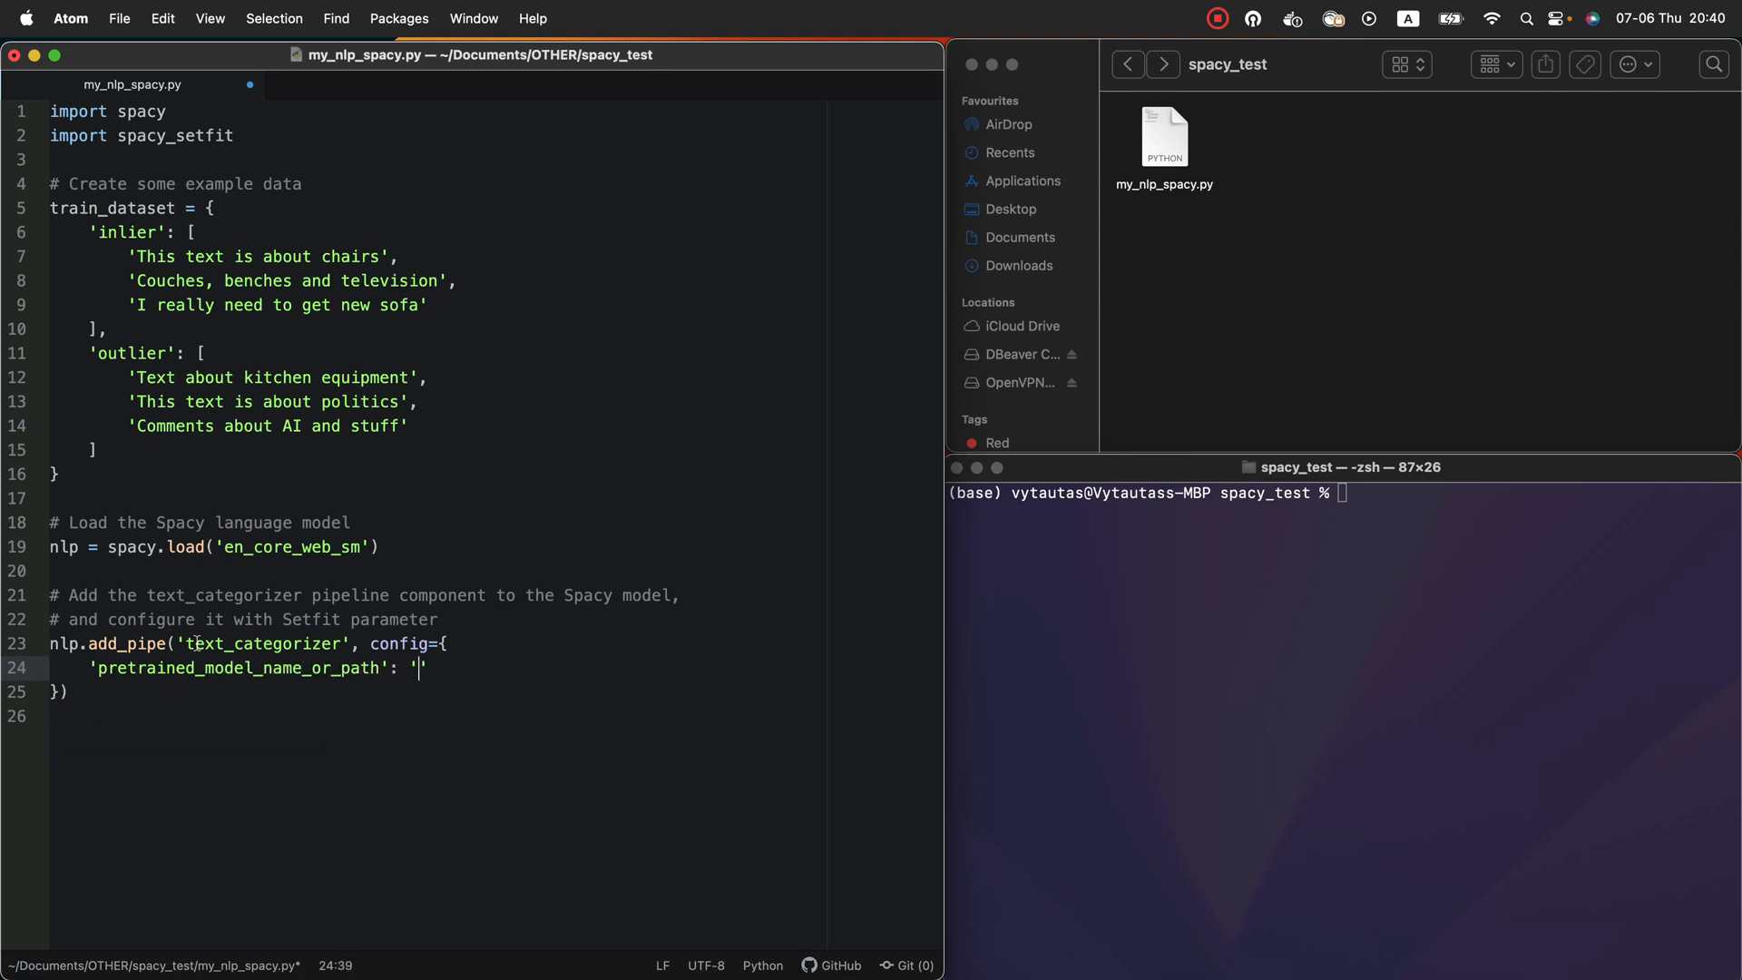
type("paraphrase-M")
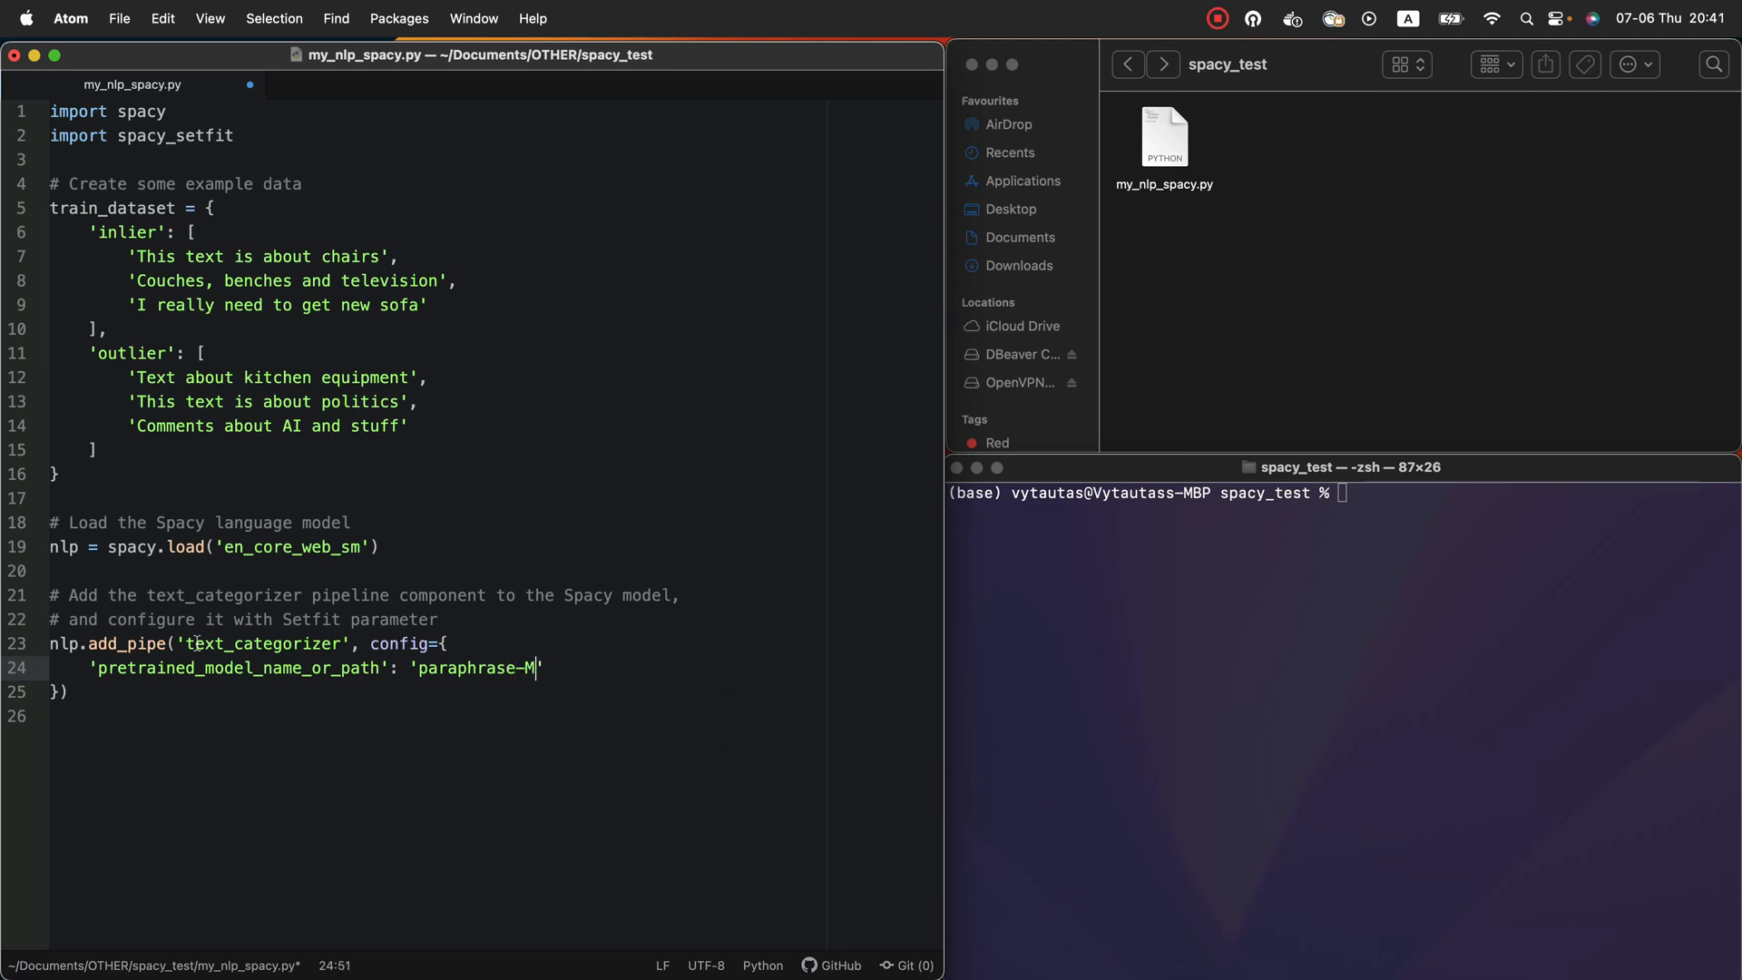
type("iniLM-L3")
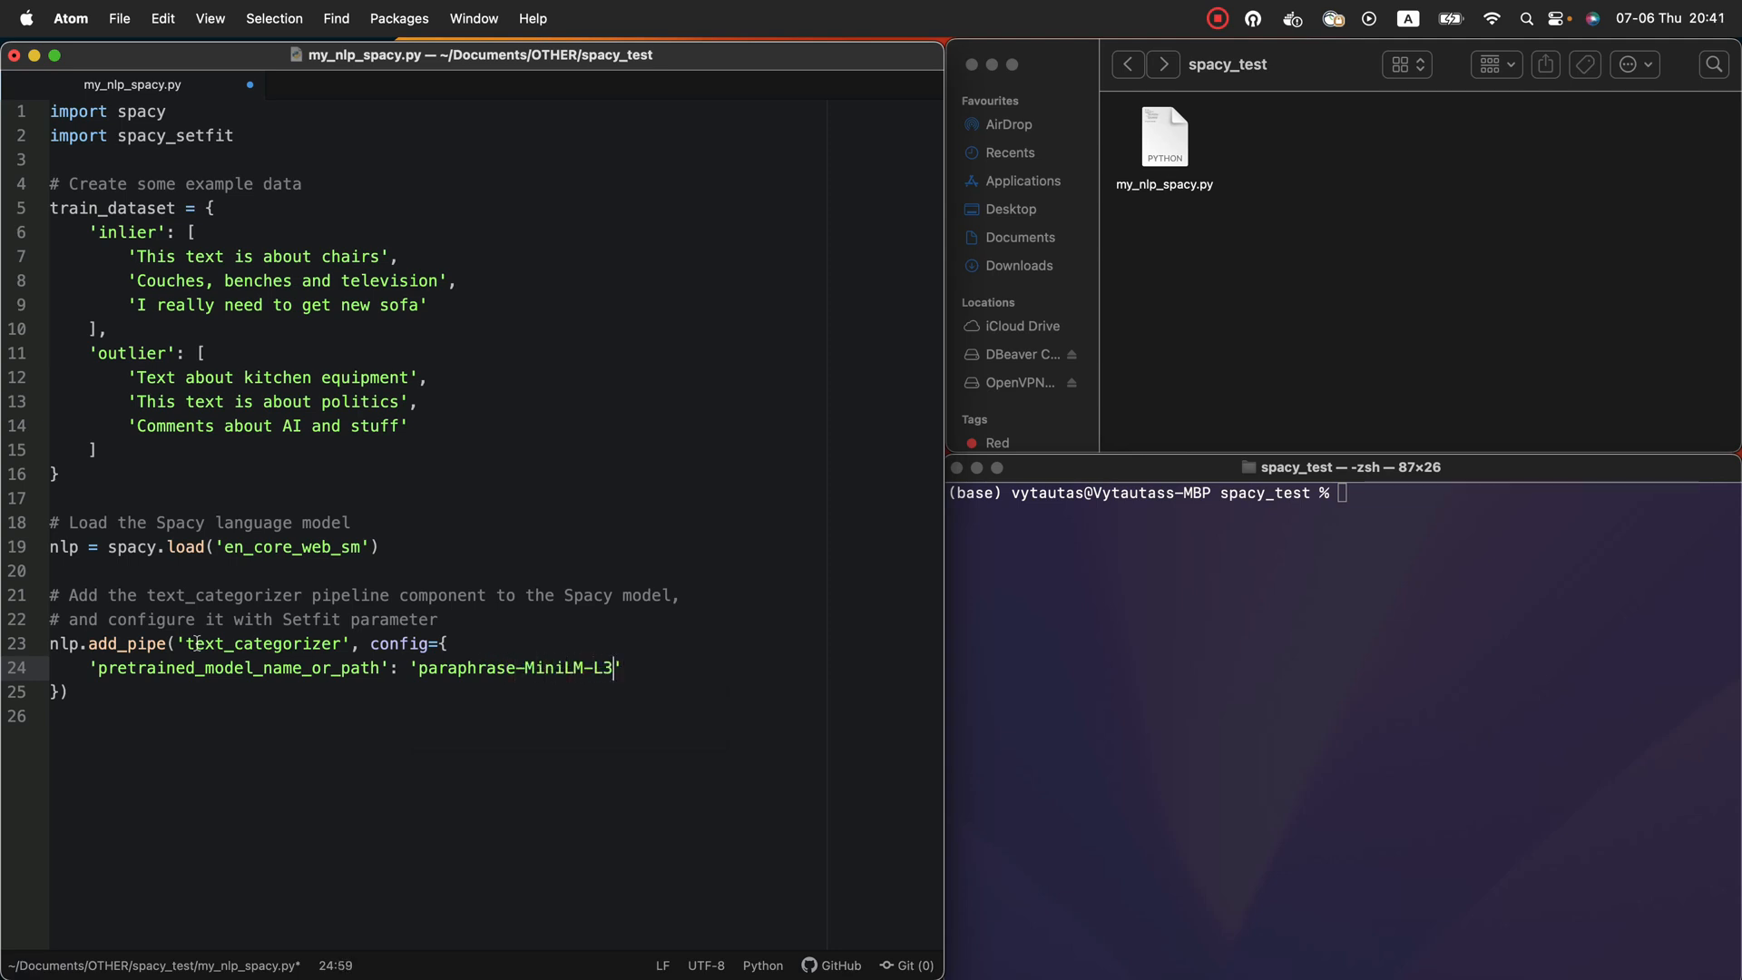
type("-v2'")
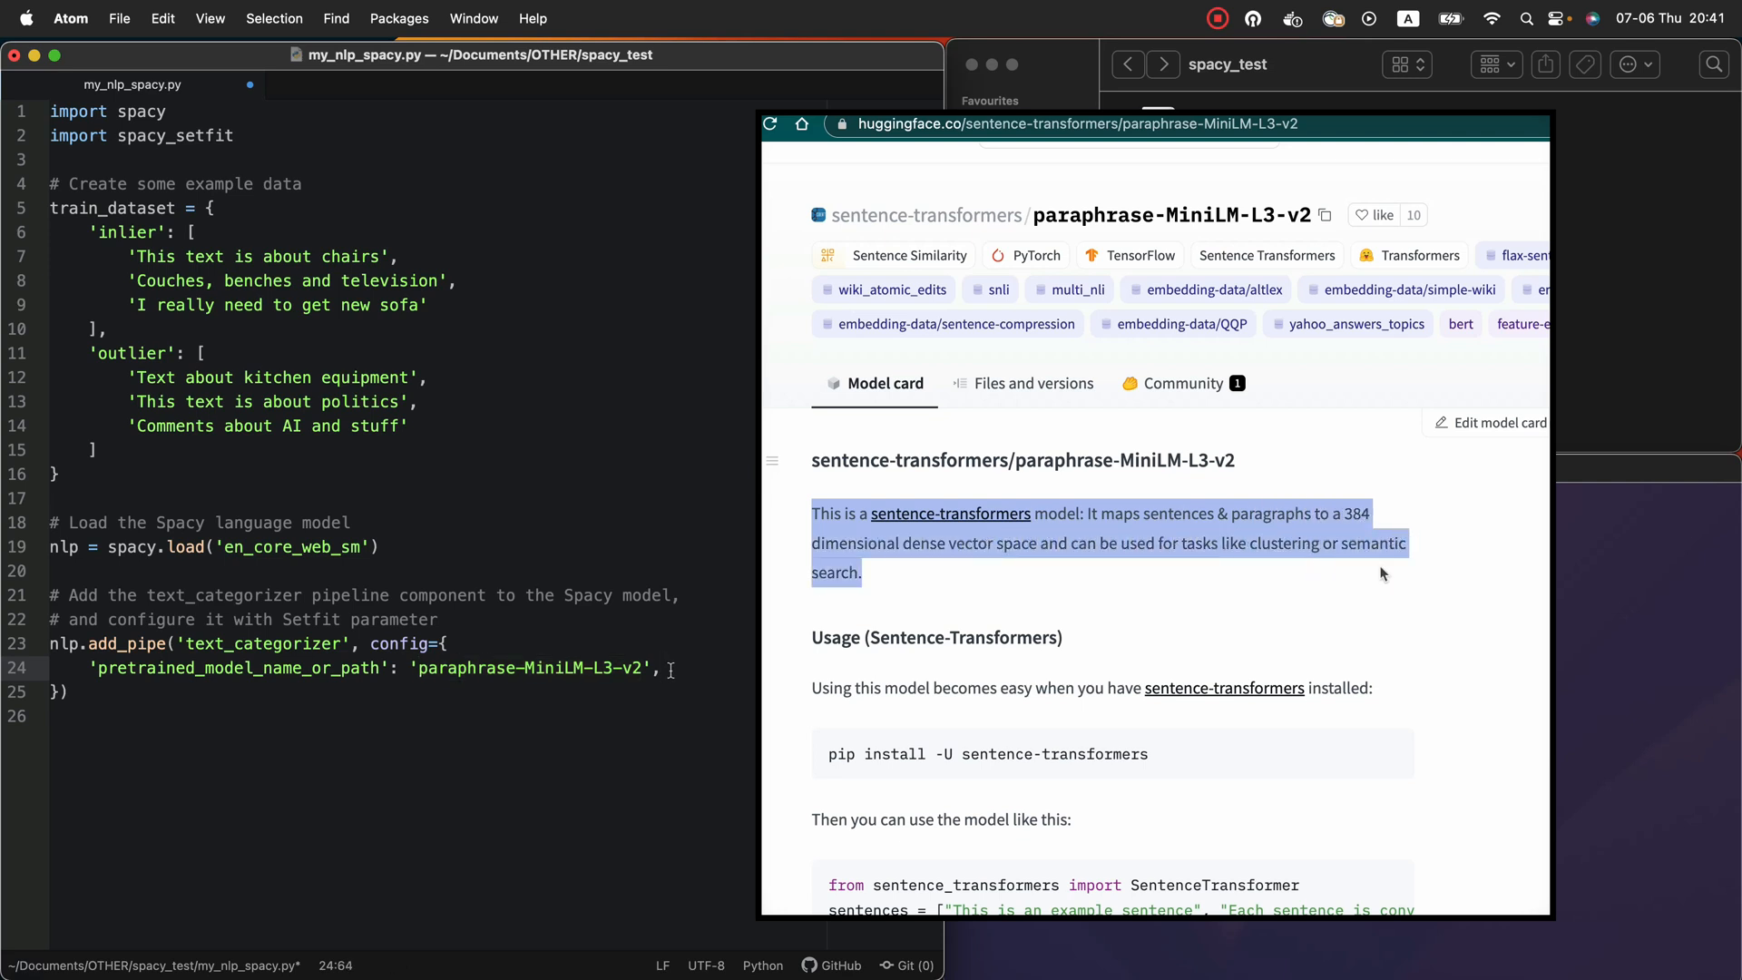
Return to the Atom script after viewing the paraphrase-MiniLM-L3-v2 model card
left_click(986, 585)
type("'")
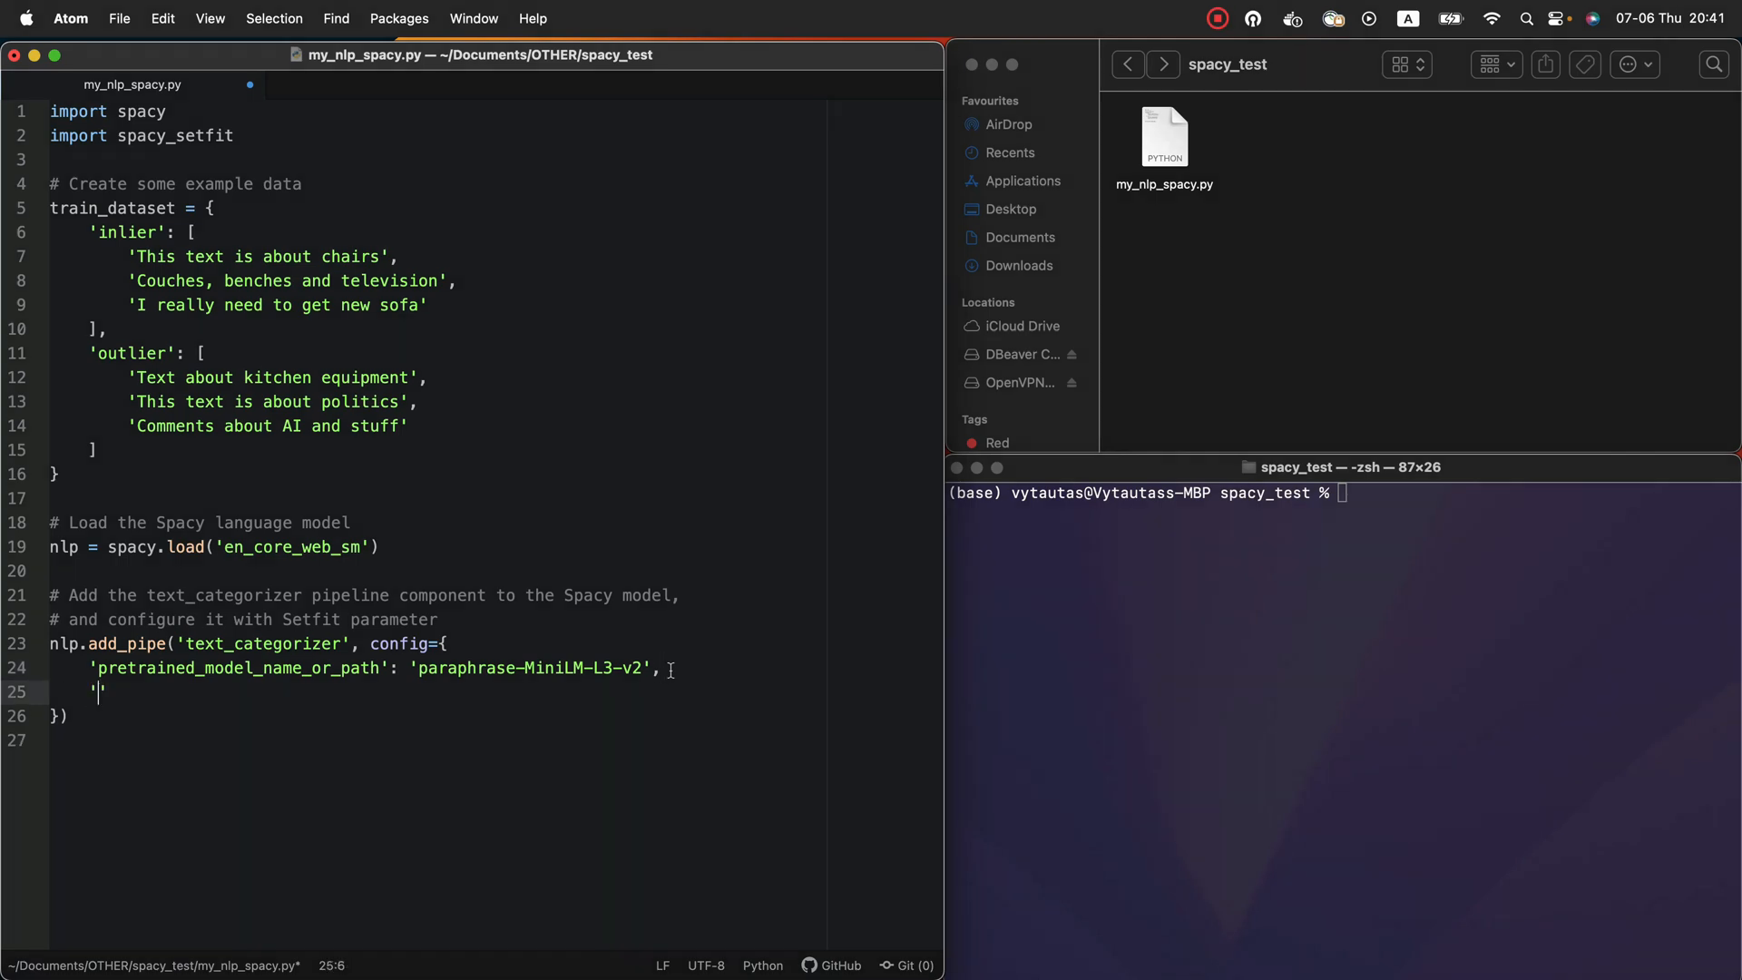
Add a 'setfit_trainer_args' dictionary with 'train_dataset' set to the train_dataset variable
type("setfit_")
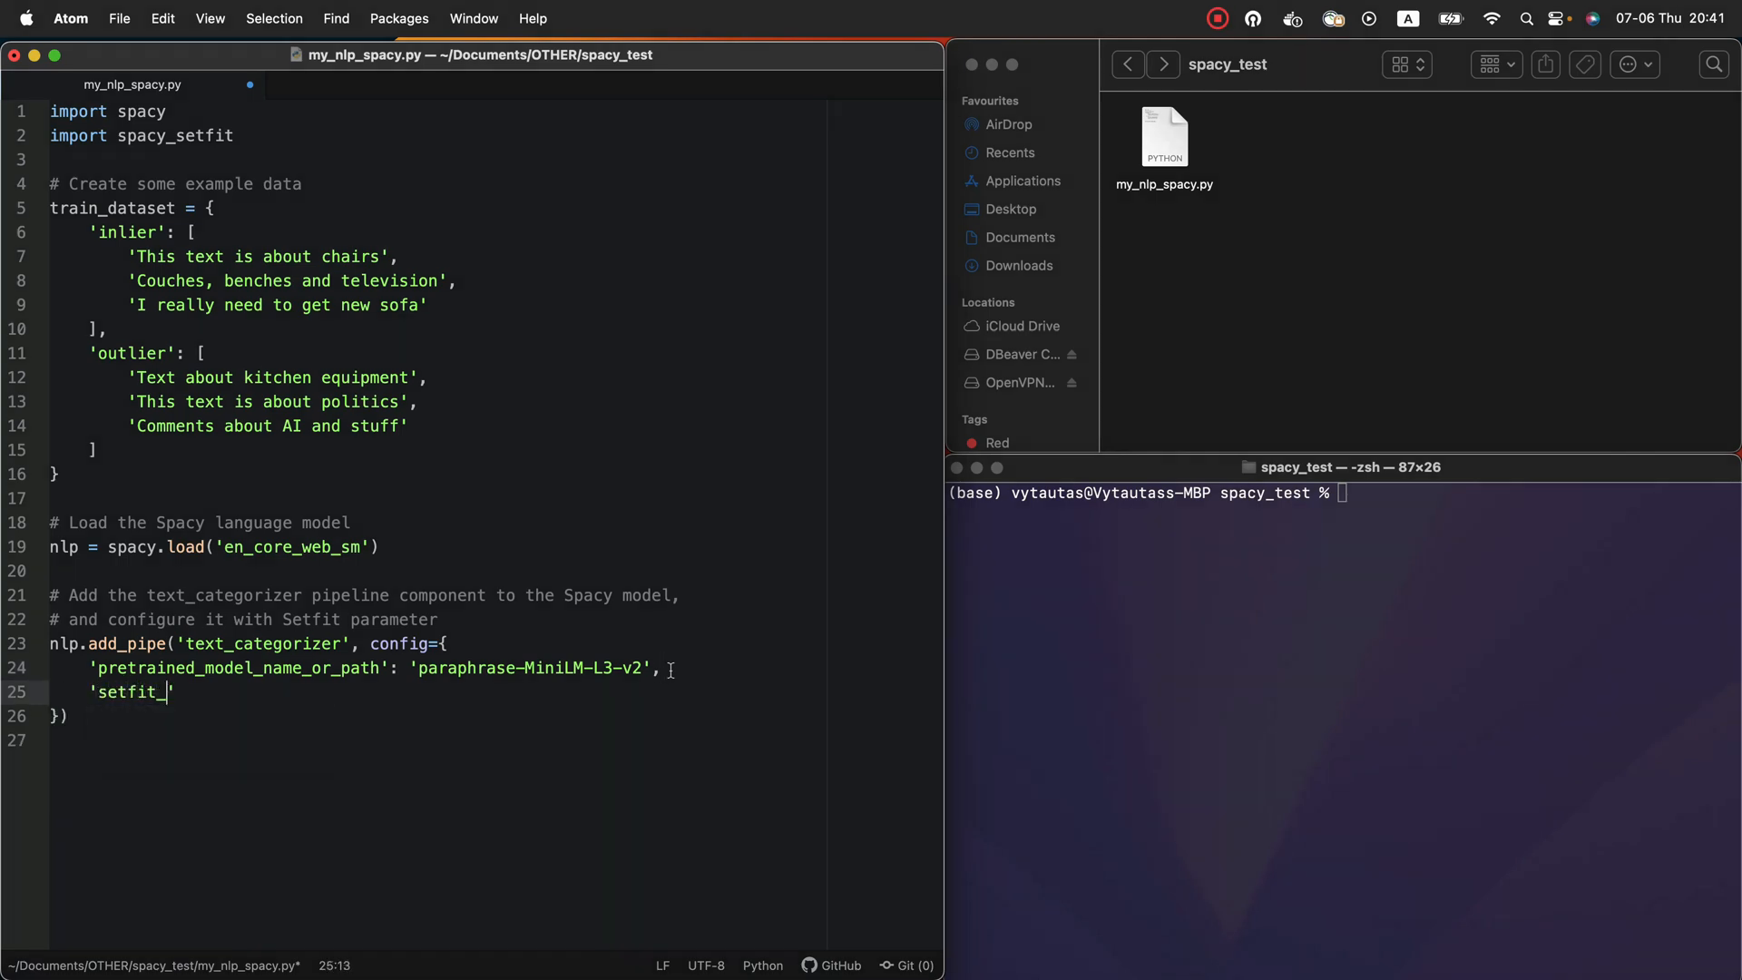
type("trainer_ar")
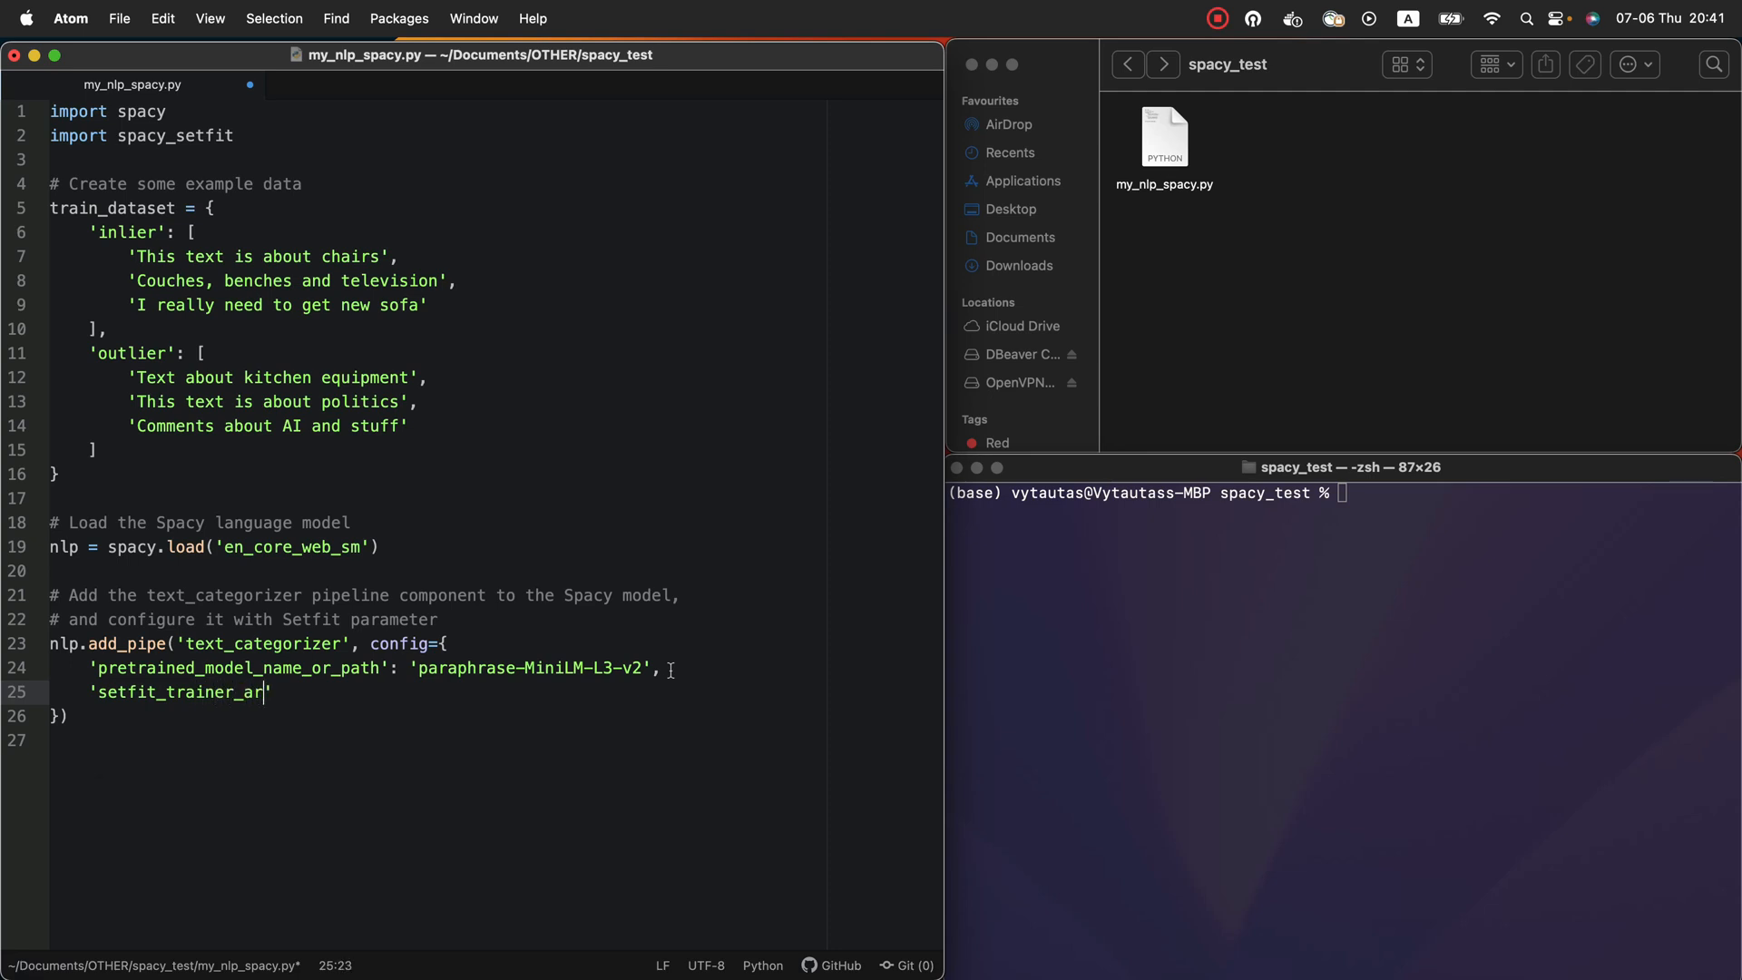
type("gs': {}")
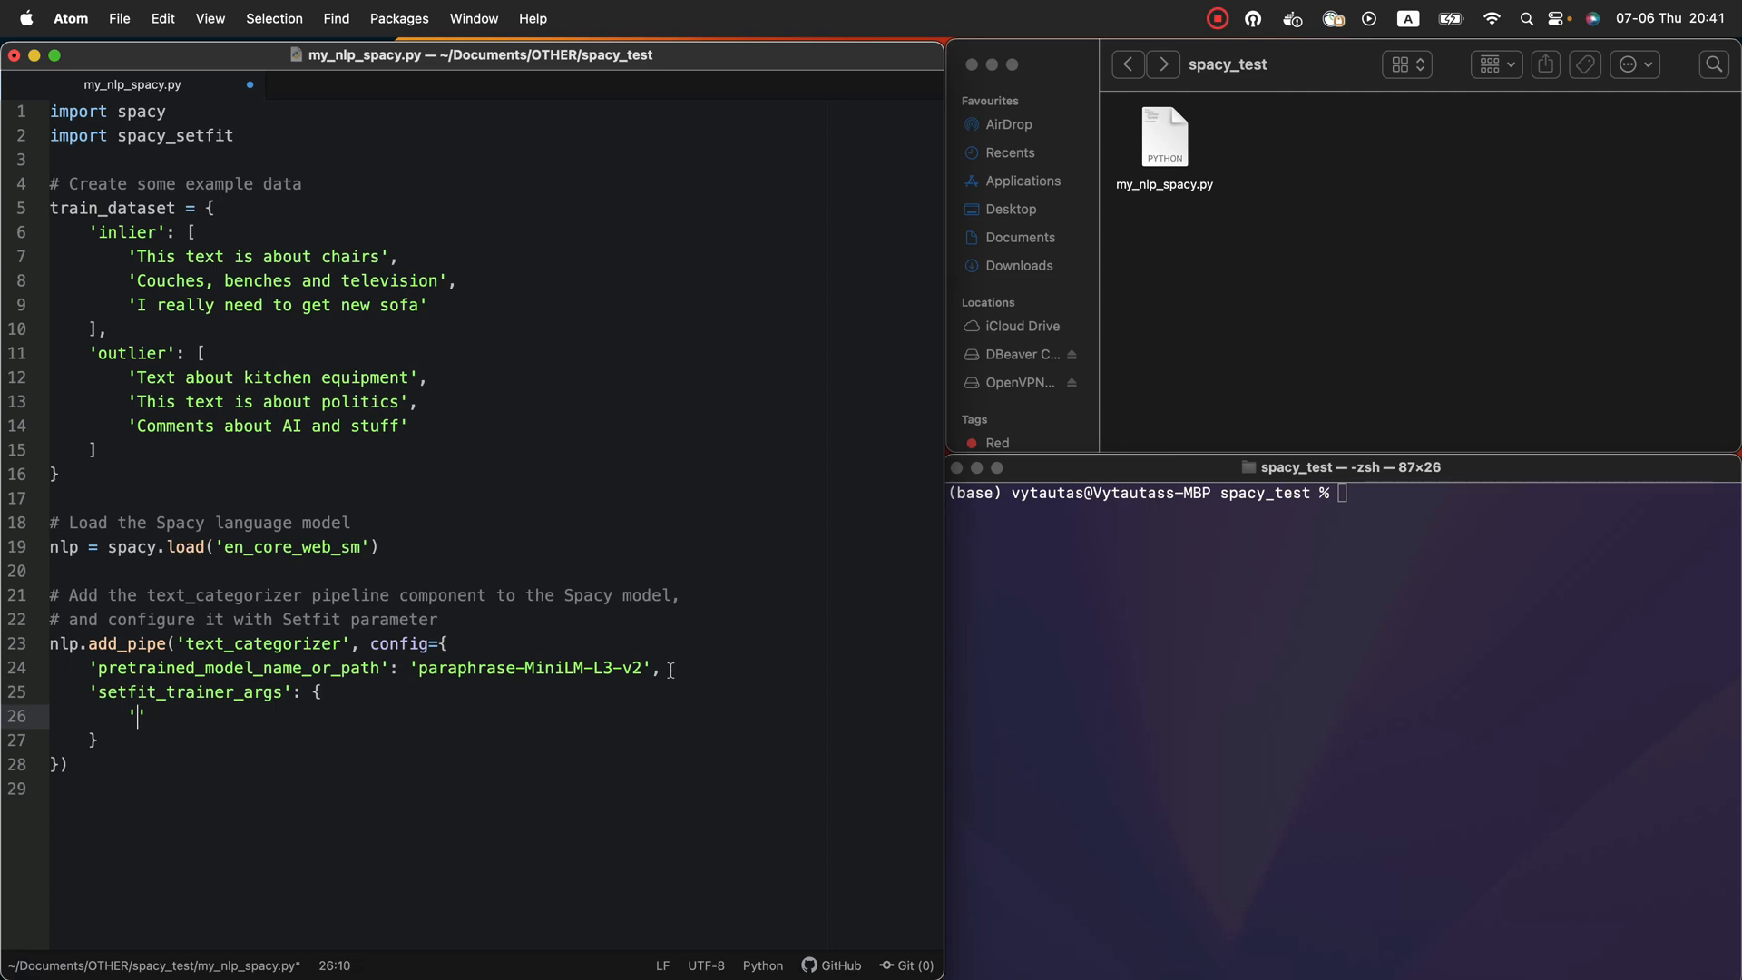
type("train_dataset':")
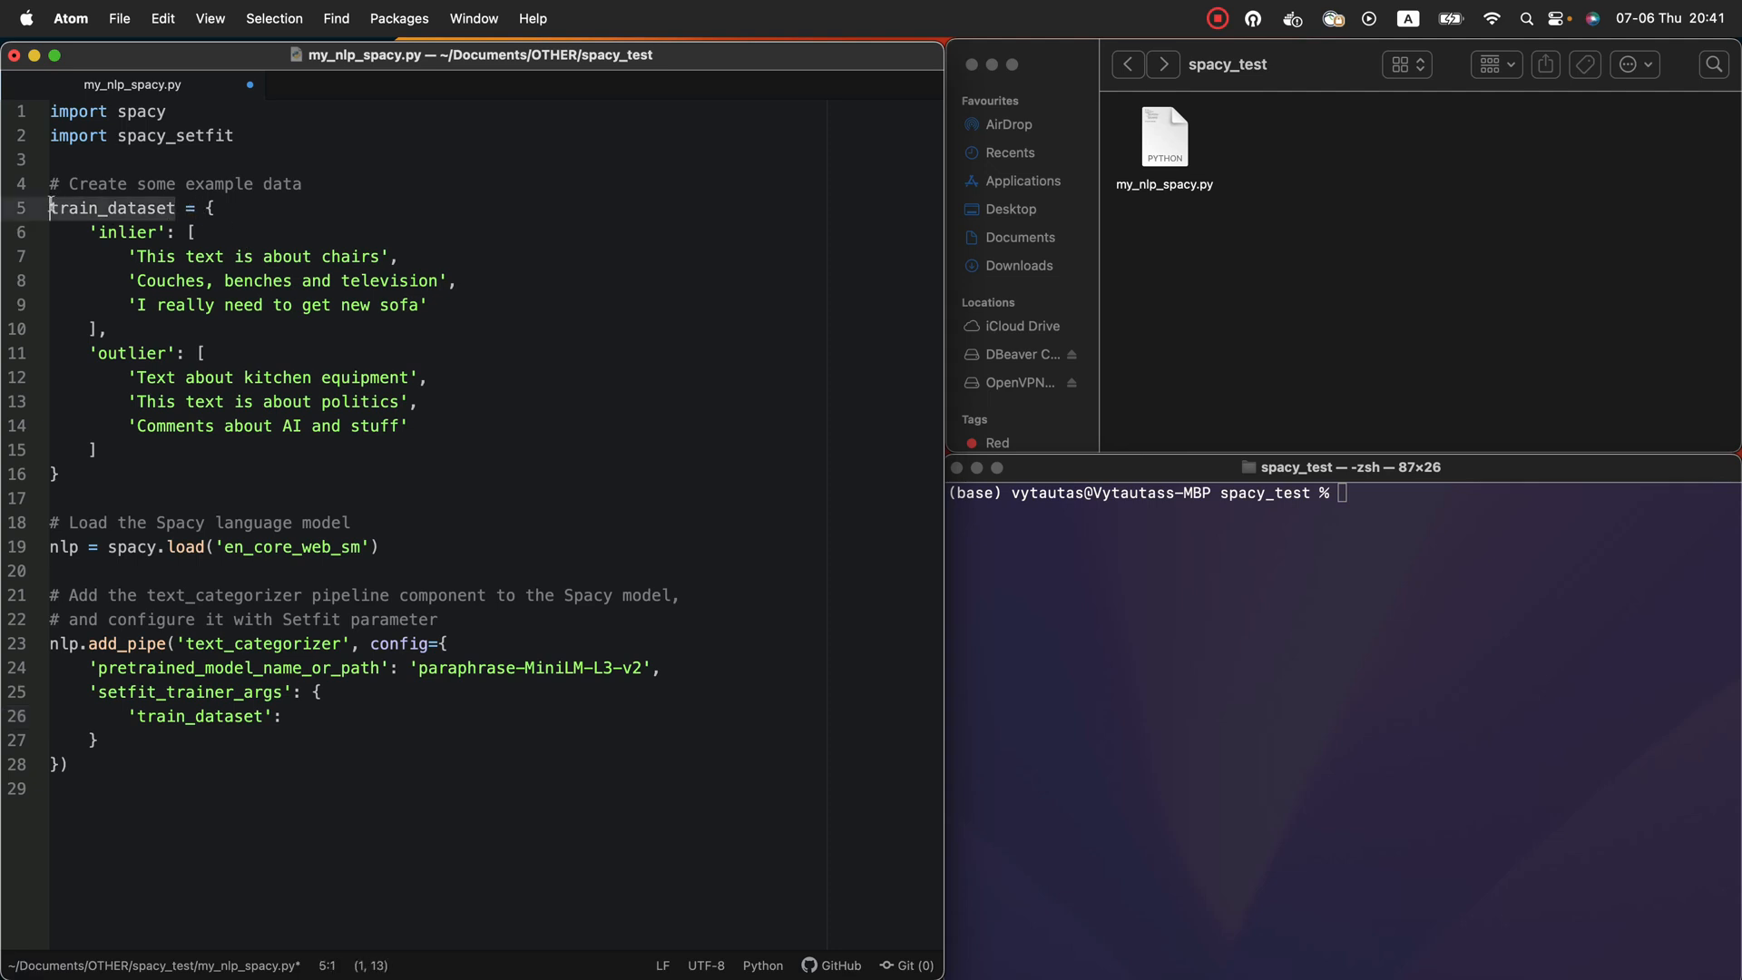
type("train_dataset")
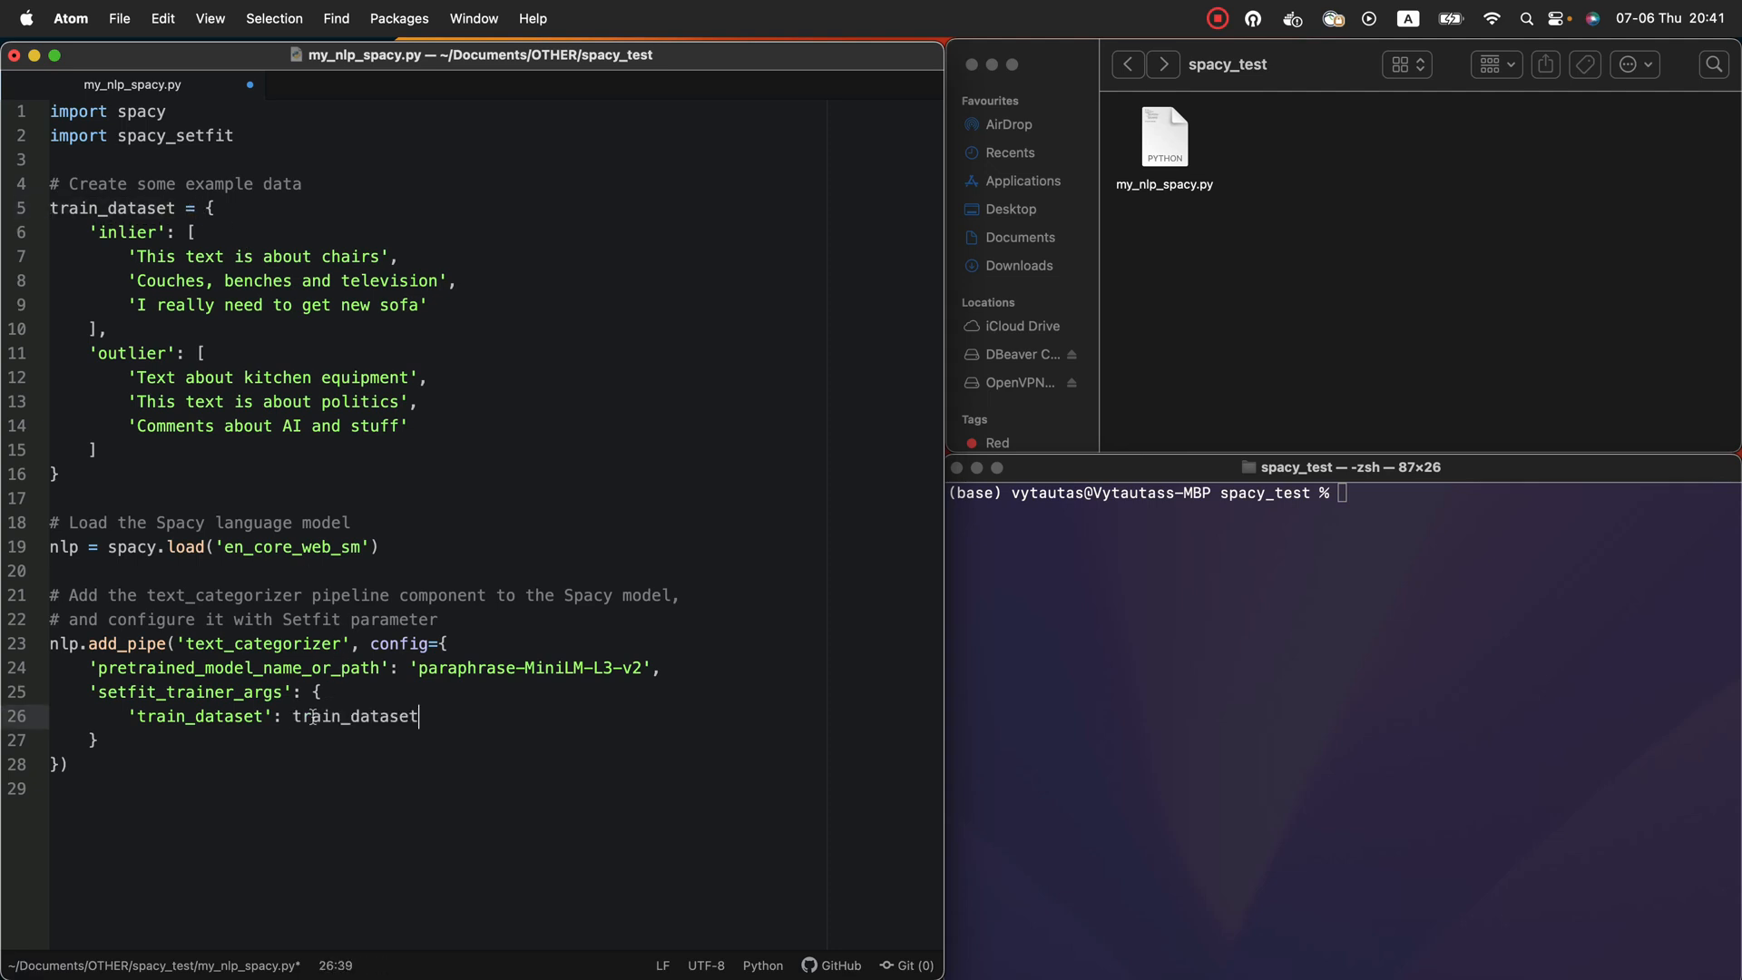
double_click(352, 716)
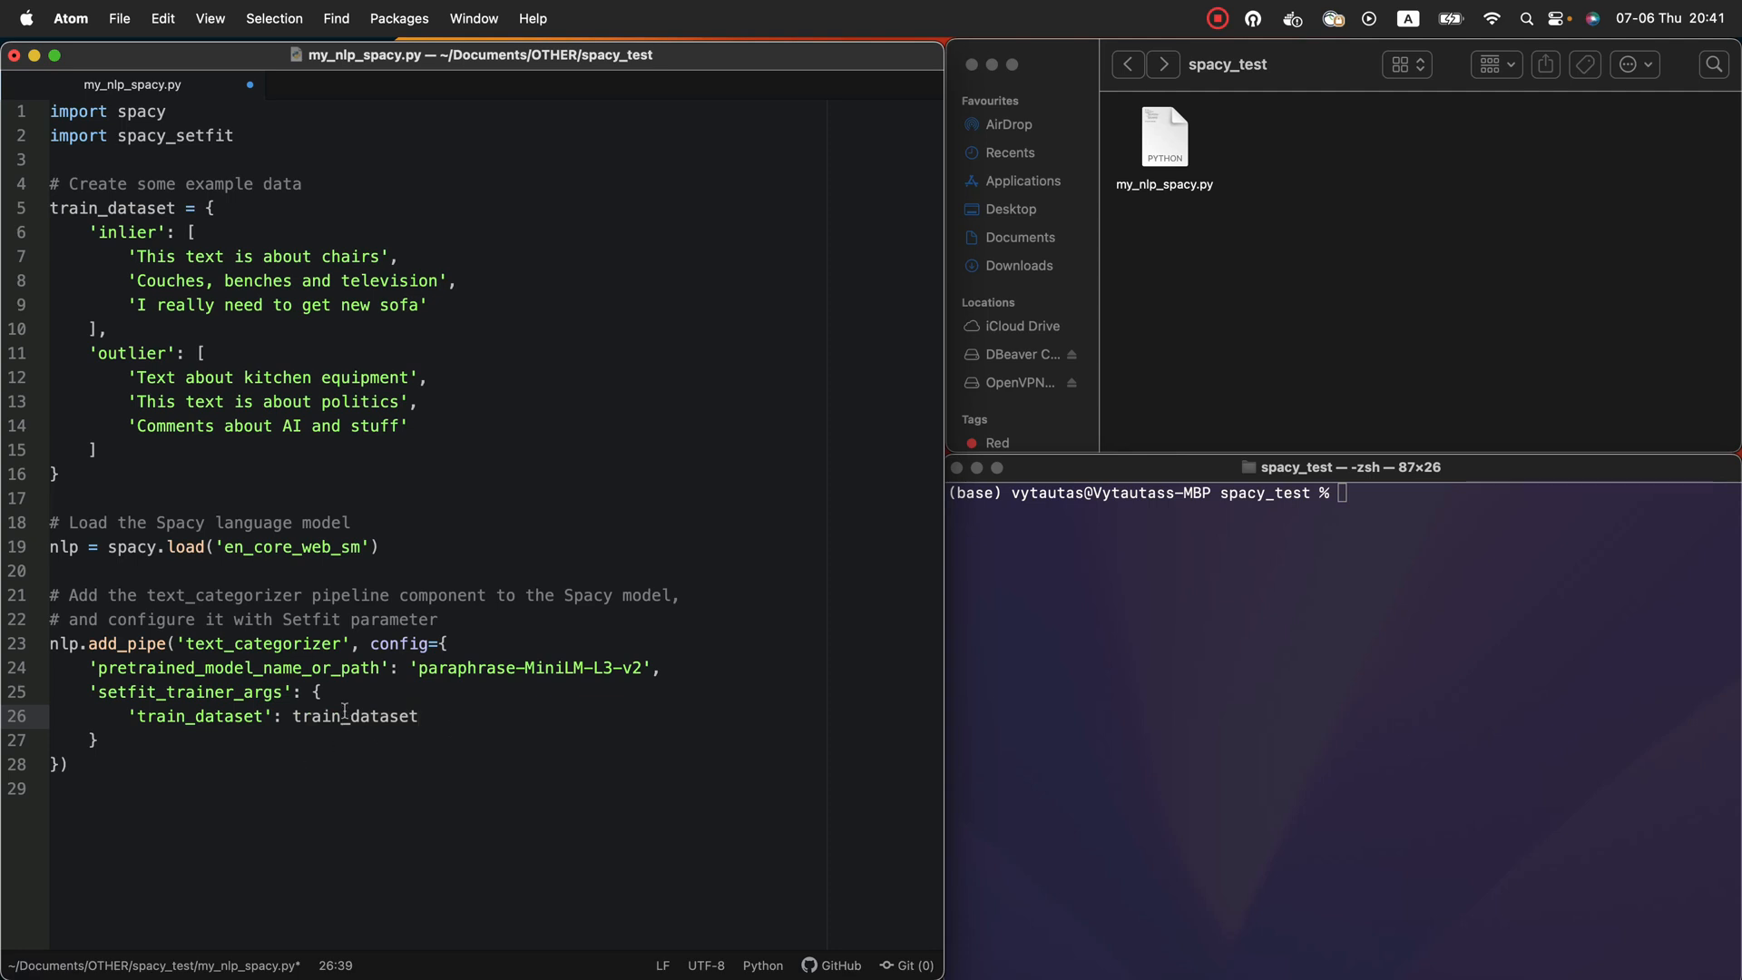
left_click(105, 594)
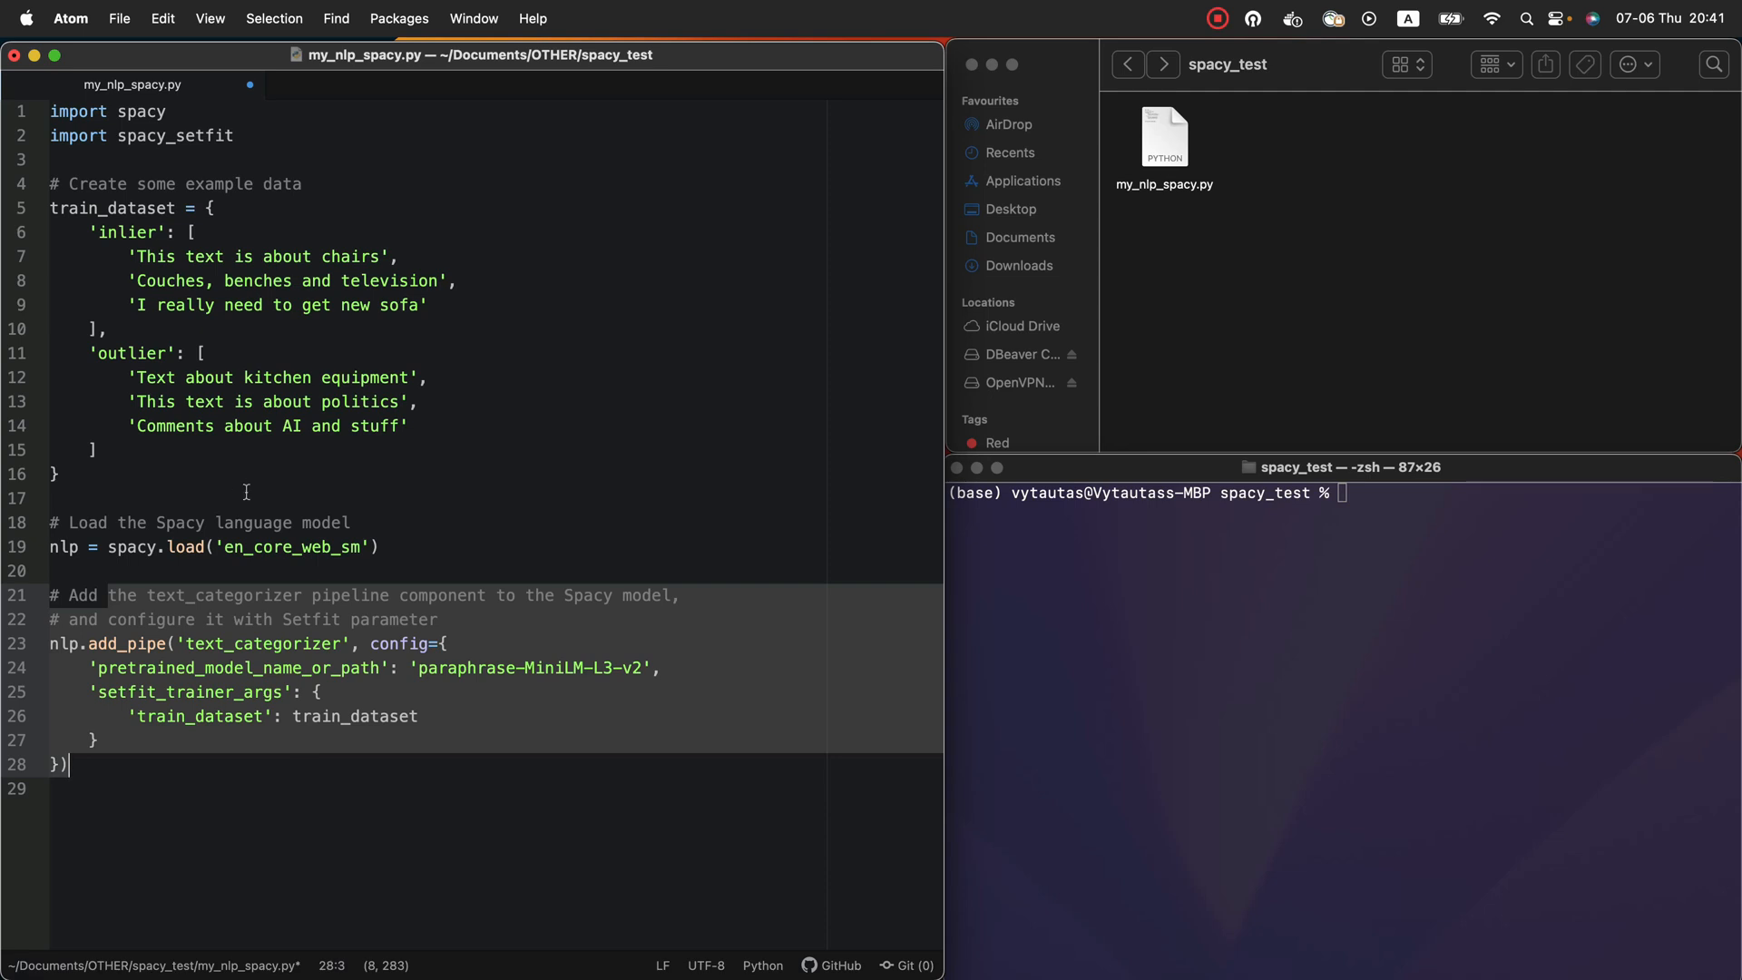
left_click(381, 547)
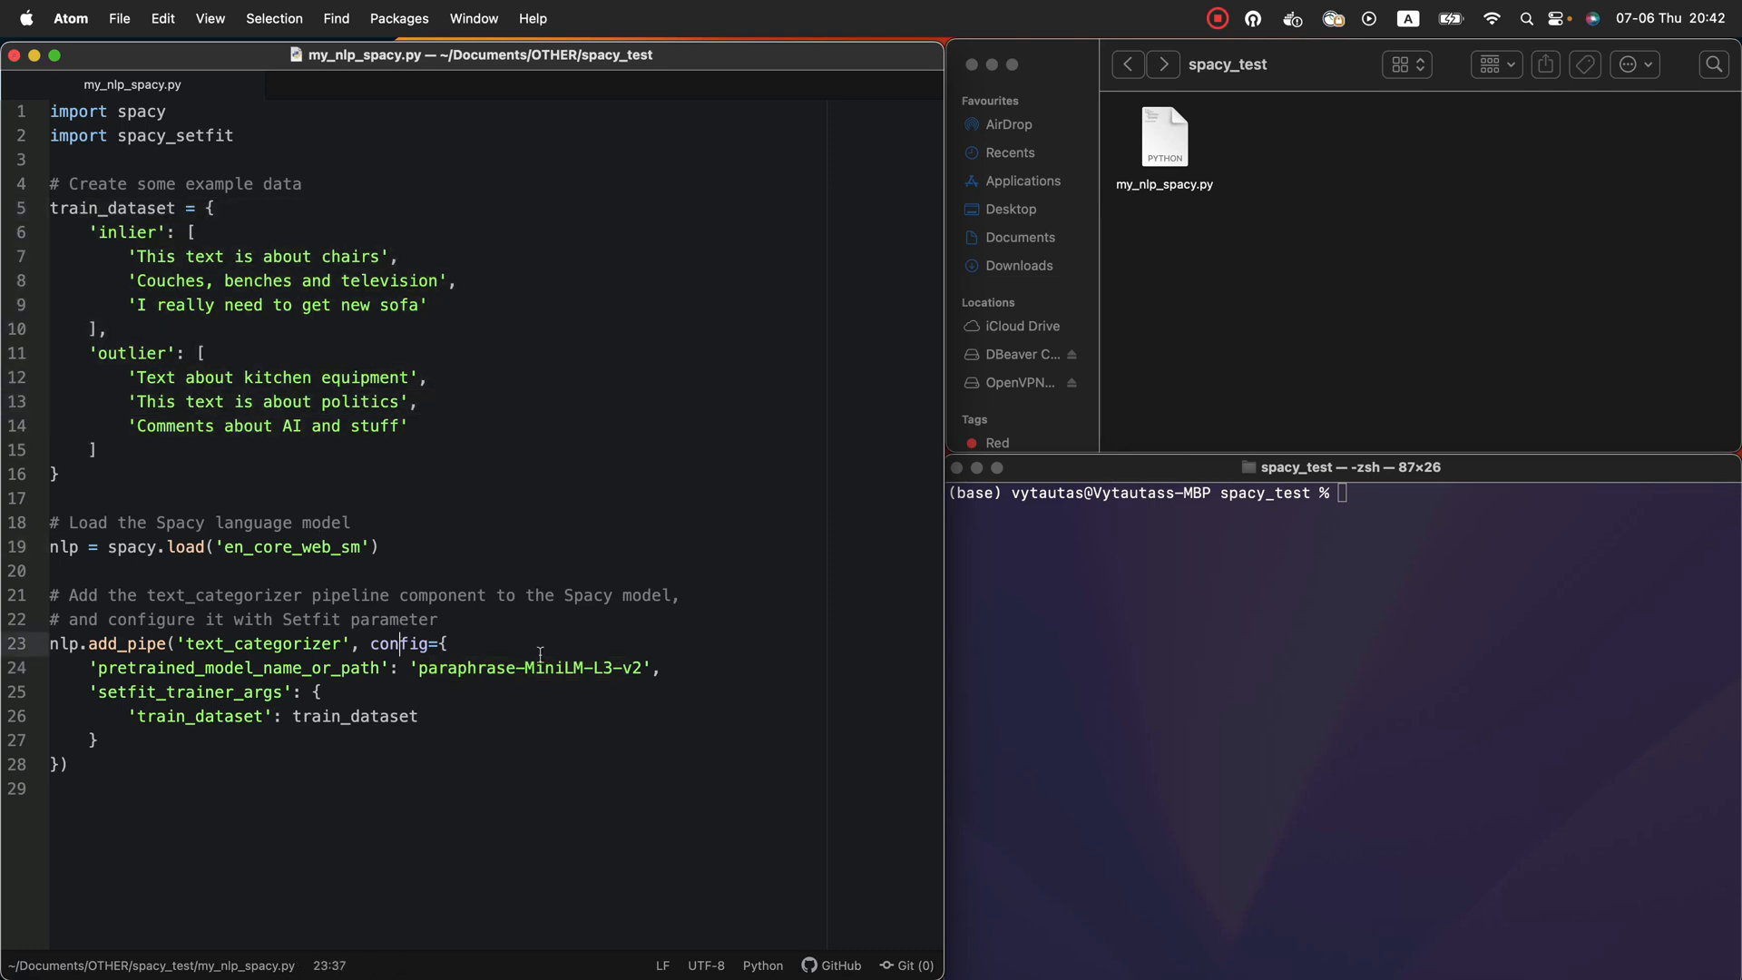
Run python3 my_nlp_spacy.py in Terminal to train the SetFit categorizer
type("python3 my_nlp_spacy.py")
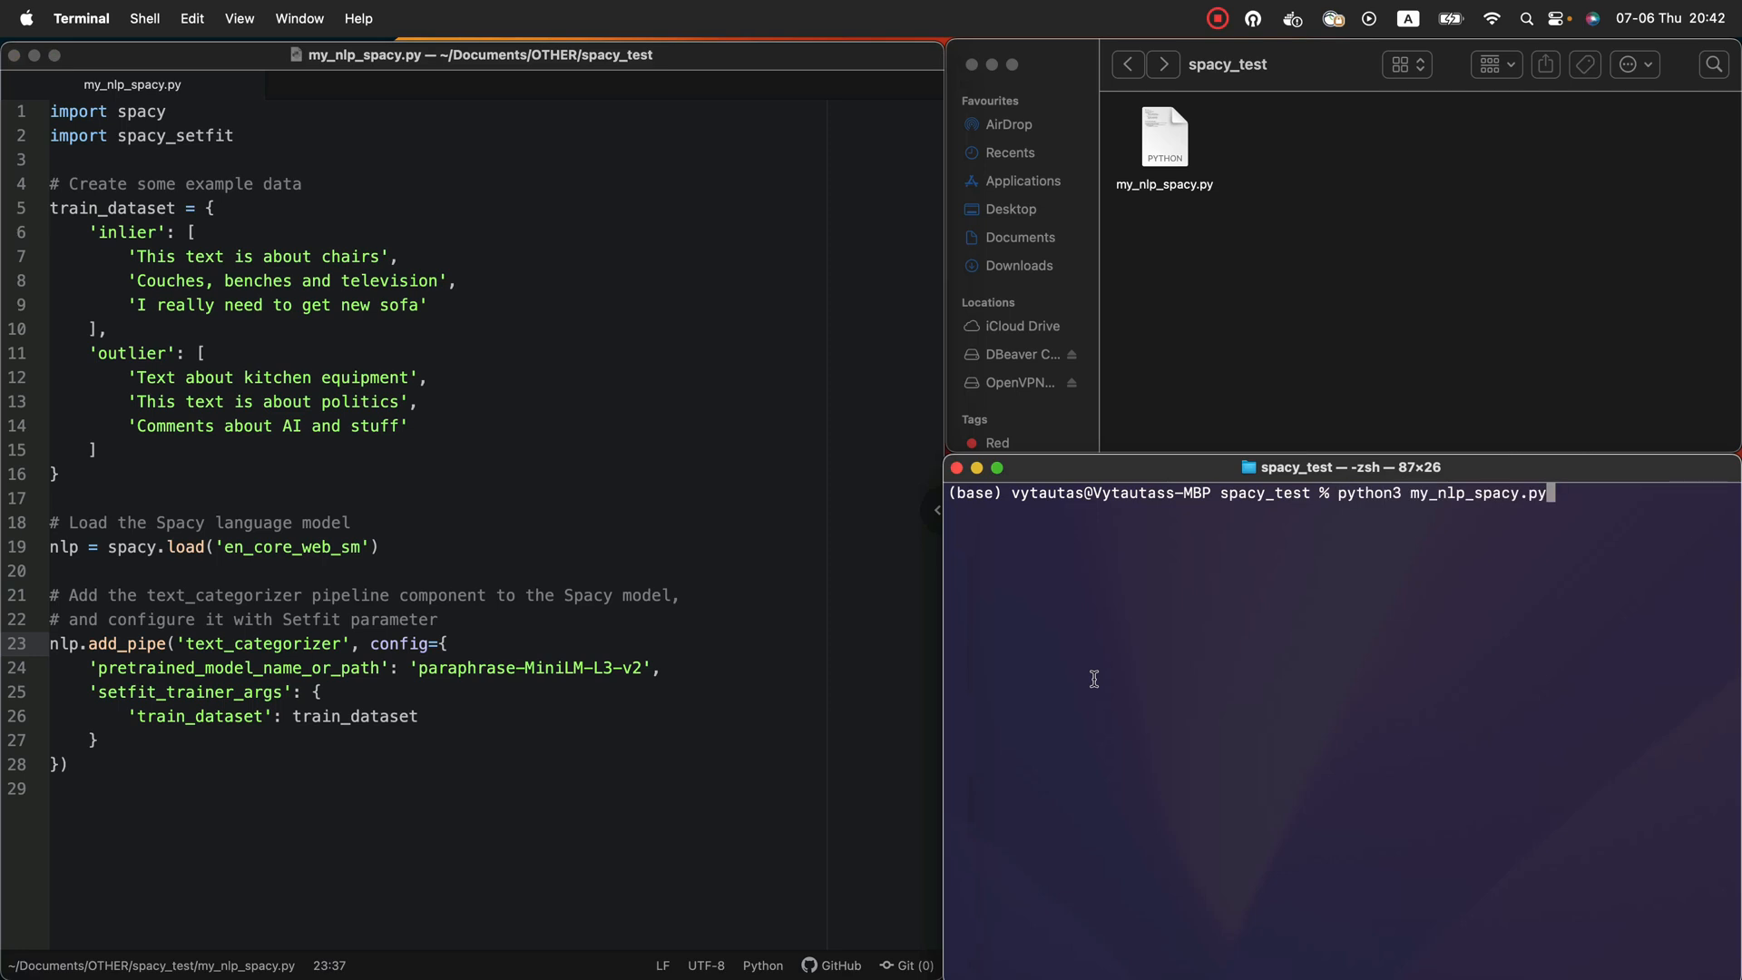
mouse_move(1606, 501)
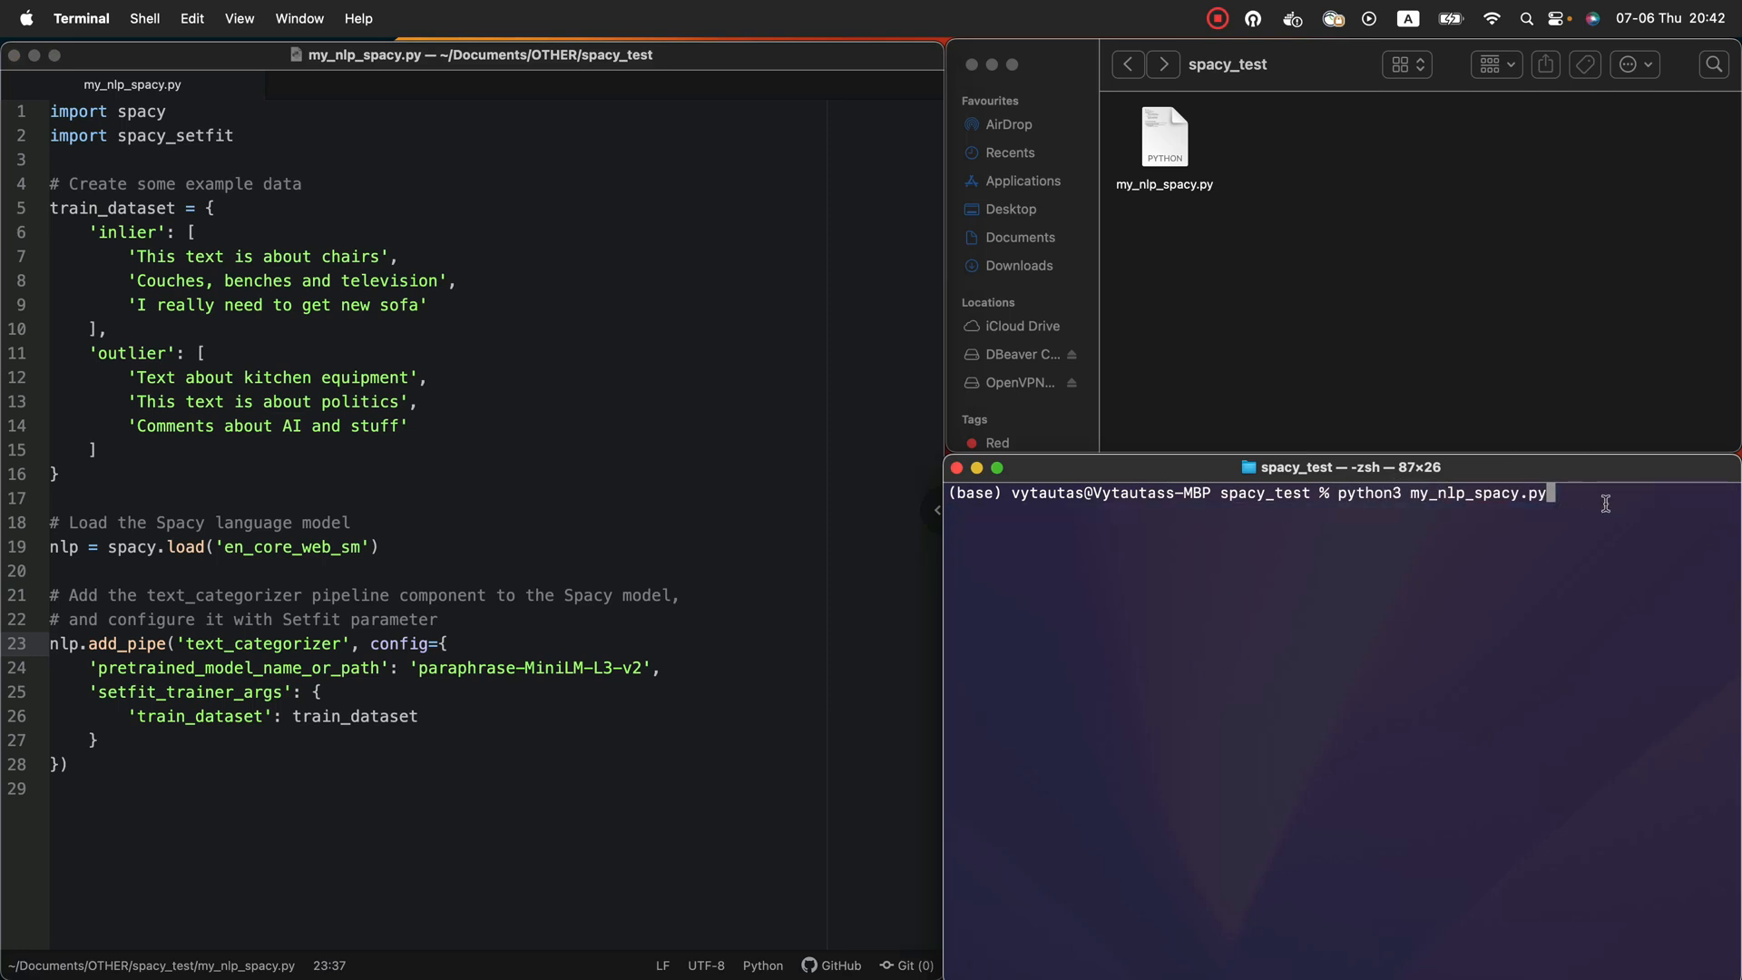
key("Return")
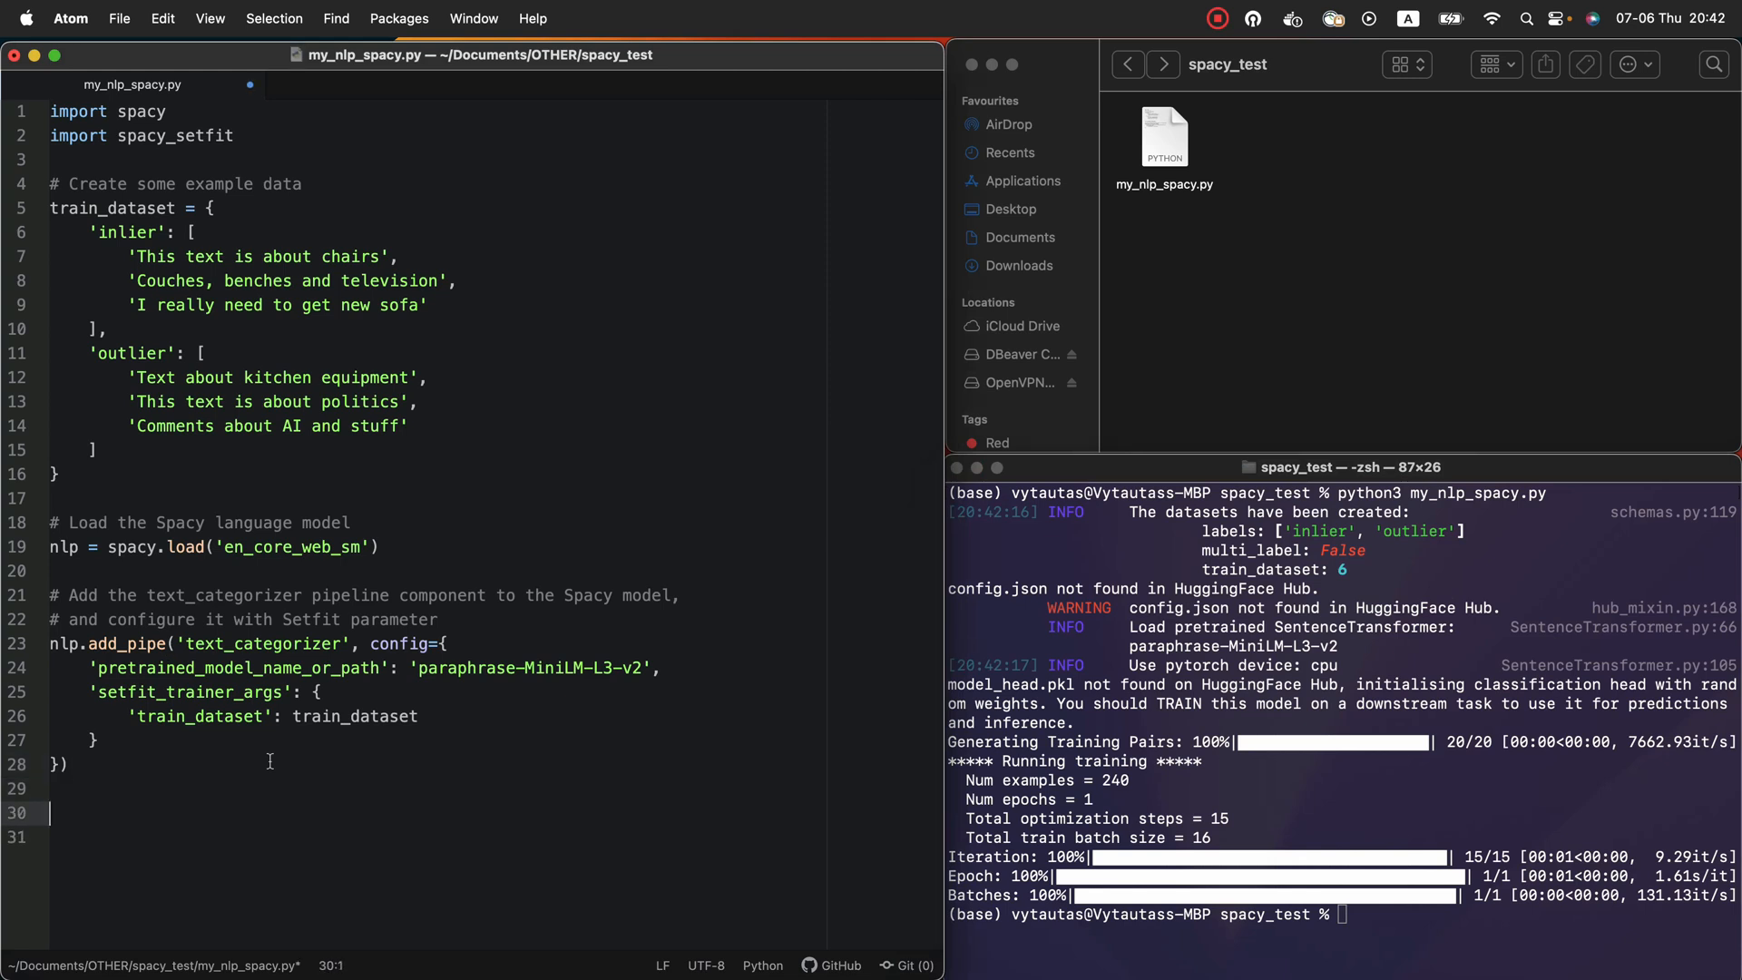
Add doc = nlp('I really need to get a new sofa') and print f'{doc} = \n{doc.cats}'
type("doc")
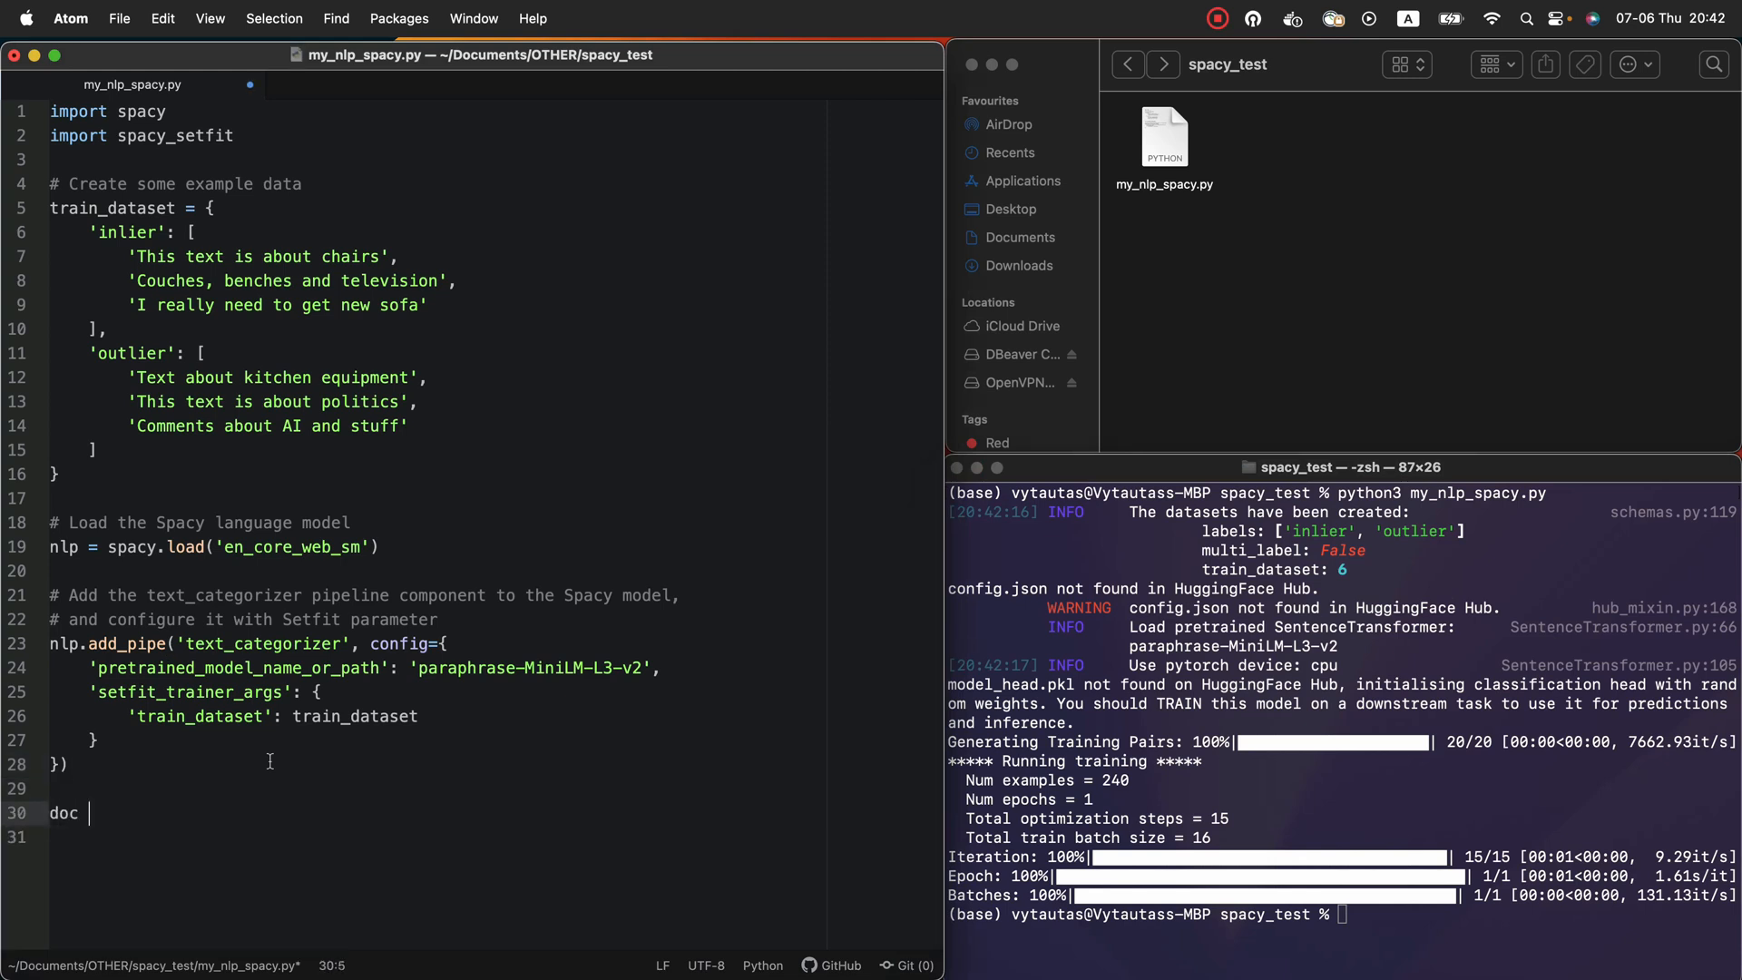
type("= n")
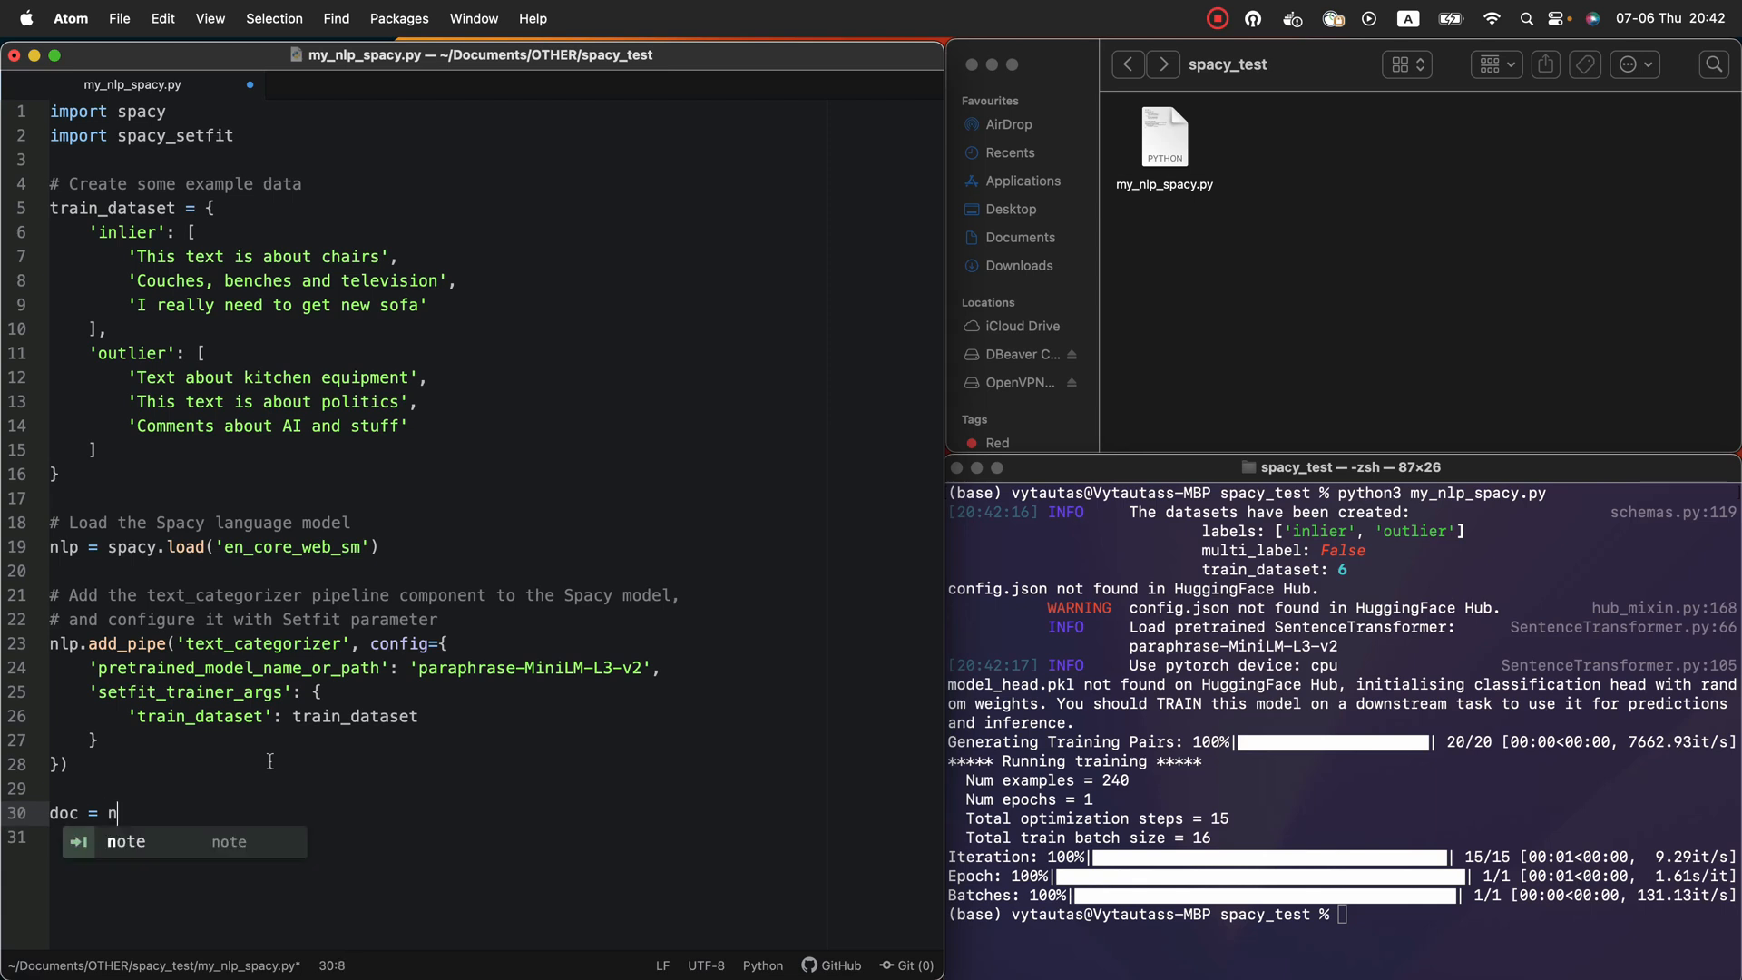
type("lp")
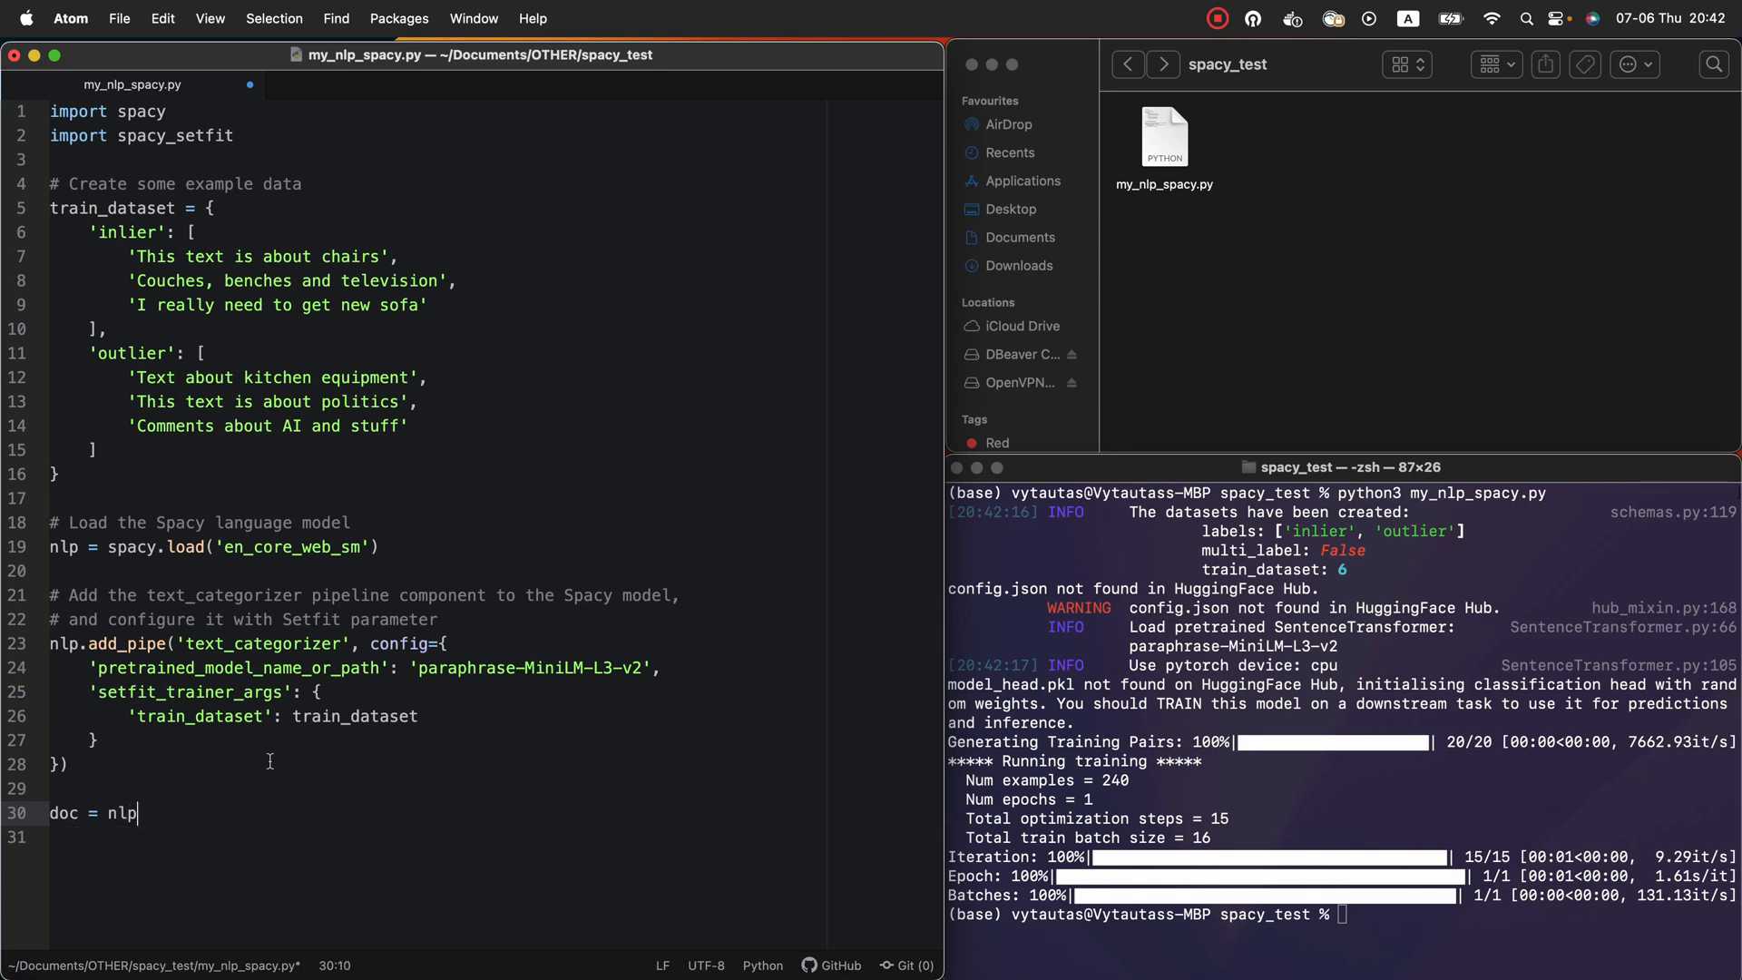
type("('')")
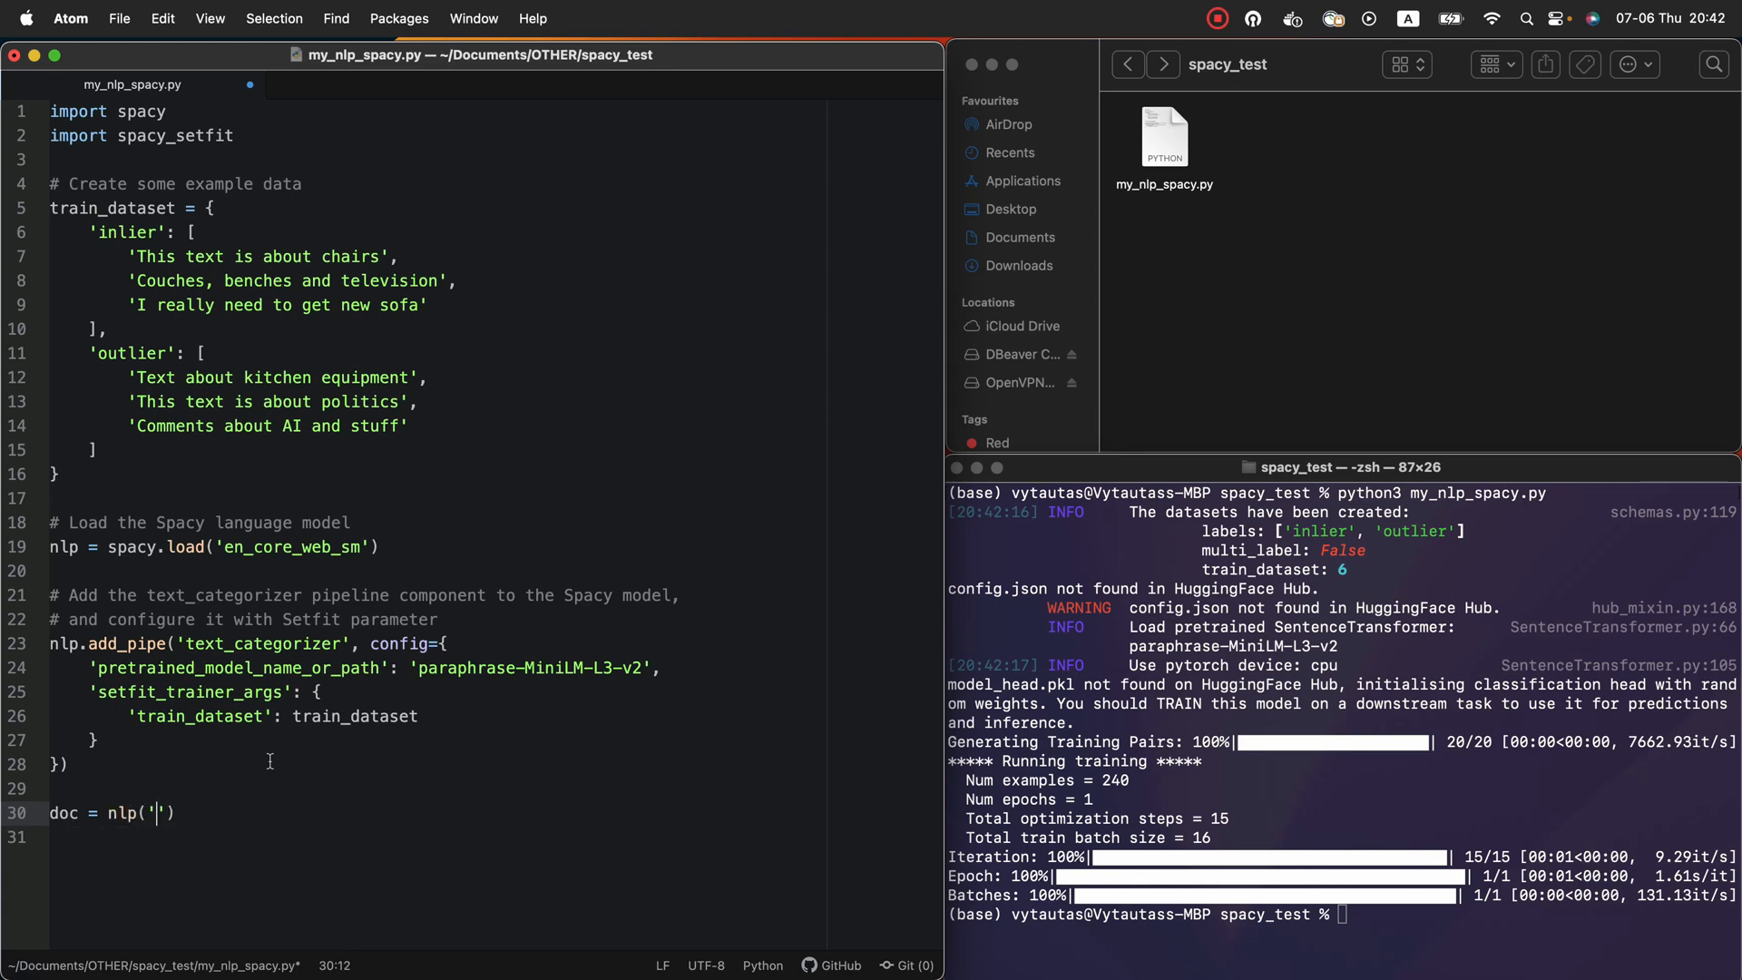
type("I really need to get a new sofa")
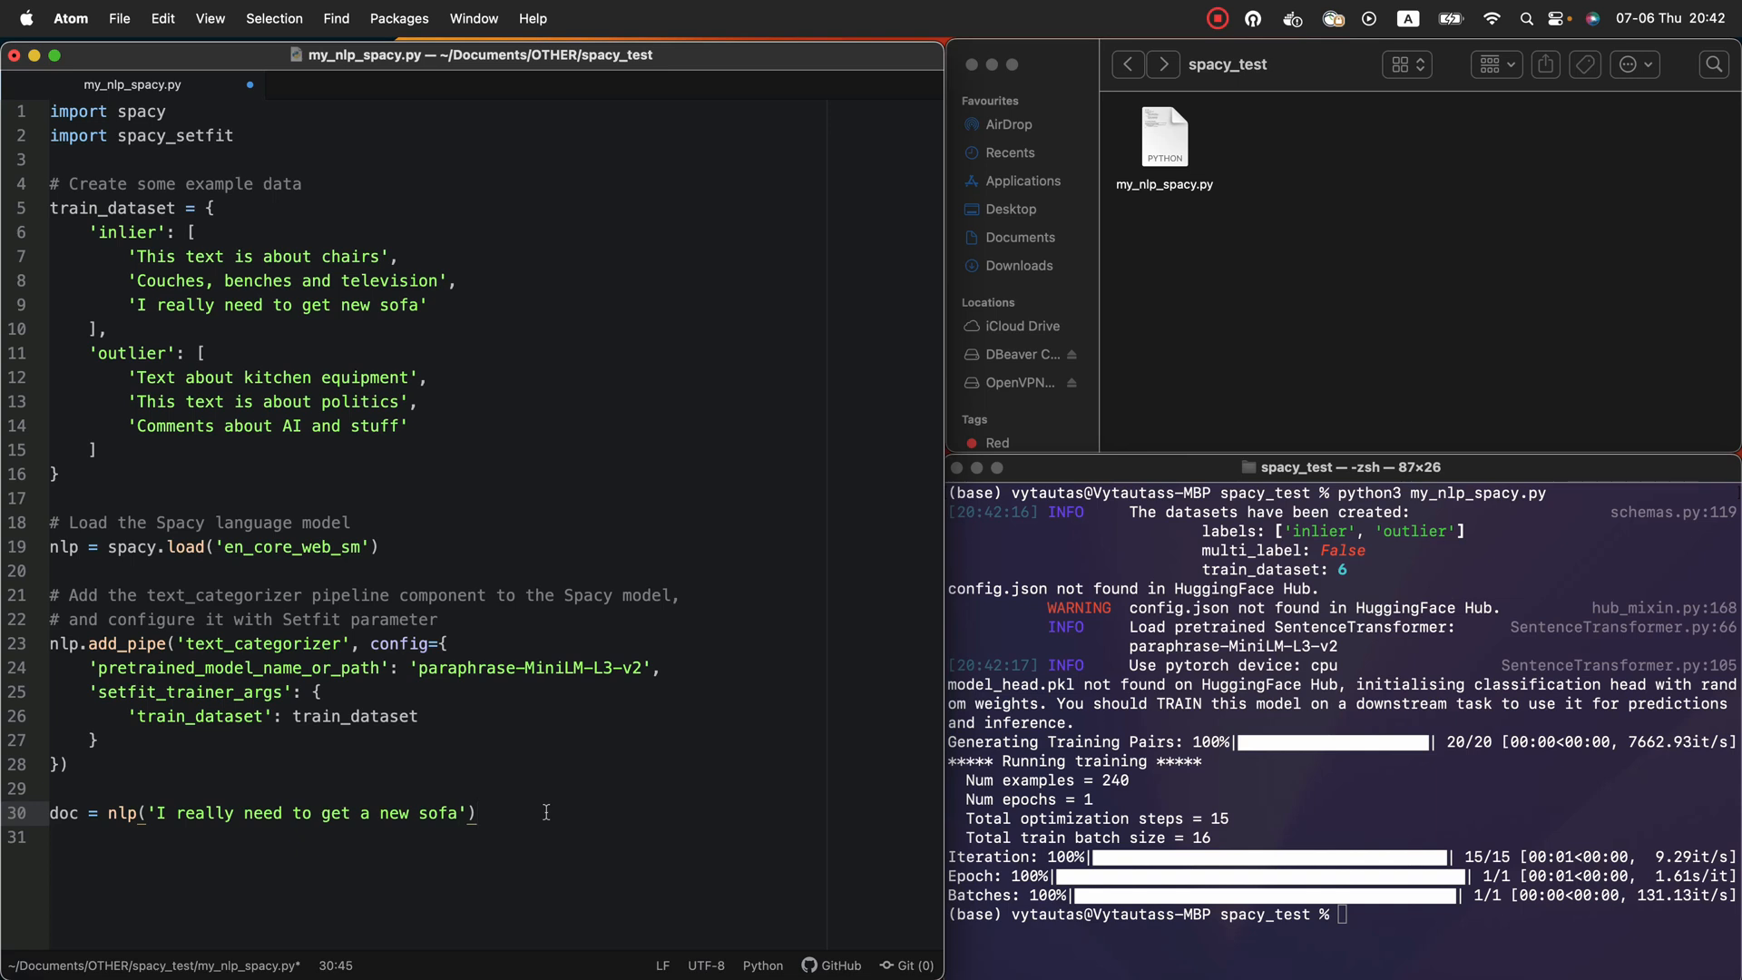
type("print(f'{}')")
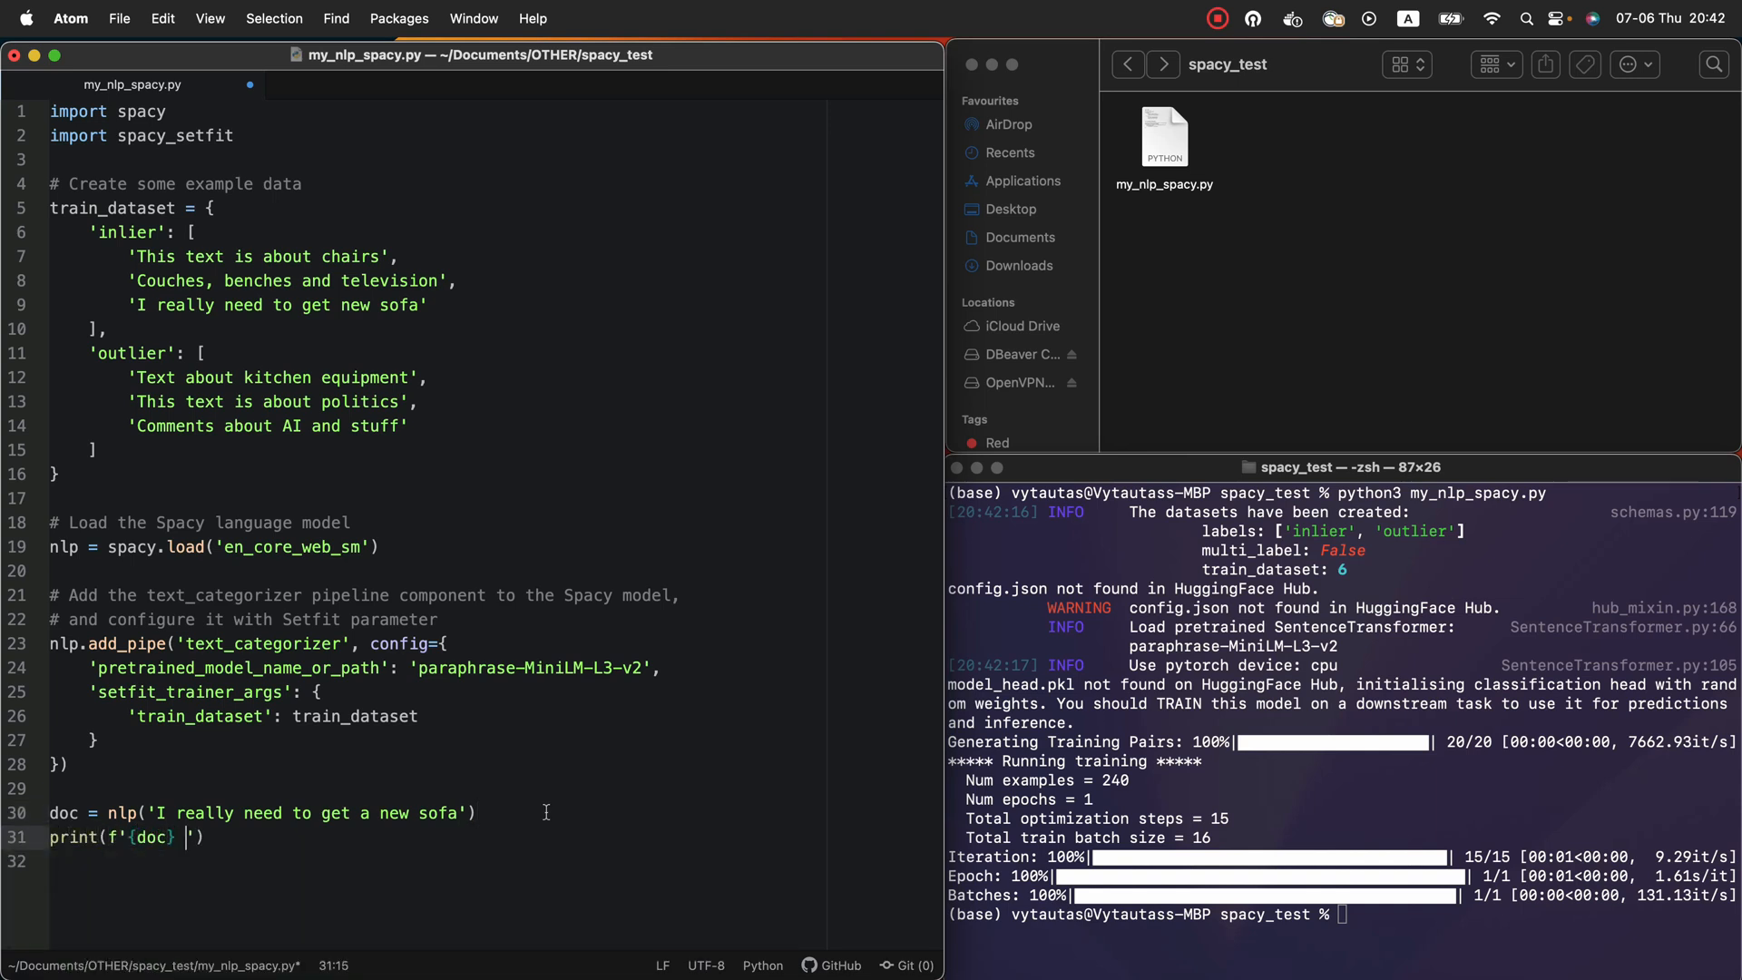
type("= \\n{doc.cats}")
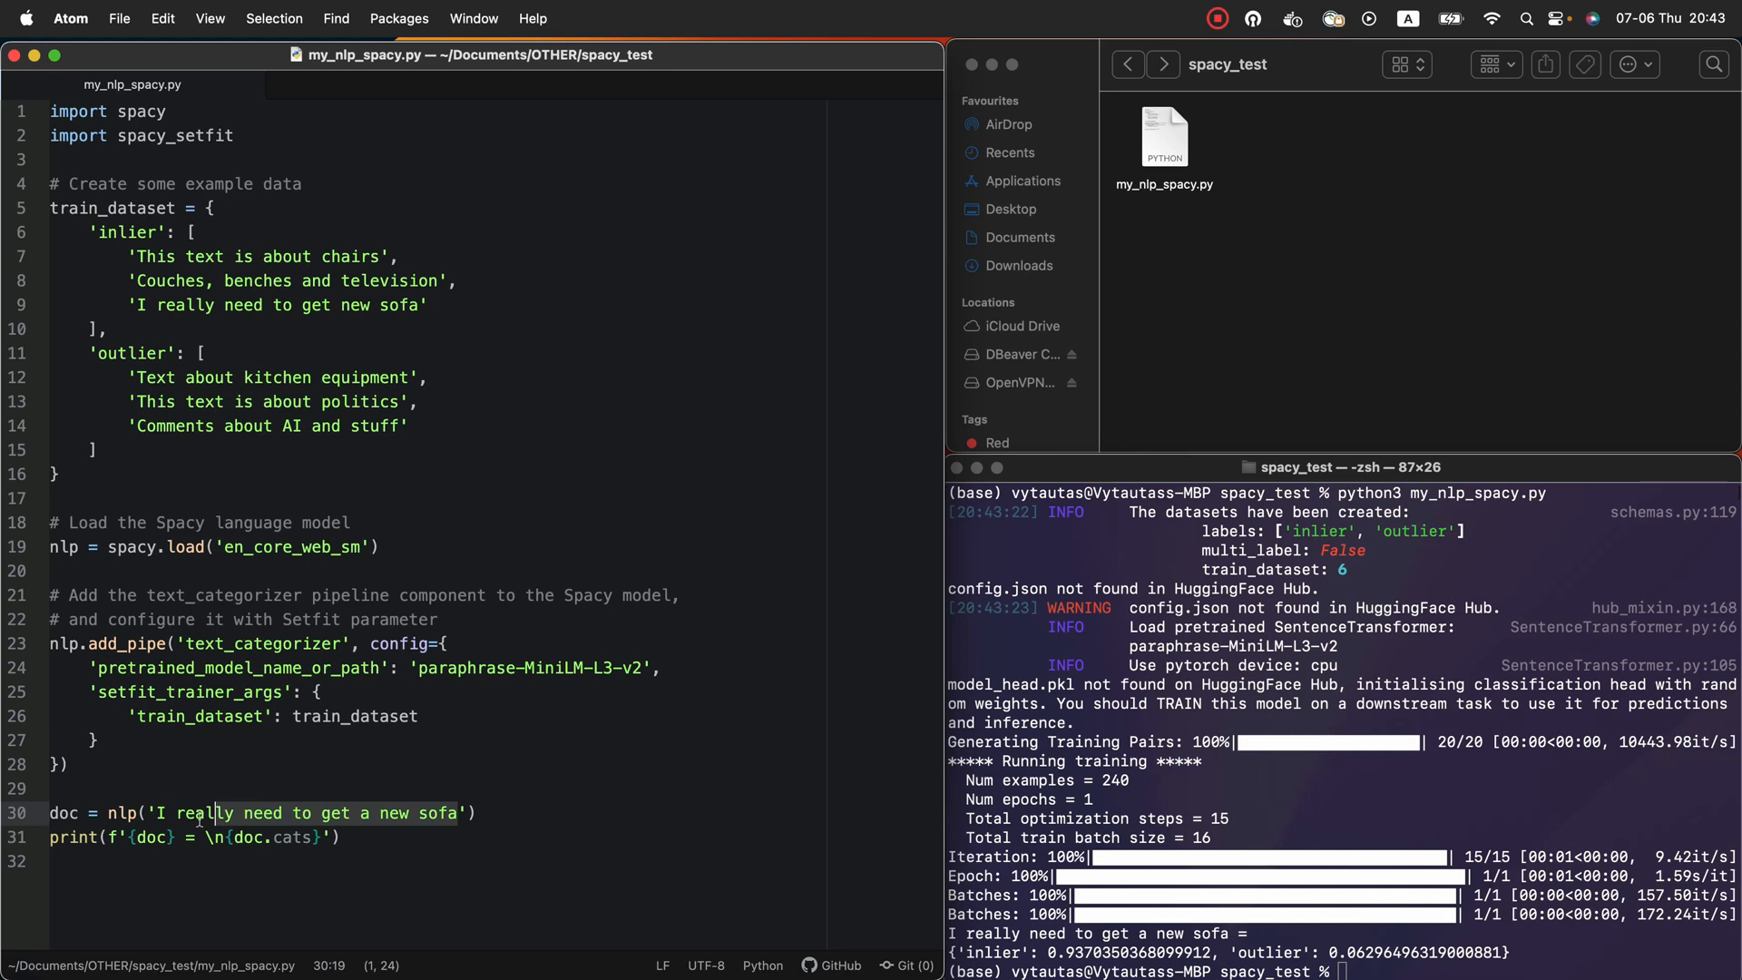
Change the test sentence to 'I want to be strong politic' and rerun my_nlp_spacy.py
left_click(155, 813)
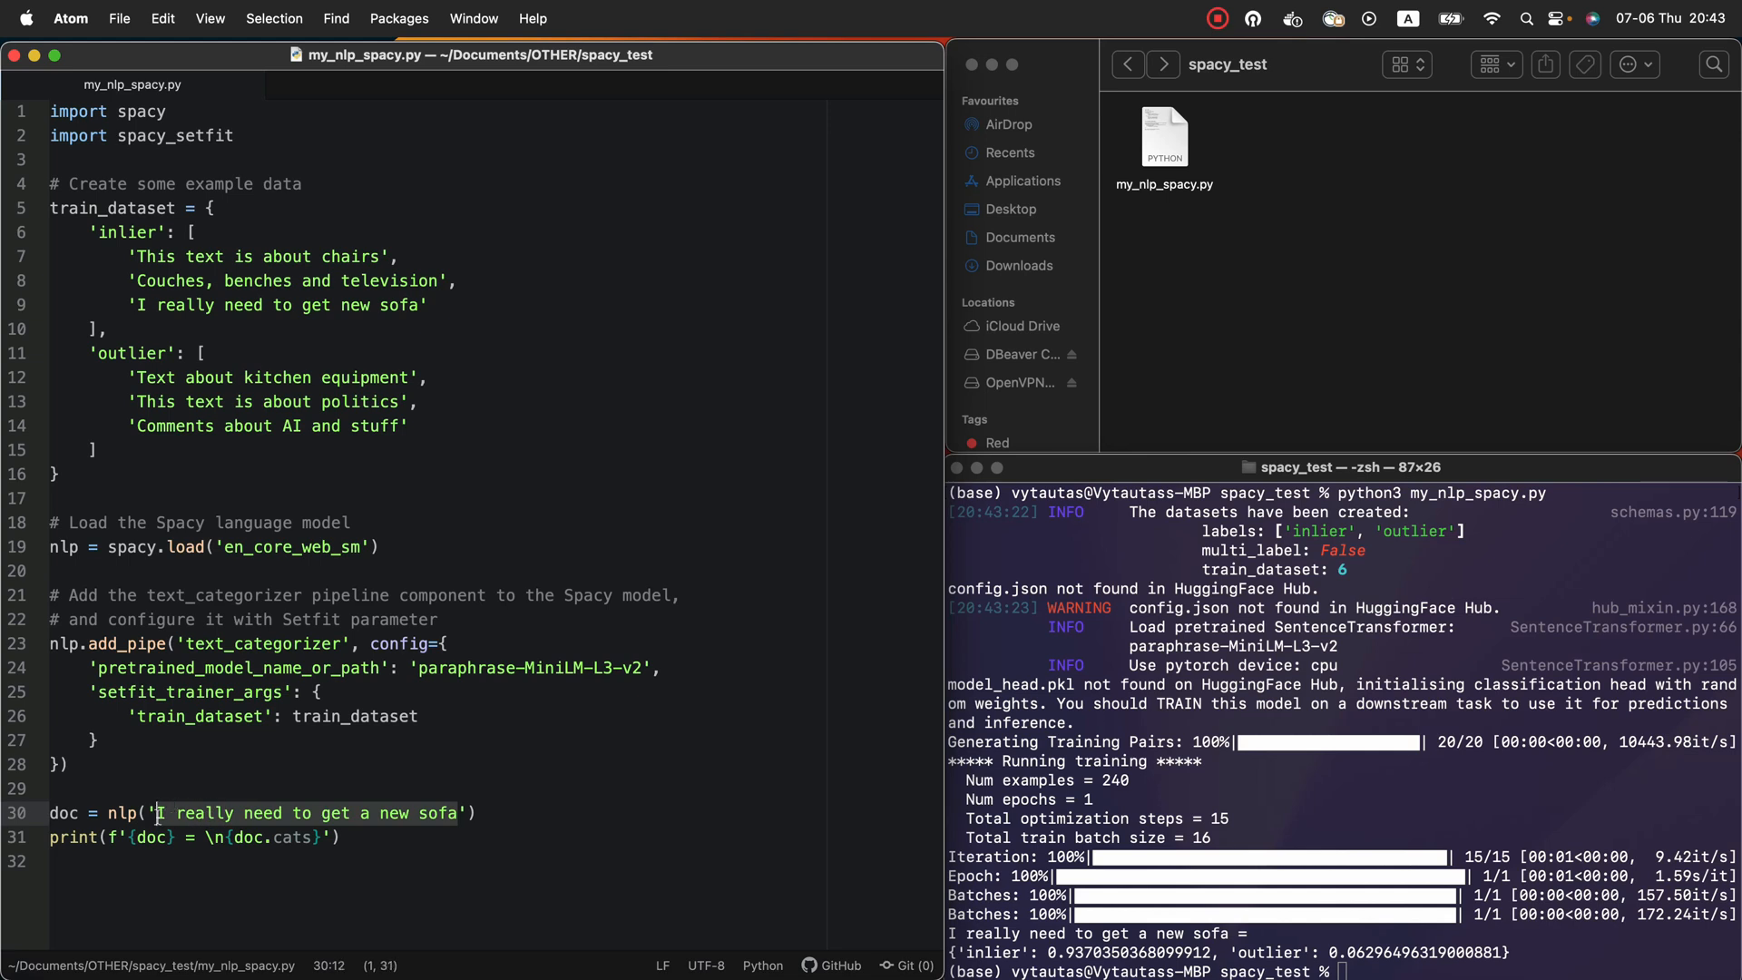
type("I want to be strong politic")
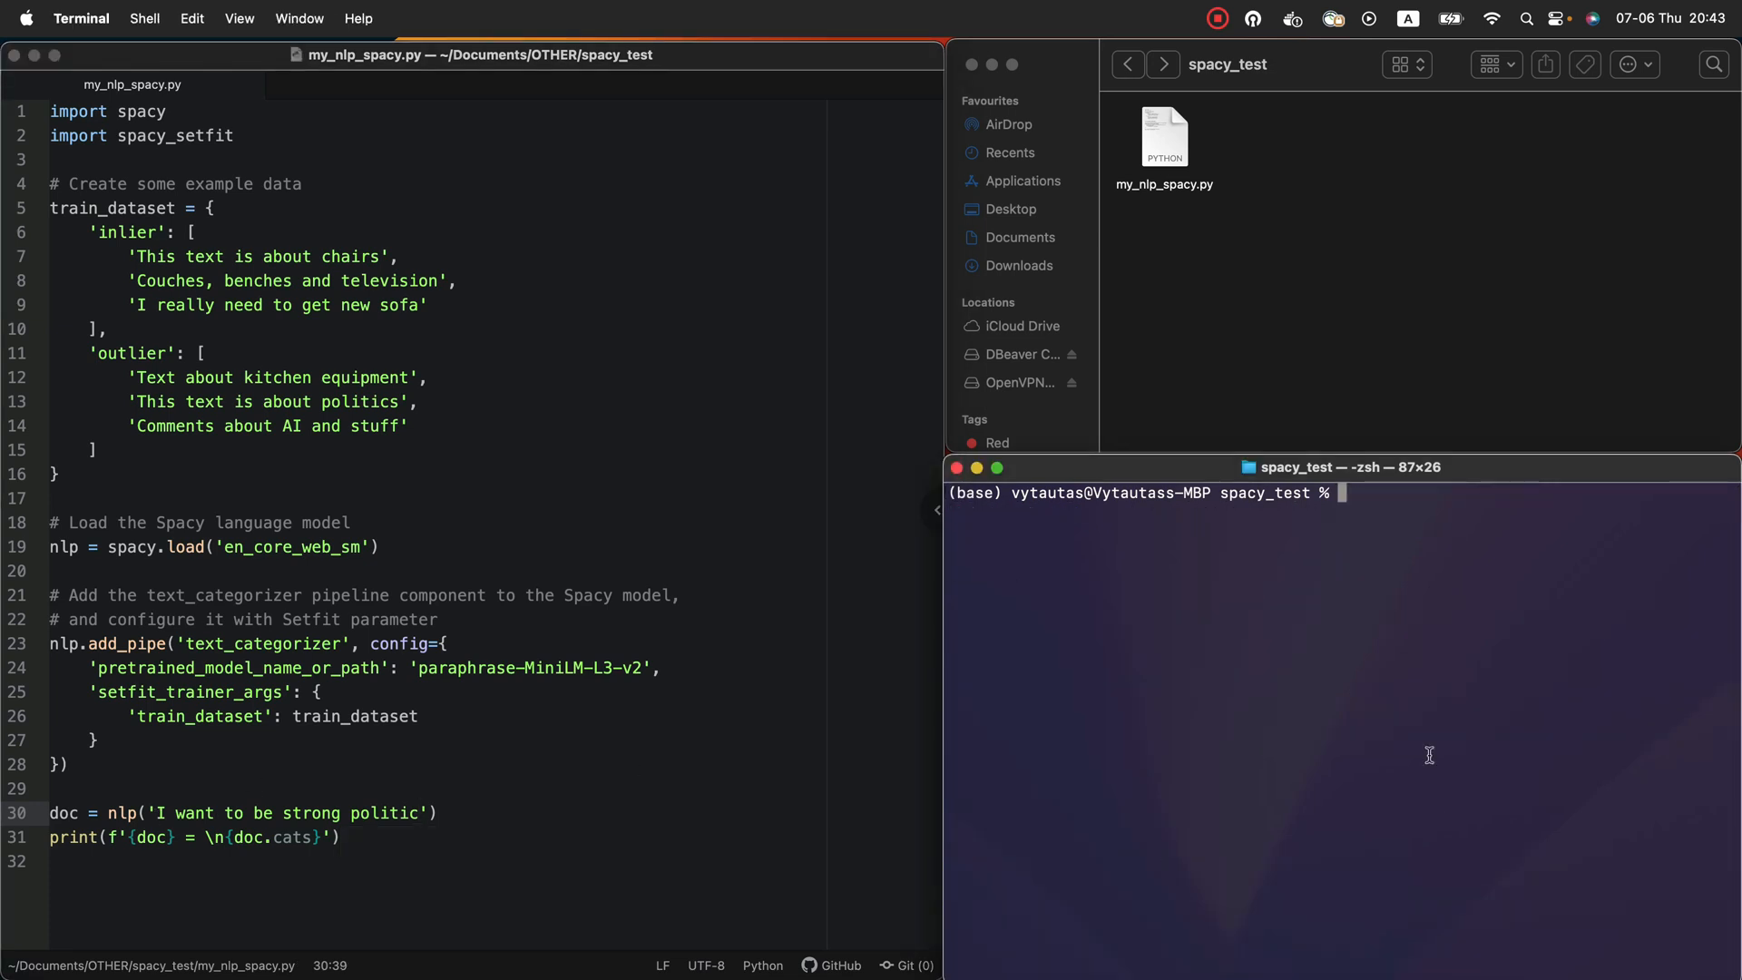
type("python3 my_nlp_spacy.py")
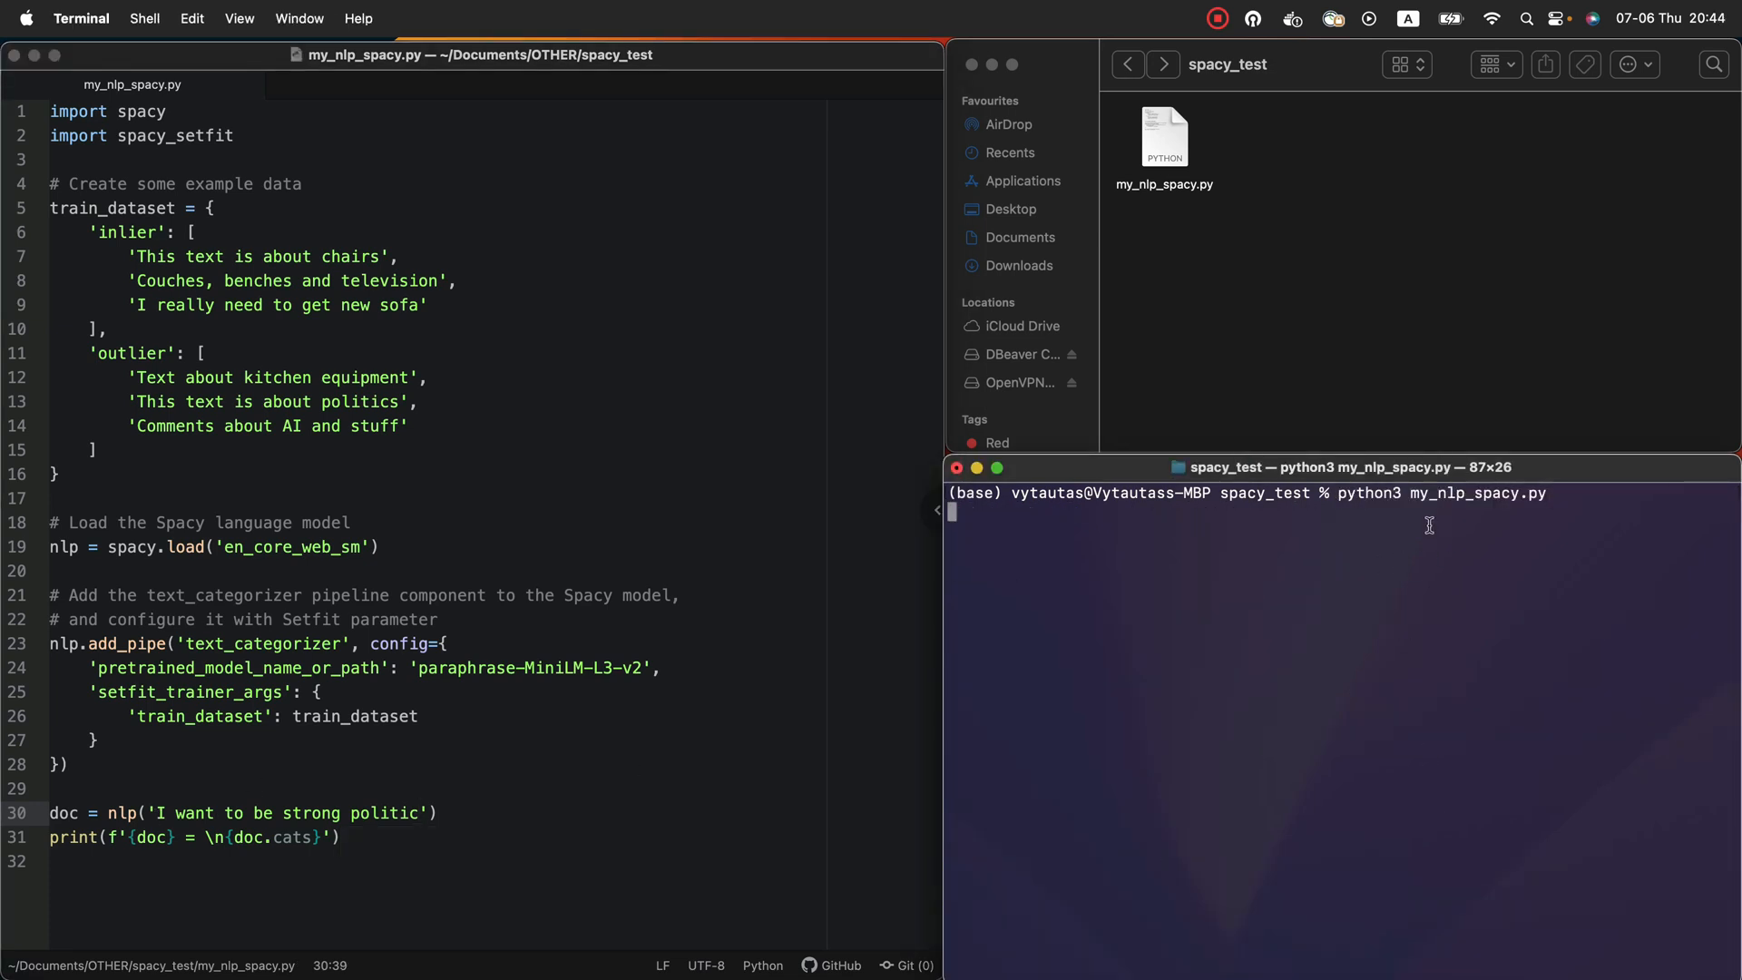
key("Return")
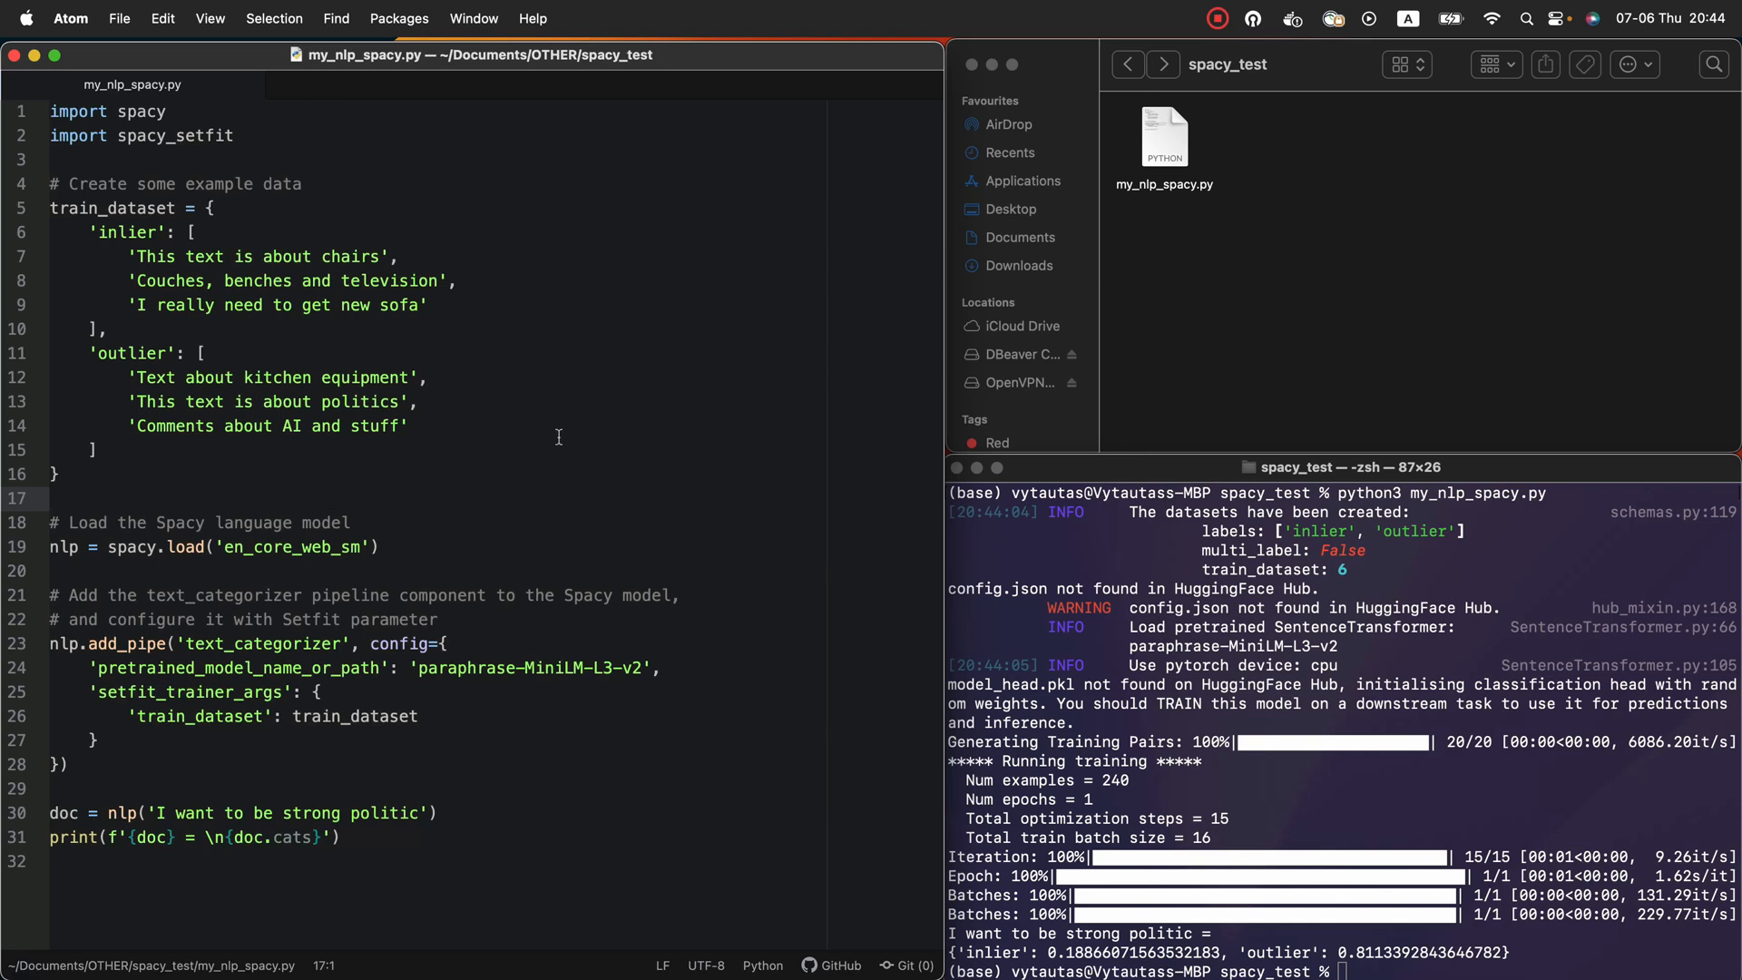
mouse_move(1133, 378)
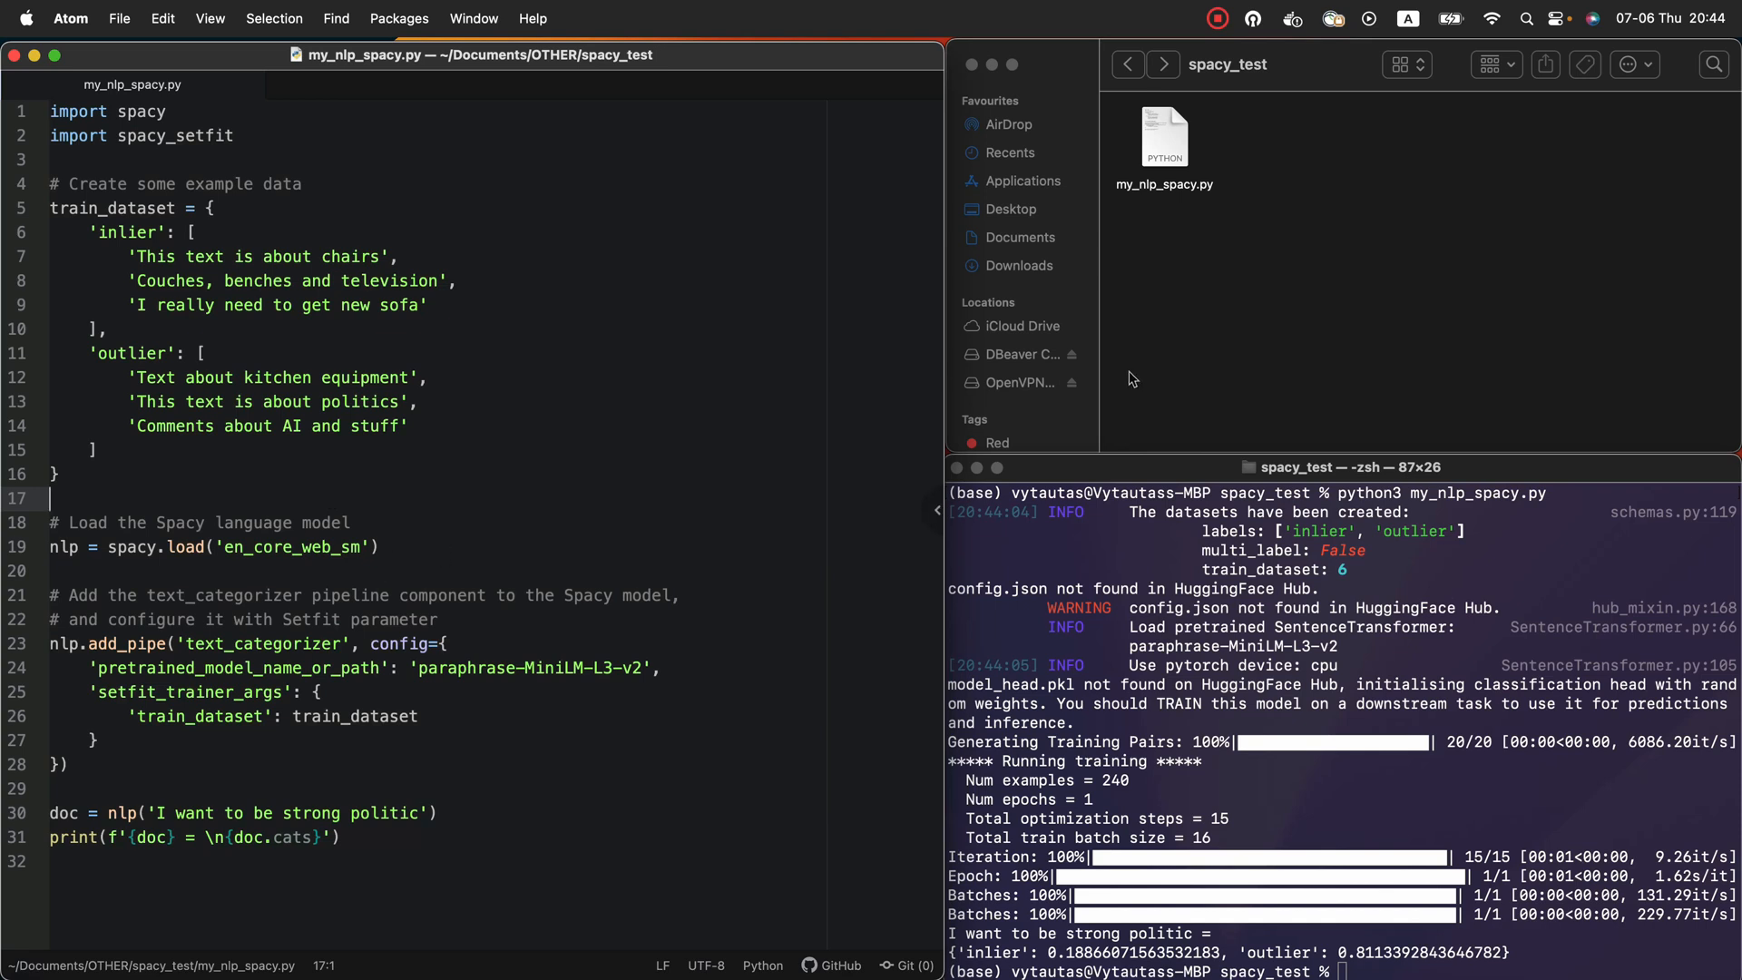
mouse_move(866, 402)
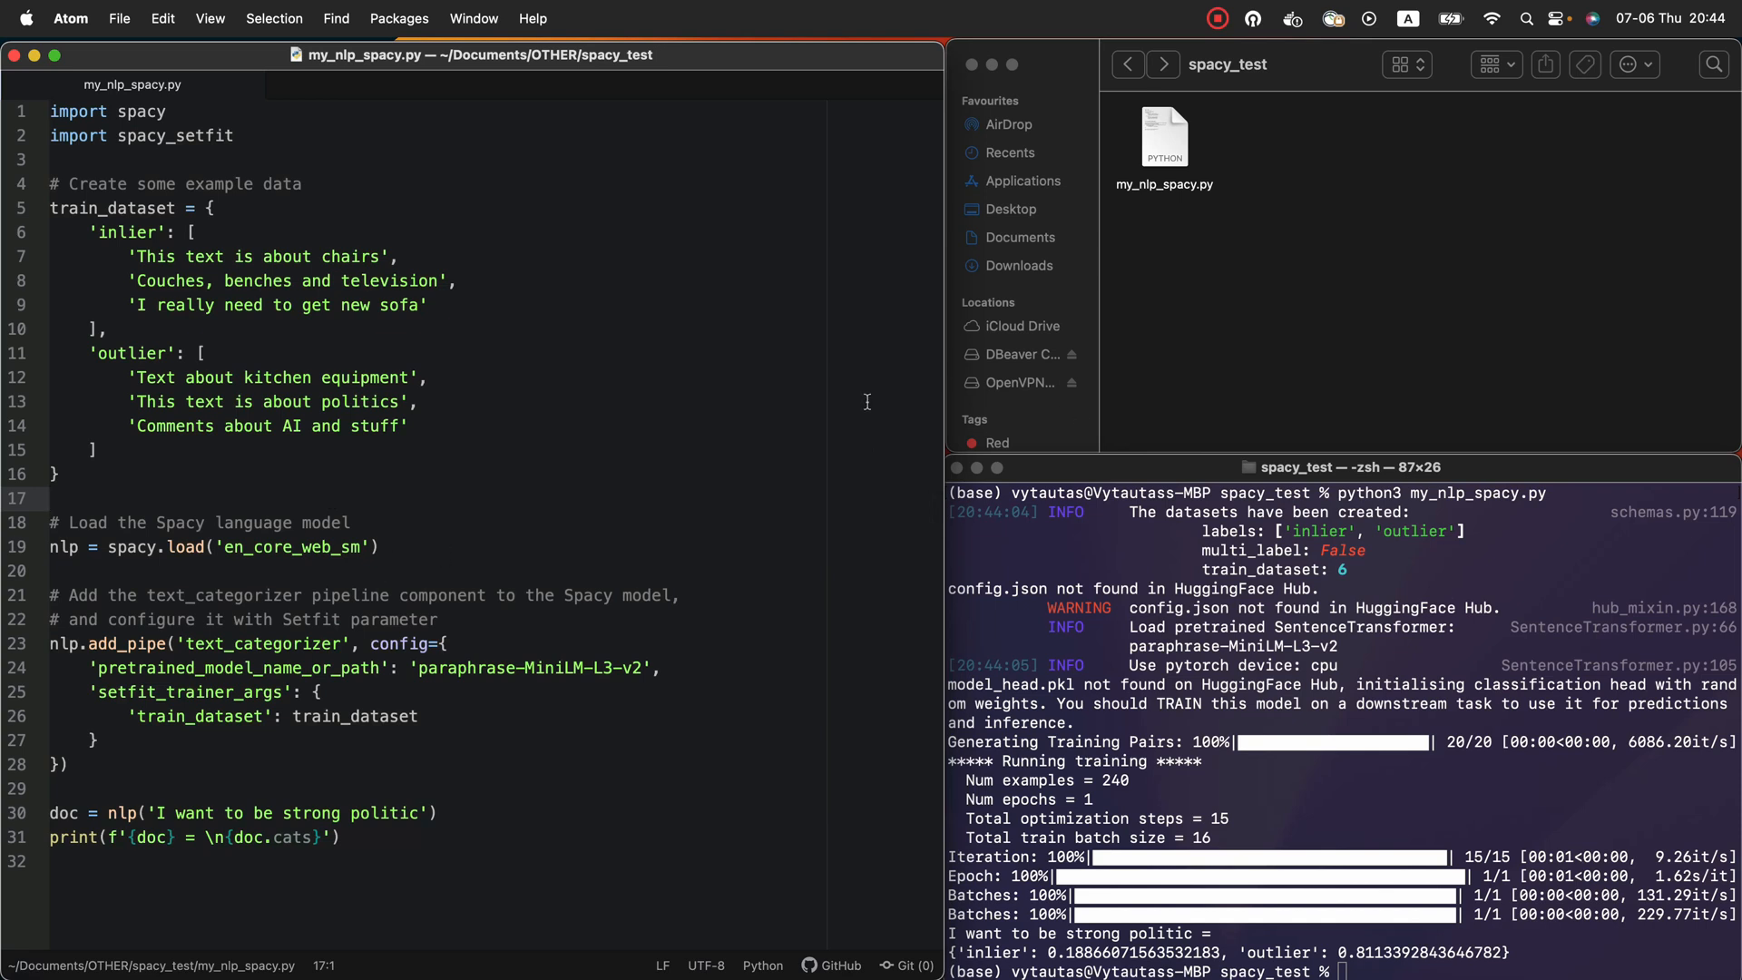